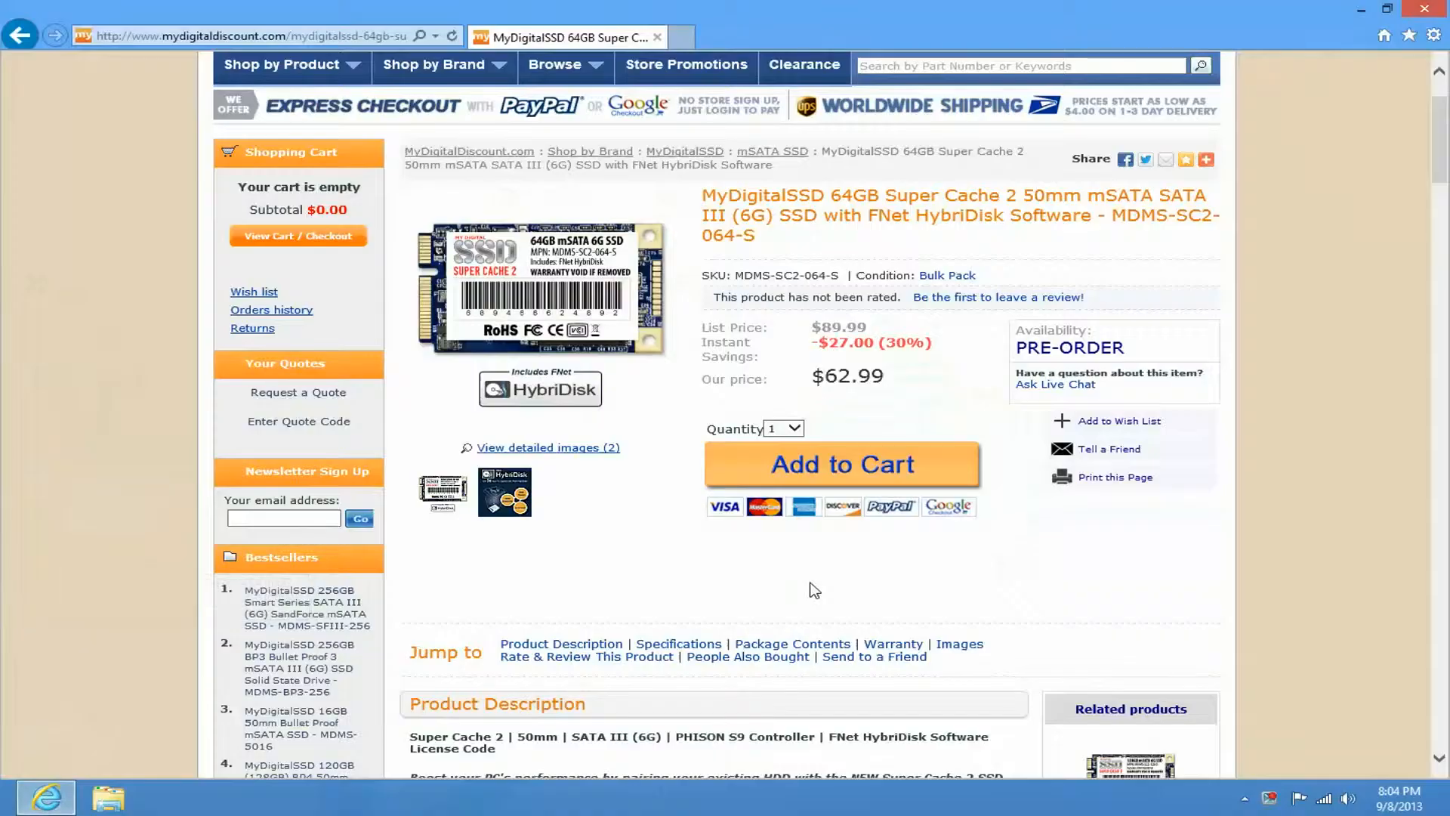
{"action": "mouse_move", "coordinate": [619, 569]}
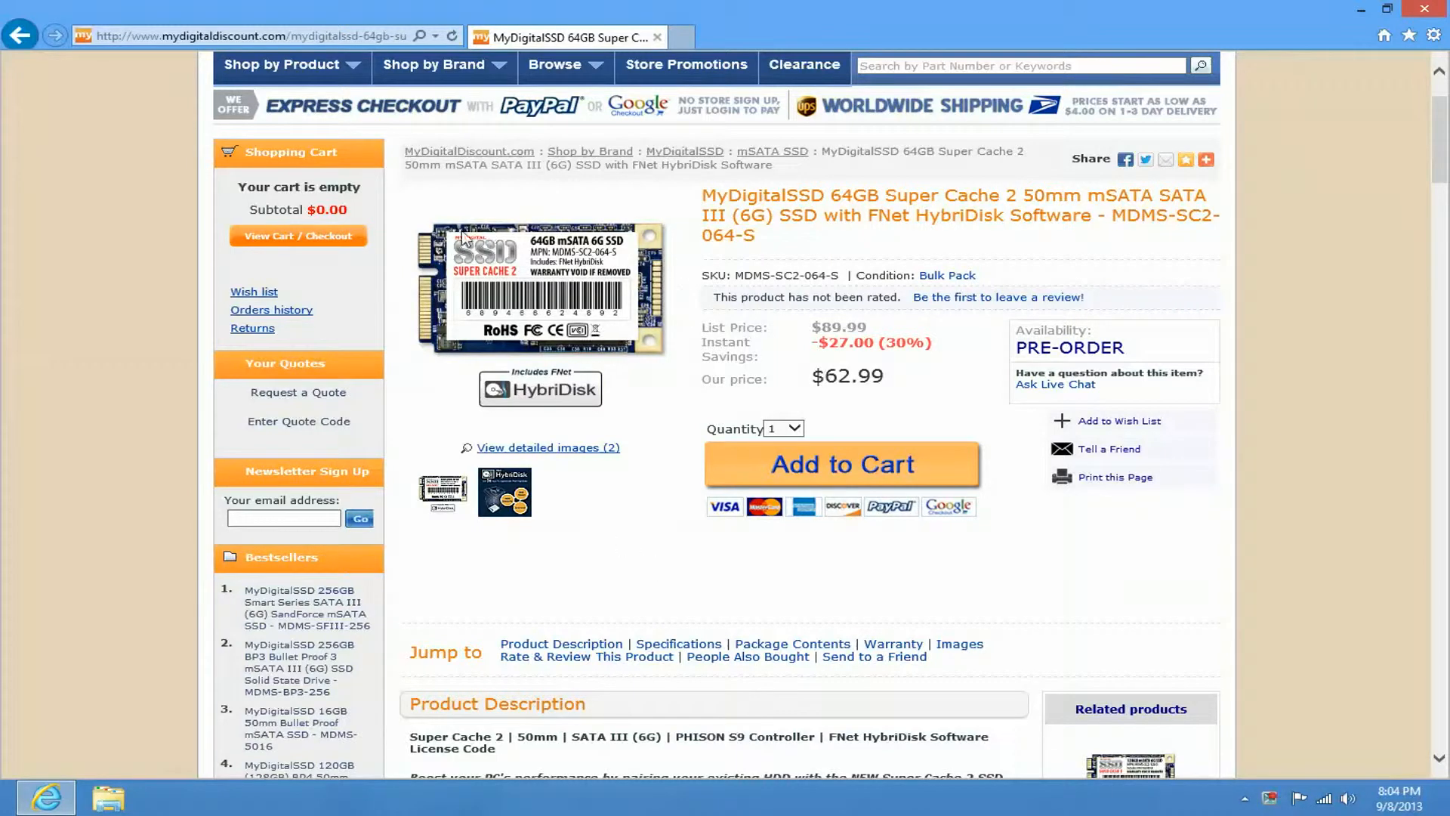
{"action": "mouse_move", "coordinate": [680, 305]}
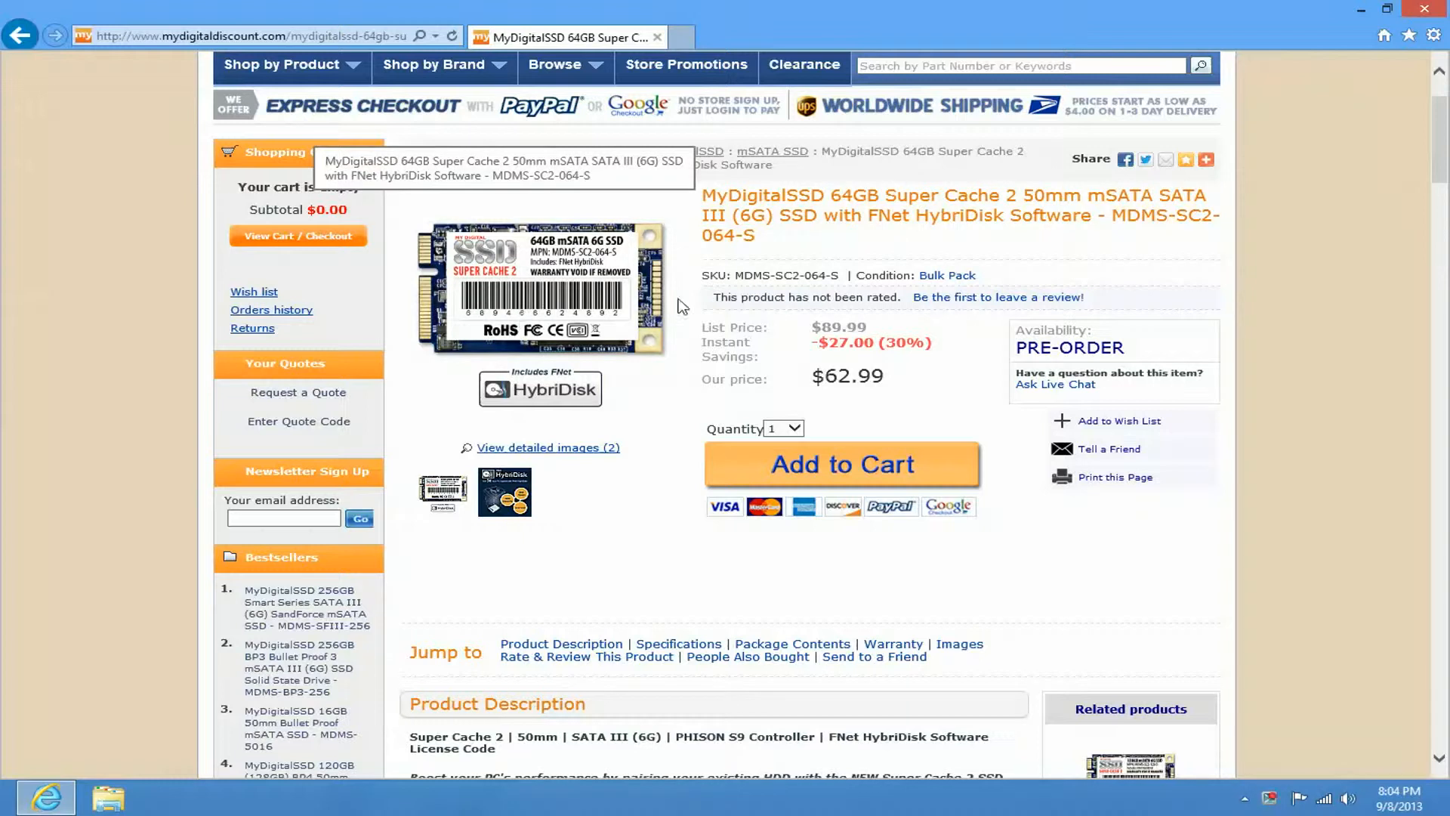
Step: Scroll the product page, then close Internet Explorer to return to the desktop
{"action": "scroll", "scroll_direction": "down", "scroll_amount": 3}
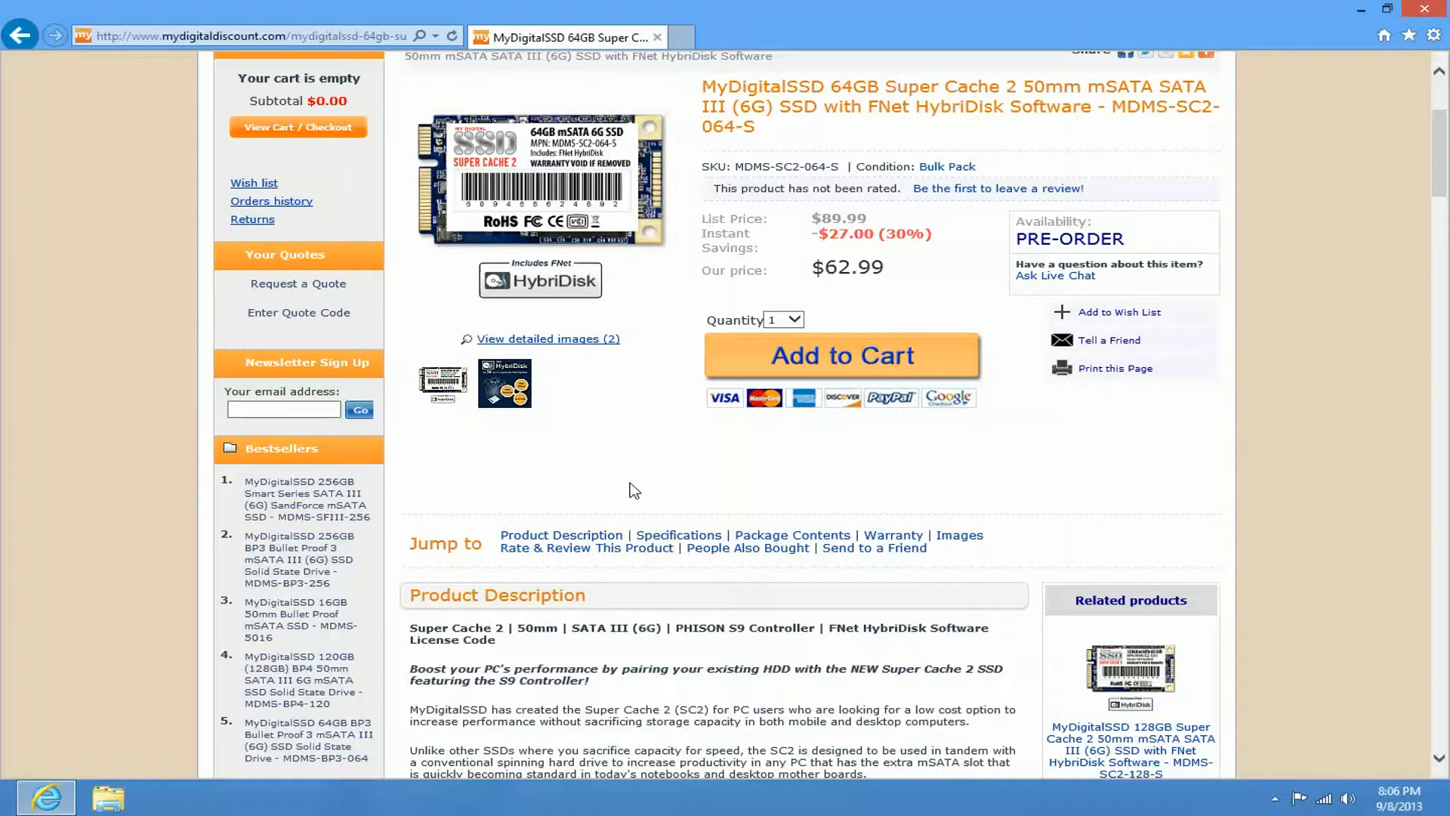
{"action": "mouse_move", "coordinate": [1345, 22]}
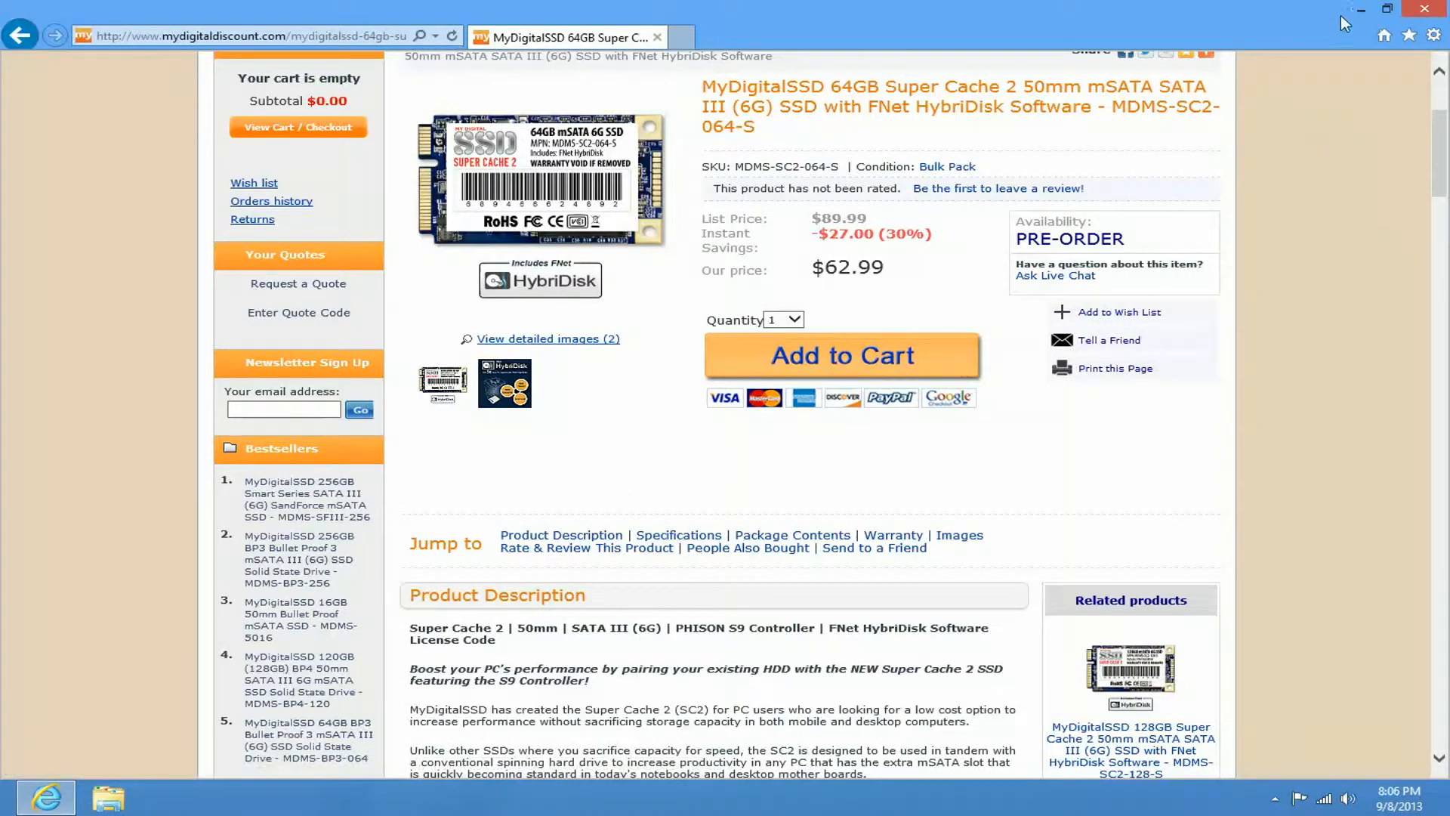
{"action": "left_click", "coordinate": [1426, 9]}
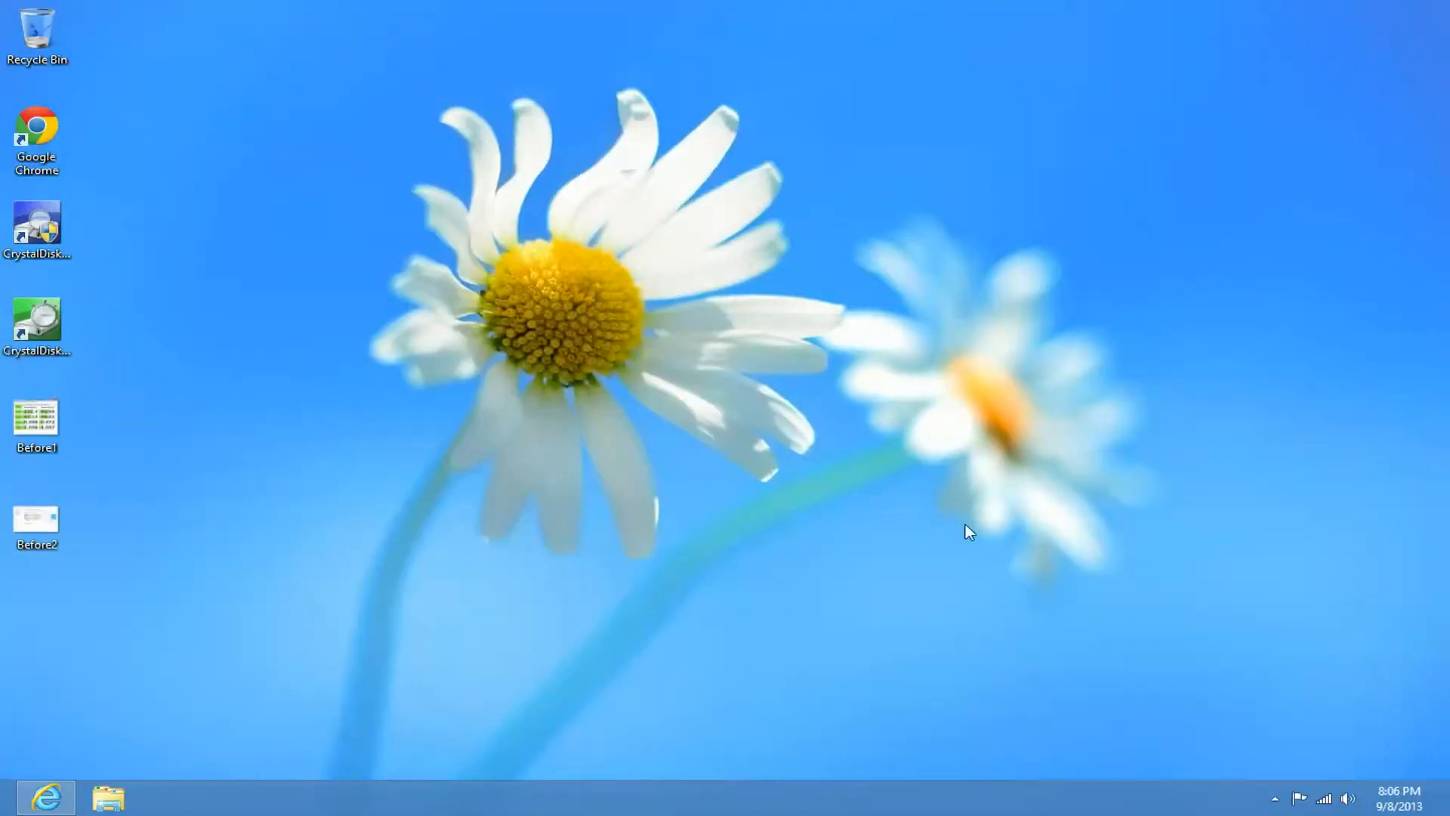
{"action": "mouse_move", "coordinate": [852, 564]}
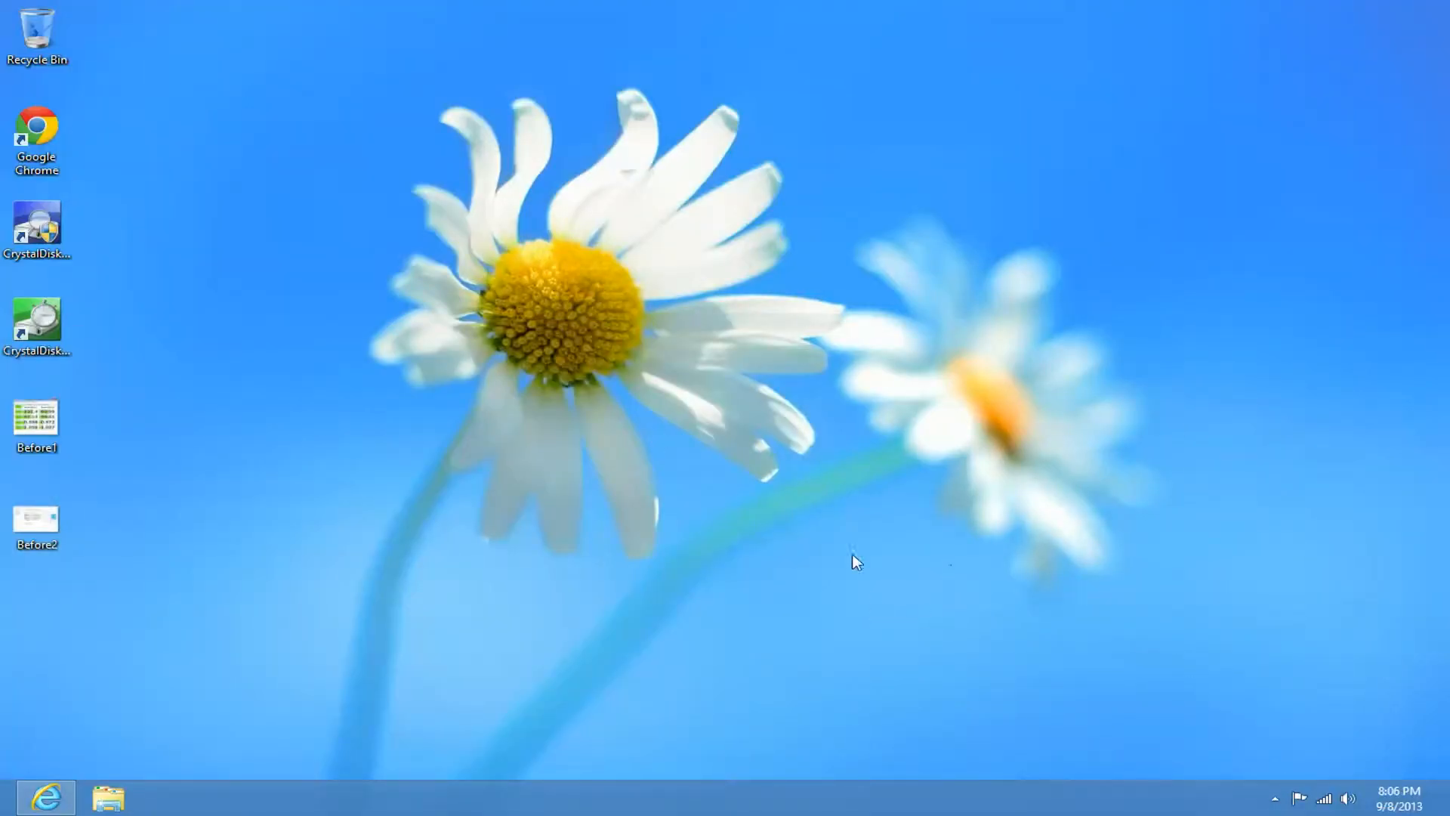
{"action": "mouse_move", "coordinate": [101, 394]}
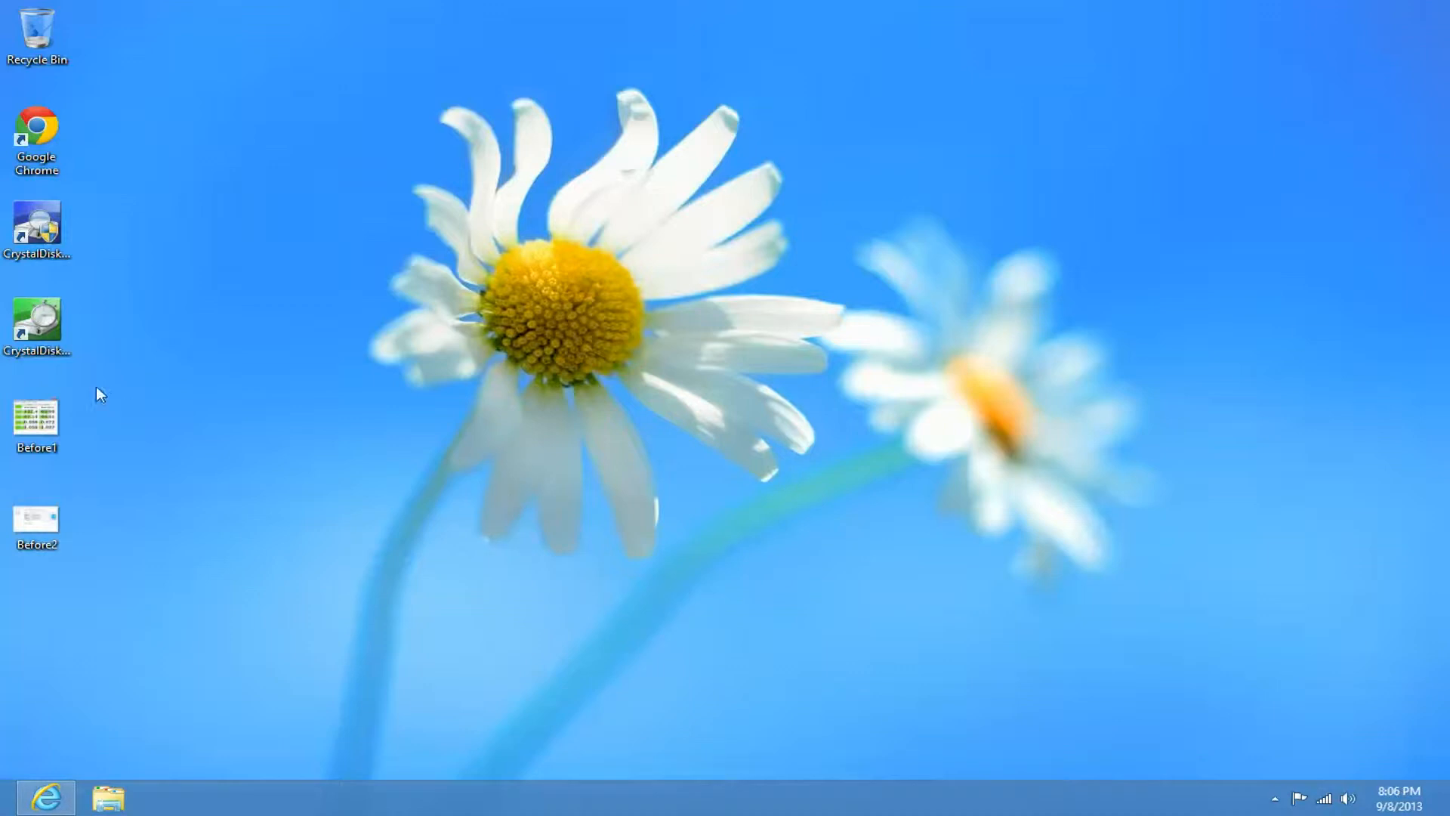
{"action": "mouse_move", "coordinate": [112, 421]}
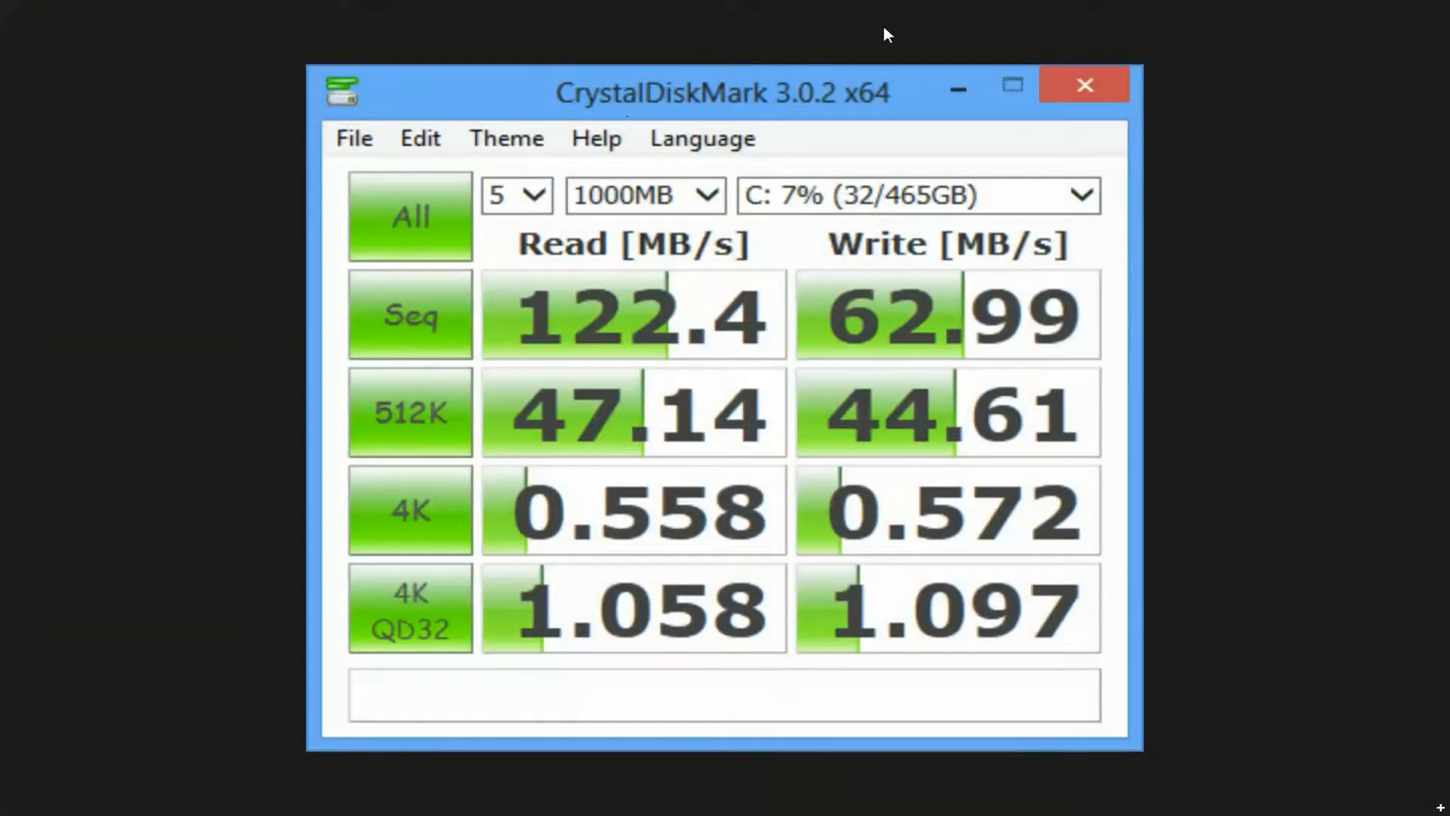
{"action": "mouse_move", "coordinate": [870, 179]}
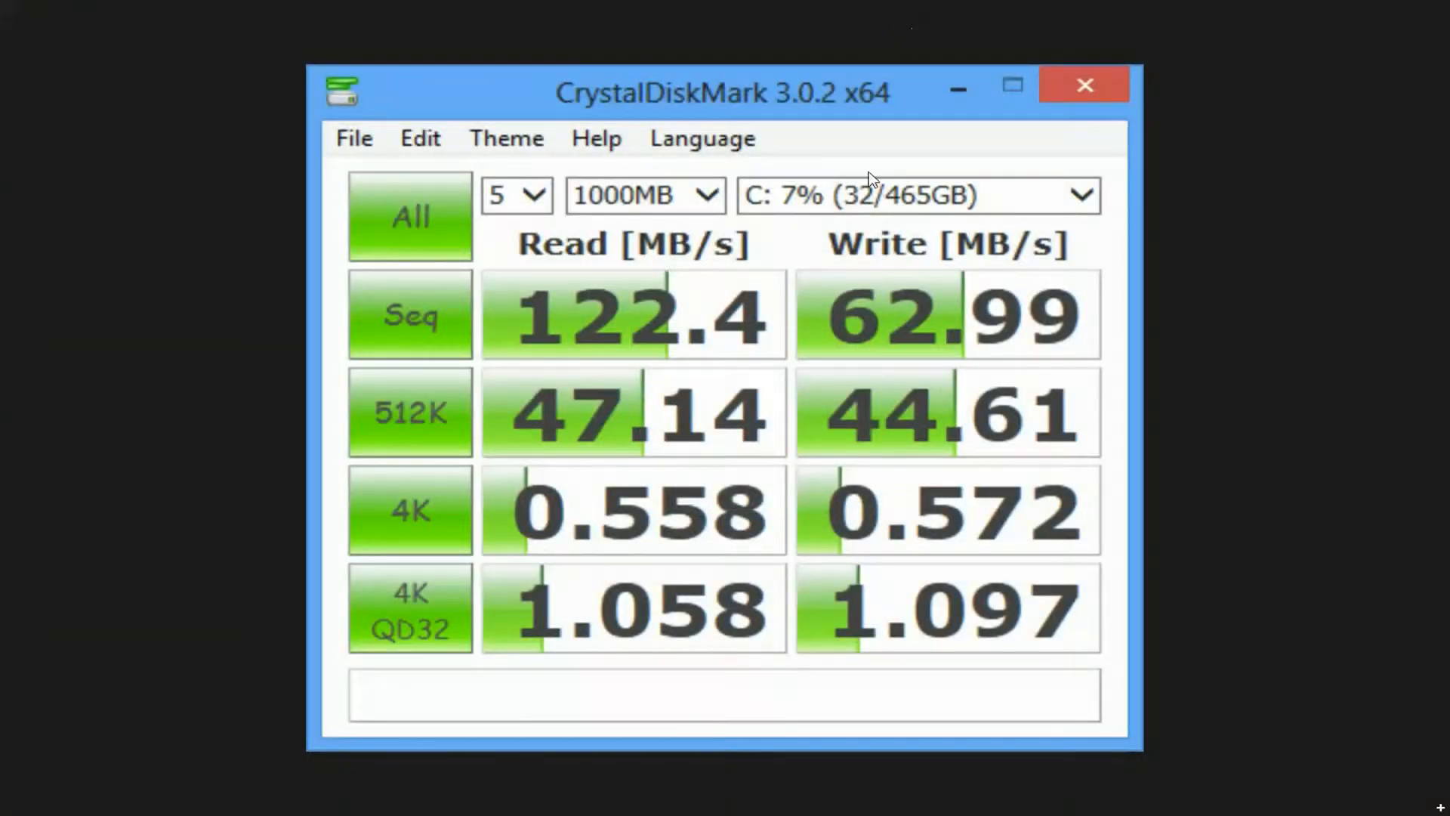
{"action": "mouse_move", "coordinate": [757, 312]}
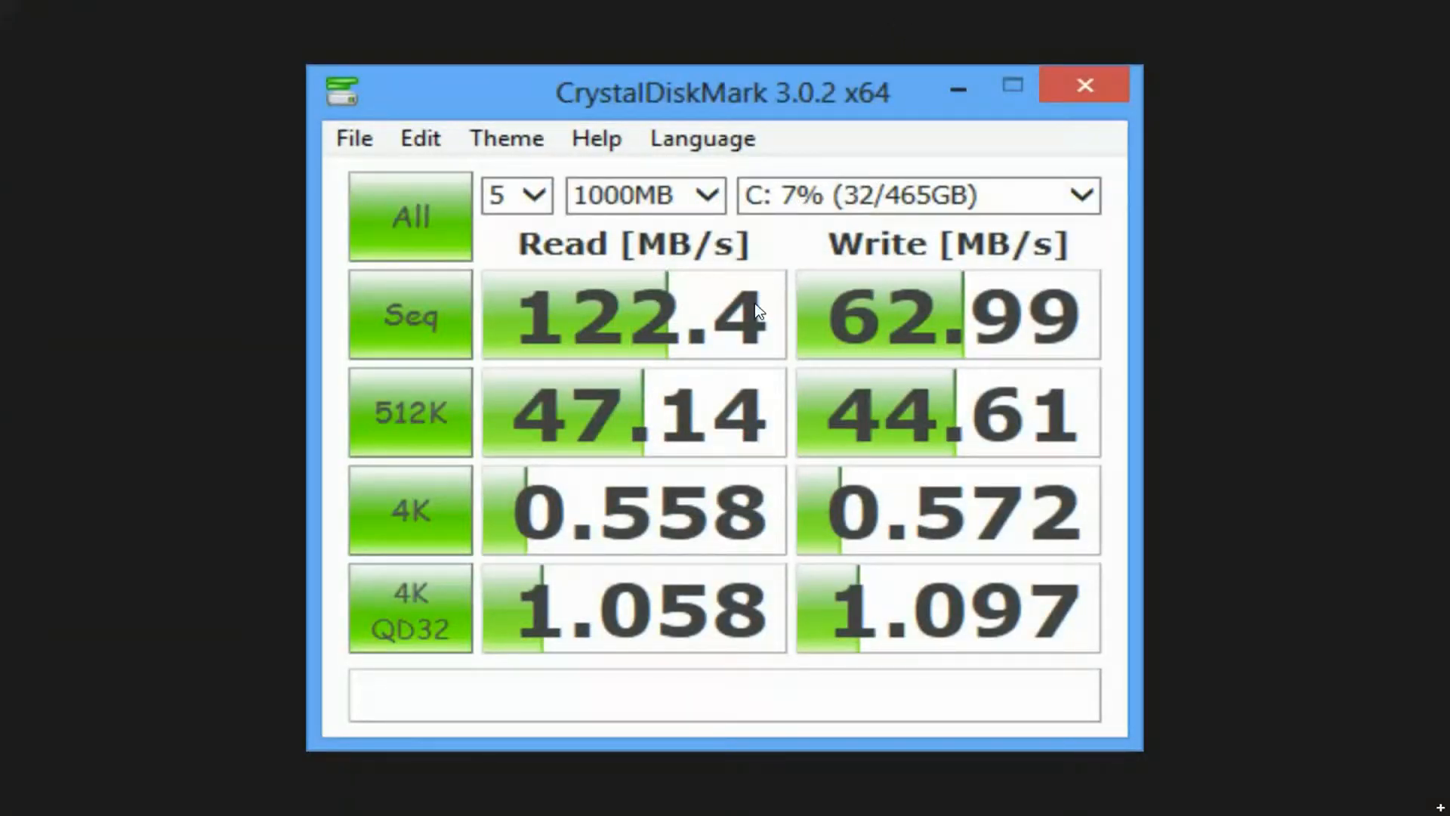
{"action": "mouse_move", "coordinate": [534, 255]}
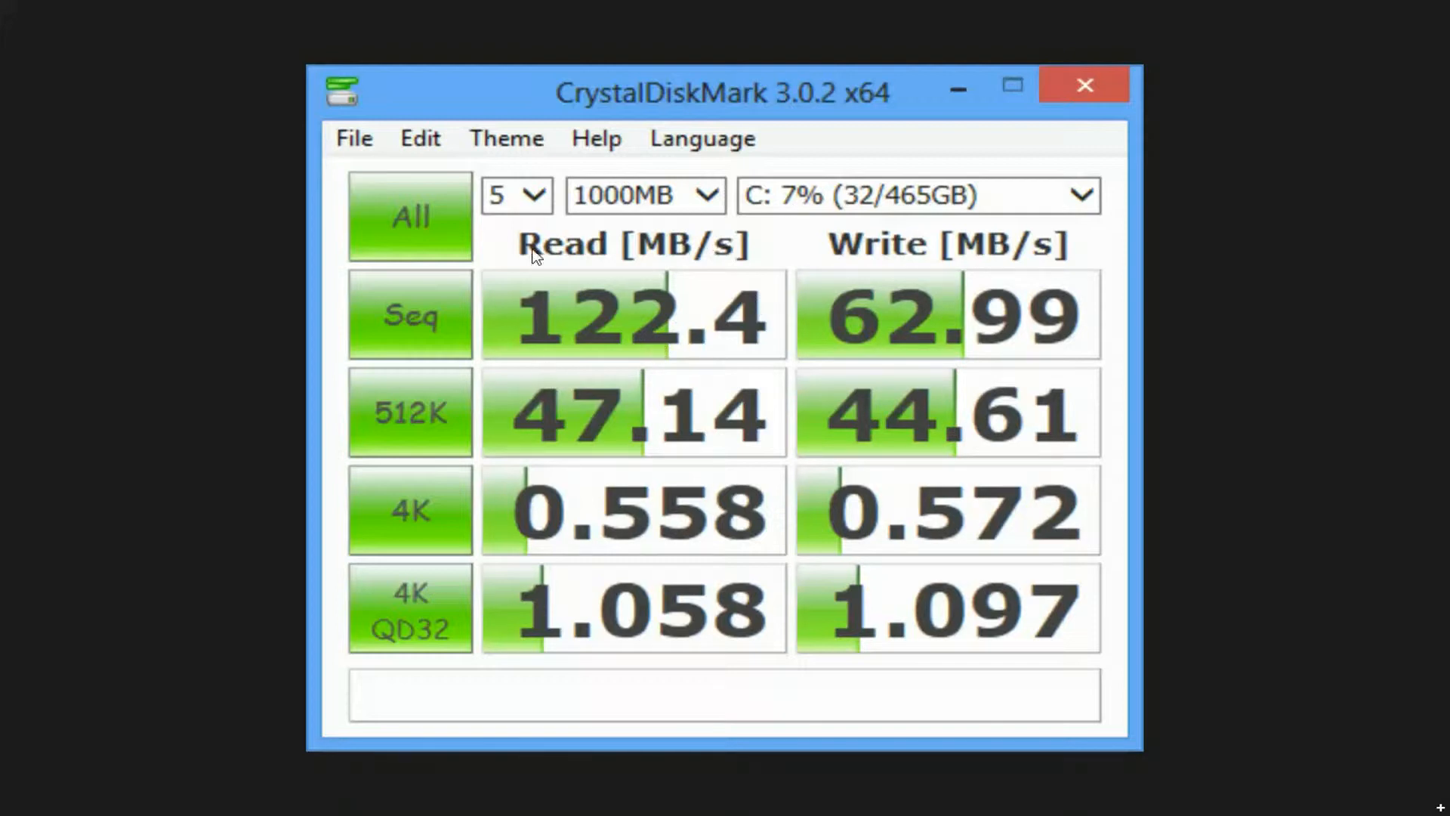
{"action": "mouse_move", "coordinate": [661, 388]}
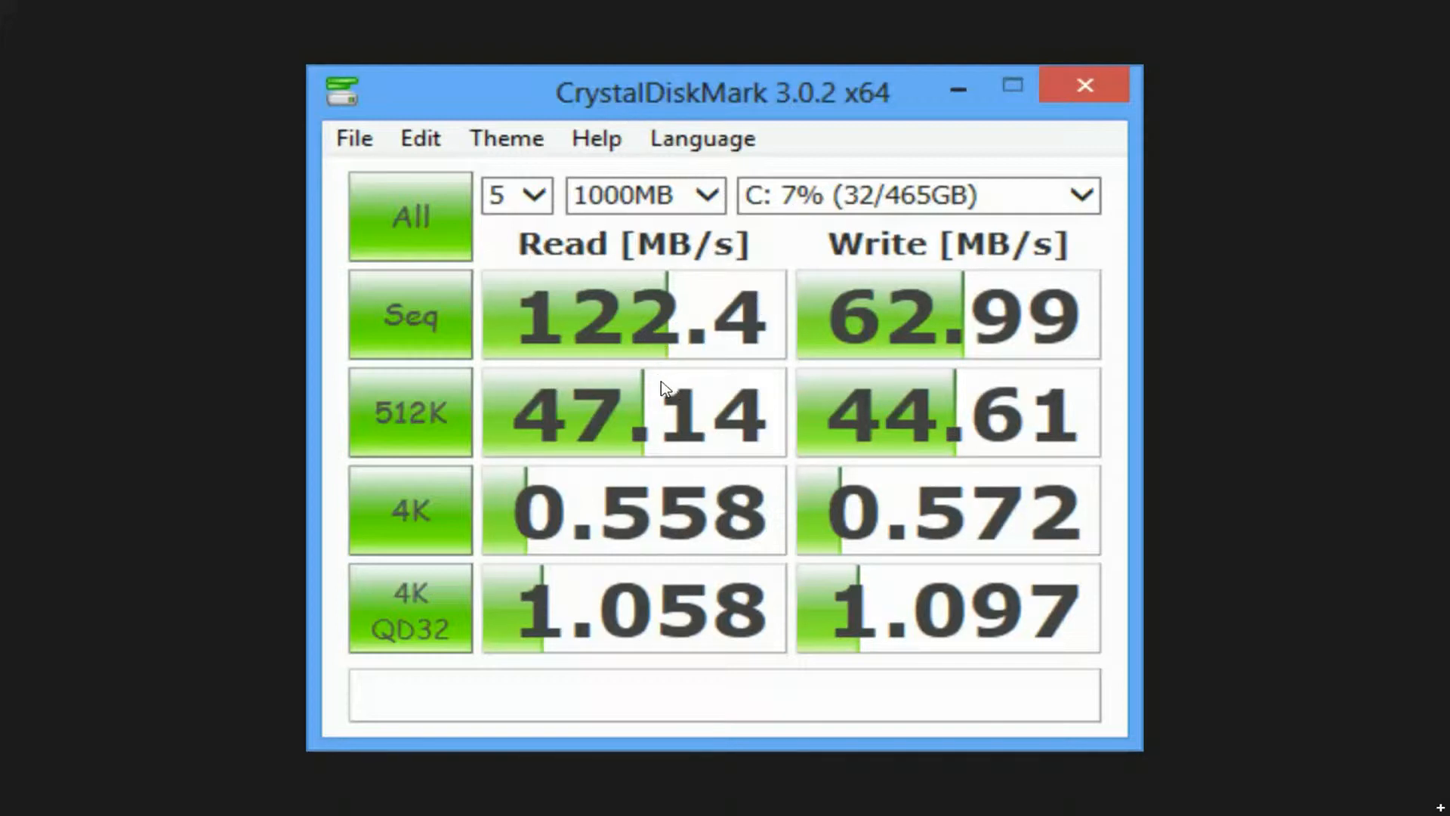
{"action": "mouse_move", "coordinate": [667, 377]}
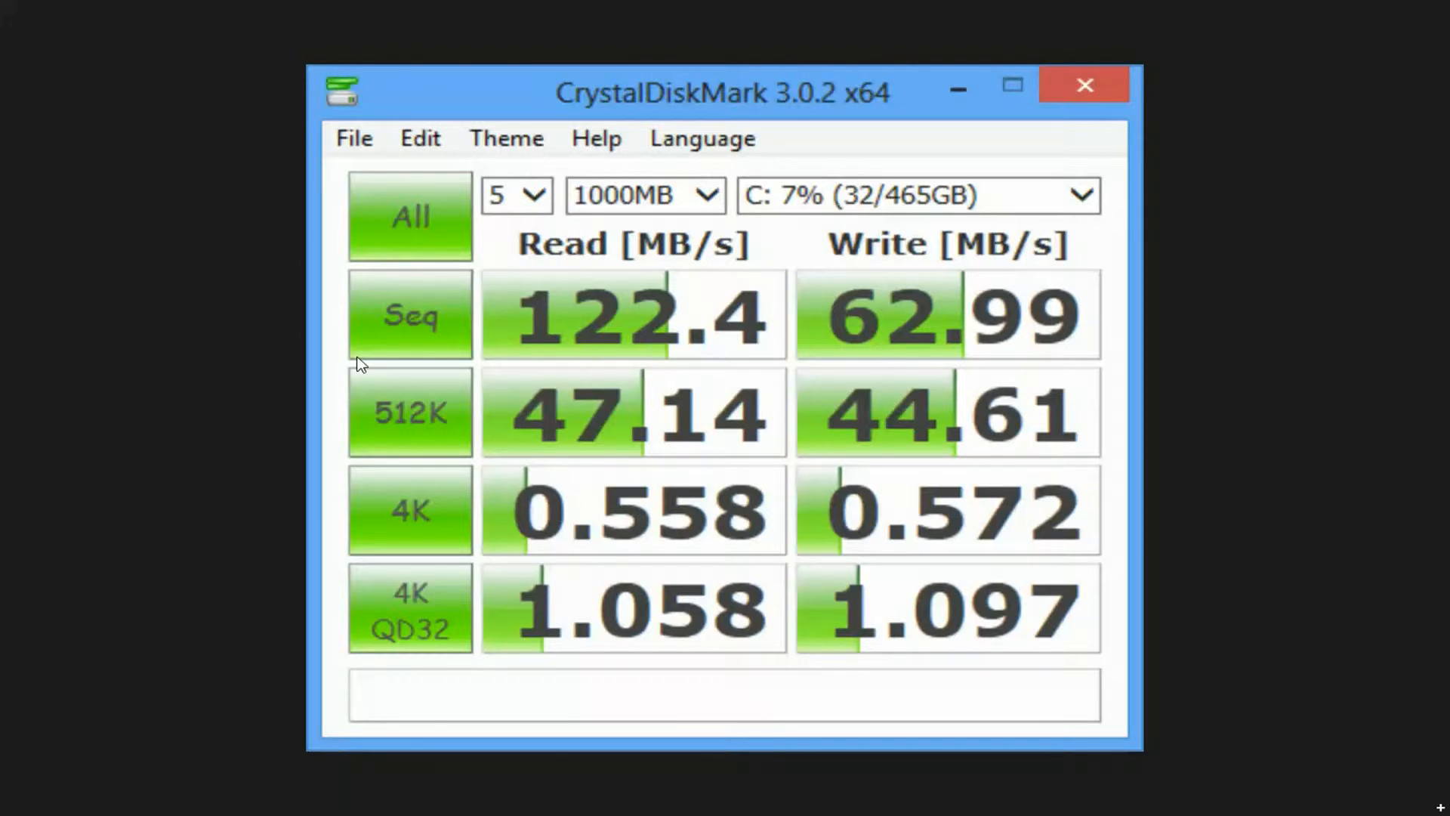
{"action": "mouse_move", "coordinate": [570, 275]}
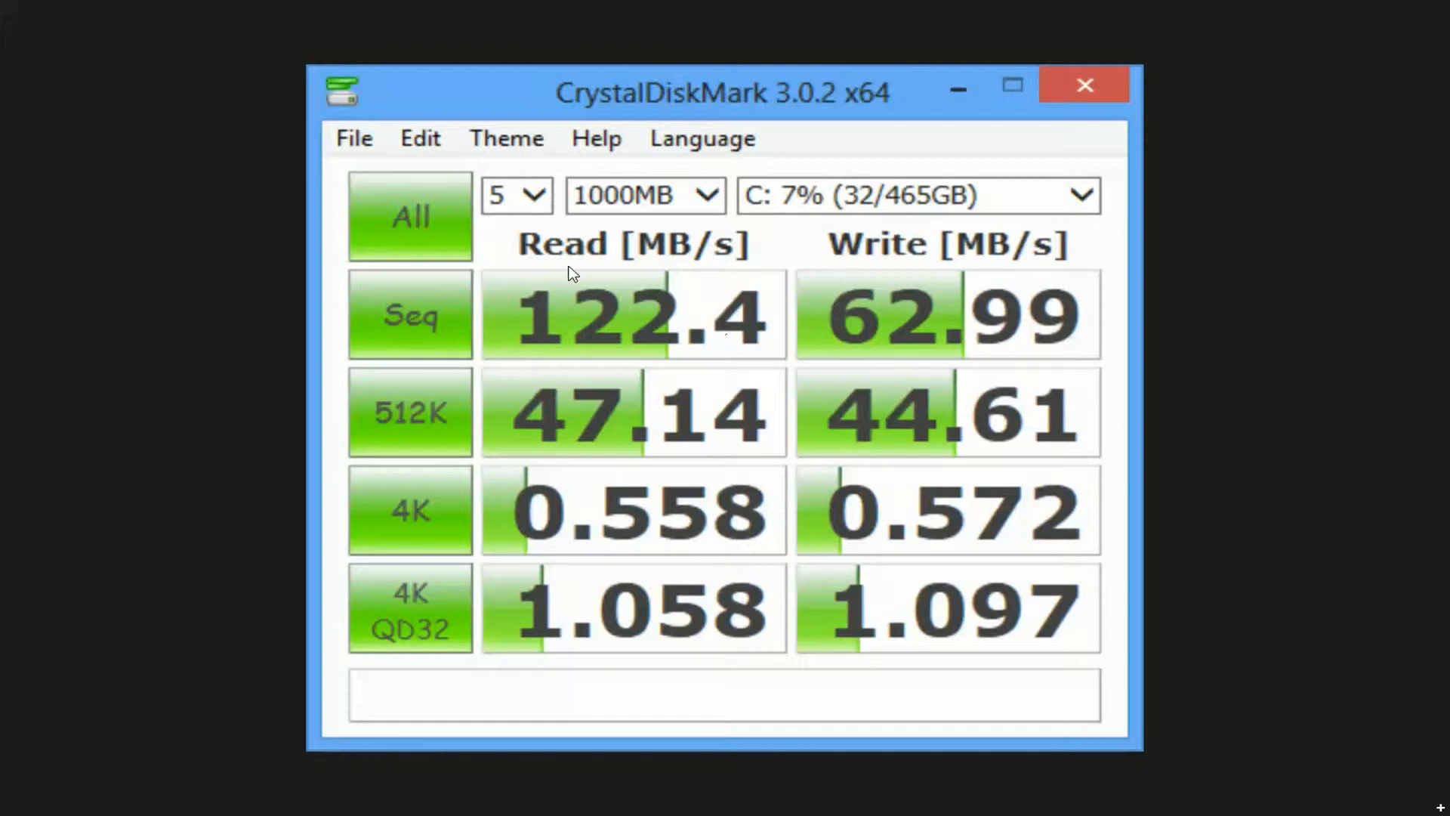
{"action": "mouse_move", "coordinate": [681, 453]}
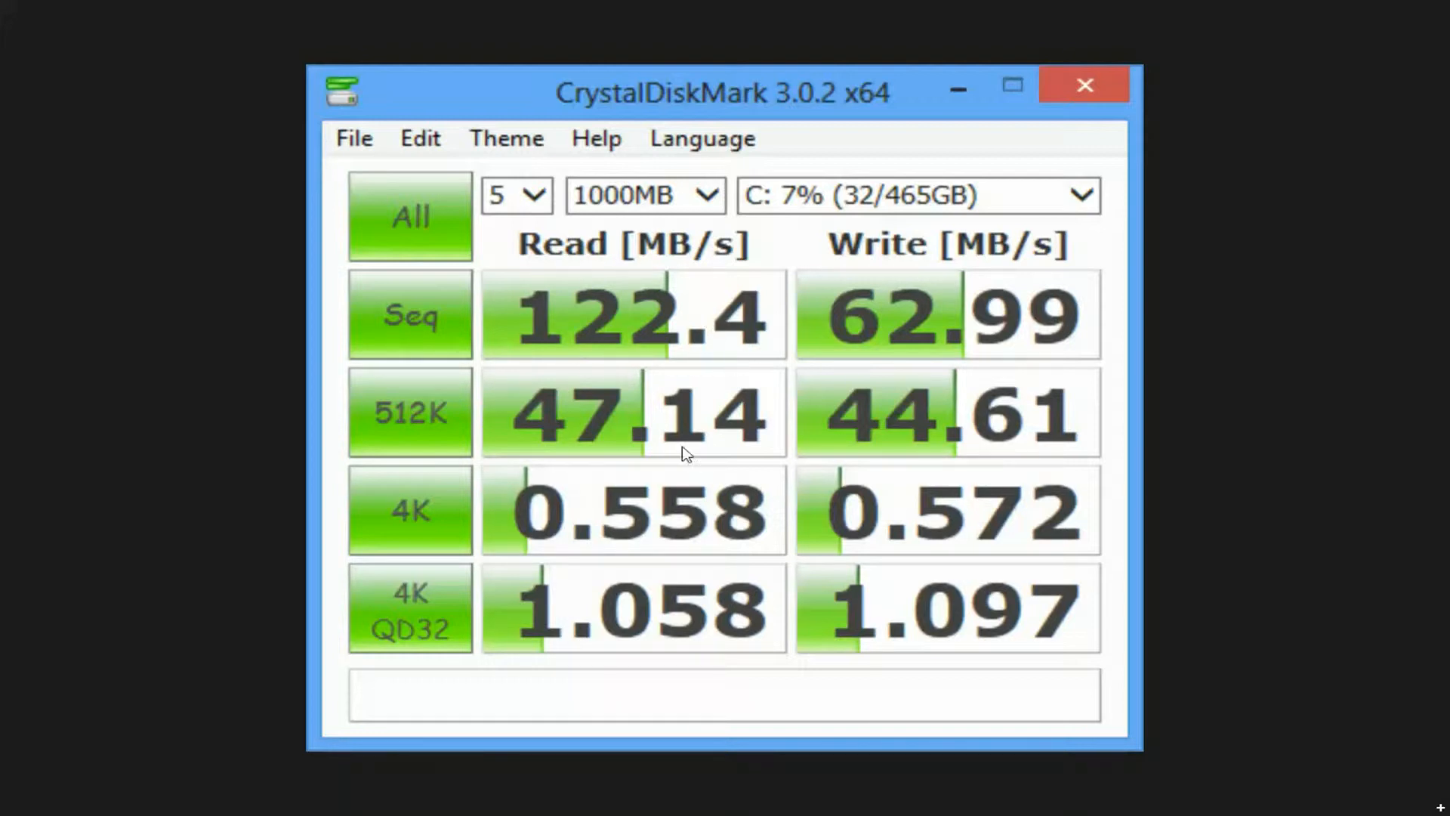
{"action": "mouse_move", "coordinate": [558, 324]}
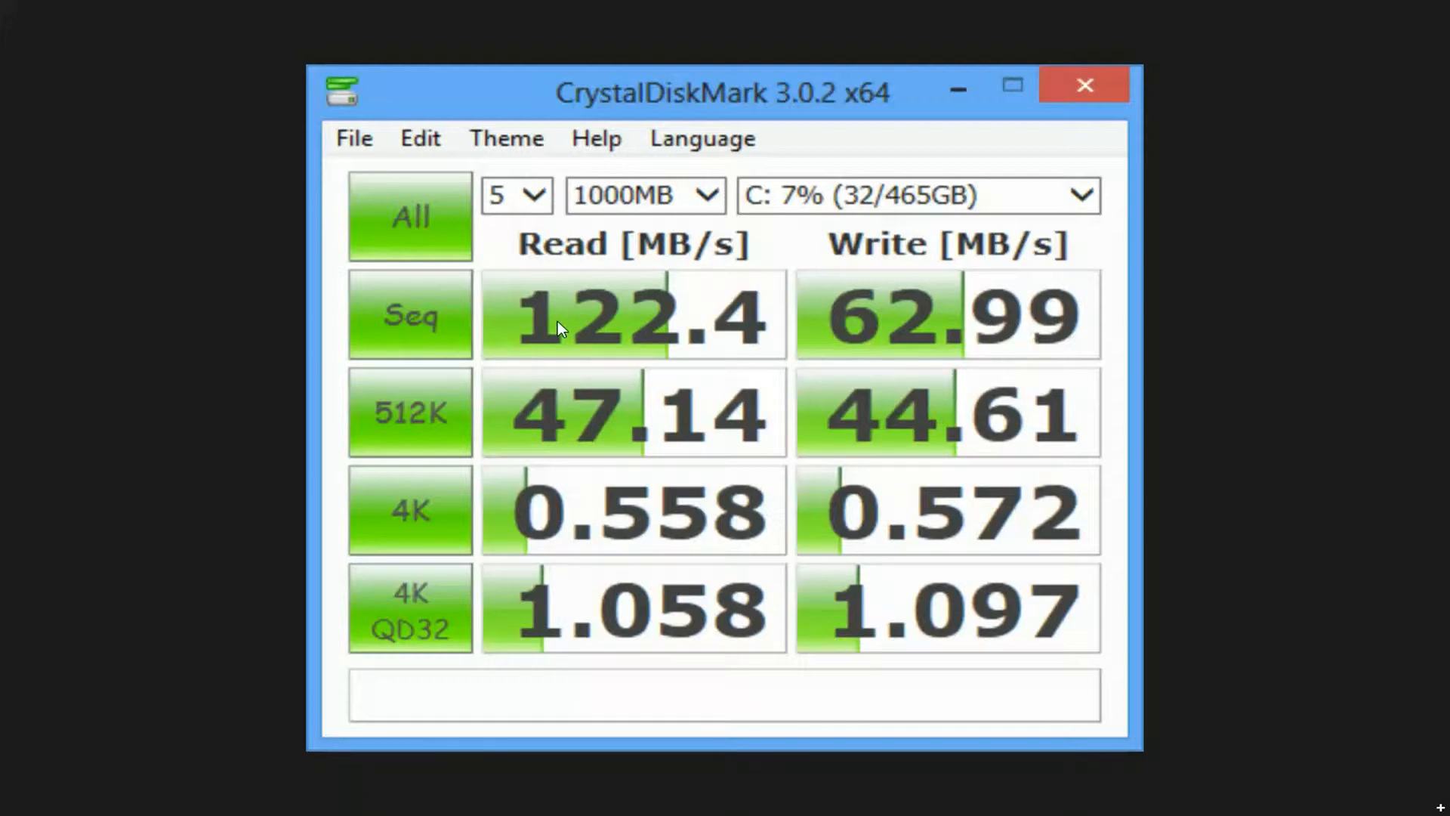
{"action": "mouse_move", "coordinate": [316, 614]}
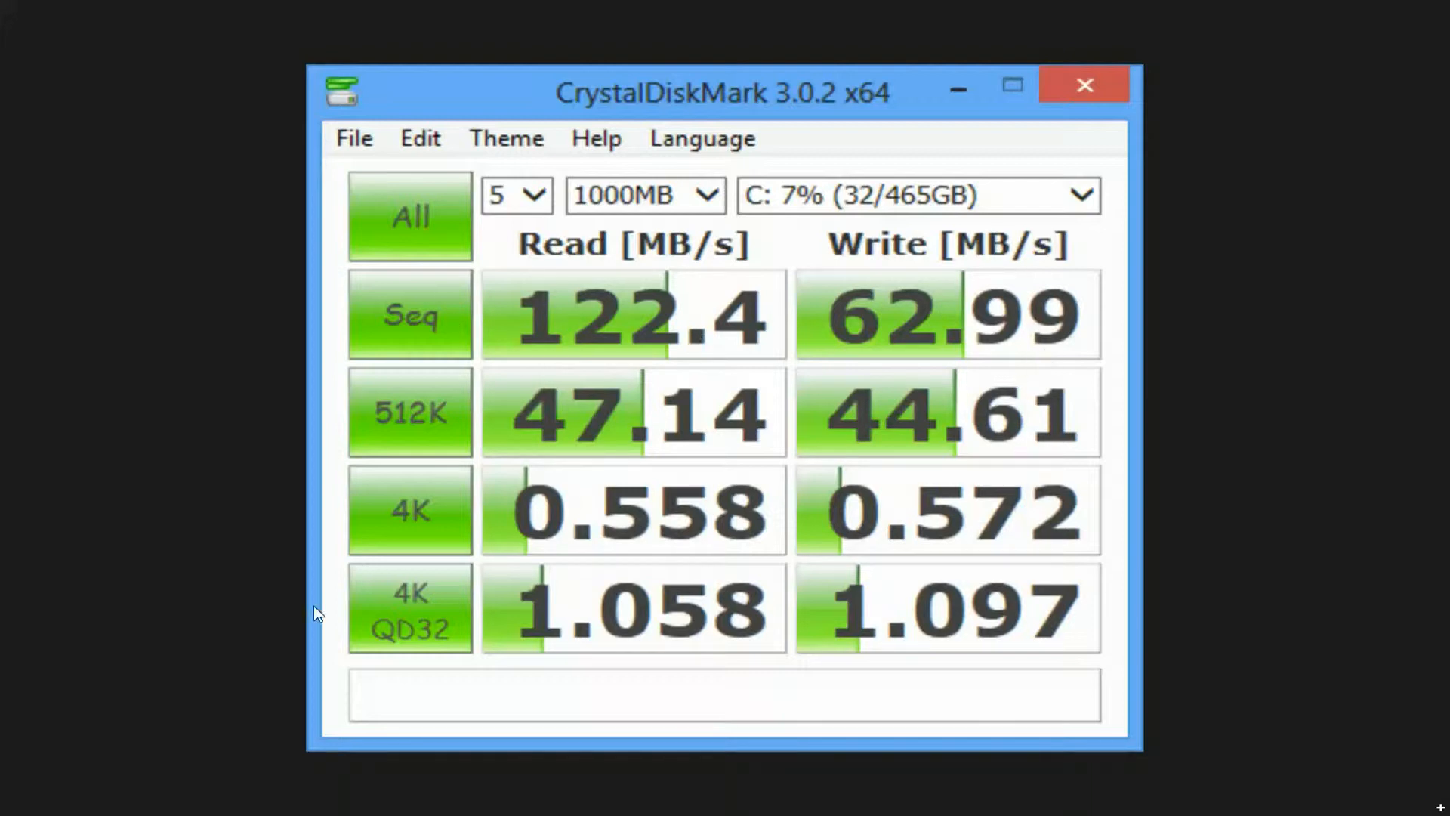
{"action": "mouse_move", "coordinate": [701, 558]}
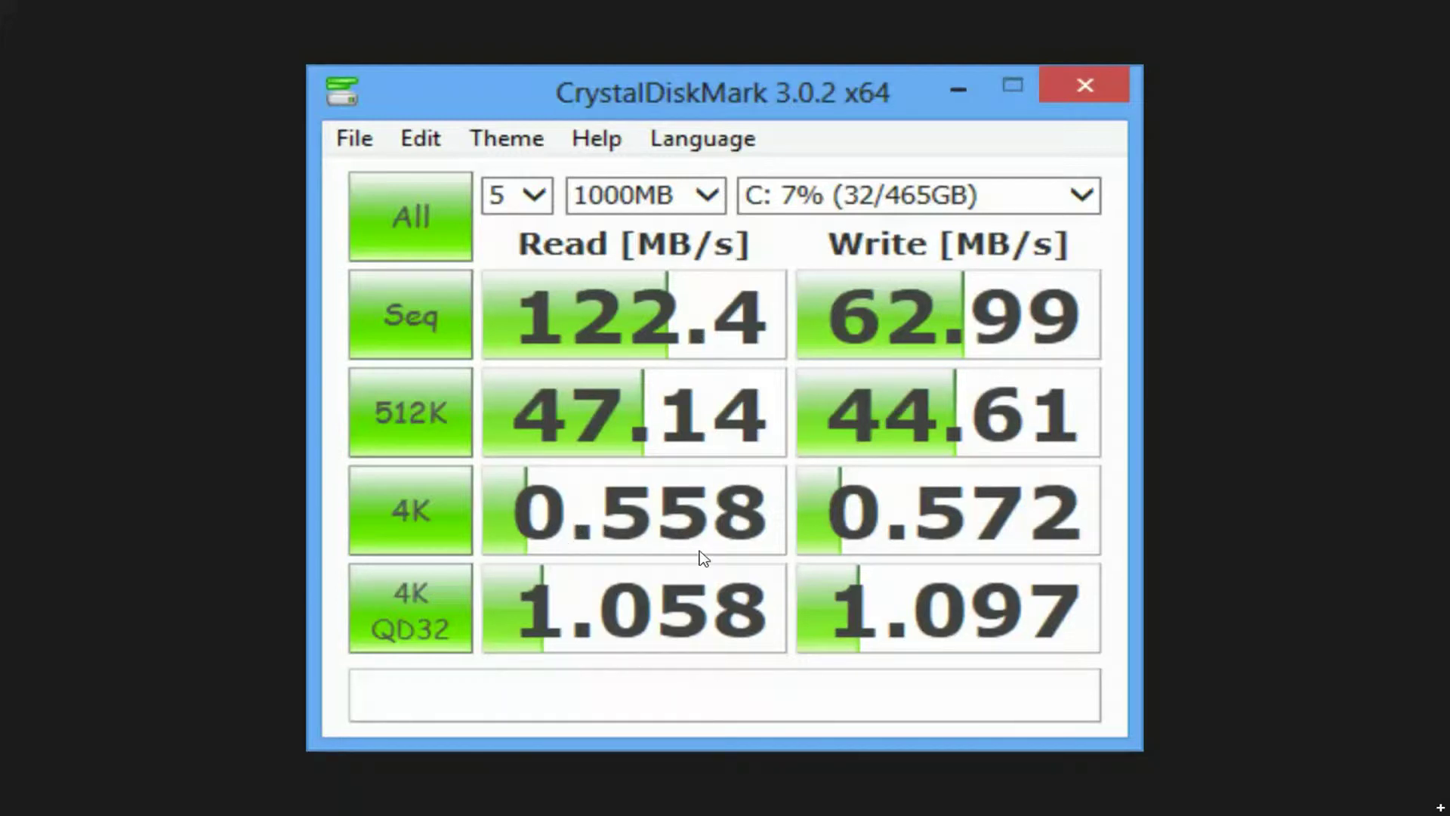
{"action": "mouse_move", "coordinate": [980, 538]}
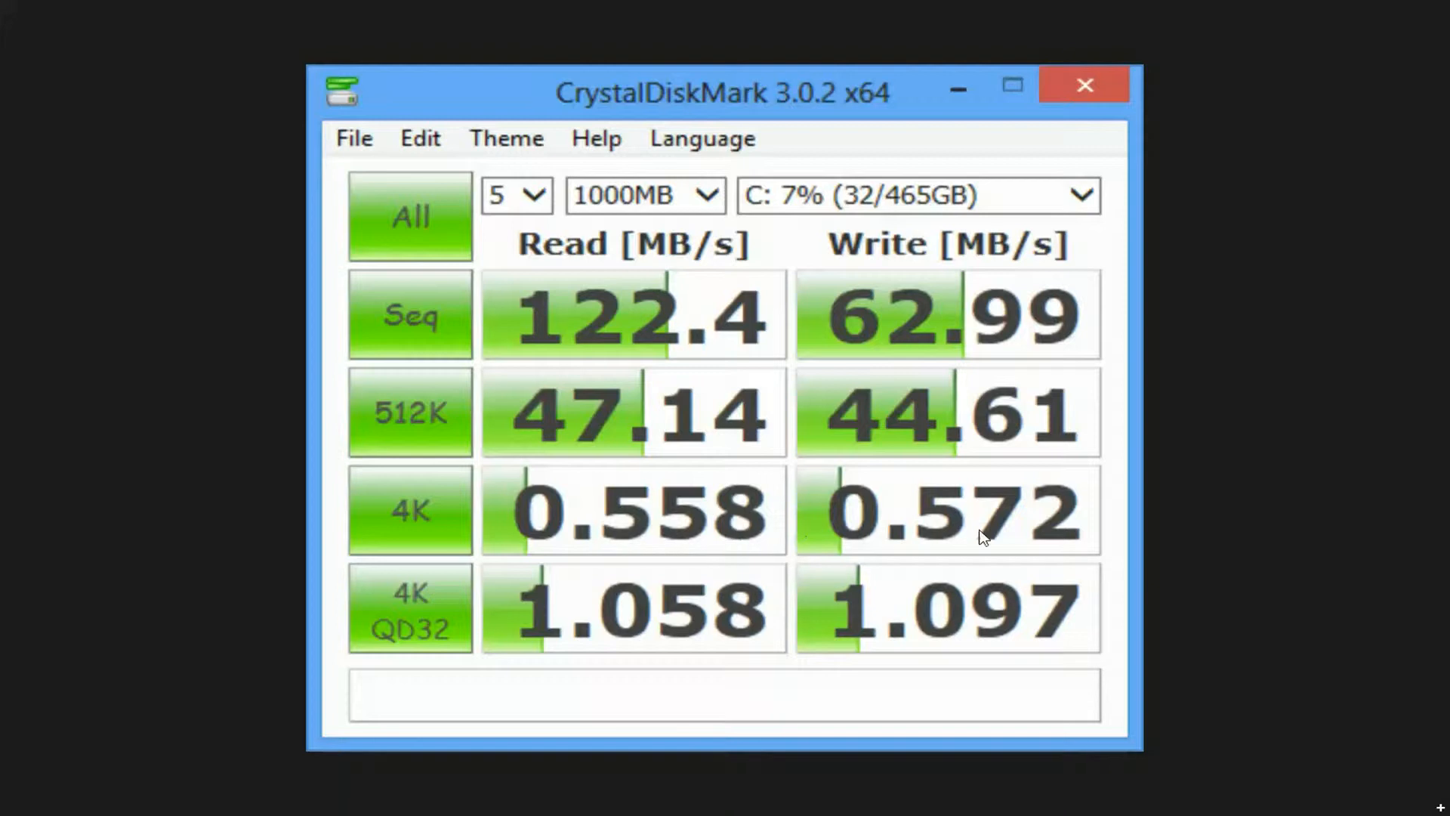
{"action": "mouse_move", "coordinate": [926, 569]}
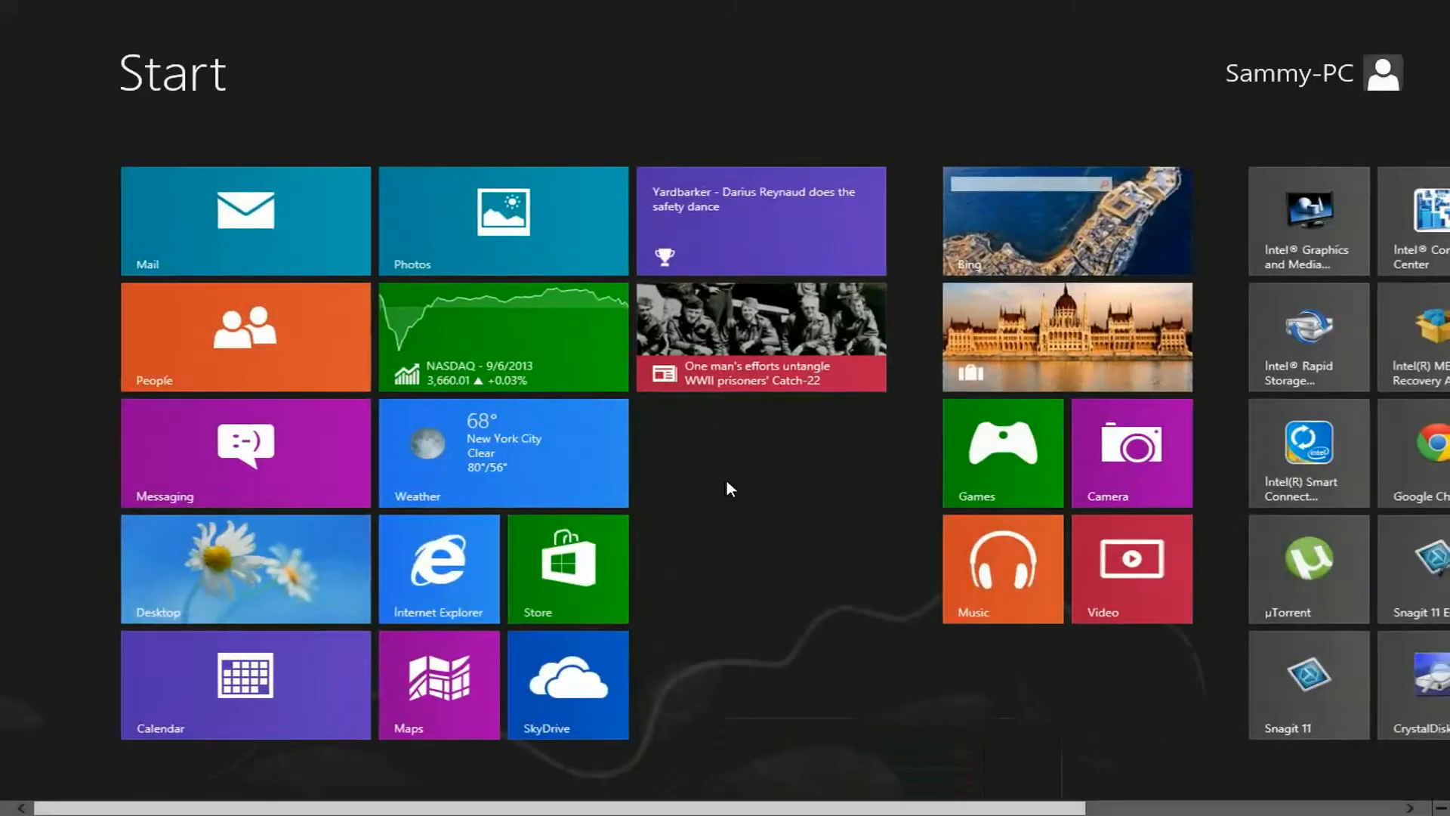
Step: Bring up the Performance Information screenshot showing the 5.9 base score
{"action": "left_click", "coordinate": [245, 569]}
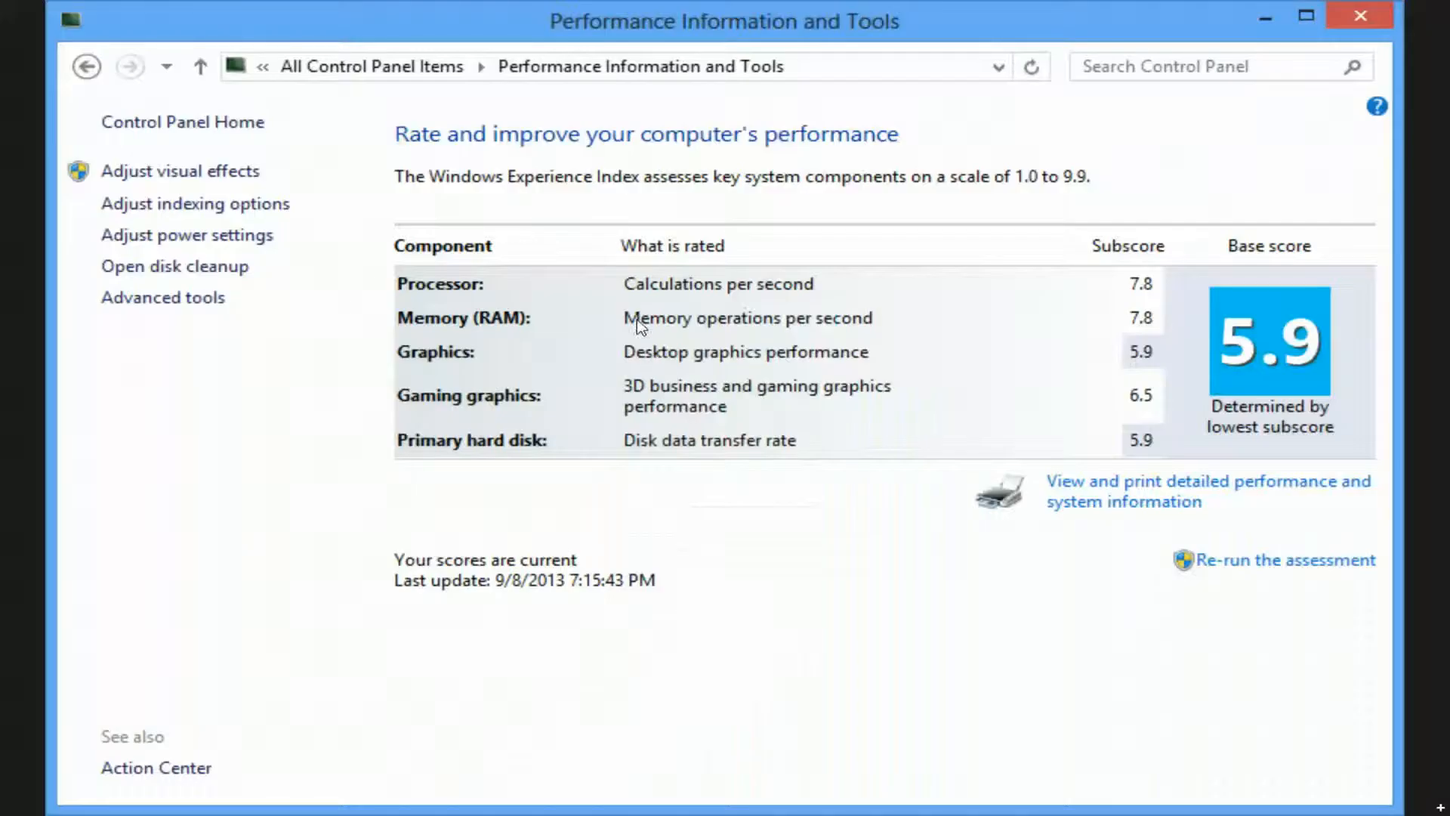
{"action": "mouse_move", "coordinate": [519, 455]}
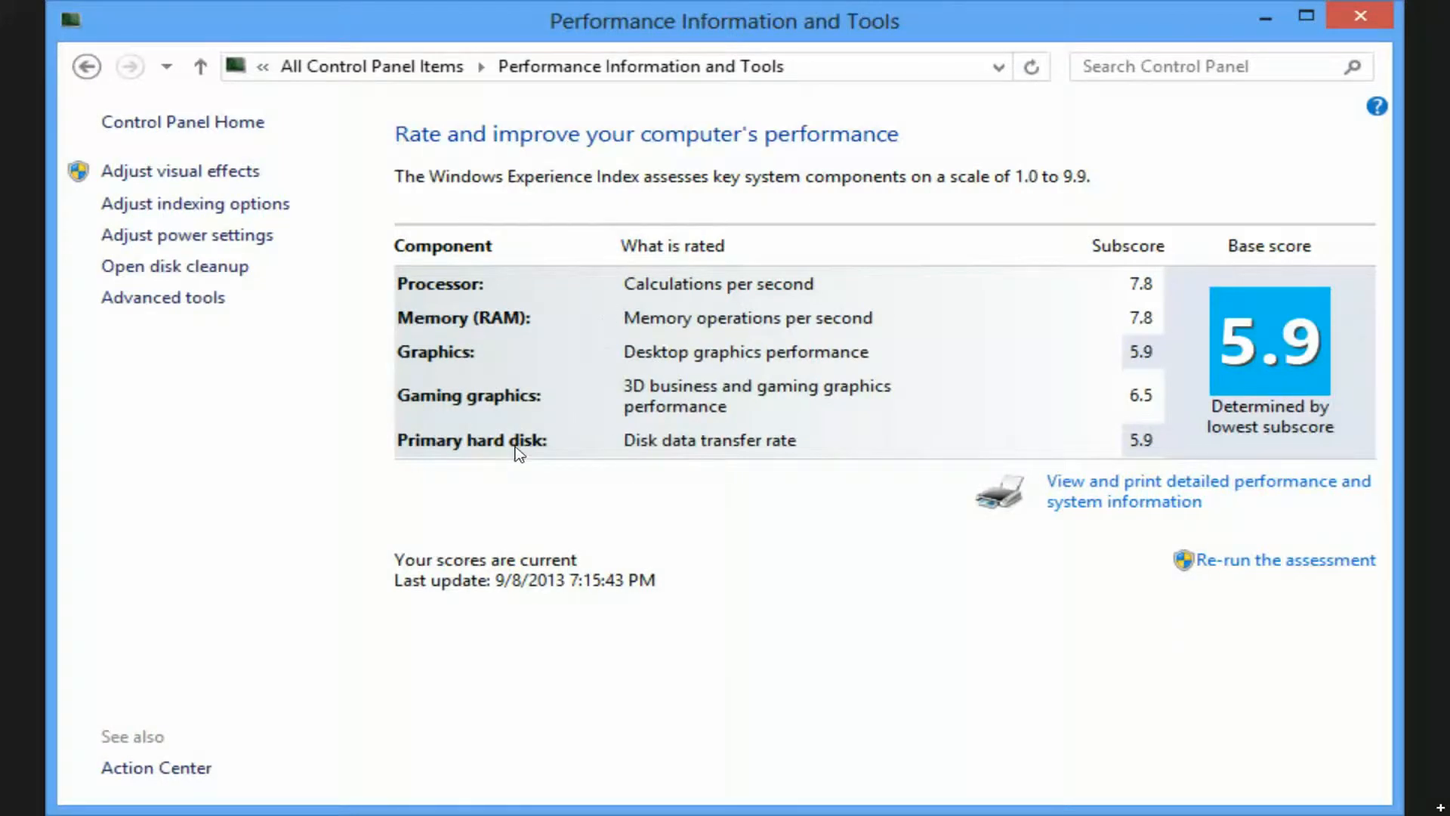
{"action": "mouse_move", "coordinate": [876, 462]}
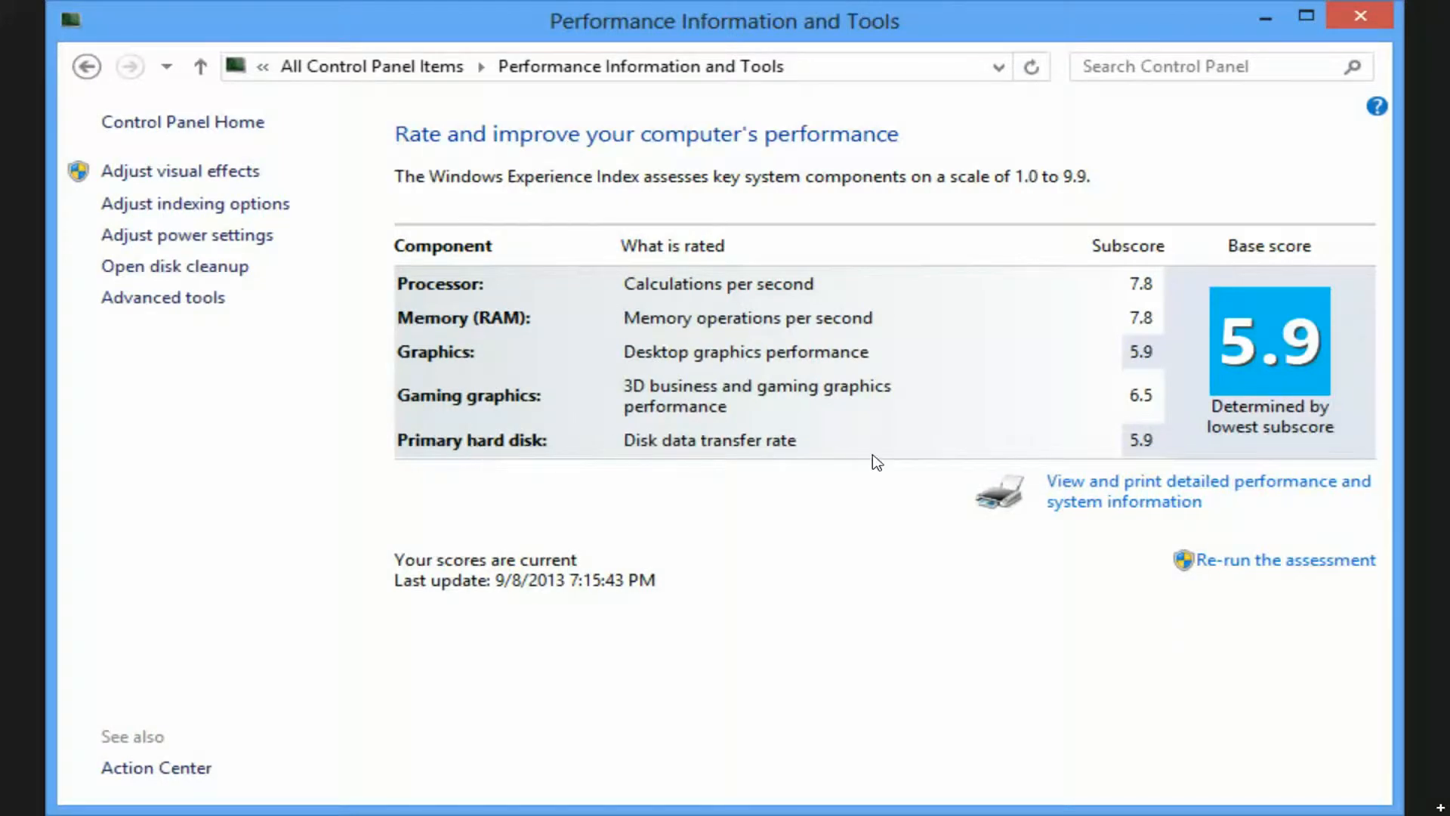
{"action": "mouse_move", "coordinate": [1177, 451]}
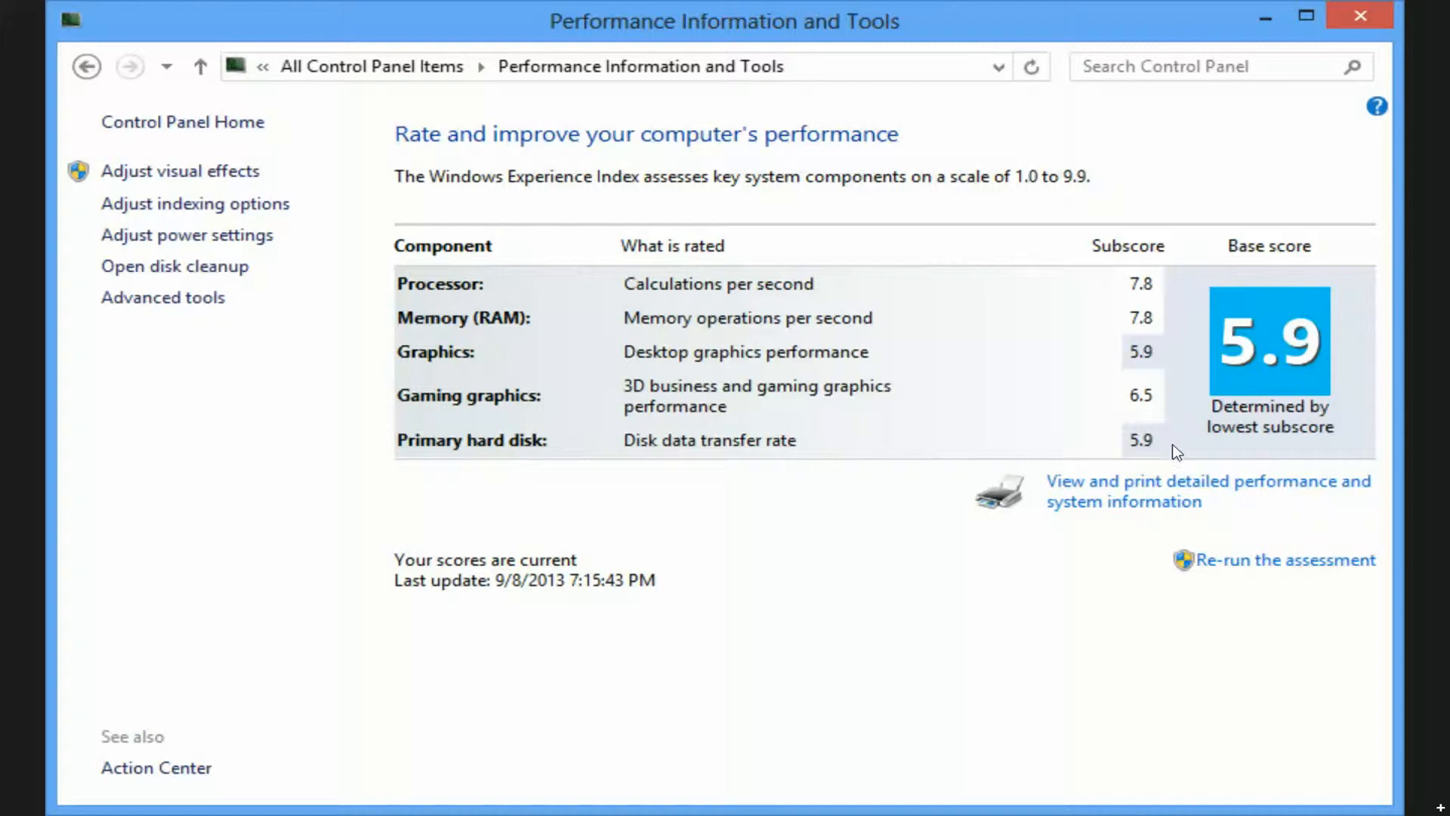
{"action": "mouse_move", "coordinate": [872, 395]}
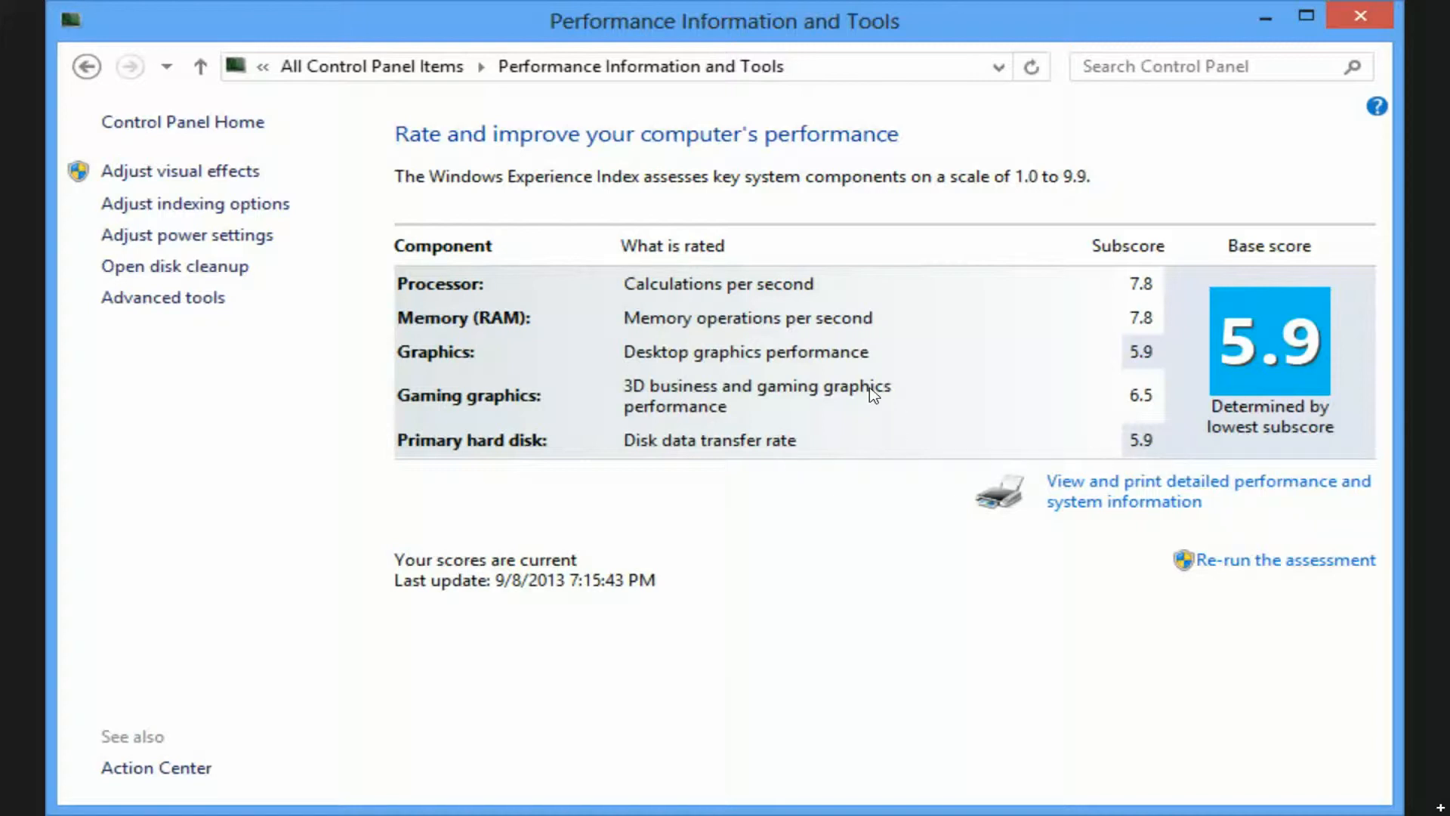
{"action": "mouse_move", "coordinate": [1030, 9]}
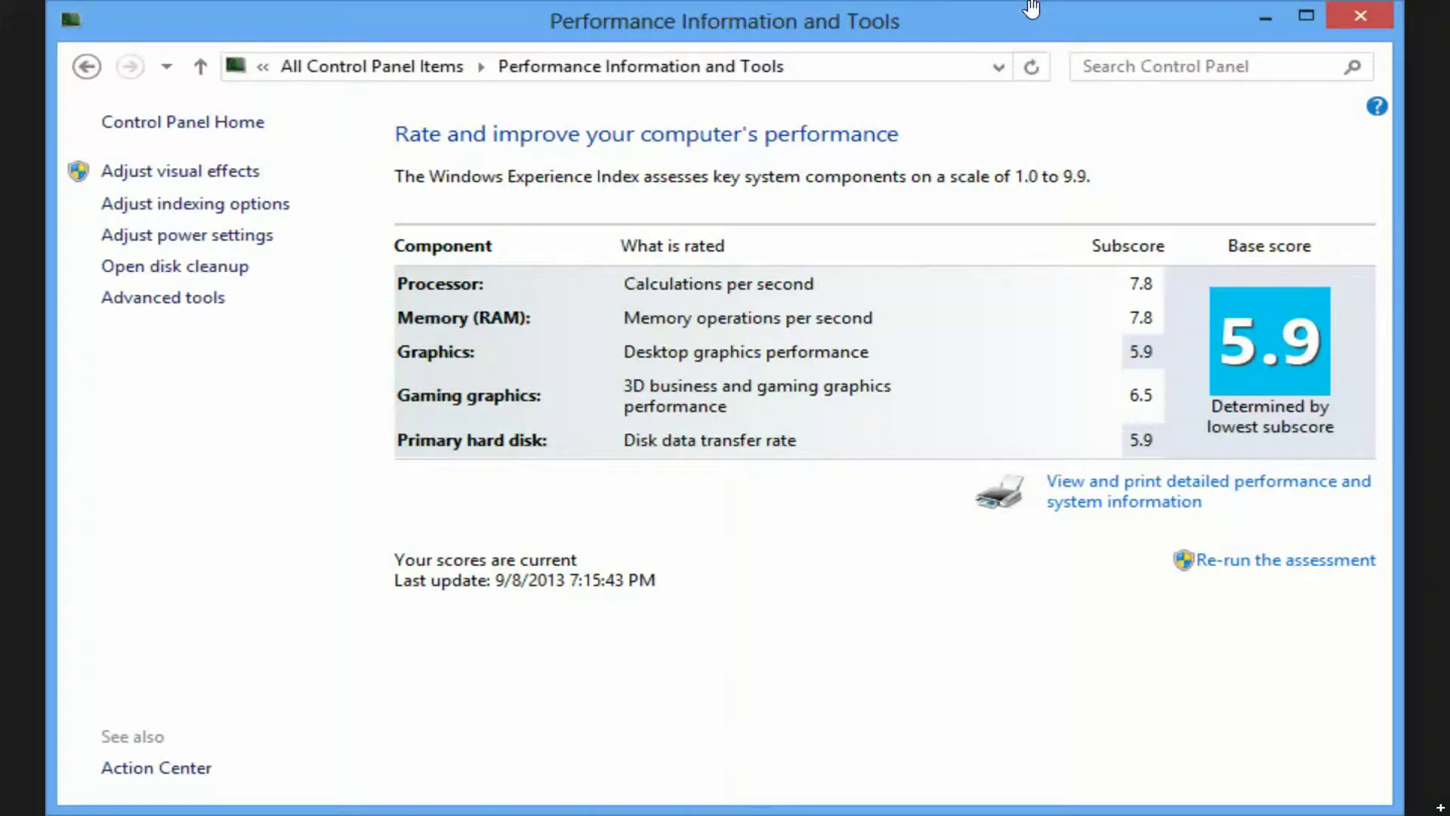
{"action": "mouse_move", "coordinate": [747, 485]}
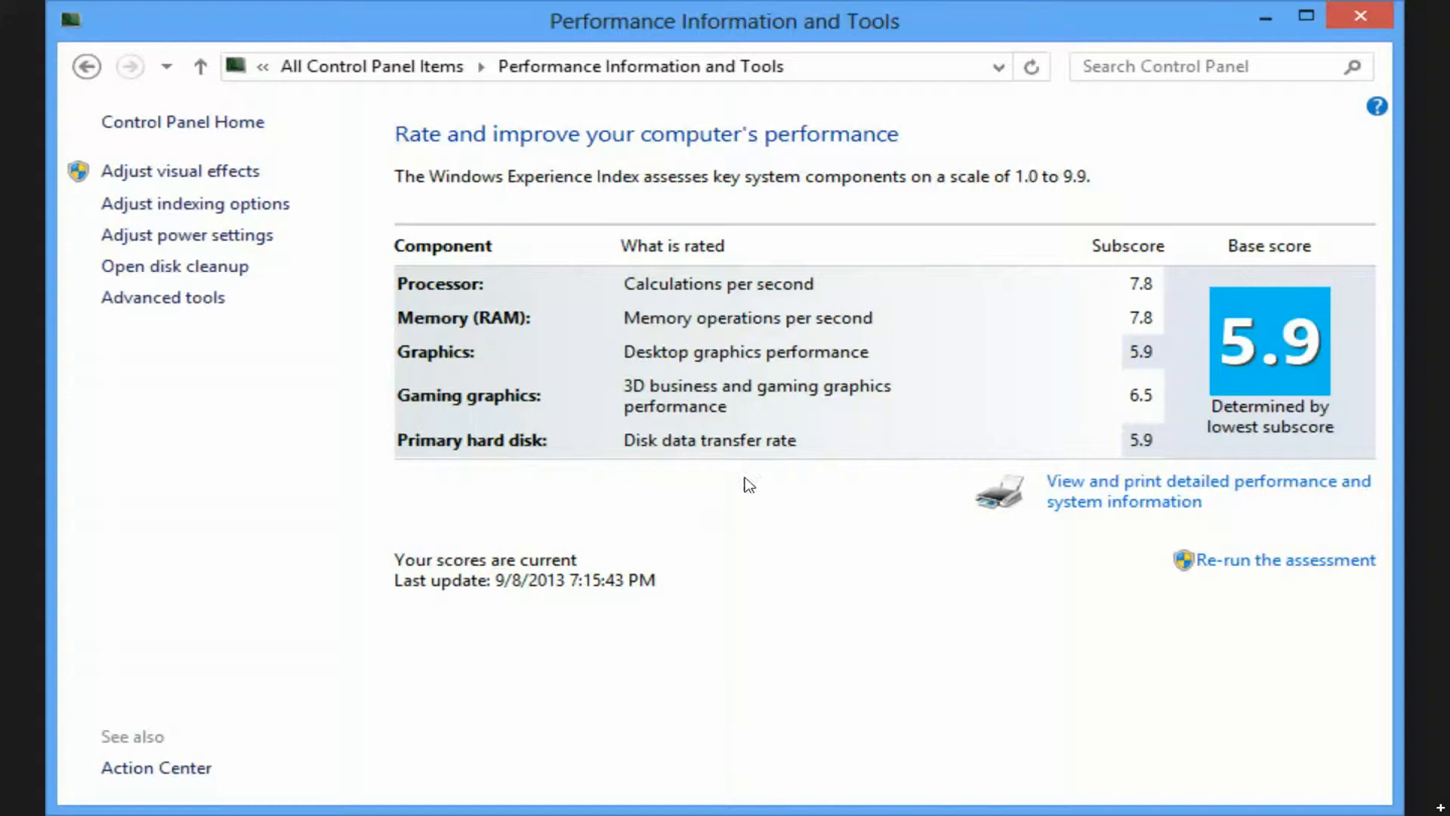
{"action": "mouse_move", "coordinate": [1189, 464]}
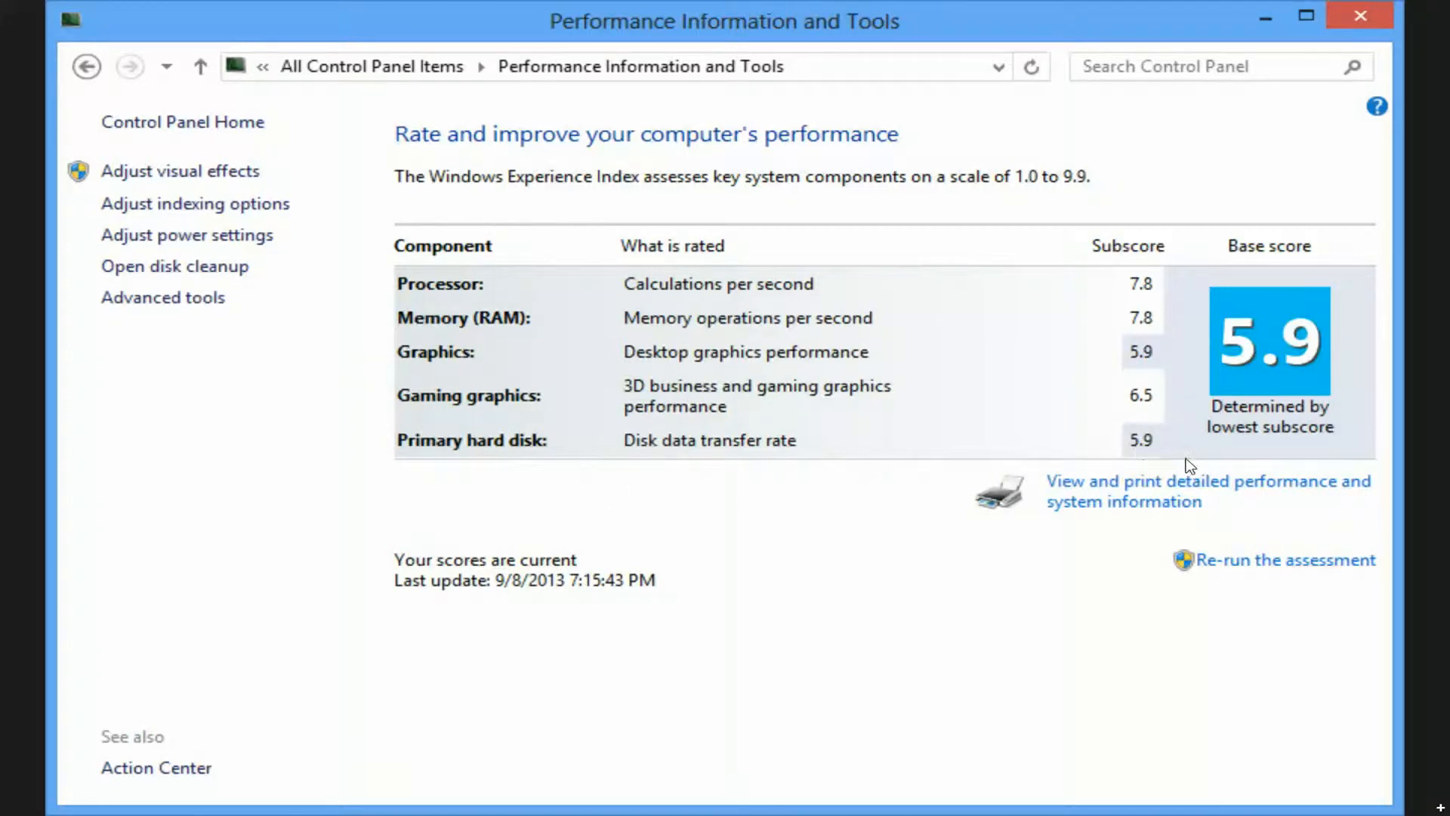
{"action": "mouse_move", "coordinate": [920, 10]}
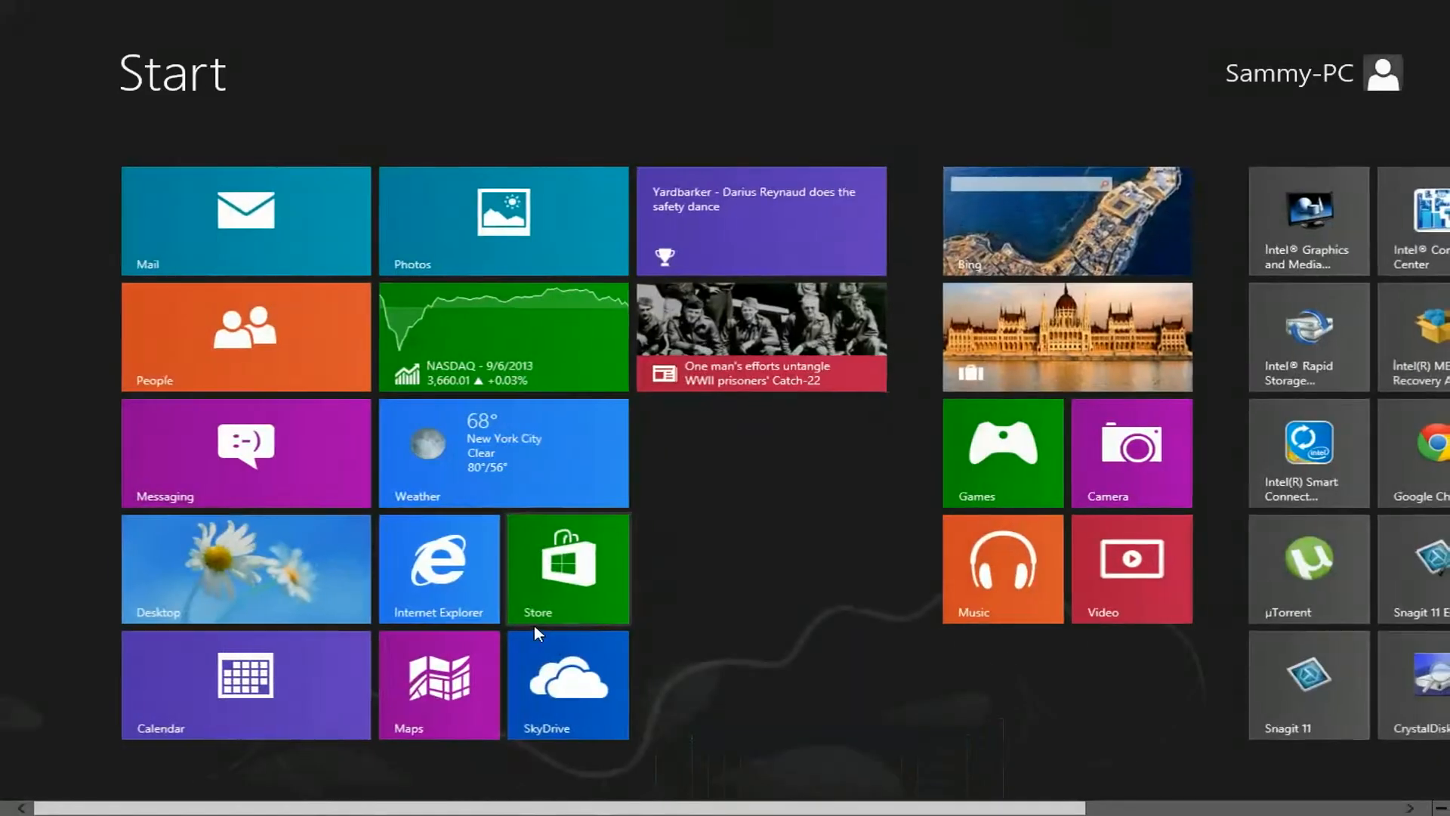
Step: Launch Intel Rapid Storage Technology from the hidden tray icons and move its window higher
{"action": "left_click", "coordinate": [244, 568]}
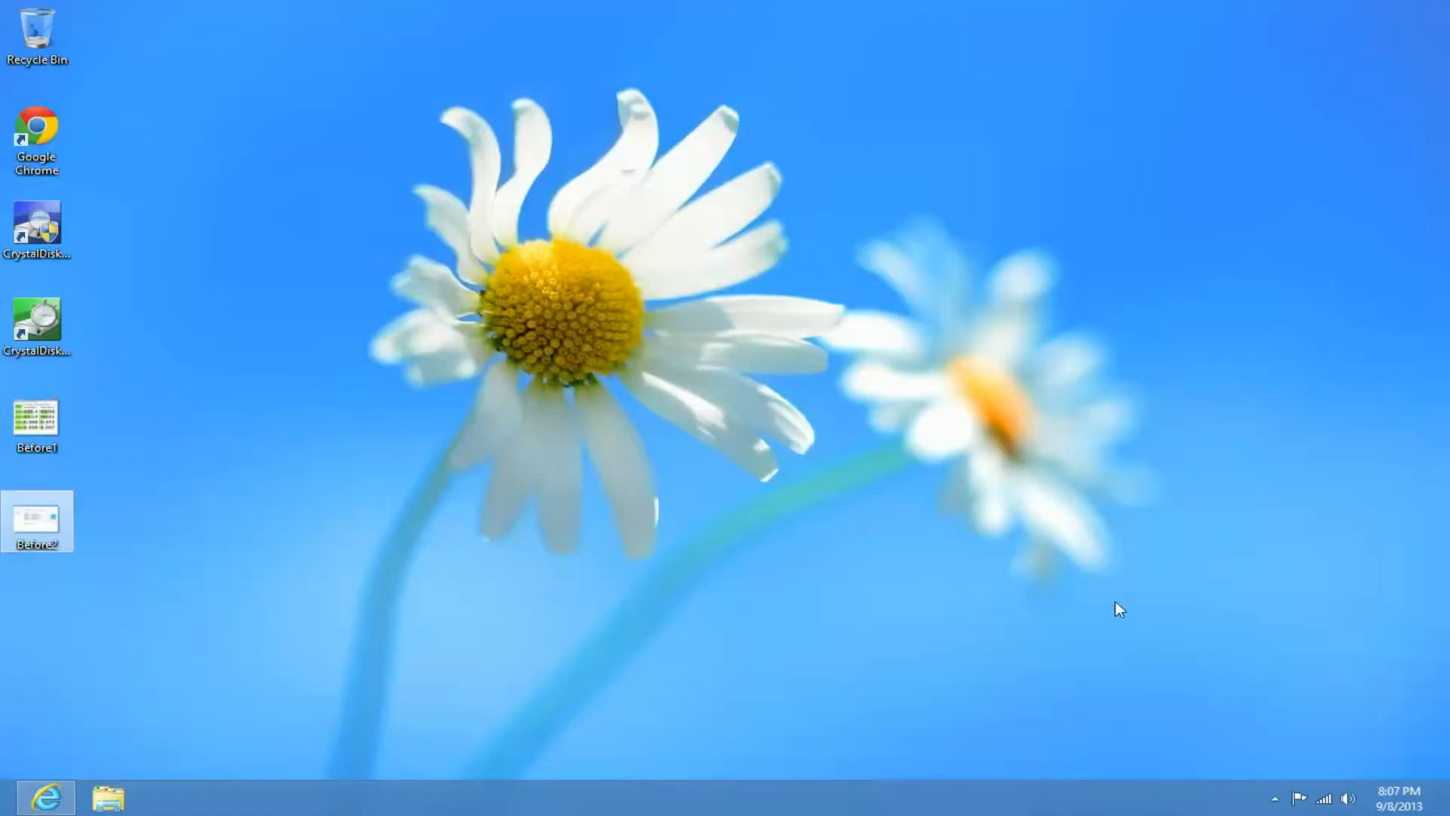
{"action": "mouse_move", "coordinate": [1277, 759]}
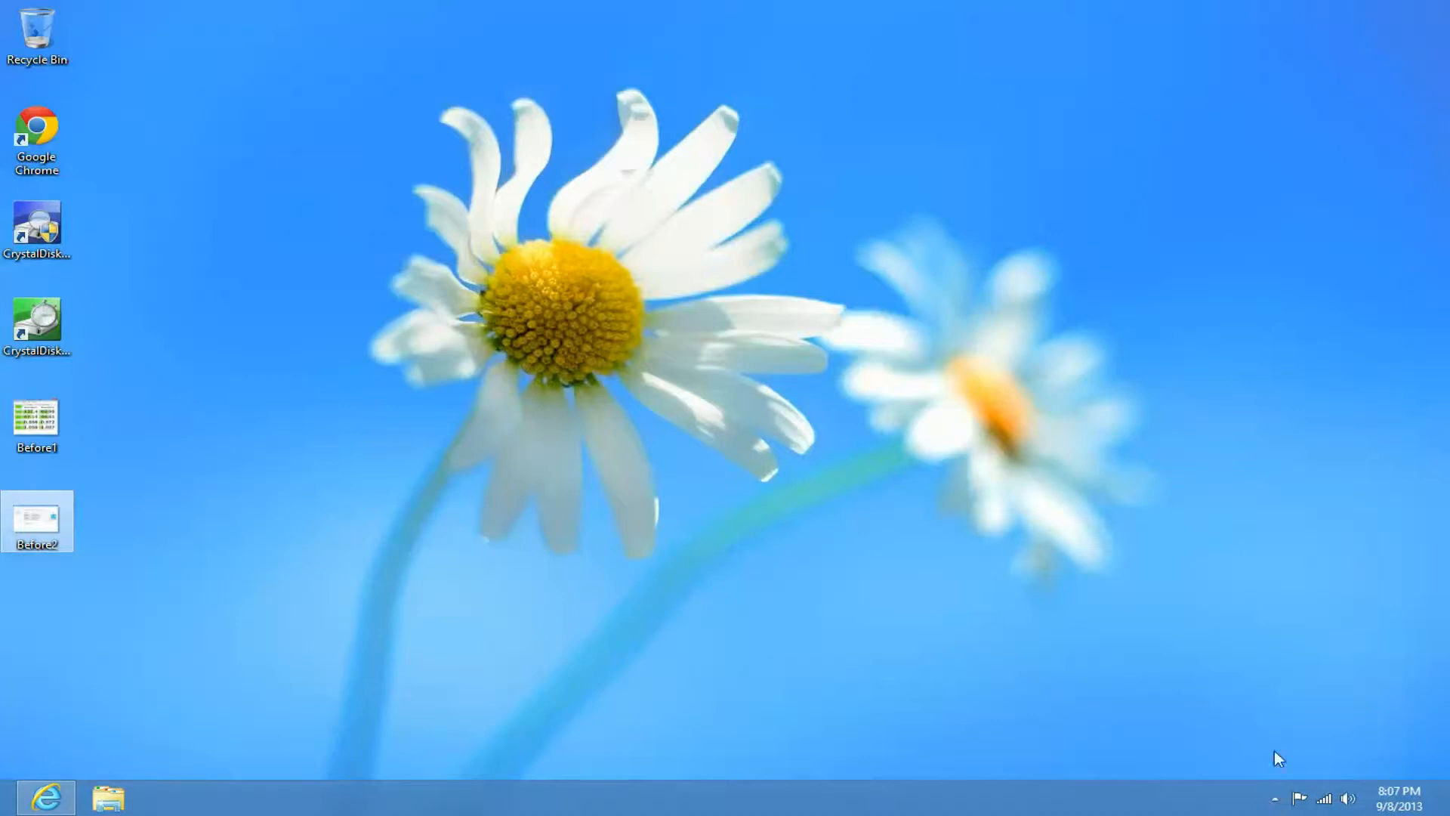
{"action": "mouse_move", "coordinate": [986, 660]}
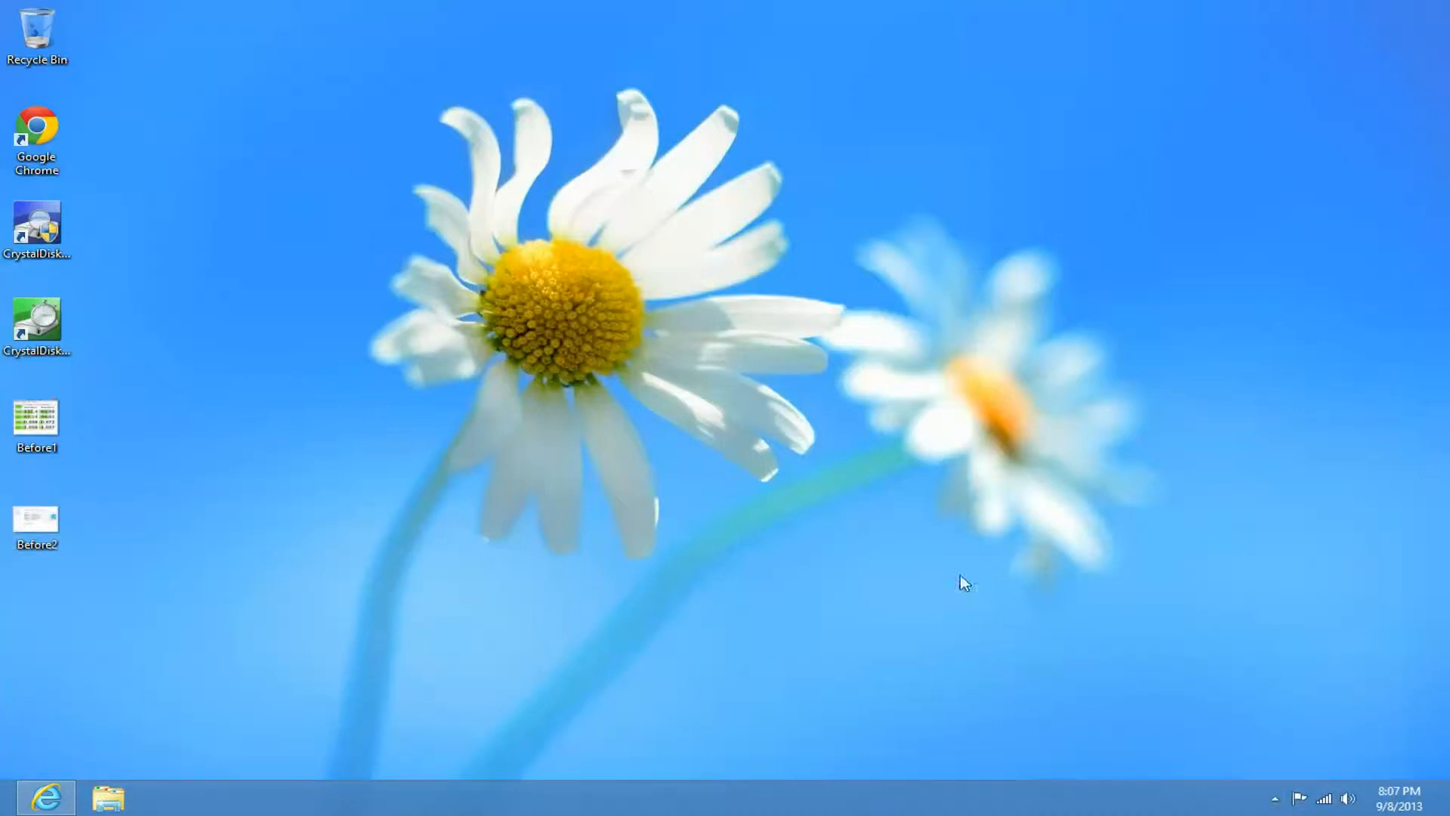
{"action": "left_click", "coordinate": [1274, 796]}
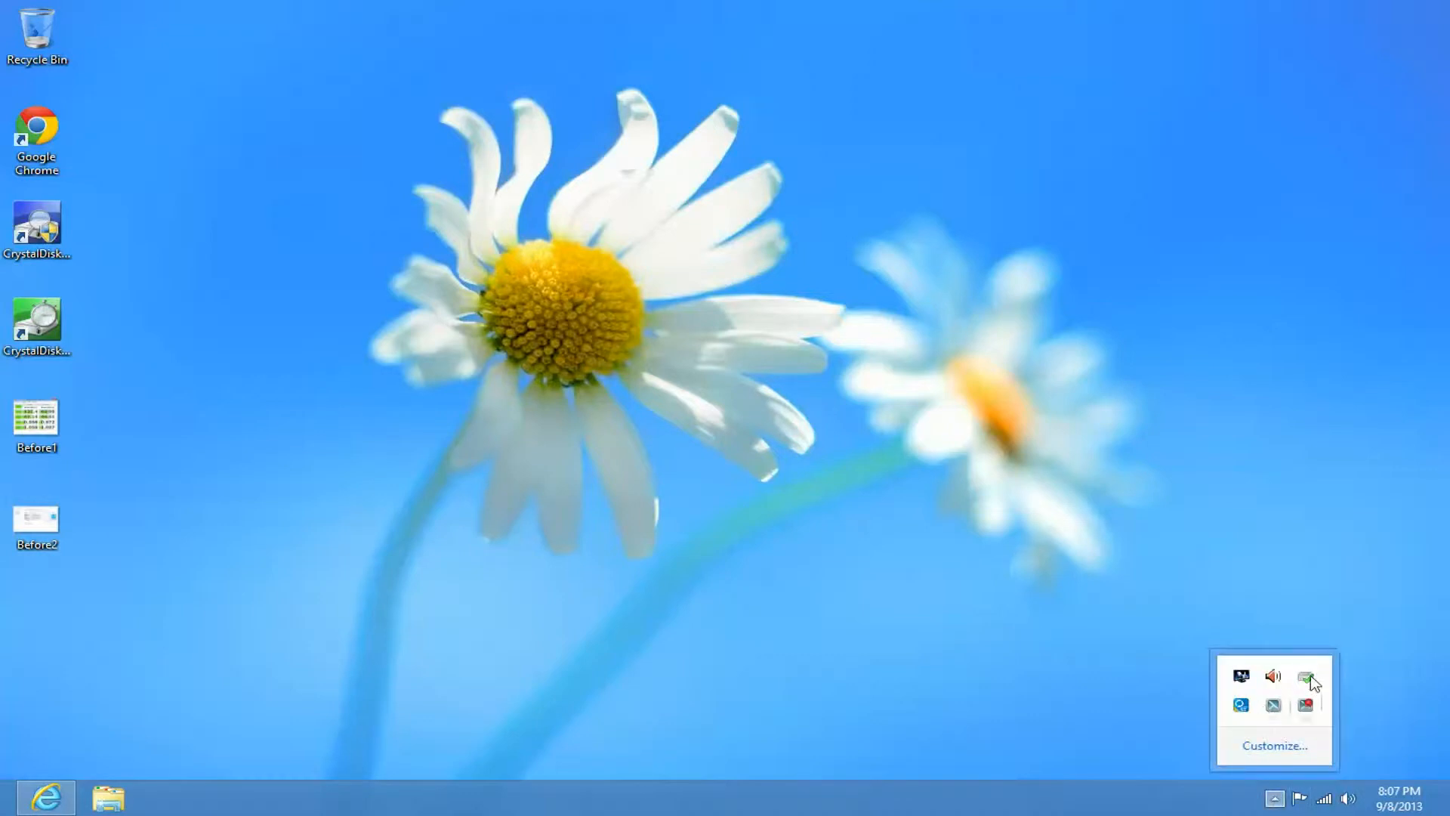
{"action": "mouse_move", "coordinate": [1310, 677]}
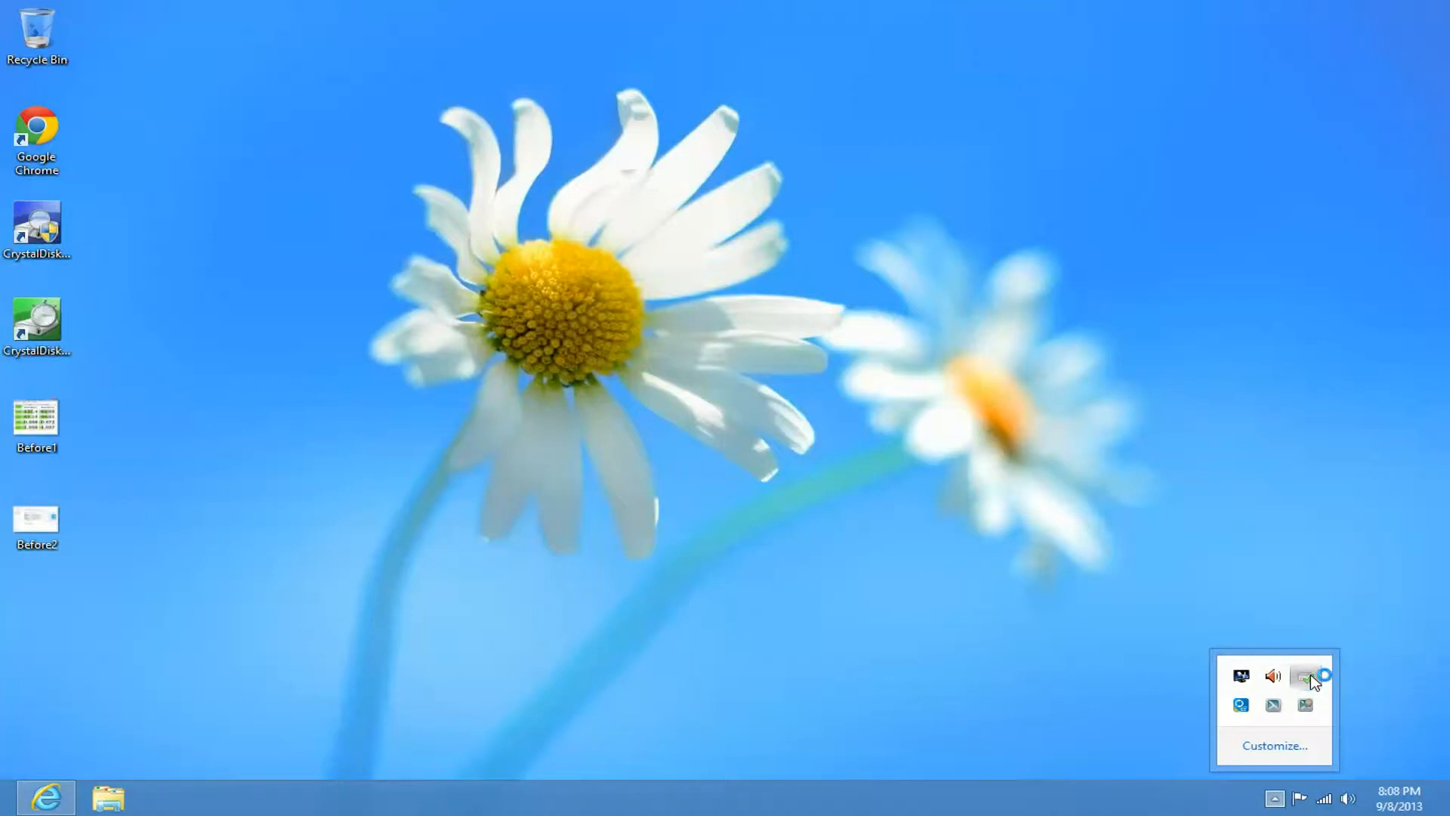
{"action": "left_click", "coordinate": [1306, 675]}
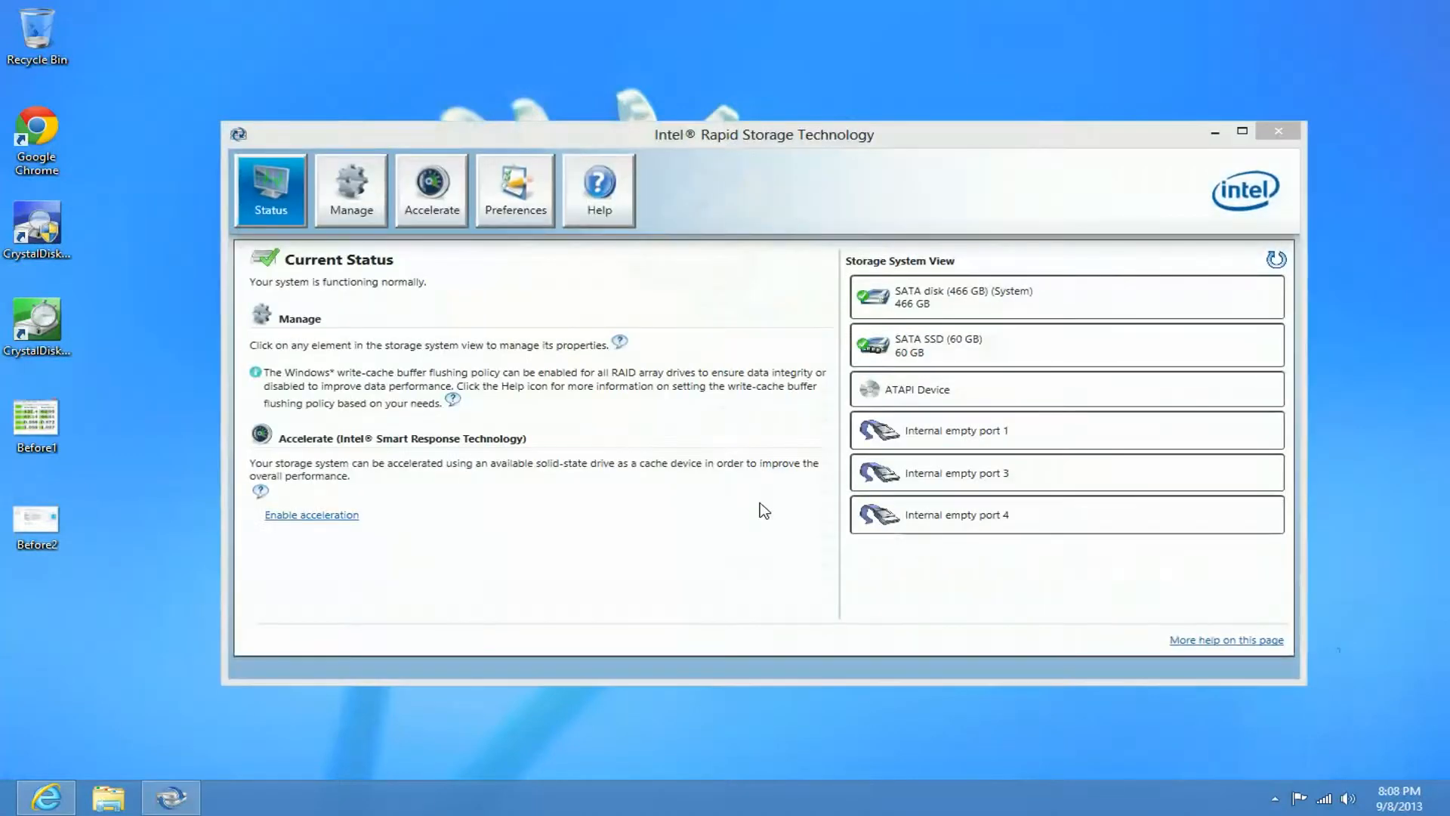
{"action": "left_click_drag", "start_coordinate": [763, 135], "coordinate": [824, 88]}
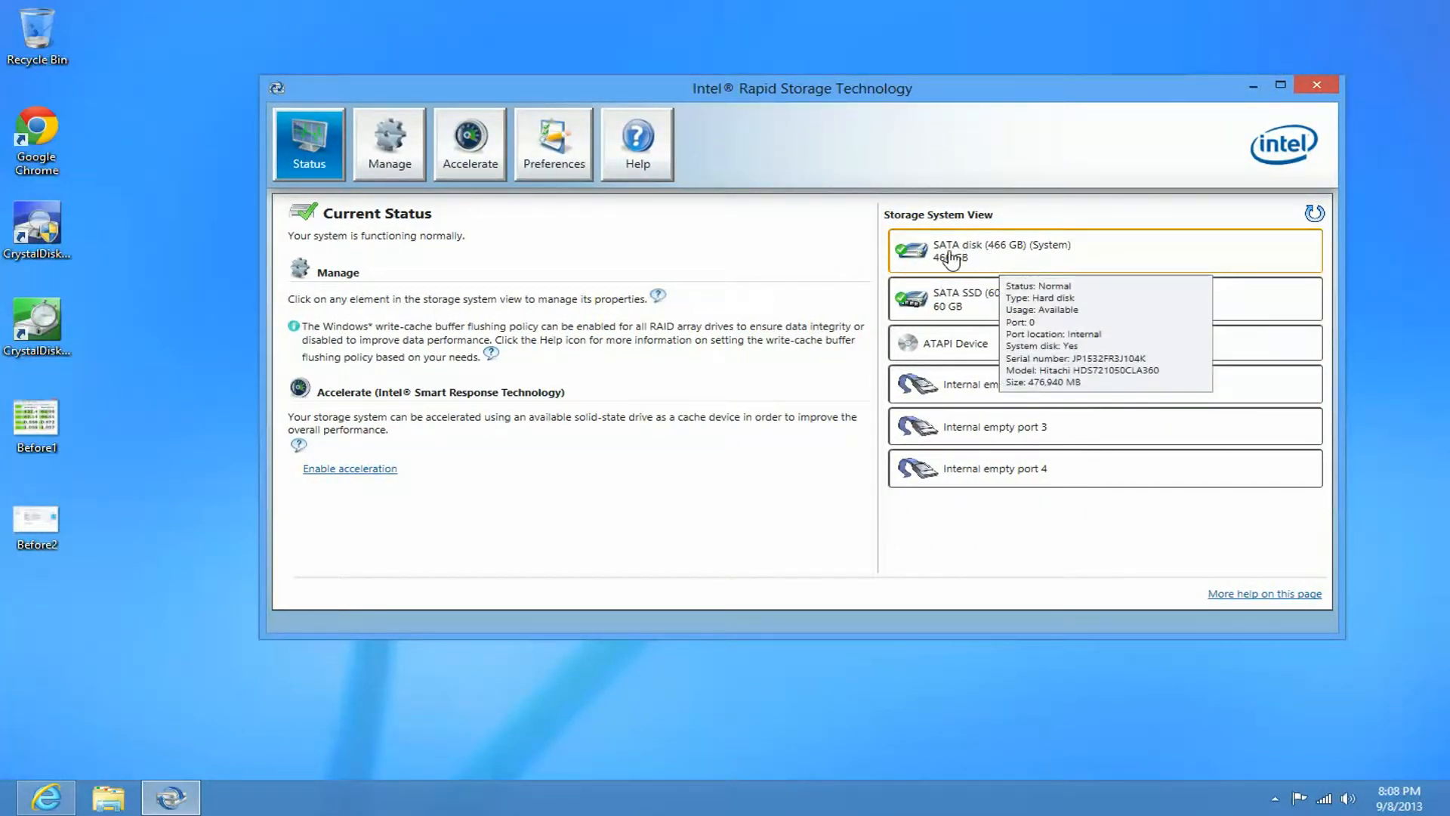
{"action": "mouse_move", "coordinate": [947, 309]}
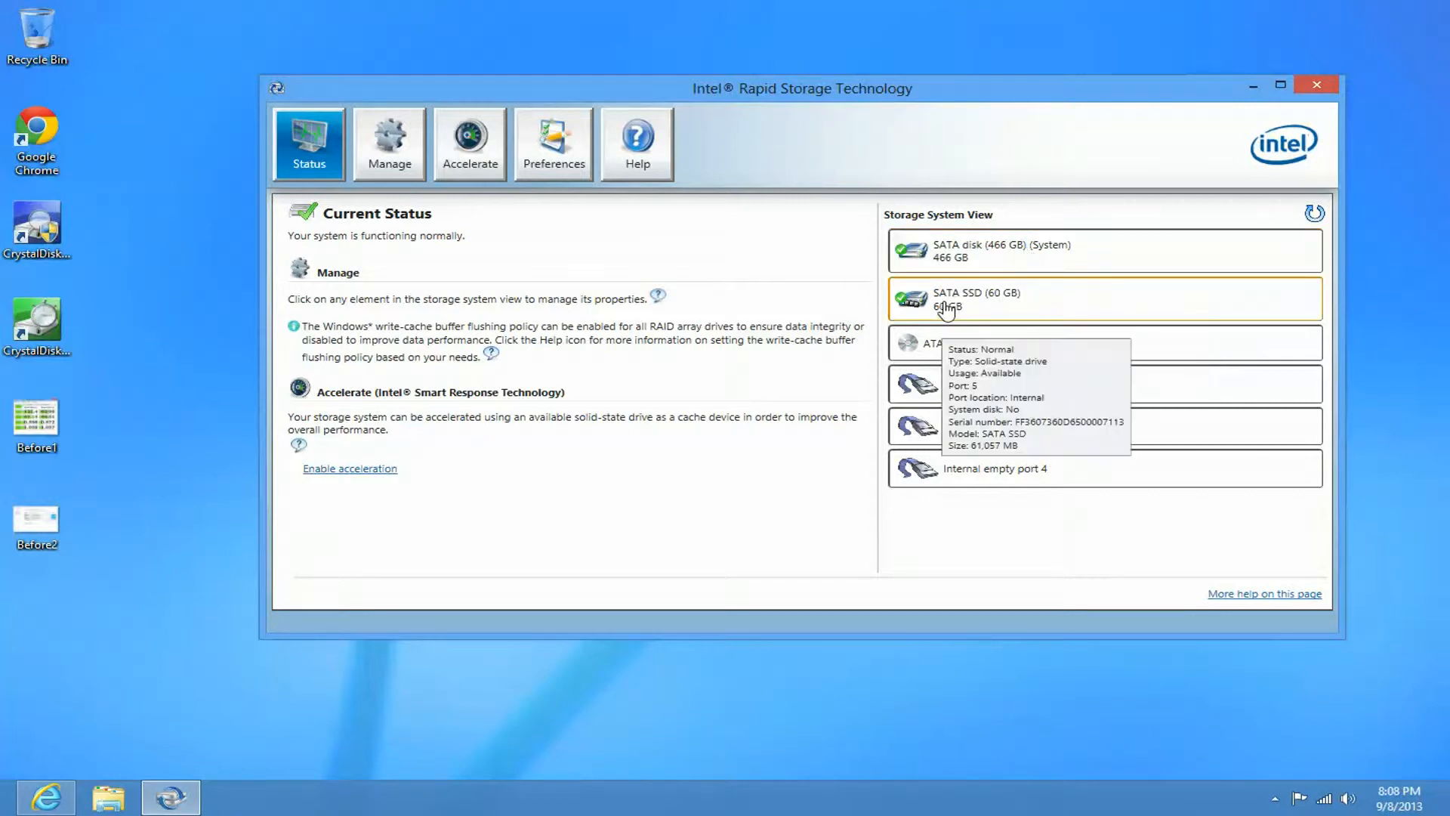
{"action": "mouse_move", "coordinate": [1043, 305]}
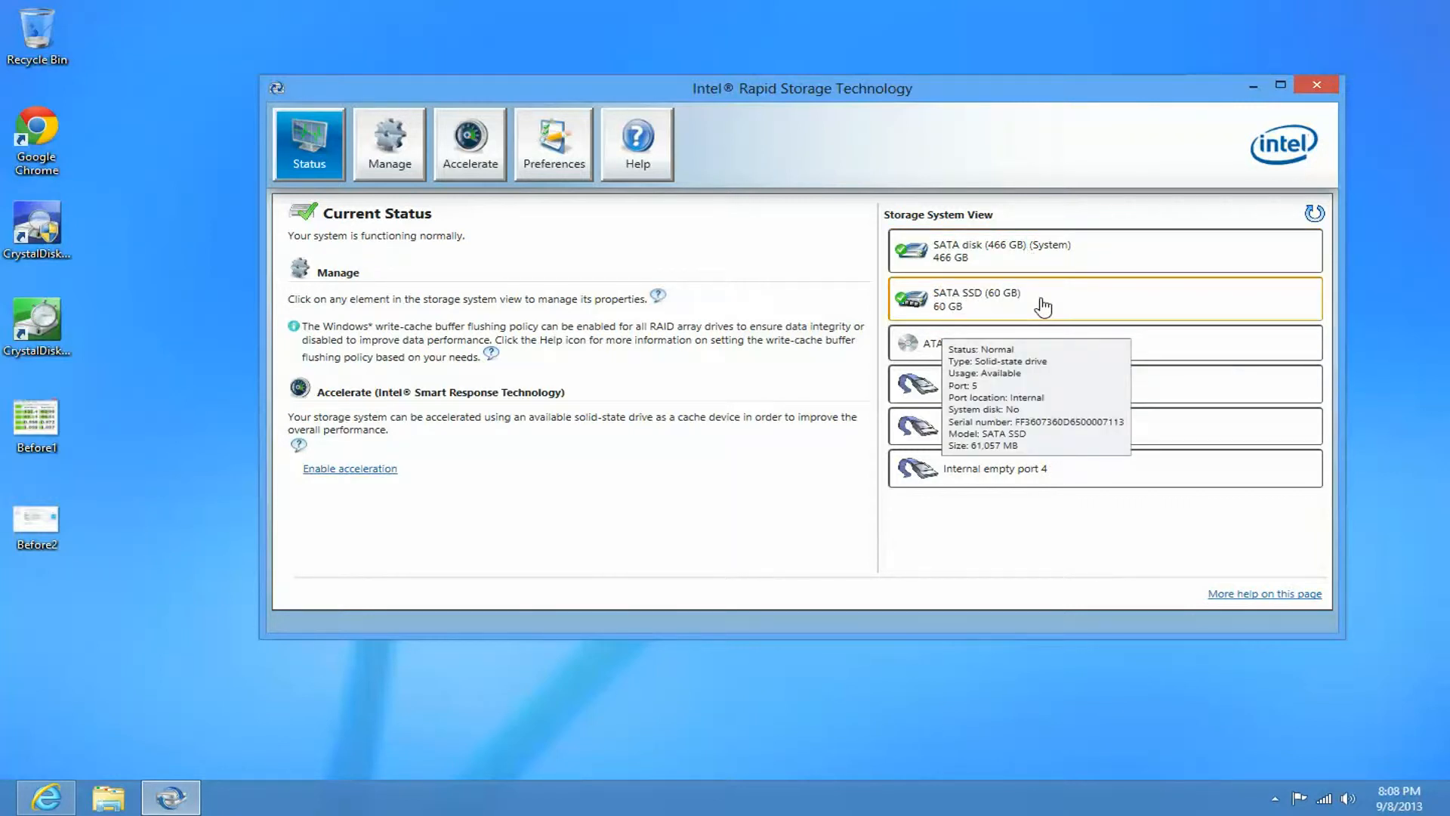
{"action": "mouse_move", "coordinate": [491, 253]}
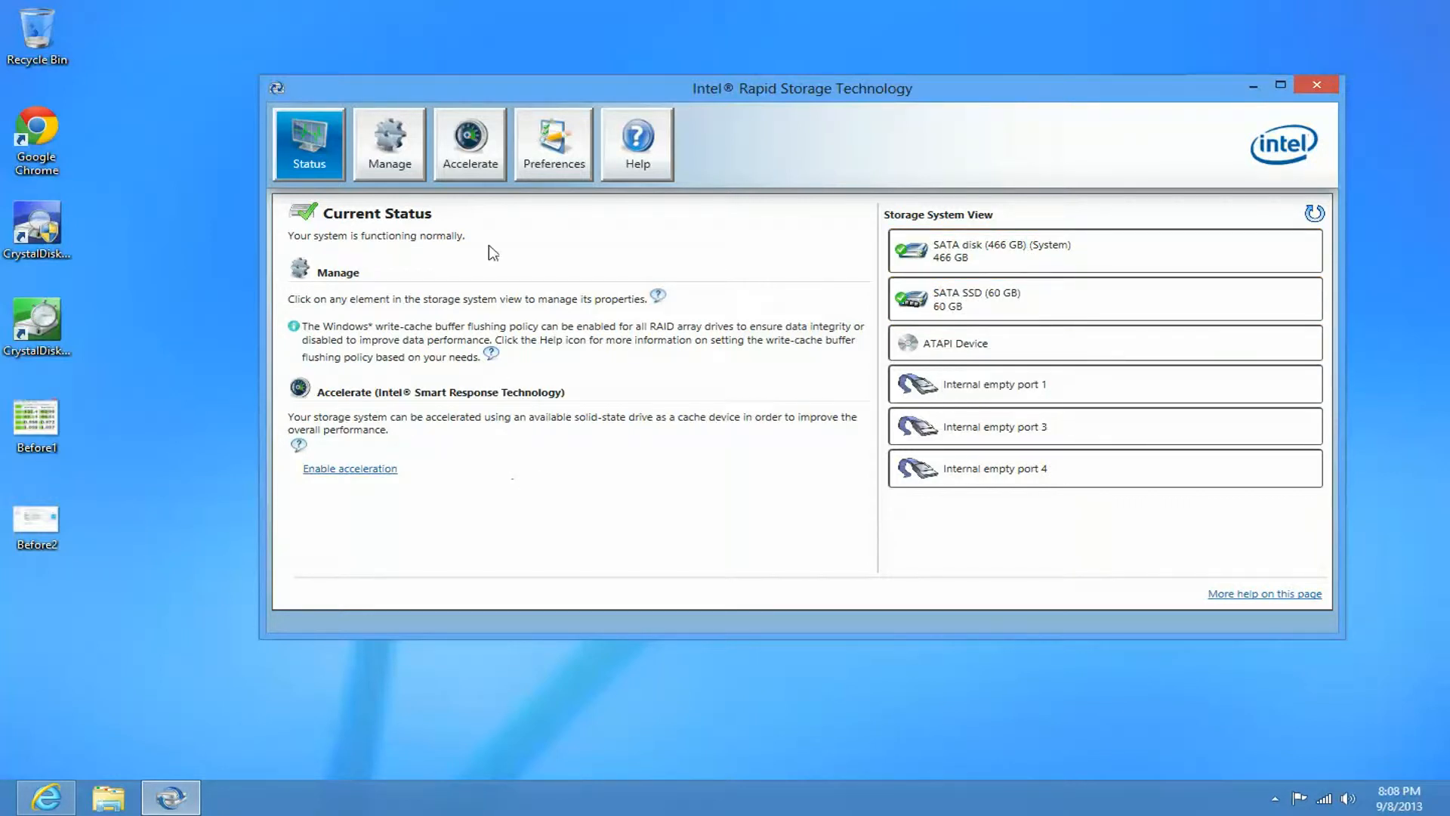
Step: Open the Enable Acceleration settings from the Smart Response acceleration page
{"action": "left_click", "coordinate": [469, 142]}
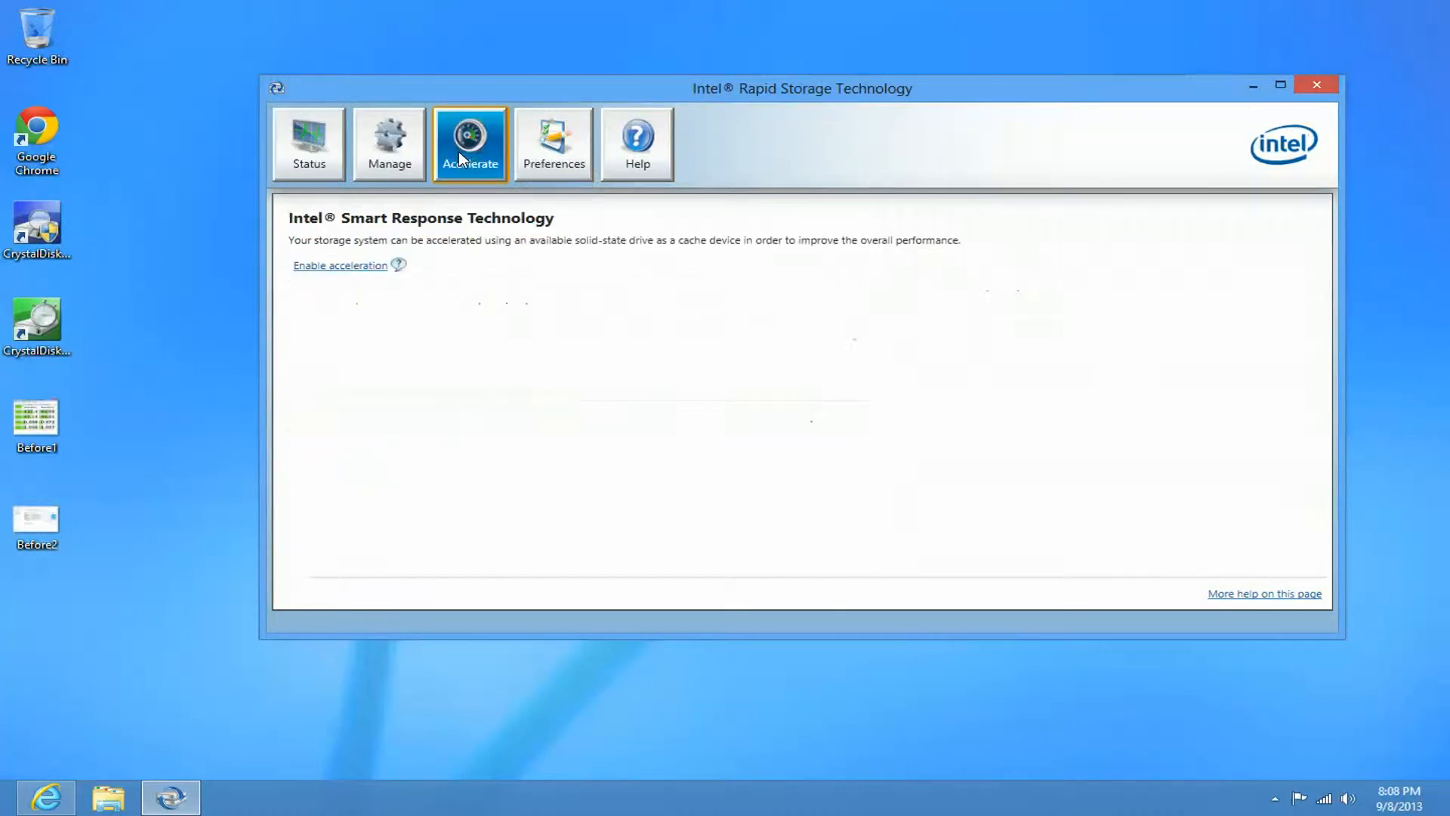
{"action": "mouse_move", "coordinate": [349, 276]}
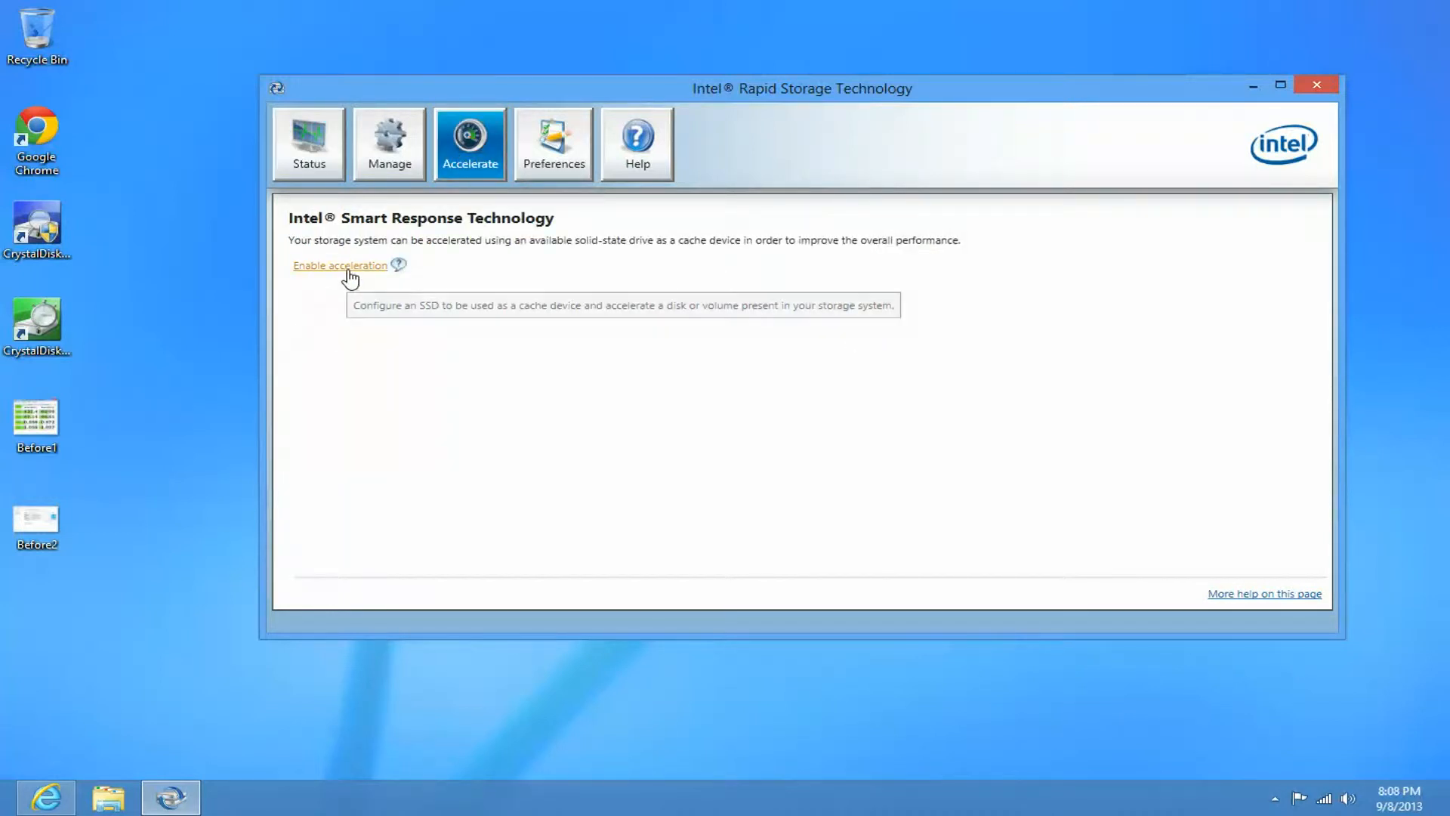
{"action": "left_click", "coordinate": [340, 265]}
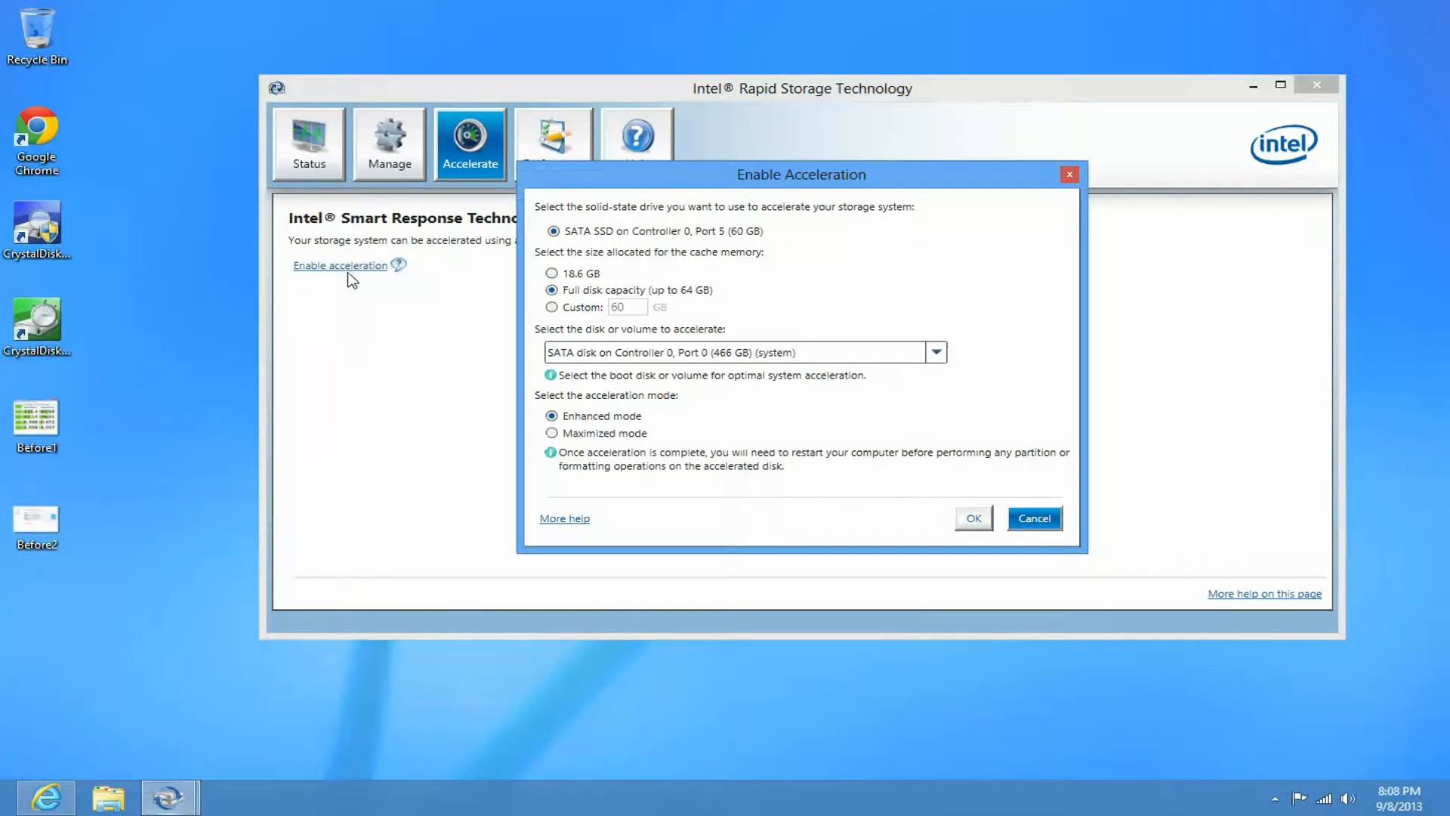
{"action": "mouse_move", "coordinate": [1022, 499]}
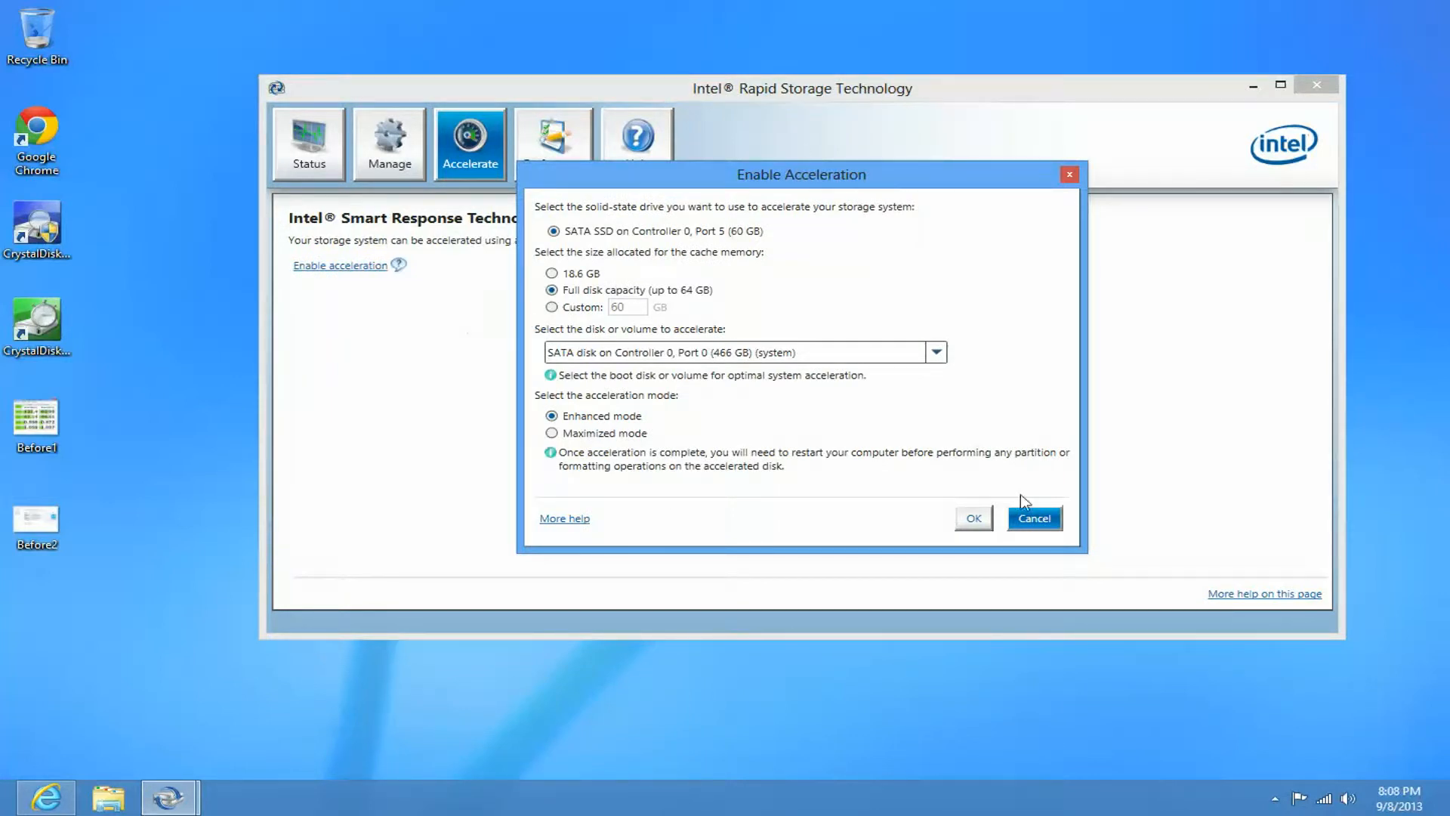
{"action": "mouse_move", "coordinate": [918, 327]}
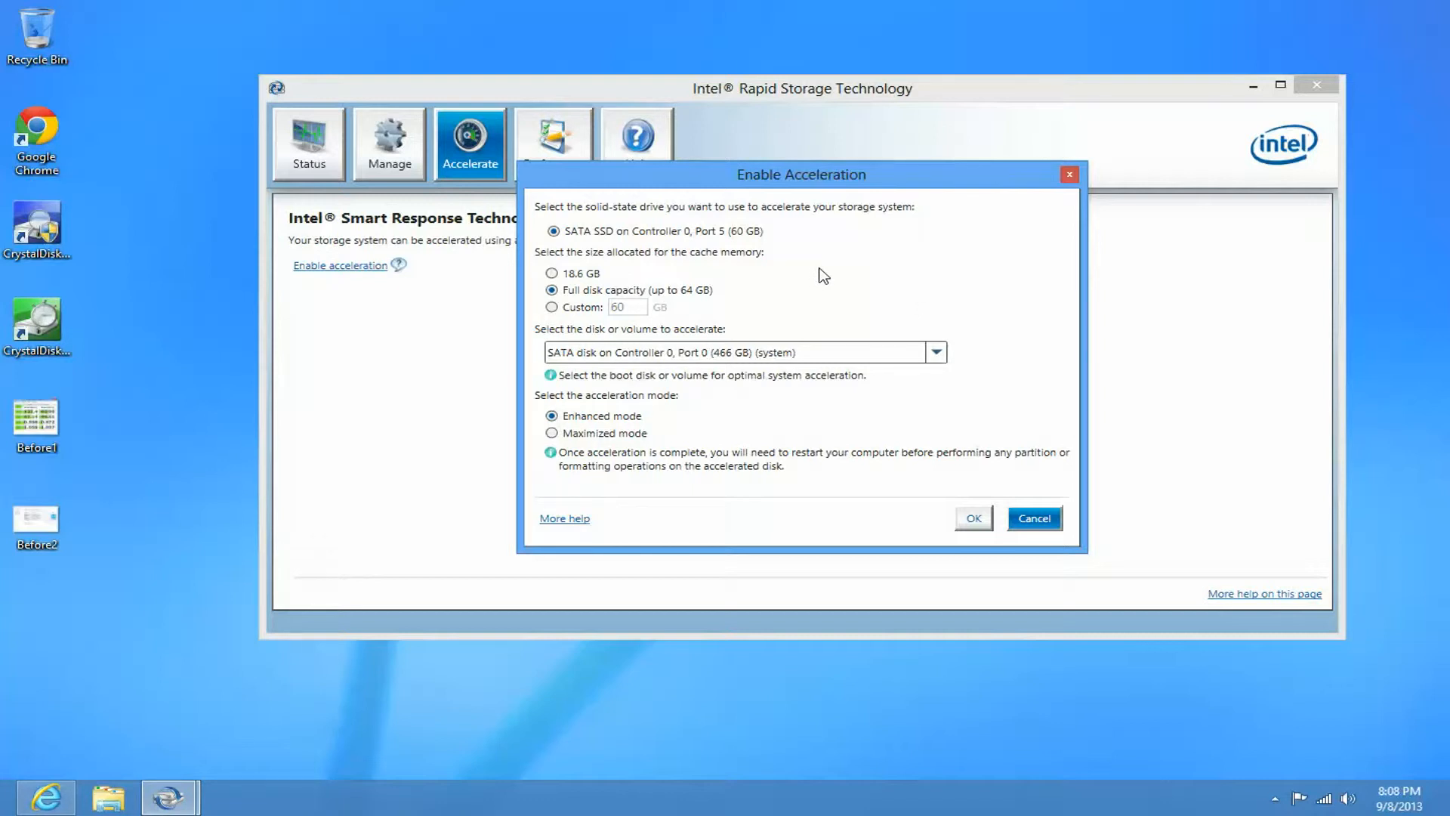
{"action": "mouse_move", "coordinate": [577, 251]}
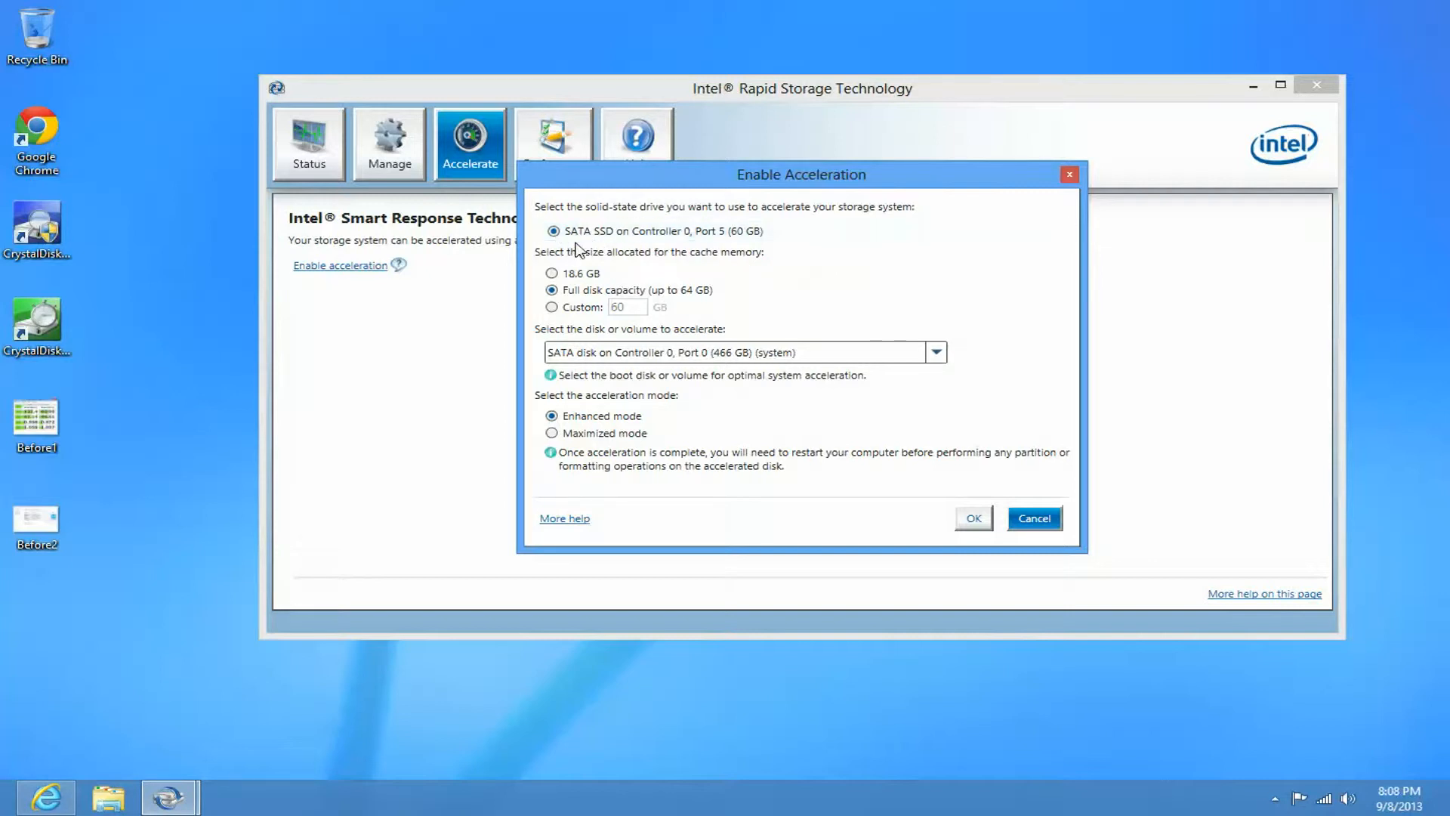
{"action": "mouse_move", "coordinate": [715, 222]}
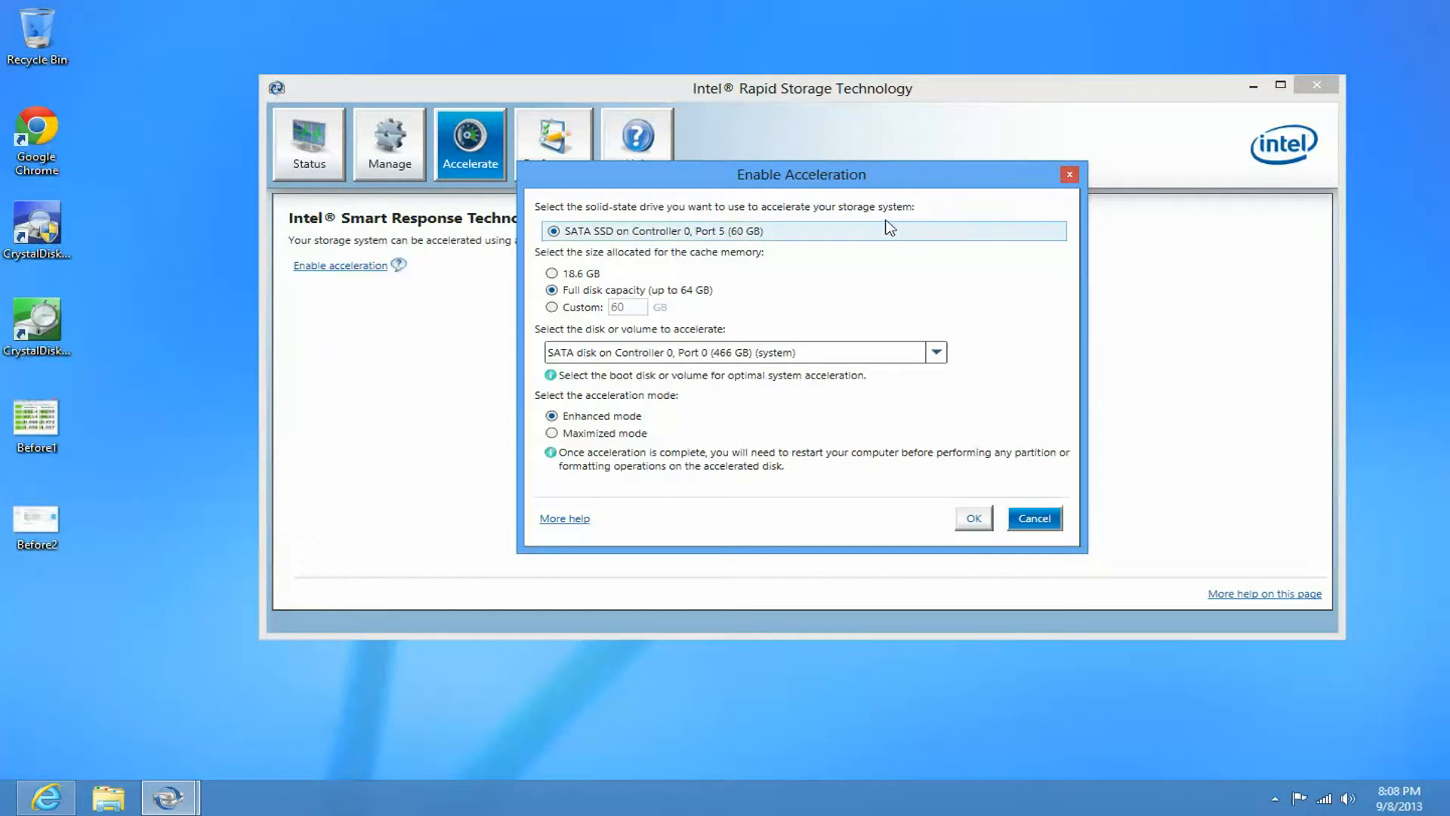
{"action": "mouse_move", "coordinate": [676, 232]}
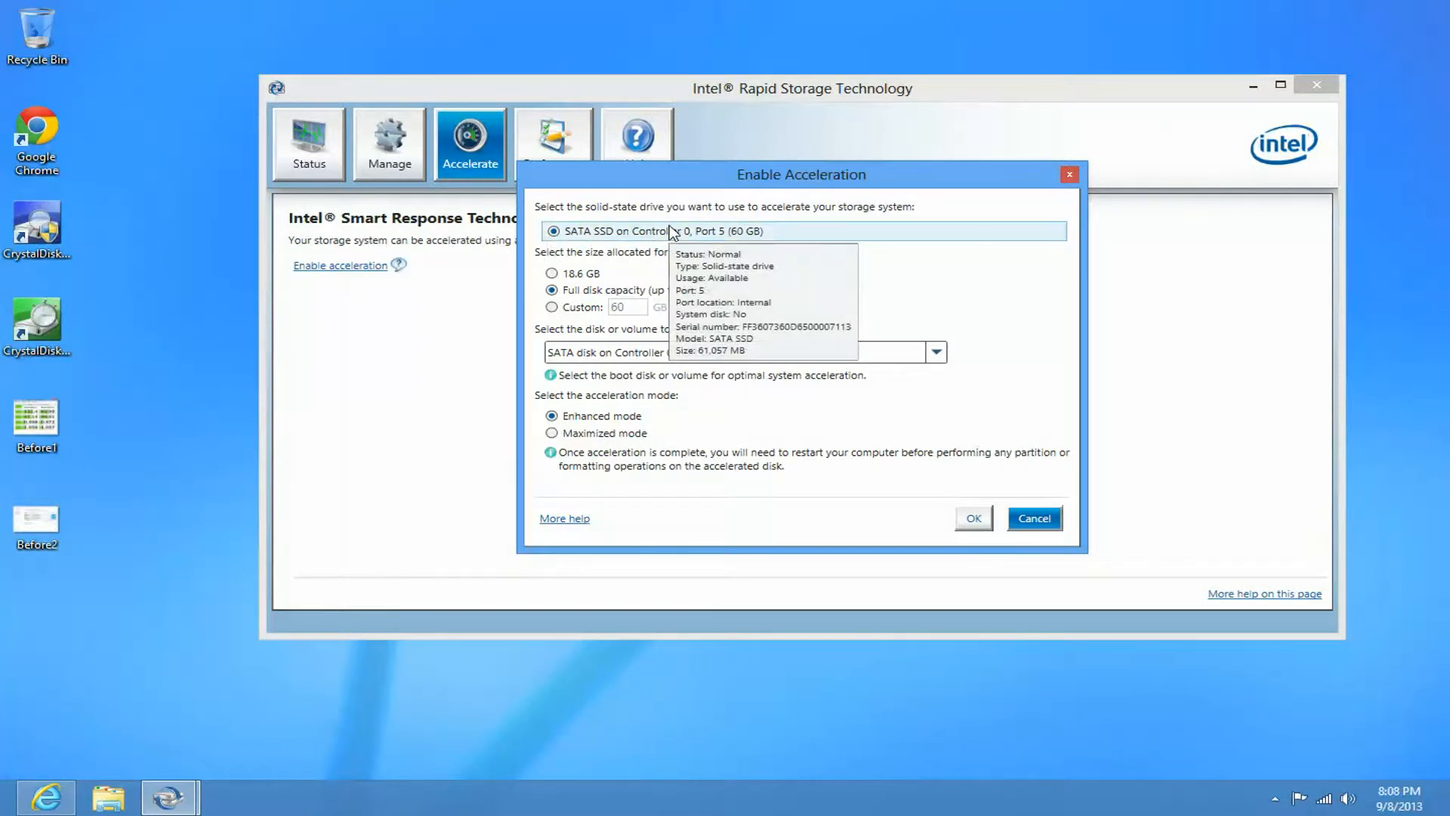
{"action": "mouse_move", "coordinate": [660, 240]}
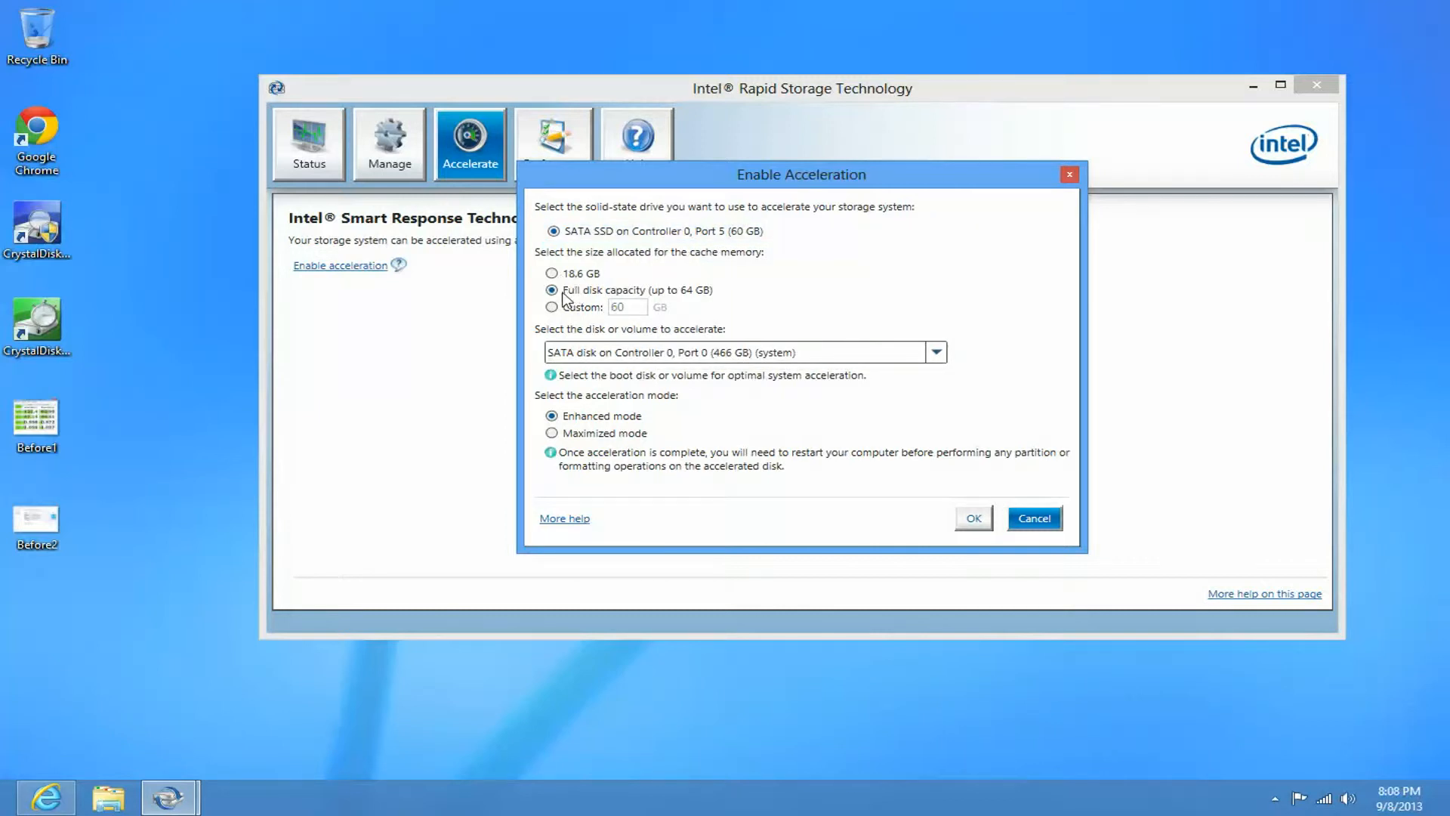
{"action": "mouse_move", "coordinate": [777, 266]}
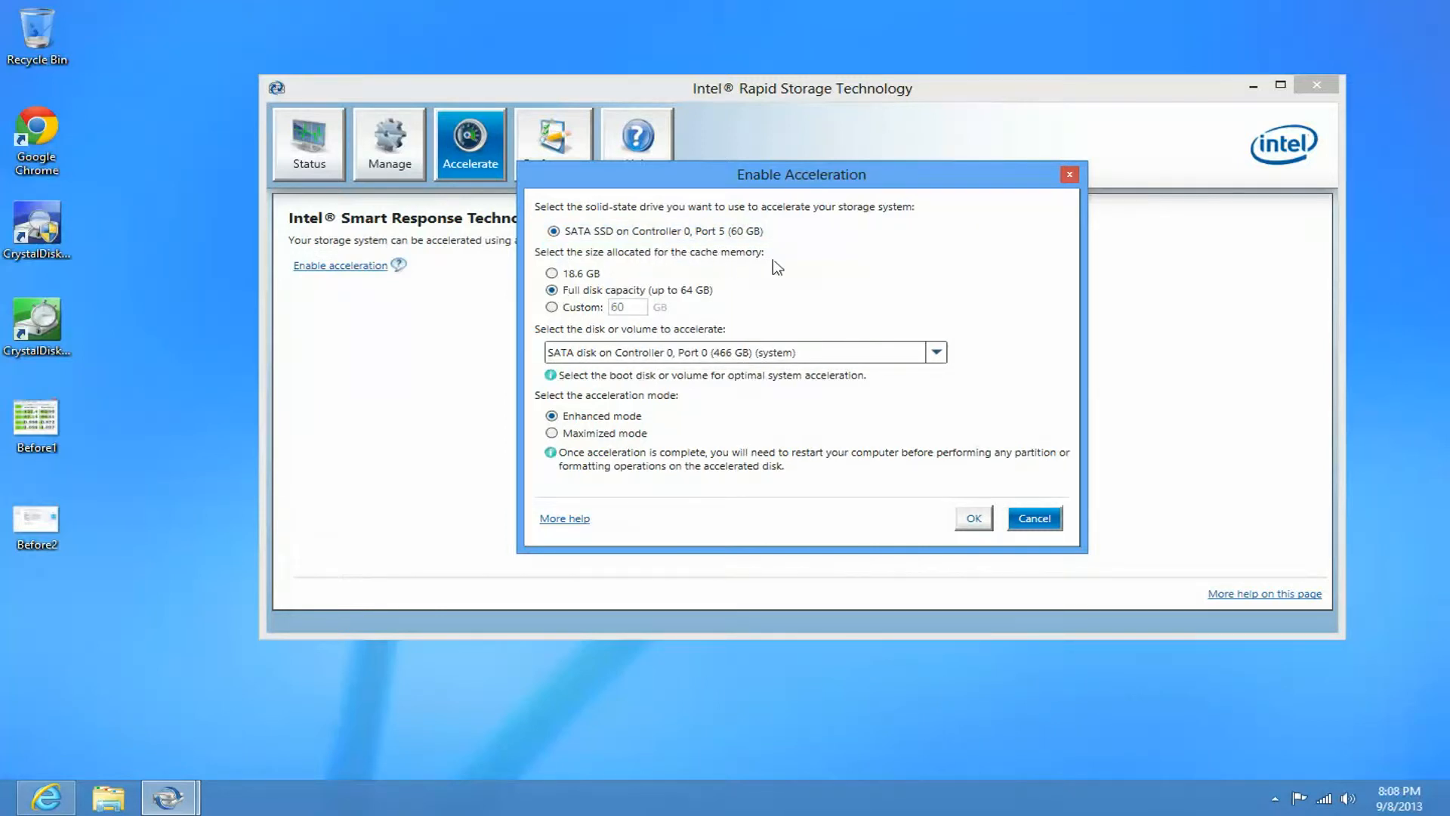
{"action": "mouse_move", "coordinate": [688, 307]}
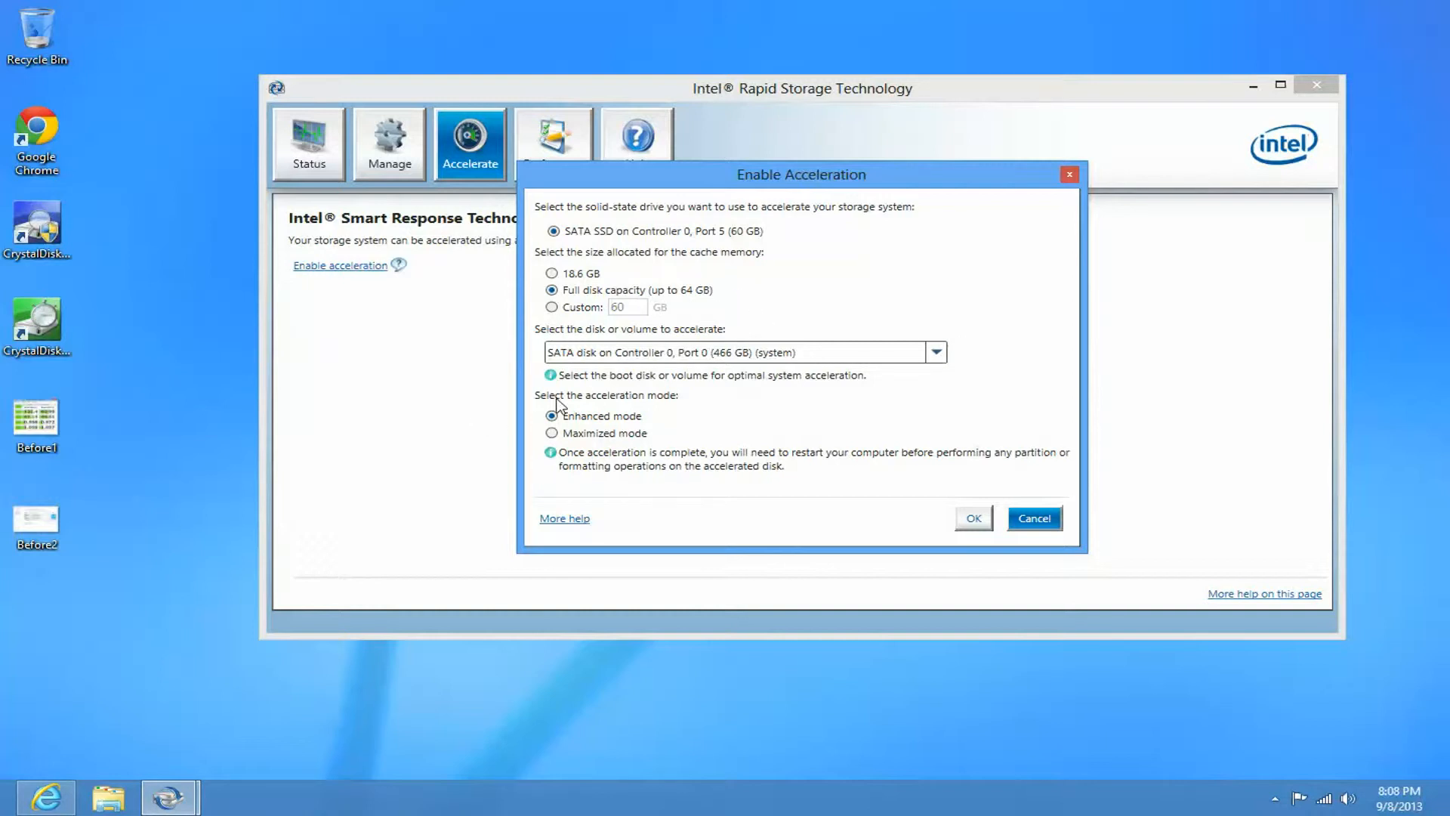
{"action": "mouse_move", "coordinate": [571, 336]}
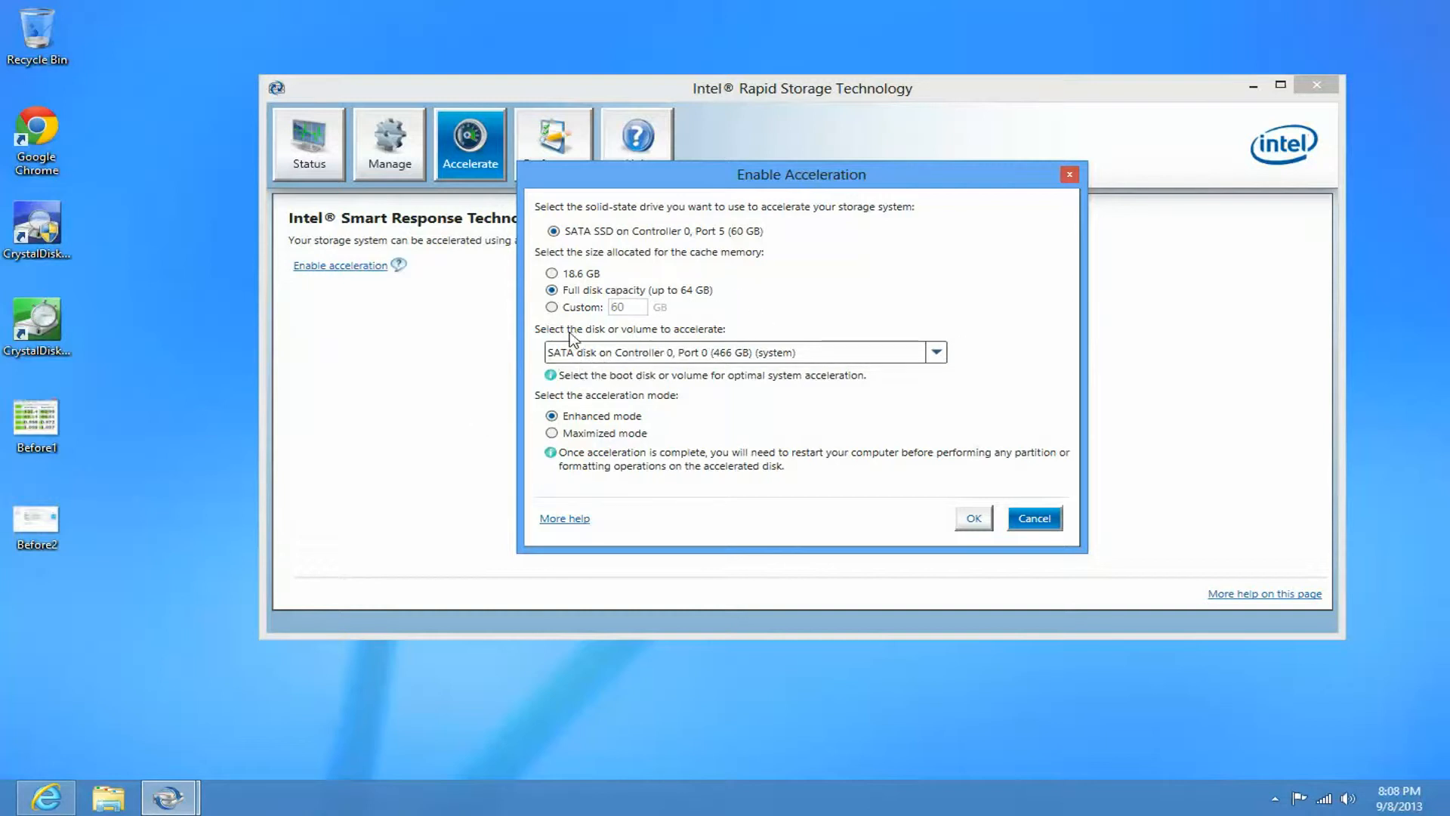
{"action": "mouse_move", "coordinate": [769, 359]}
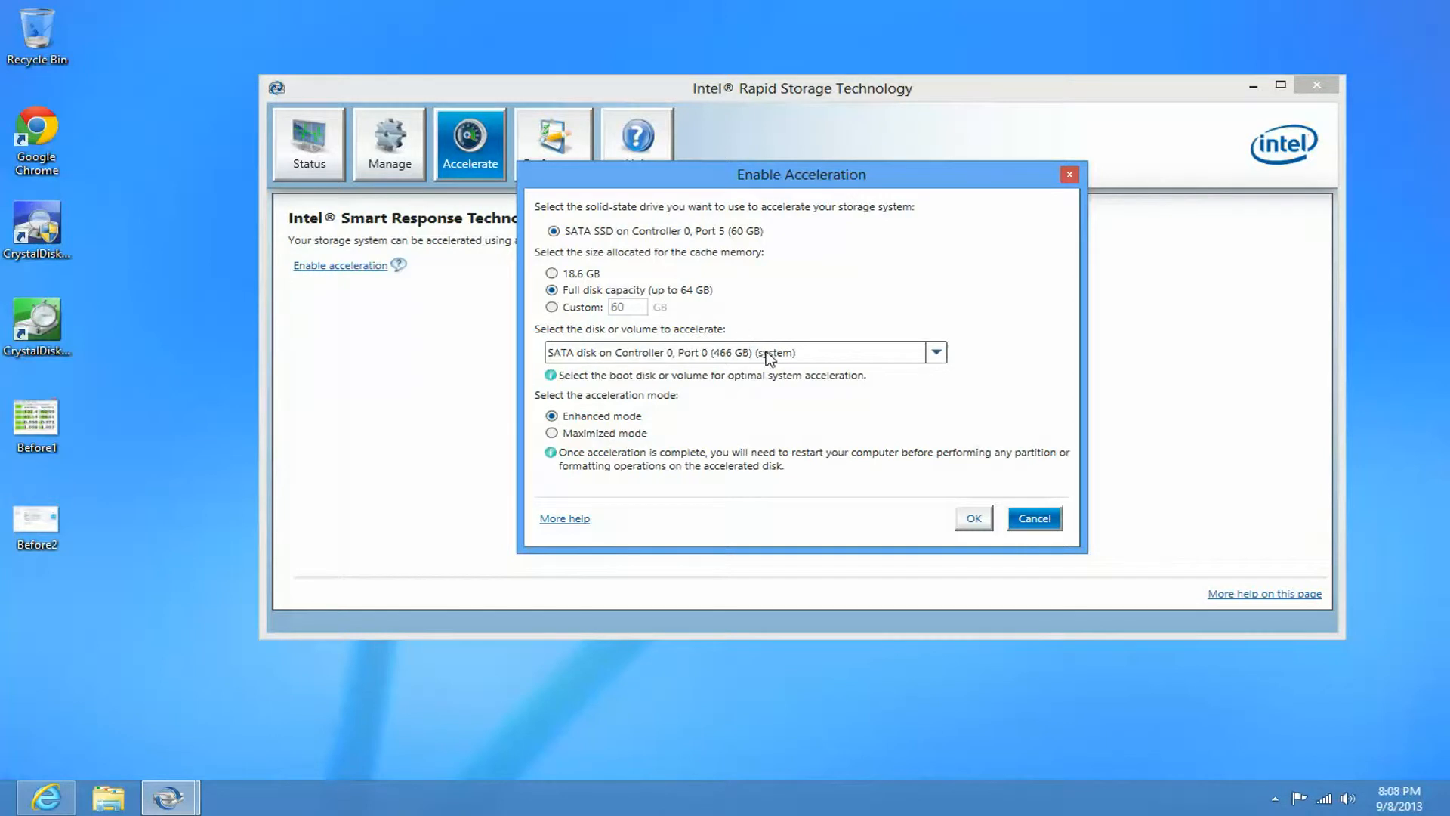
{"action": "mouse_move", "coordinate": [792, 358]}
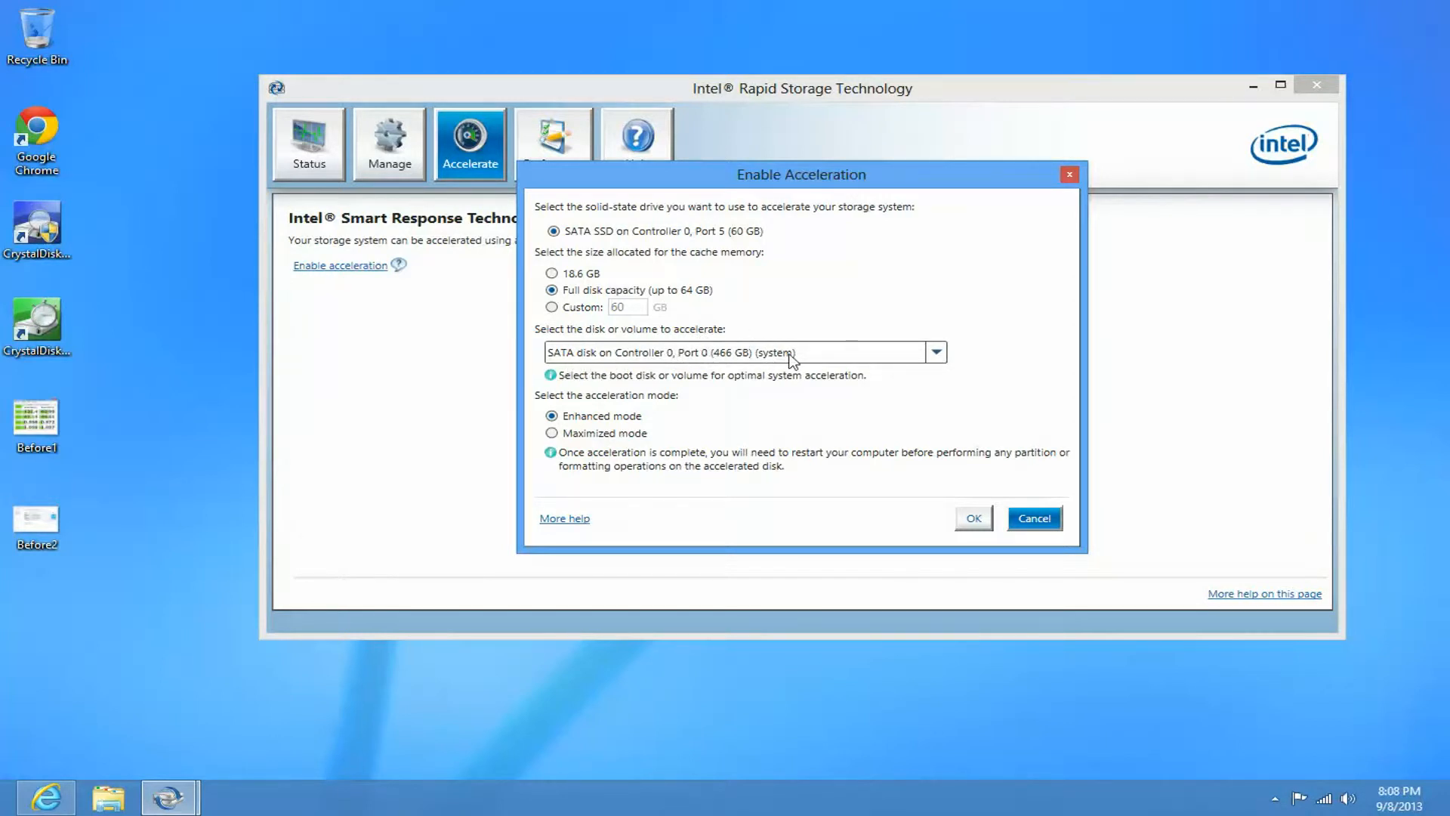
{"action": "mouse_move", "coordinate": [911, 354]}
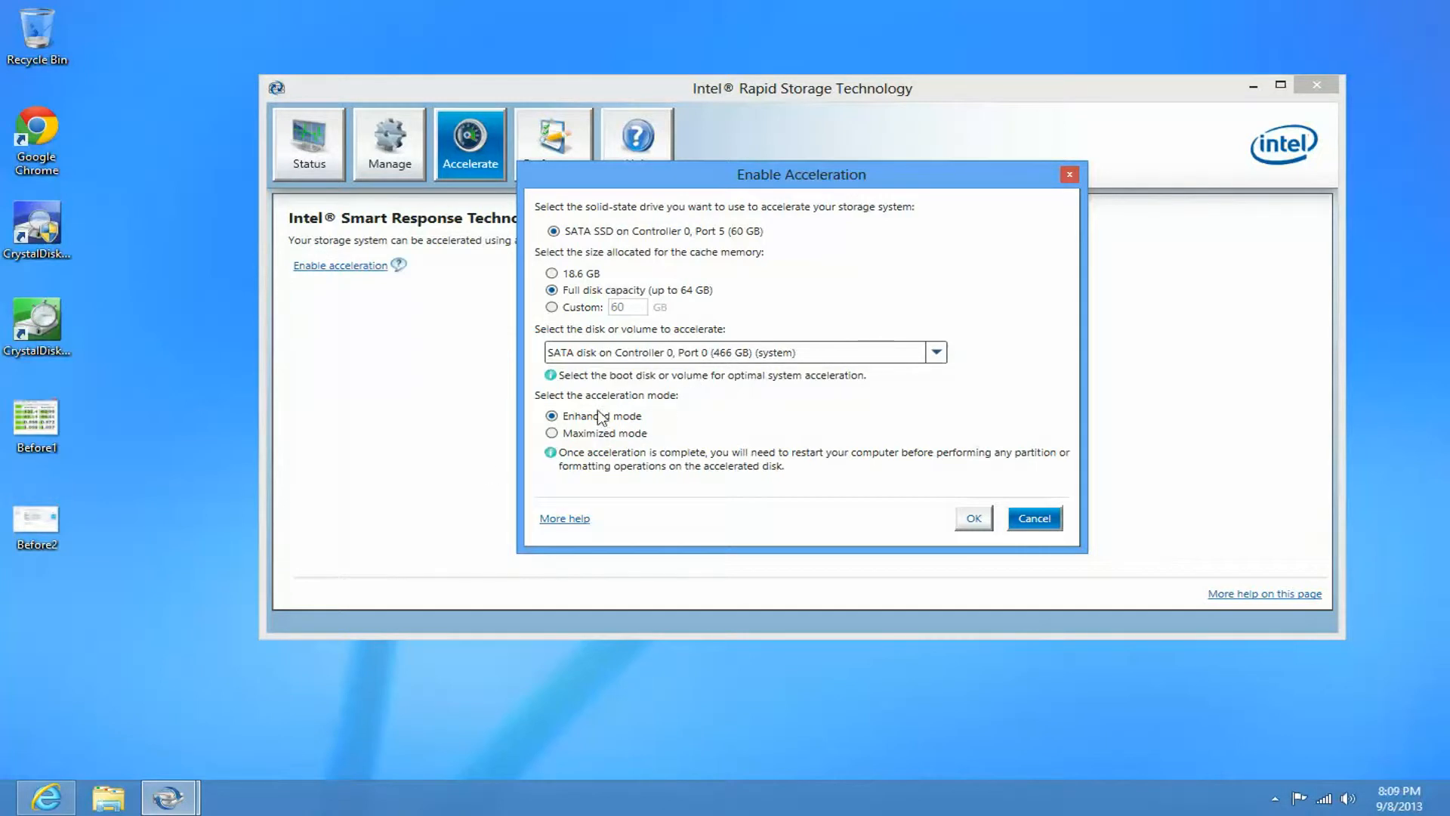
{"action": "mouse_move", "coordinate": [615, 366]}
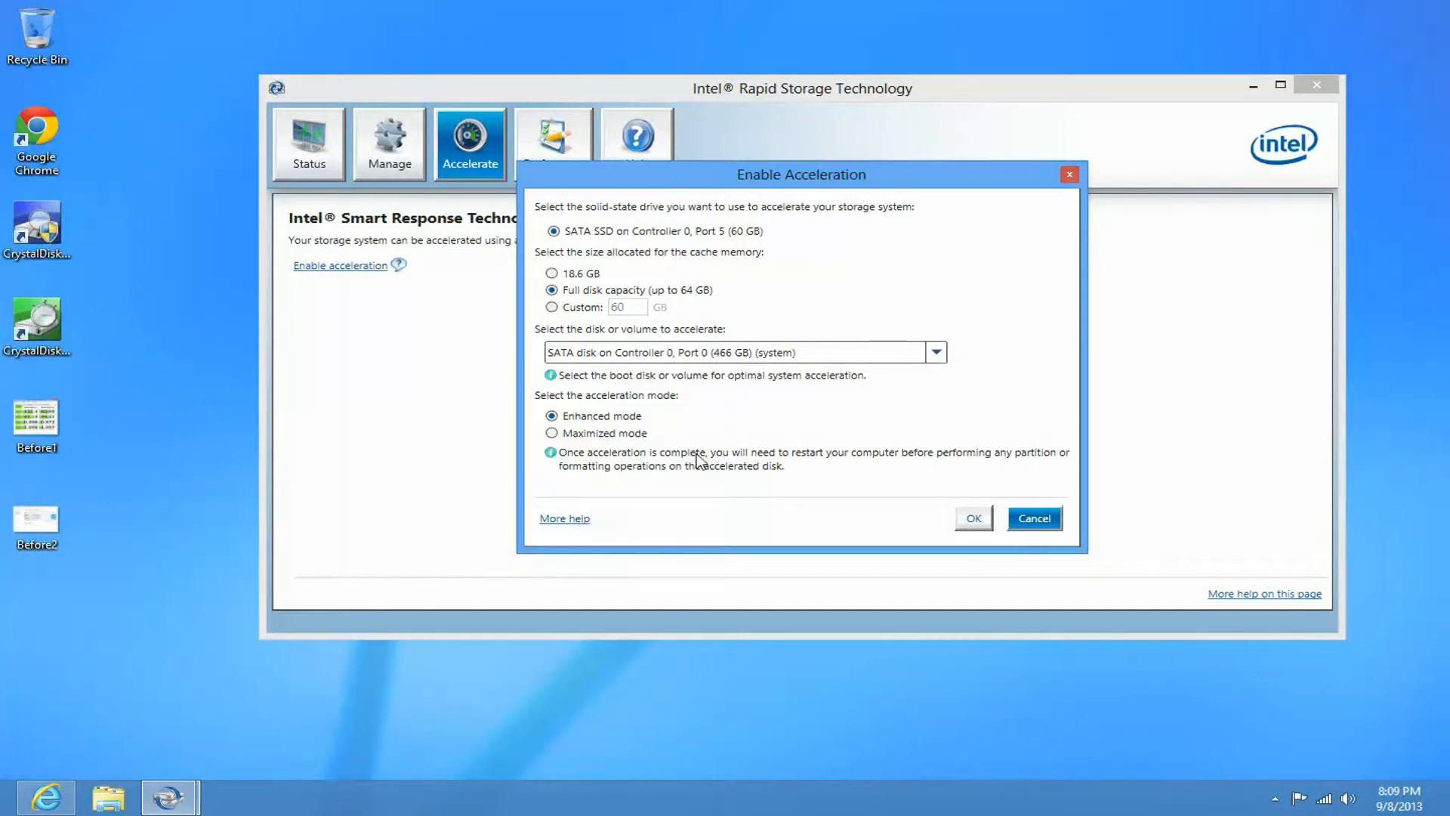
{"action": "mouse_move", "coordinate": [551, 416]}
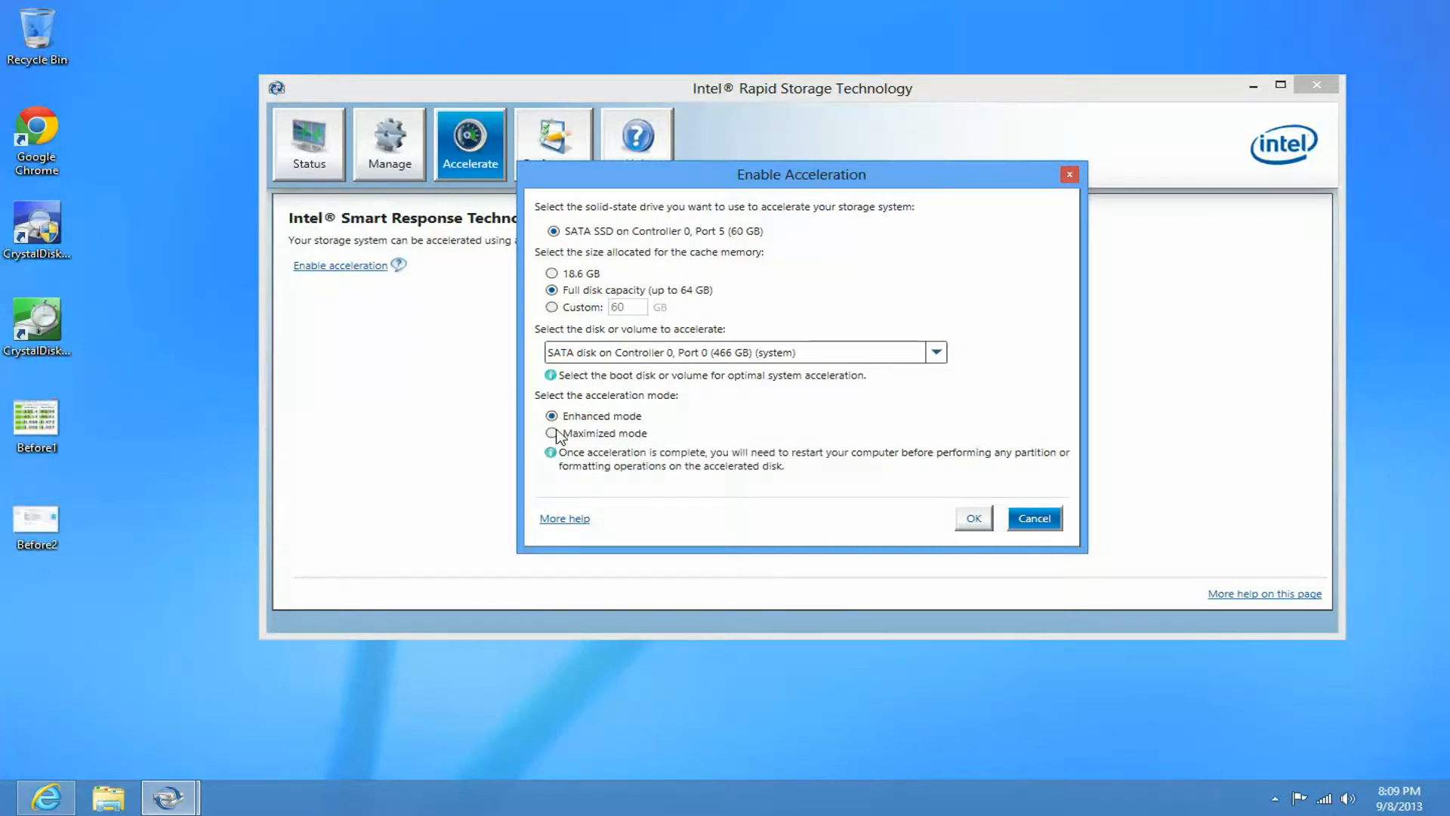
{"action": "left_click", "coordinate": [552, 432]}
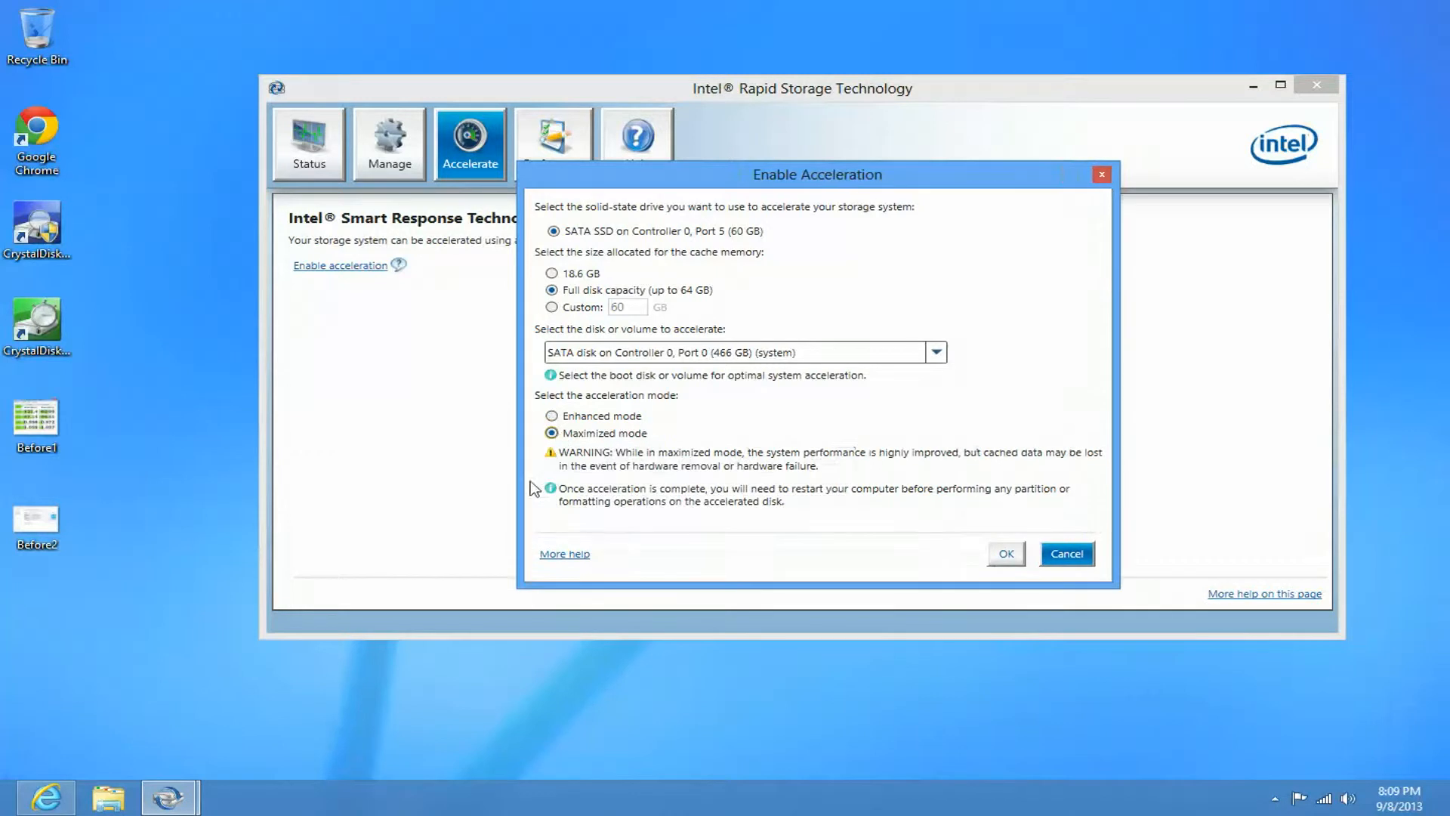
{"action": "mouse_move", "coordinate": [583, 466]}
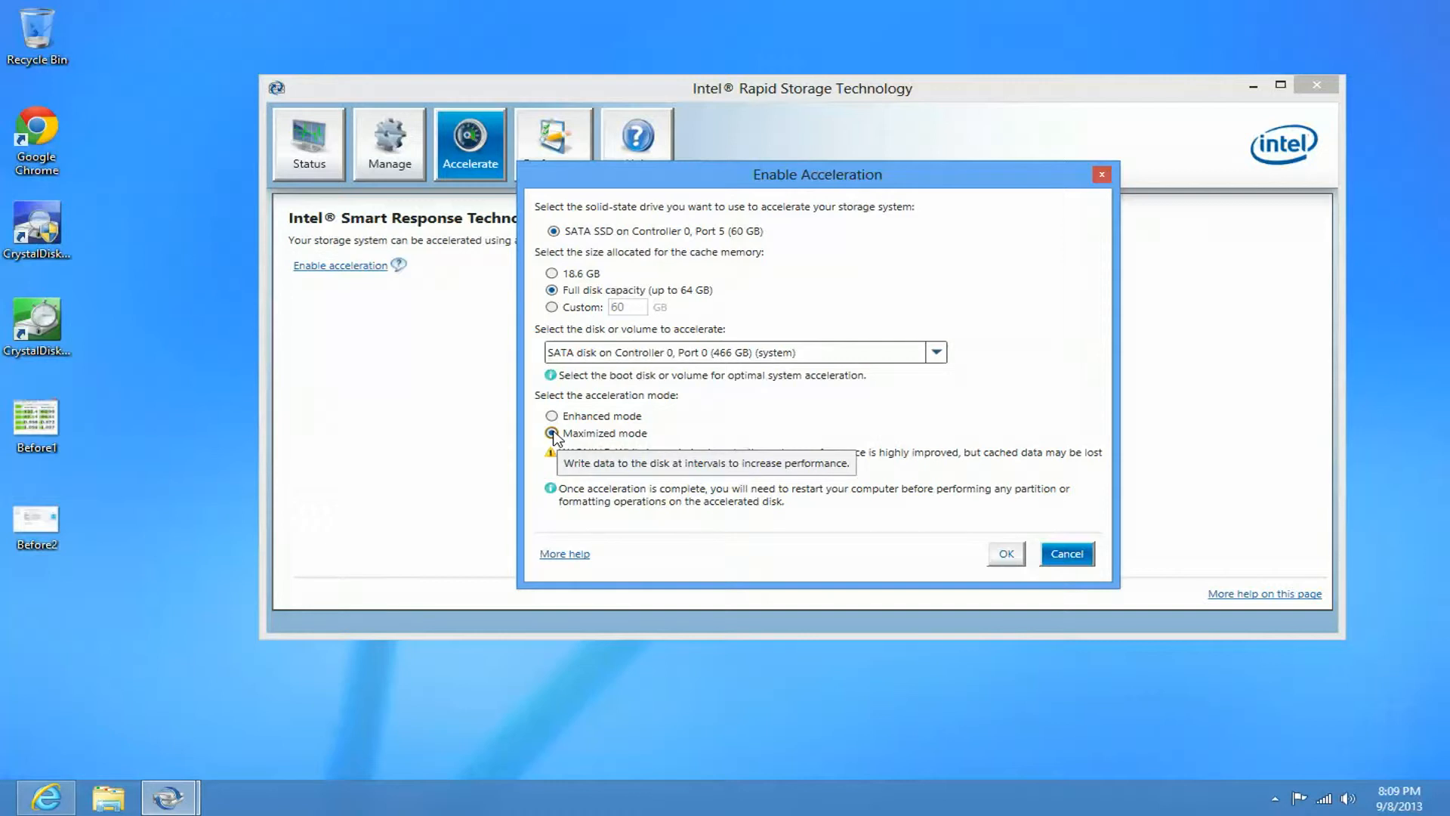
{"action": "mouse_move", "coordinate": [678, 418]}
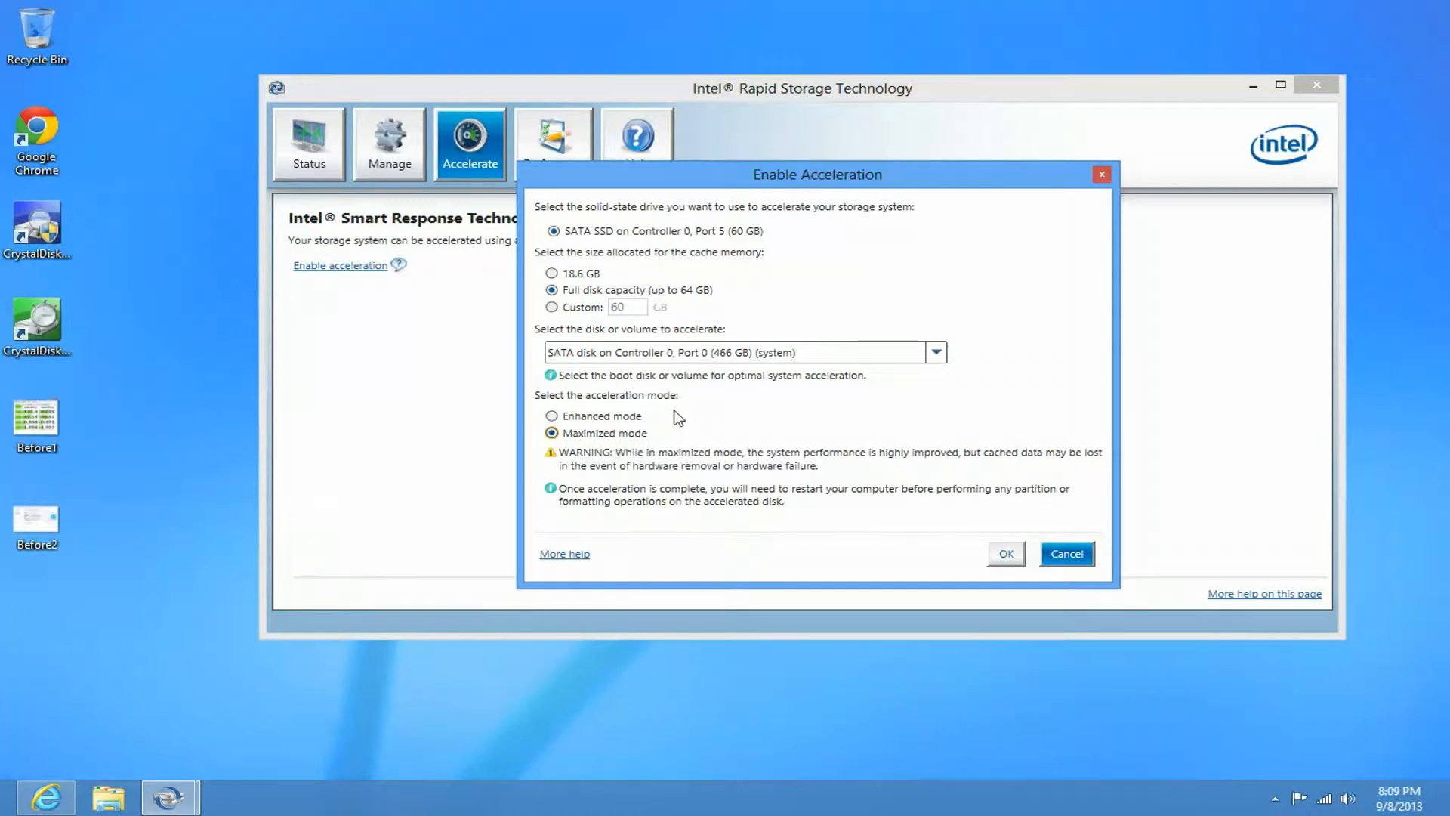
{"action": "mouse_move", "coordinate": [698, 407]}
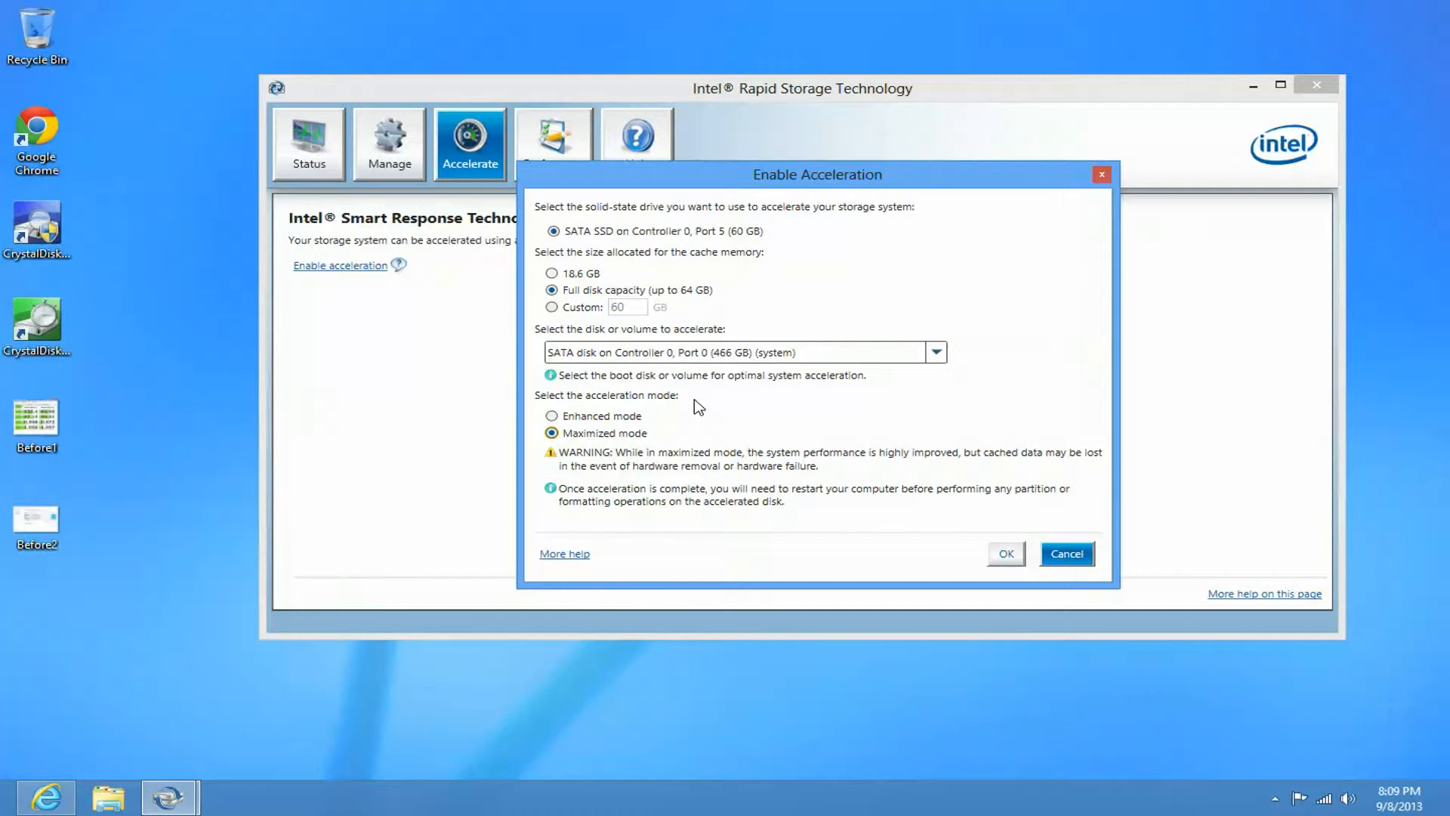
{"action": "mouse_move", "coordinate": [644, 439]}
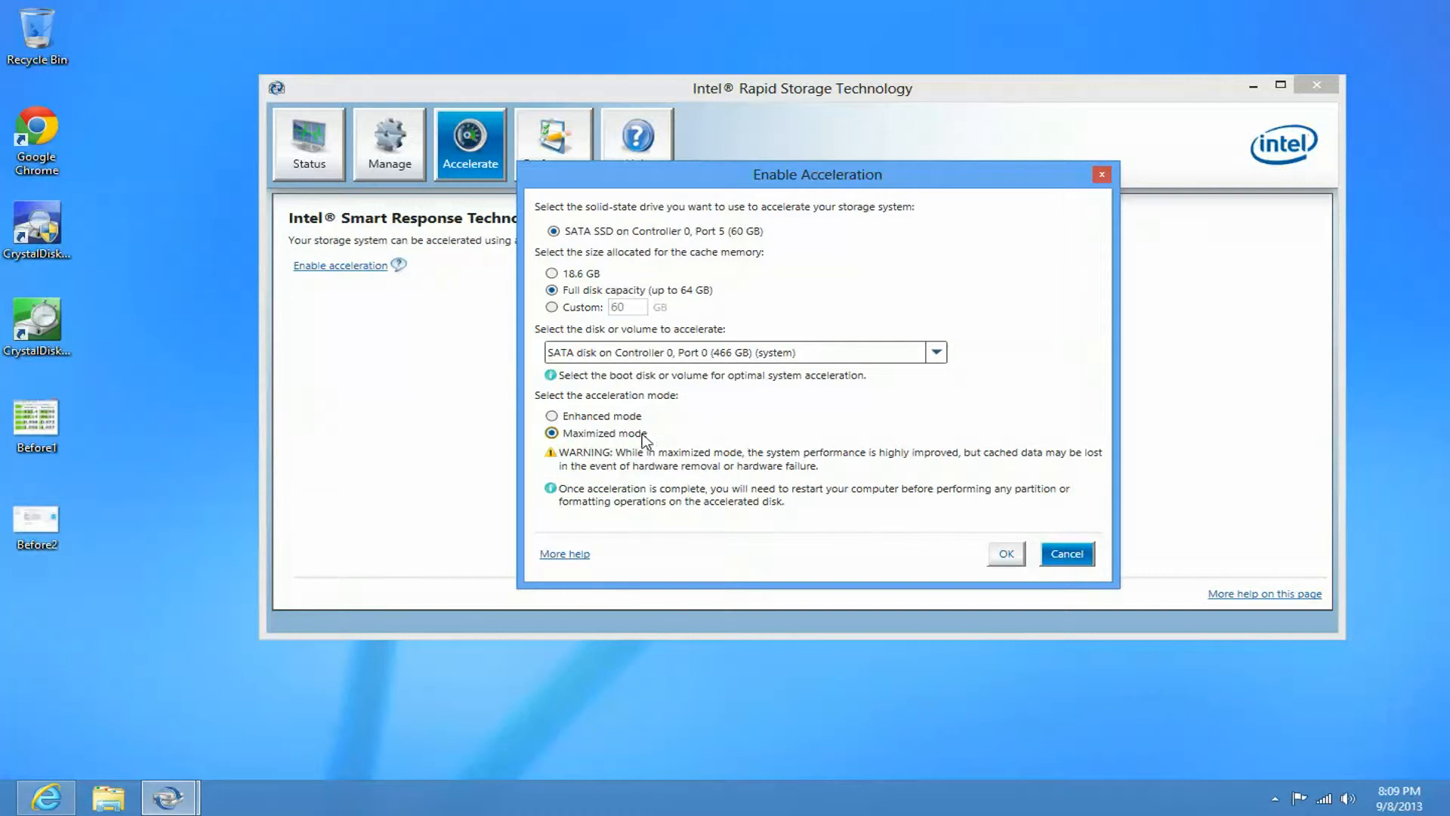
{"action": "mouse_move", "coordinate": [648, 455]}
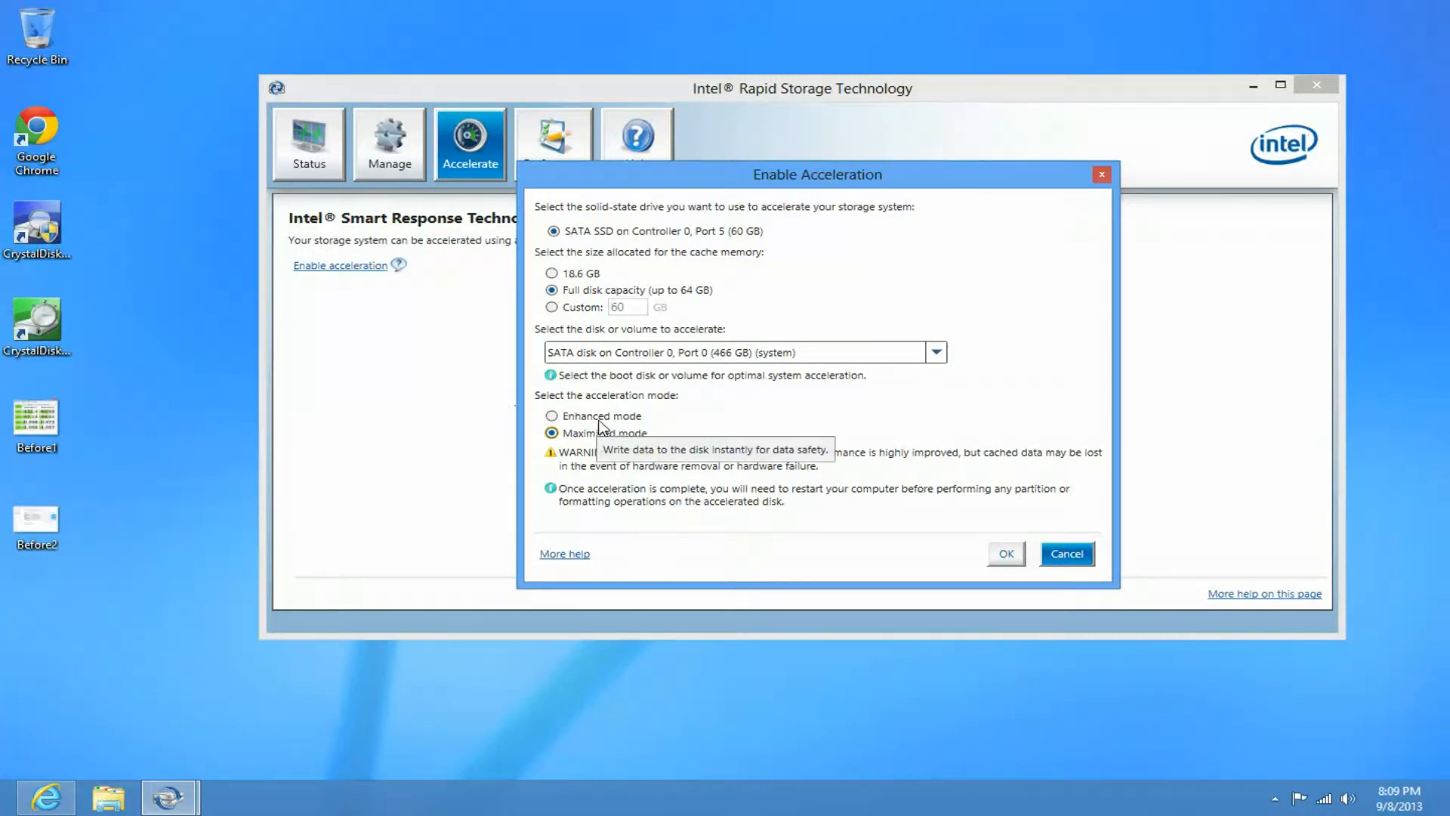
{"action": "mouse_move", "coordinate": [607, 415]}
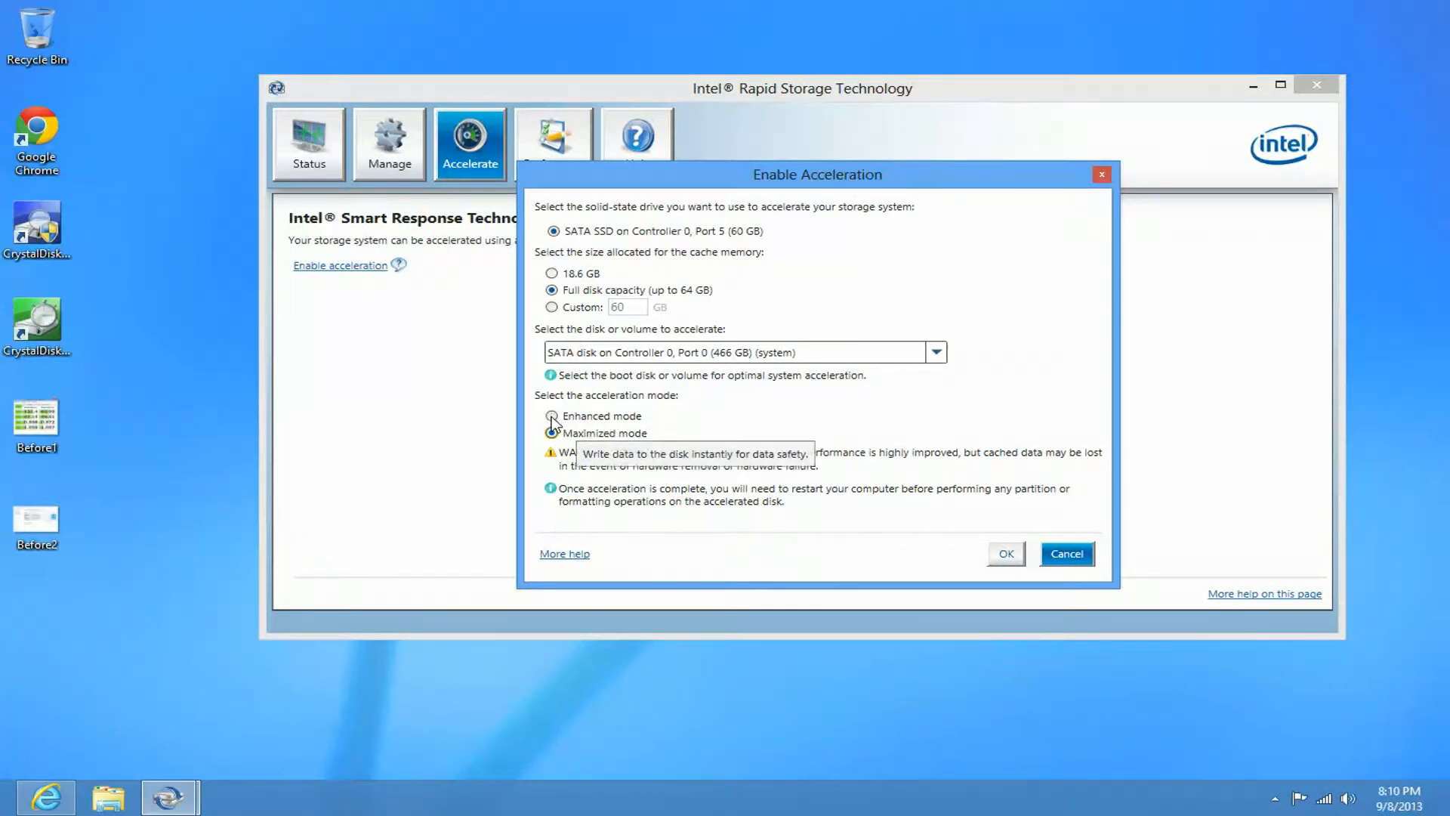
{"action": "left_click", "coordinate": [552, 416]}
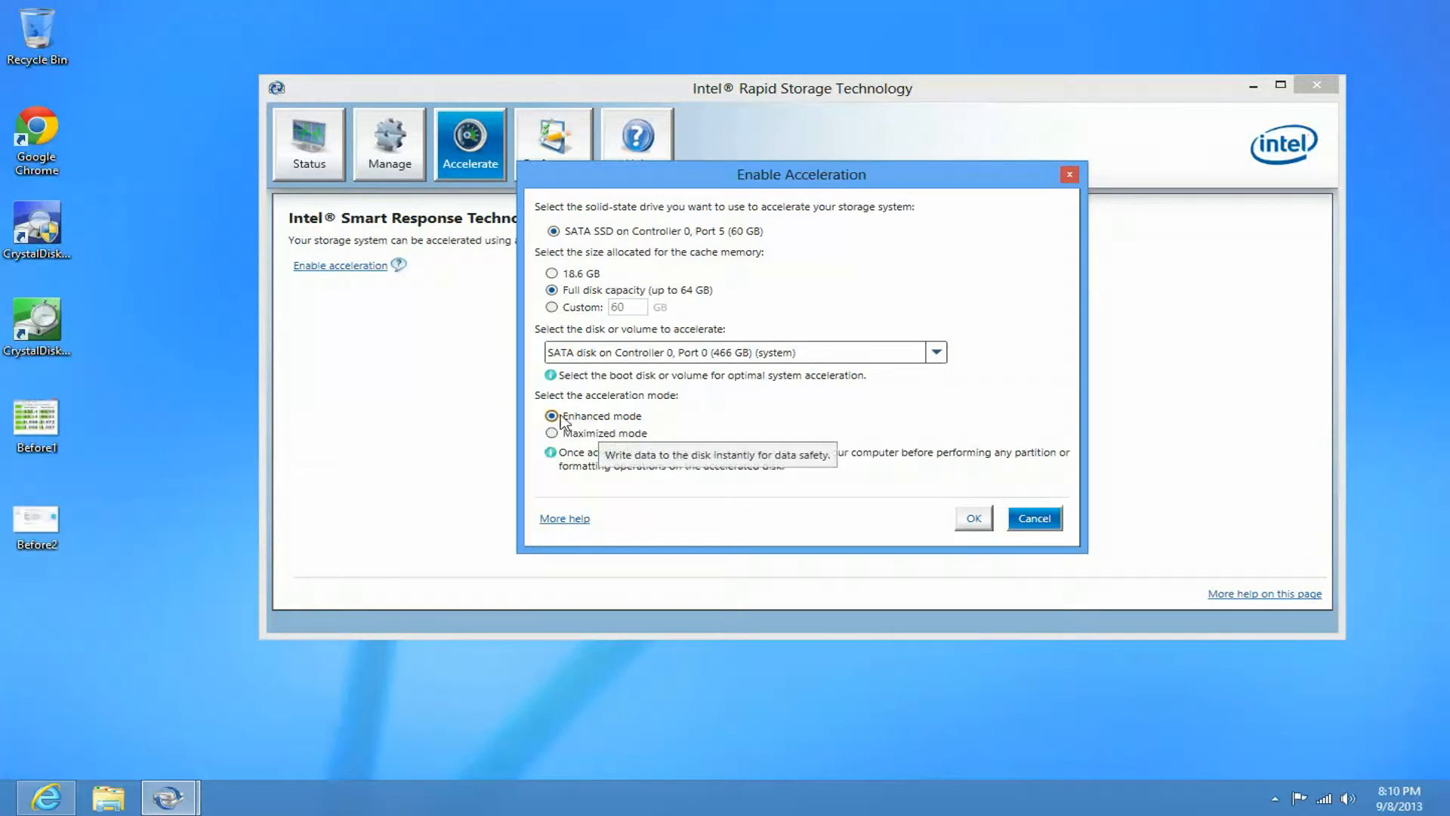
{"action": "mouse_move", "coordinate": [680, 547]}
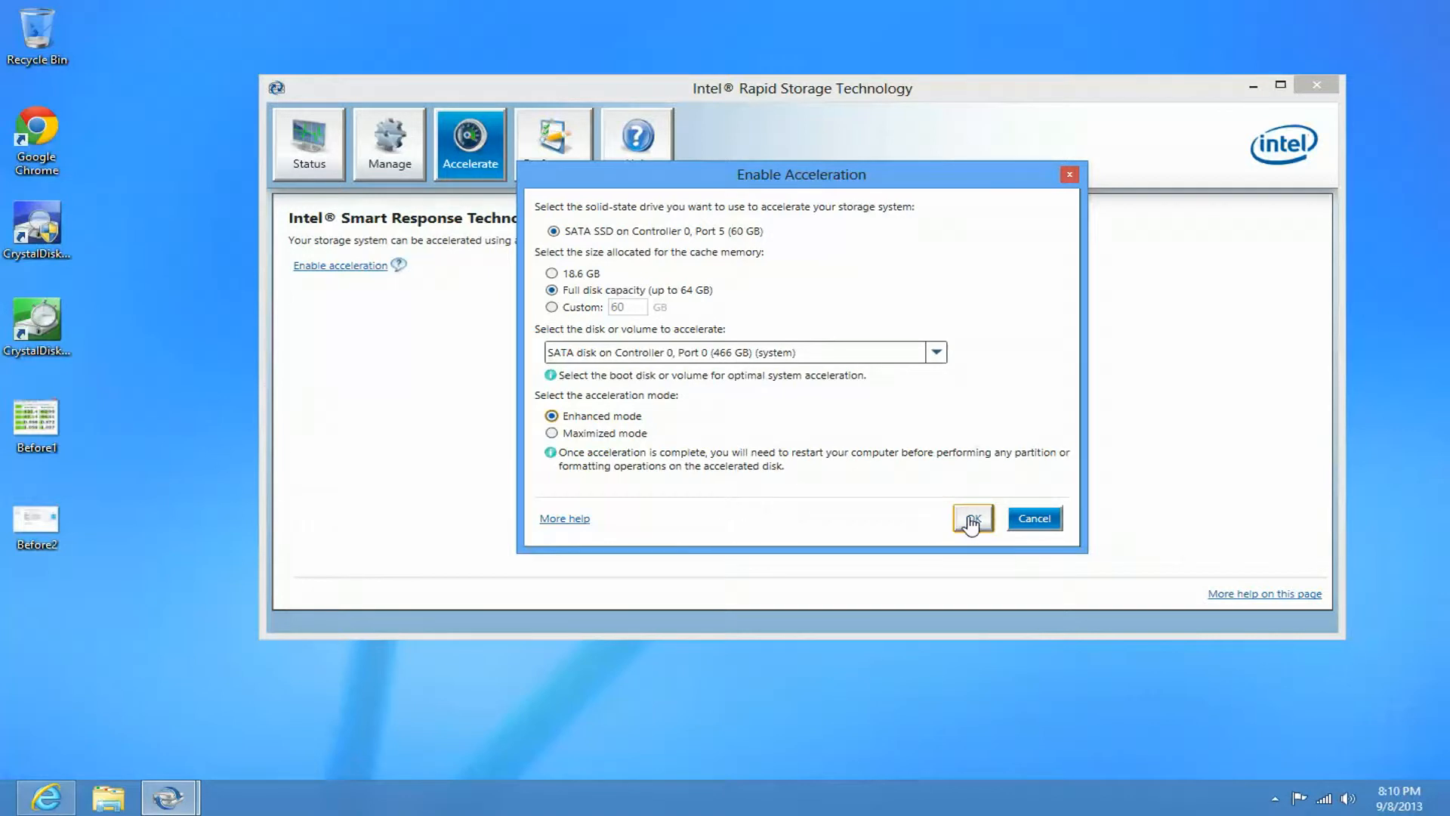
Step: Confirm Enhanced-mode acceleration of the 466 GB disk using the 60 GB SSD
{"action": "left_click", "coordinate": [972, 518]}
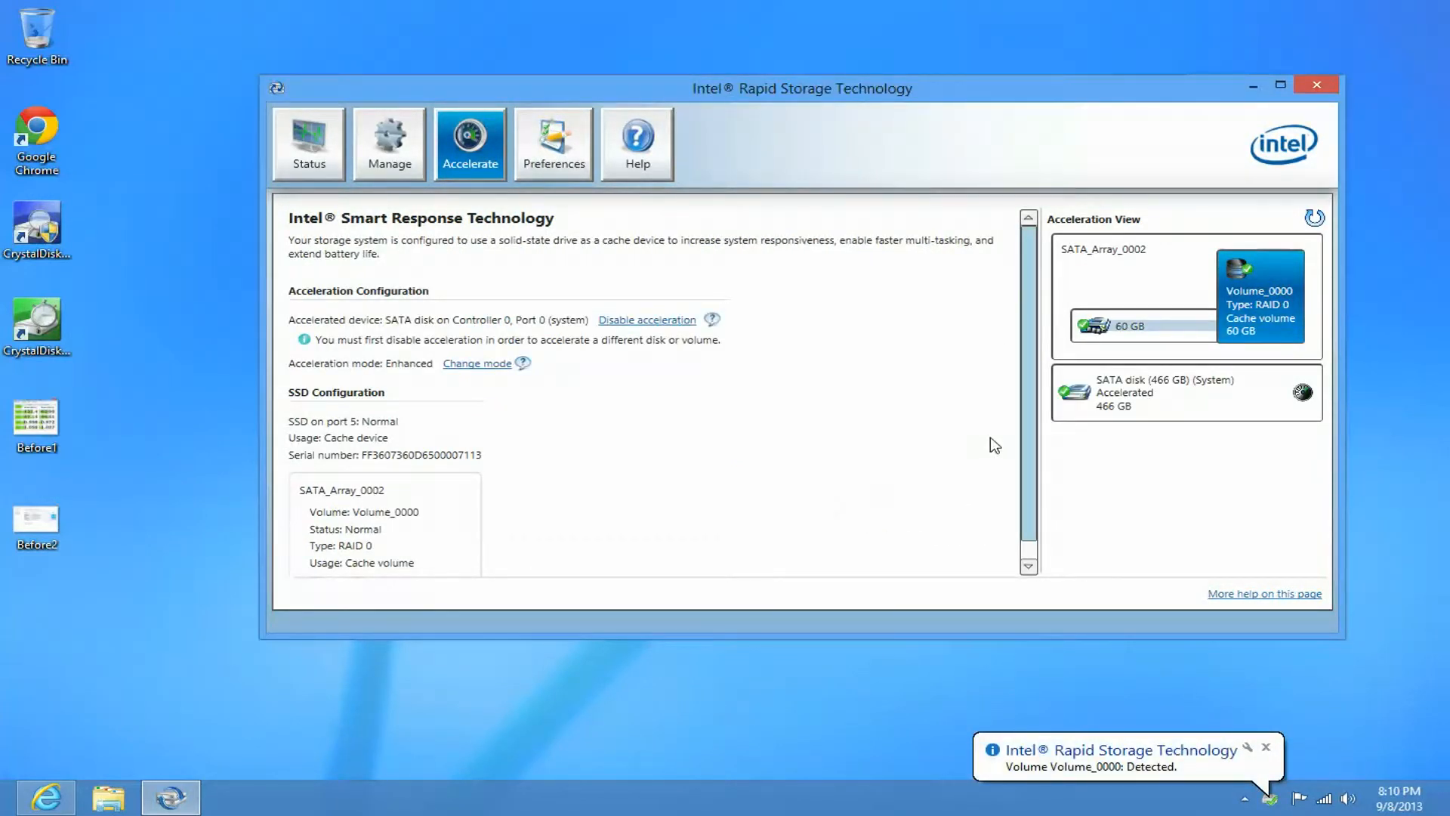
{"action": "mouse_move", "coordinate": [1067, 759]}
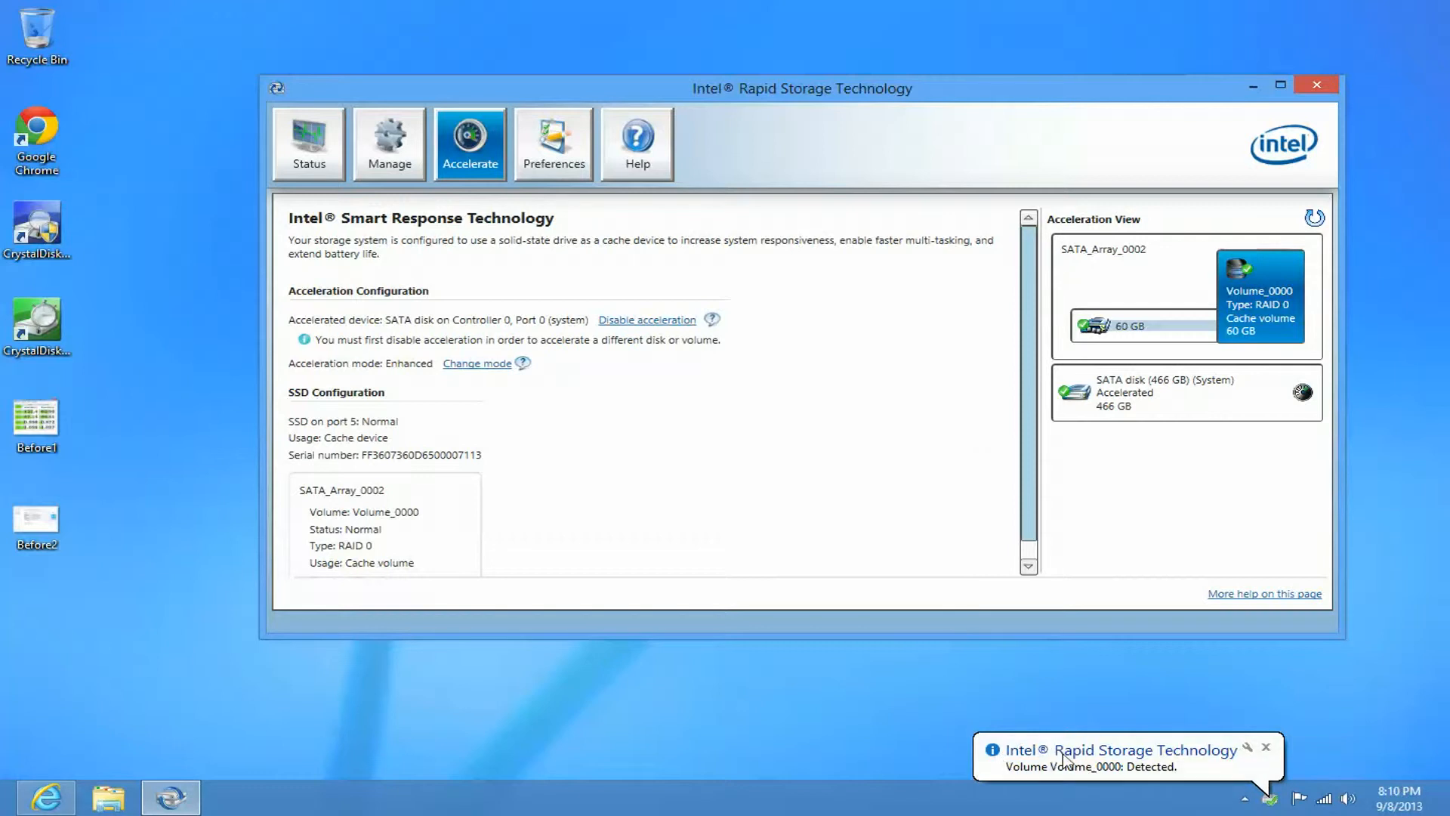
{"action": "mouse_move", "coordinate": [1104, 783]}
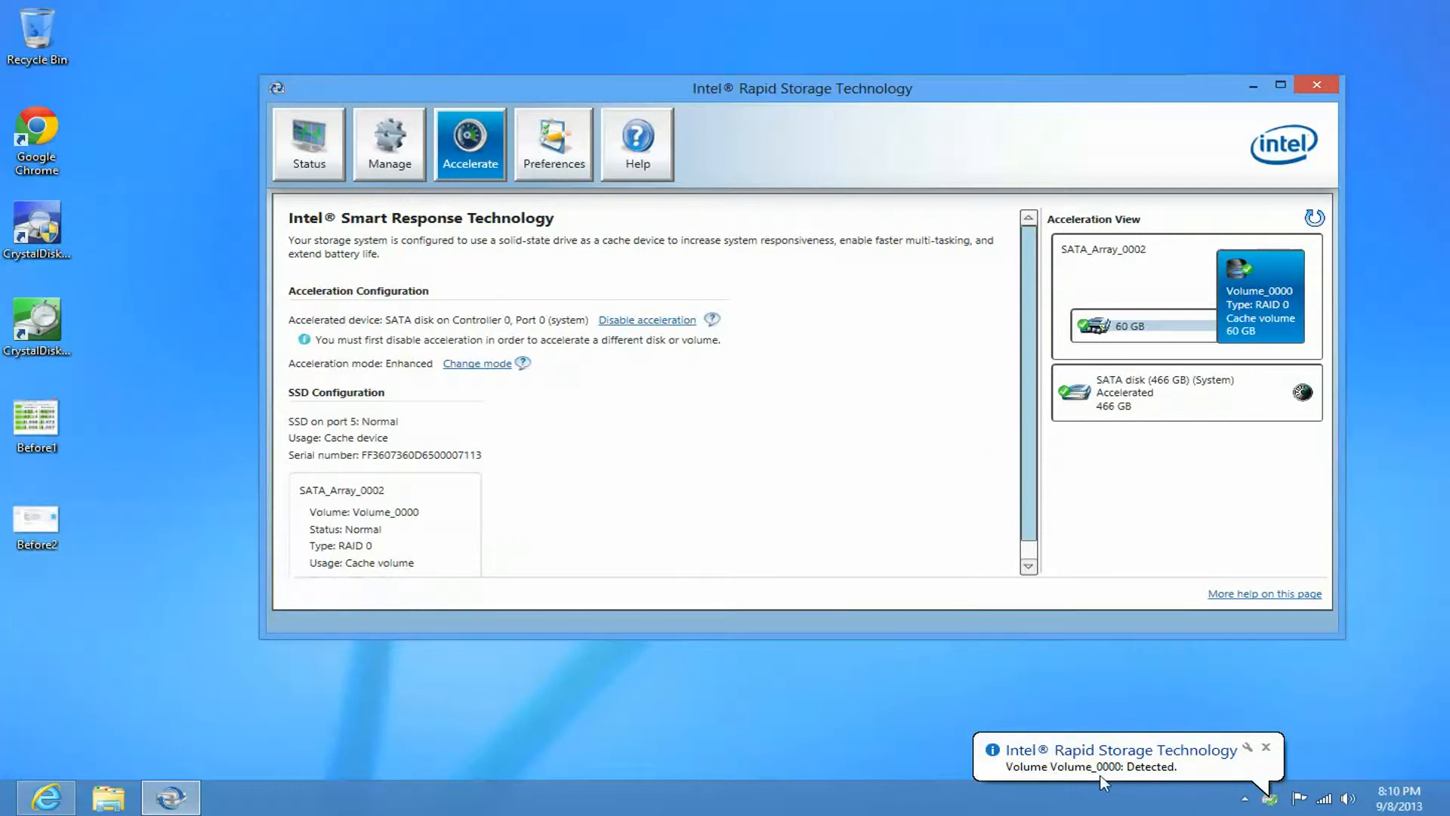
{"action": "mouse_move", "coordinate": [1112, 784]}
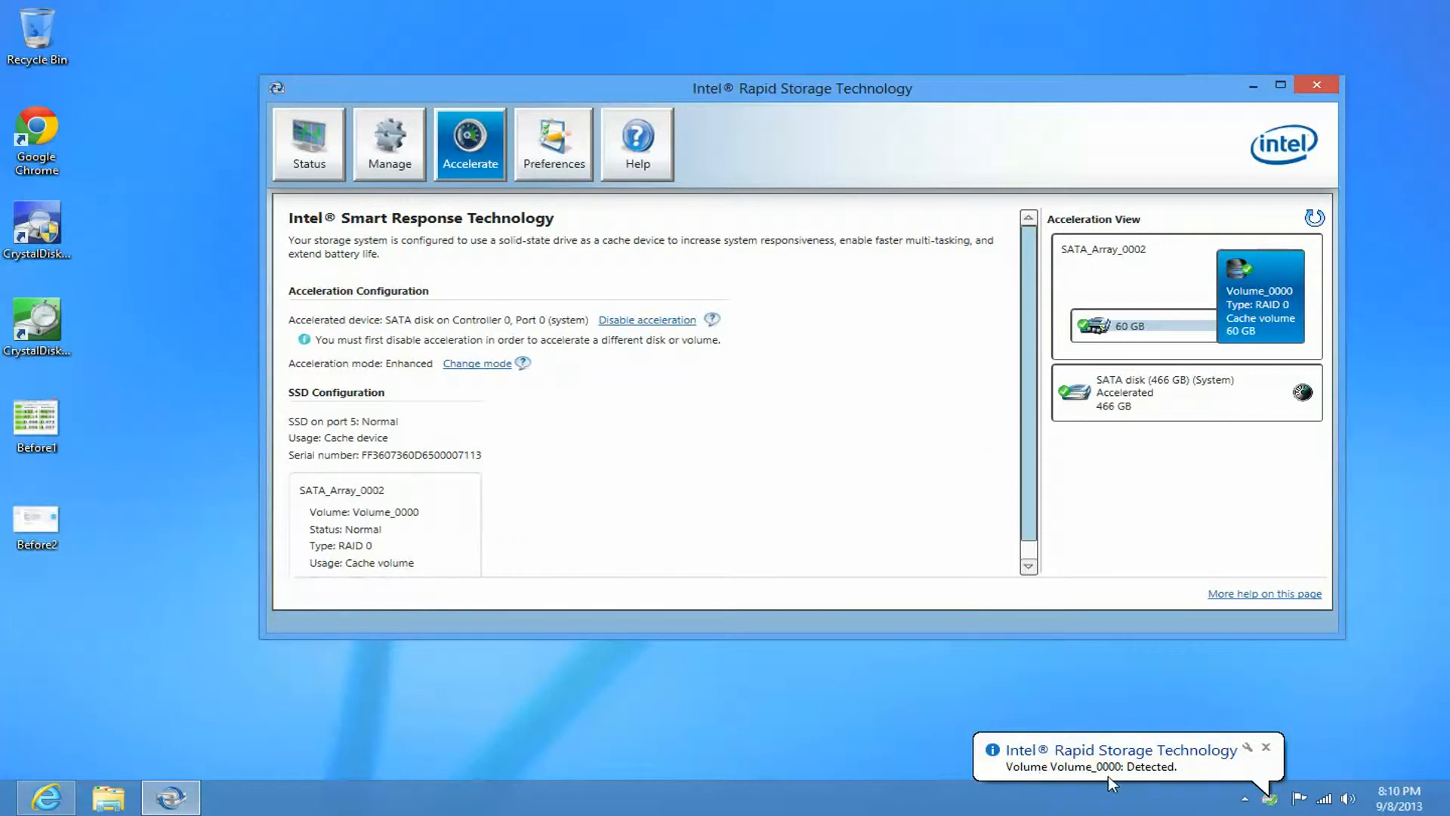
{"action": "mouse_move", "coordinate": [970, 700]}
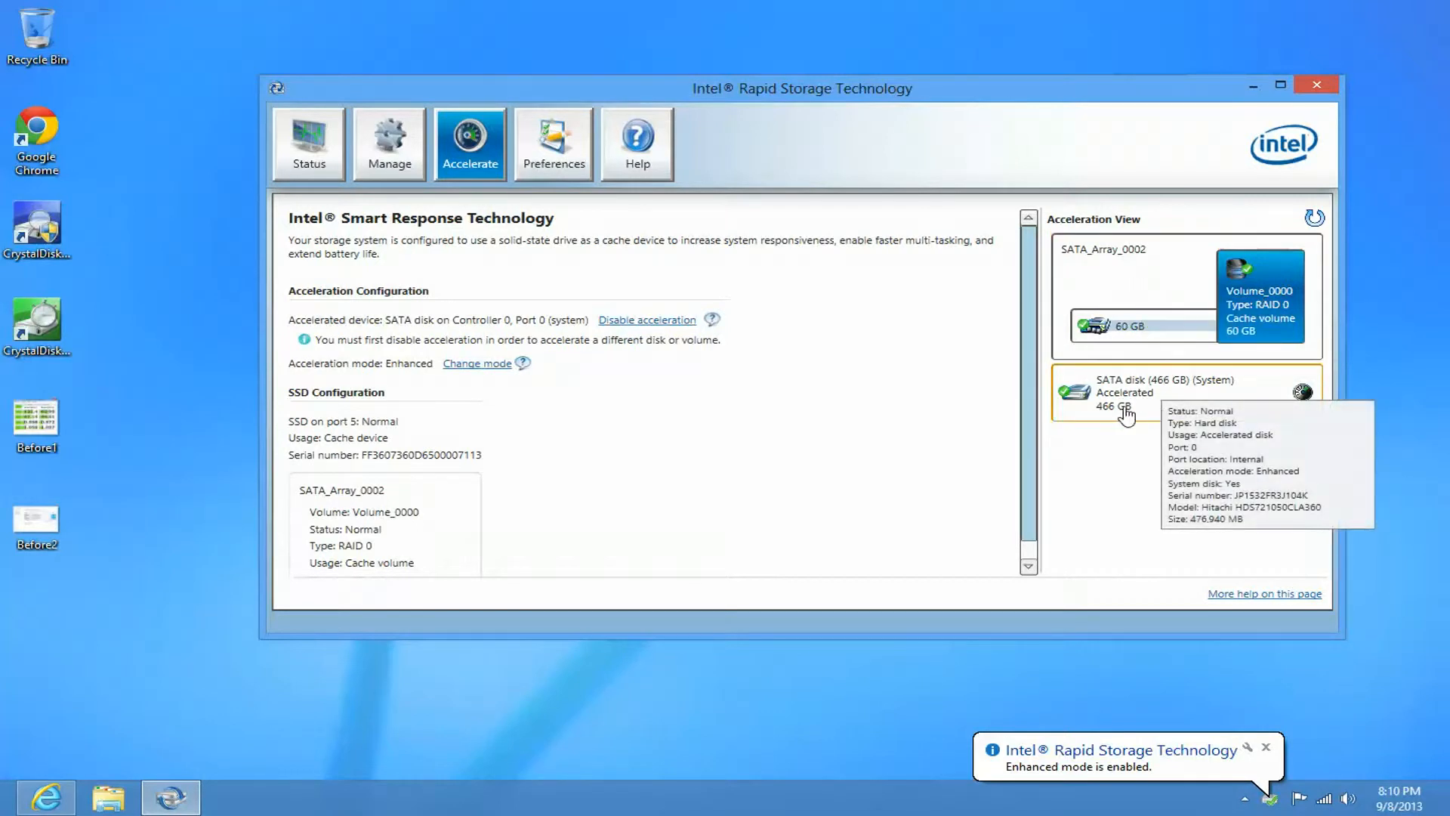
{"action": "mouse_move", "coordinate": [1140, 418]}
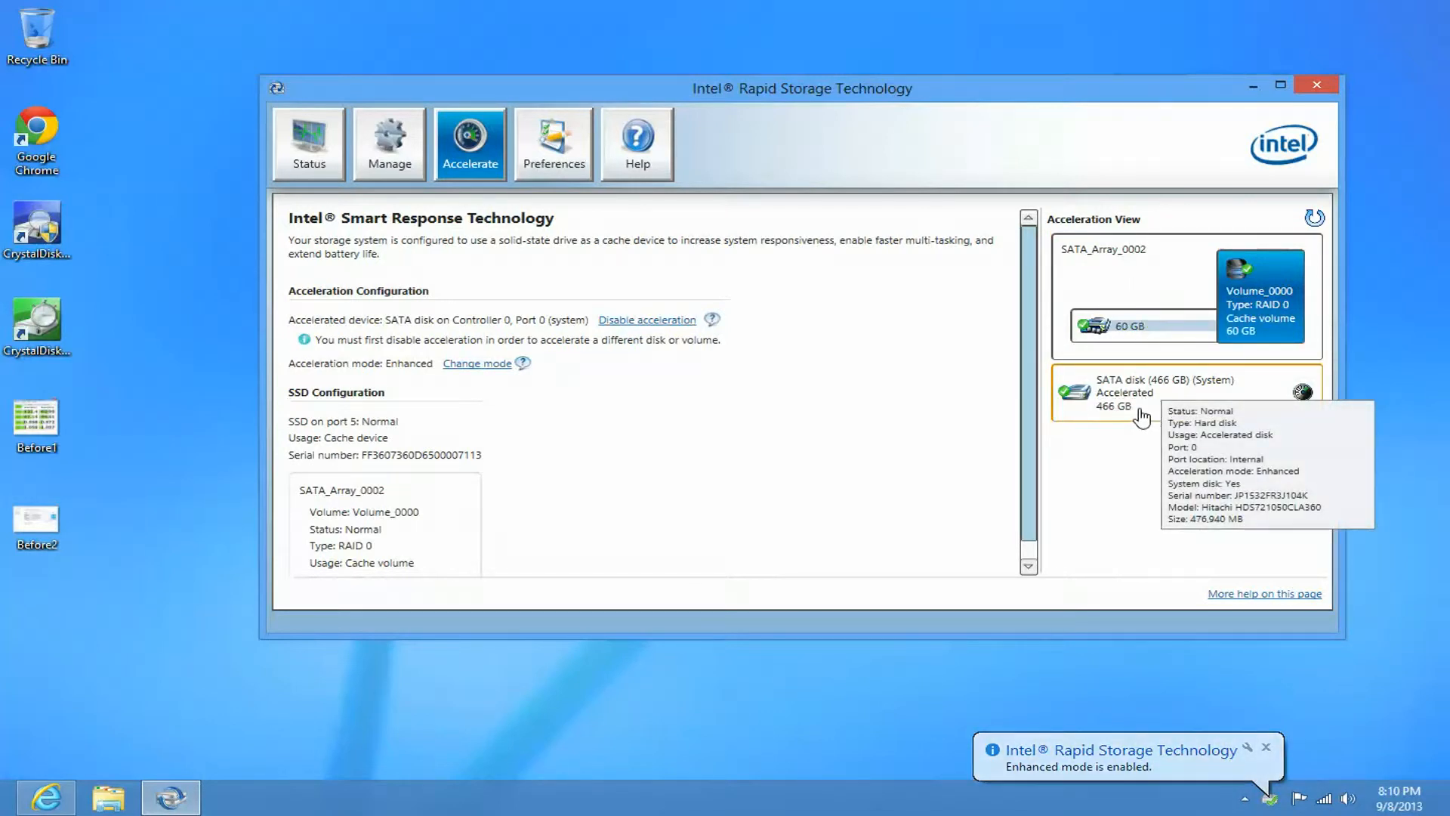
{"action": "mouse_move", "coordinate": [1214, 765]}
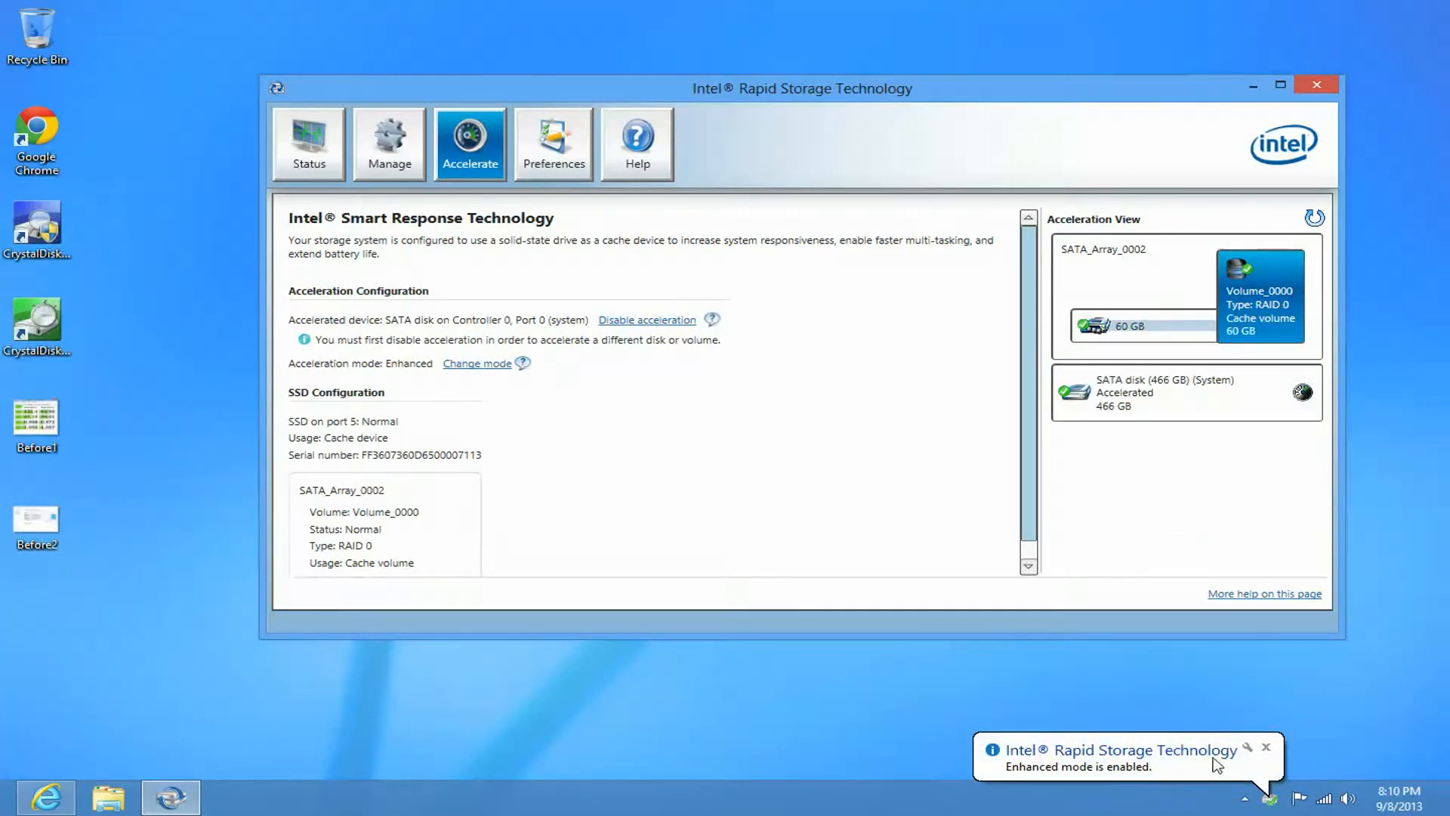
{"action": "mouse_move", "coordinate": [1148, 778]}
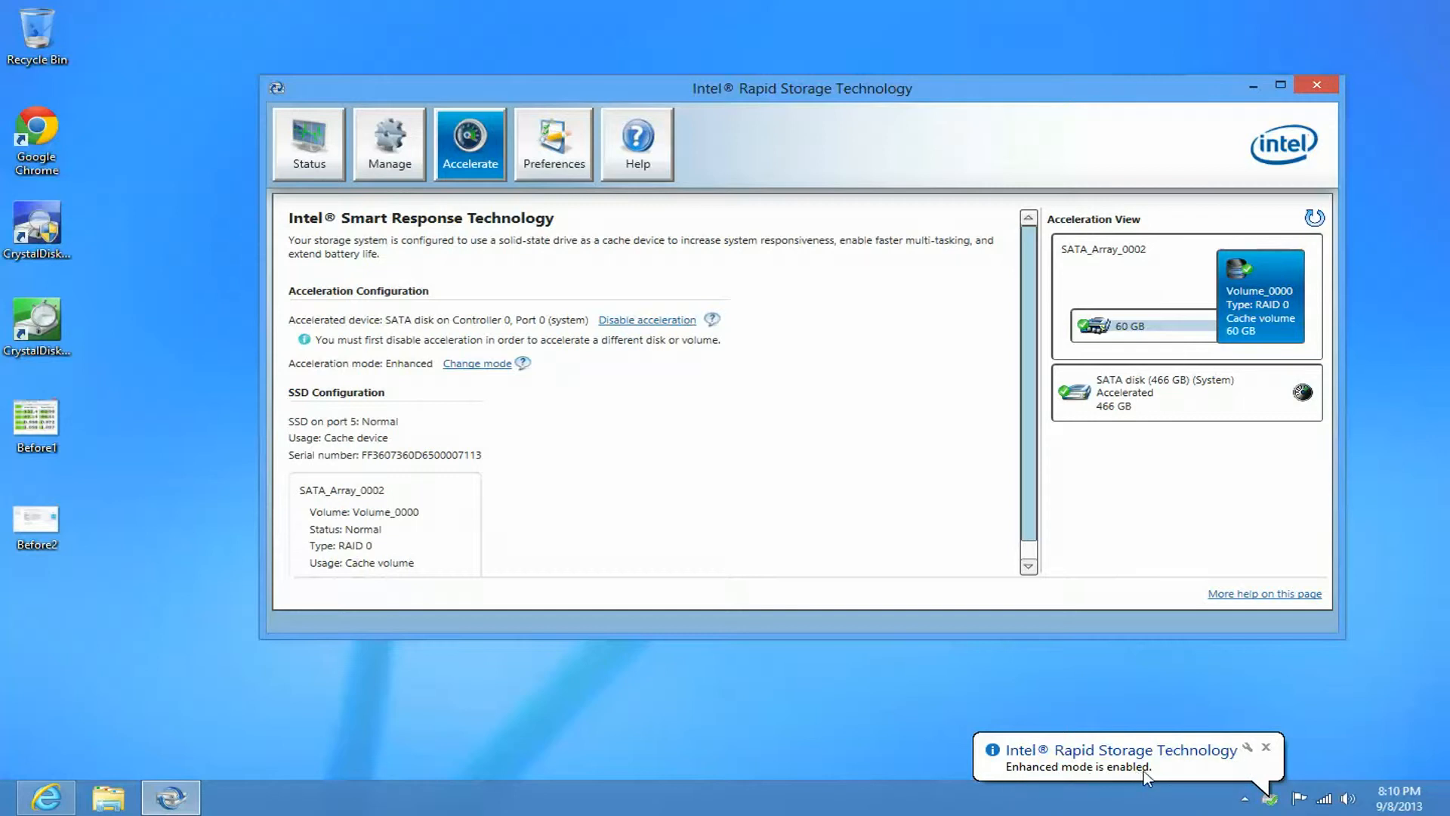
{"action": "mouse_move", "coordinate": [782, 360]}
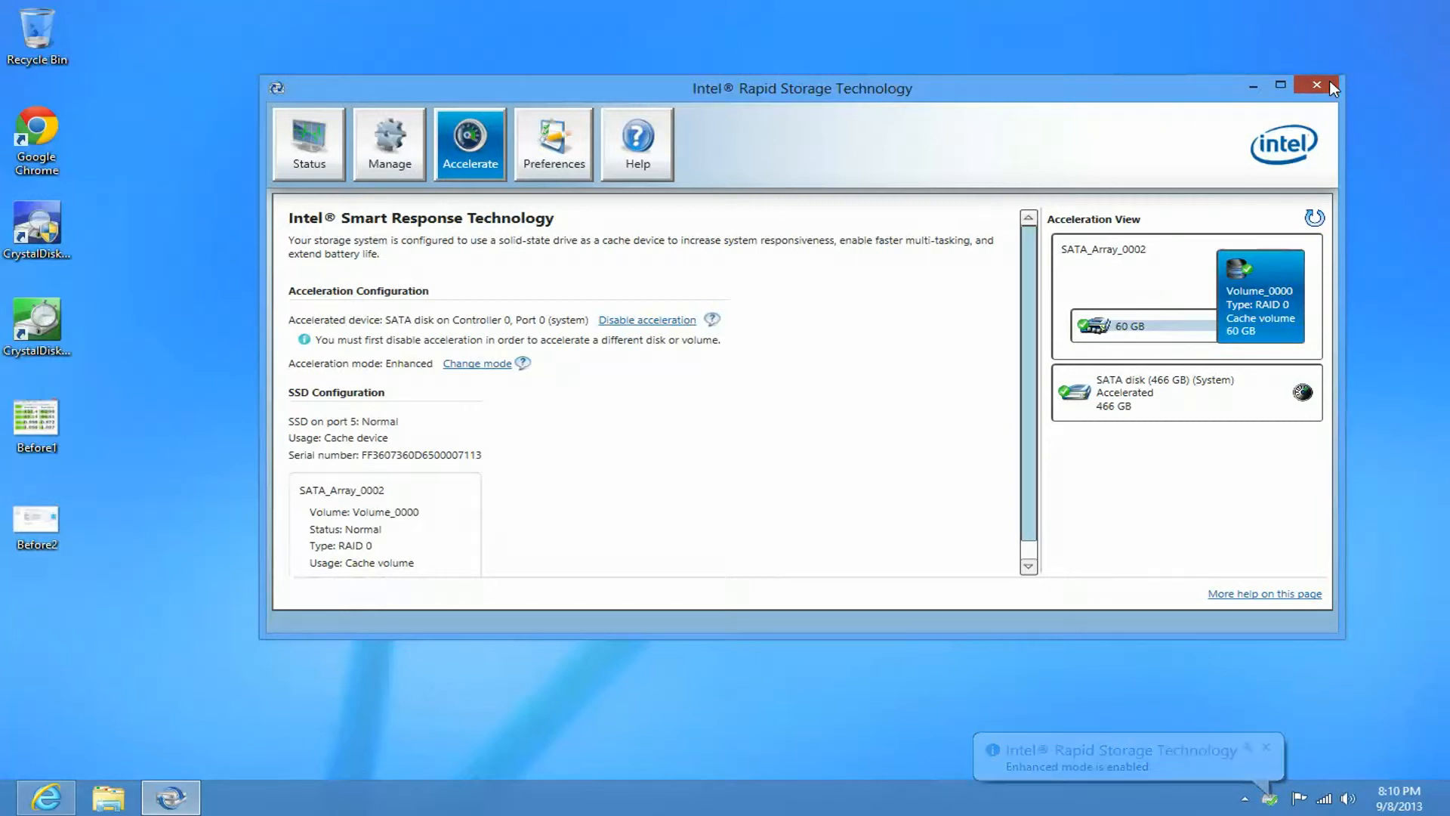
Step: Close the Intel Rapid Storage Technology window and click the taskbar notification area
{"action": "left_click", "coordinate": [1315, 85]}
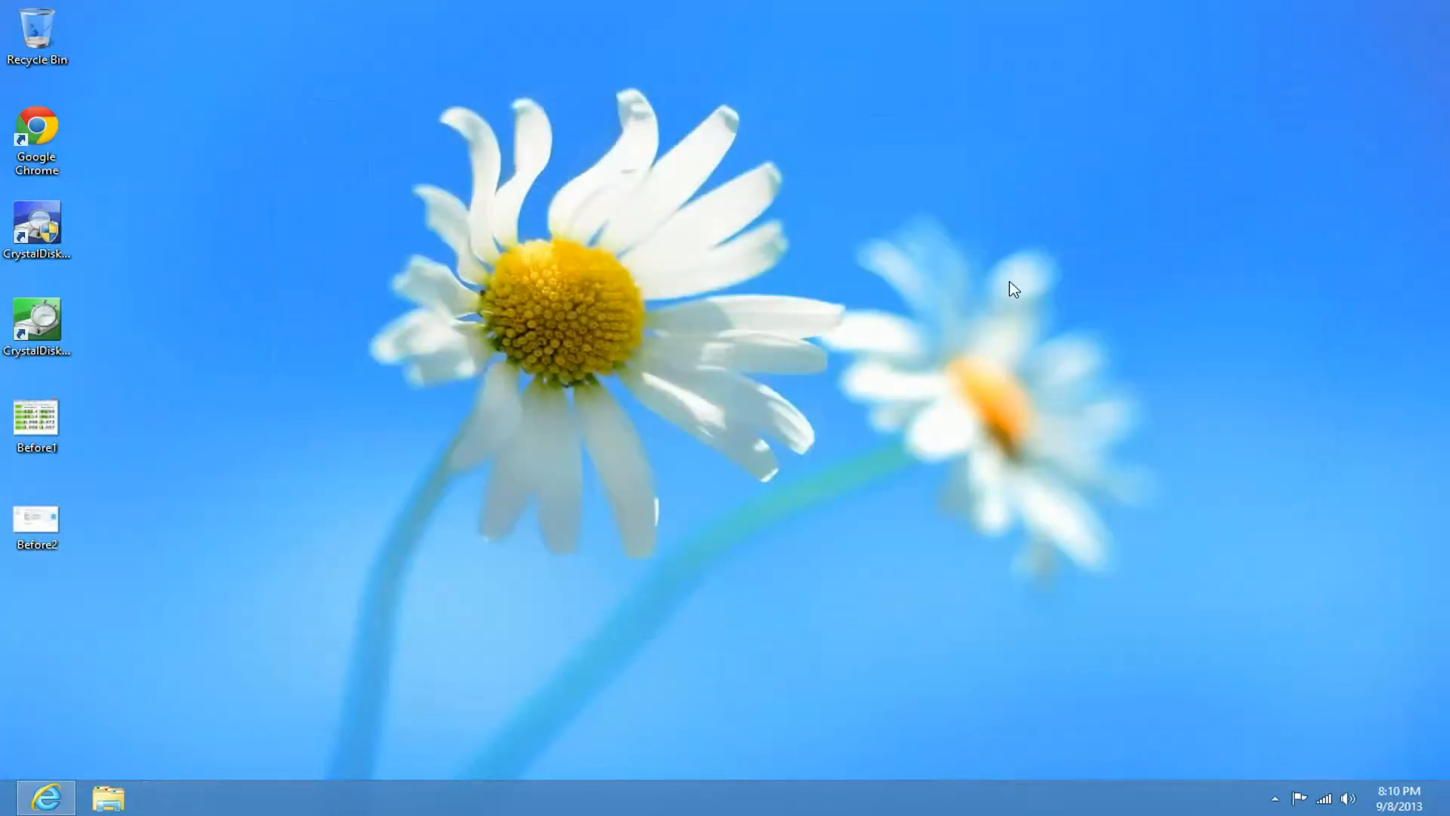
{"action": "mouse_move", "coordinate": [108, 559]}
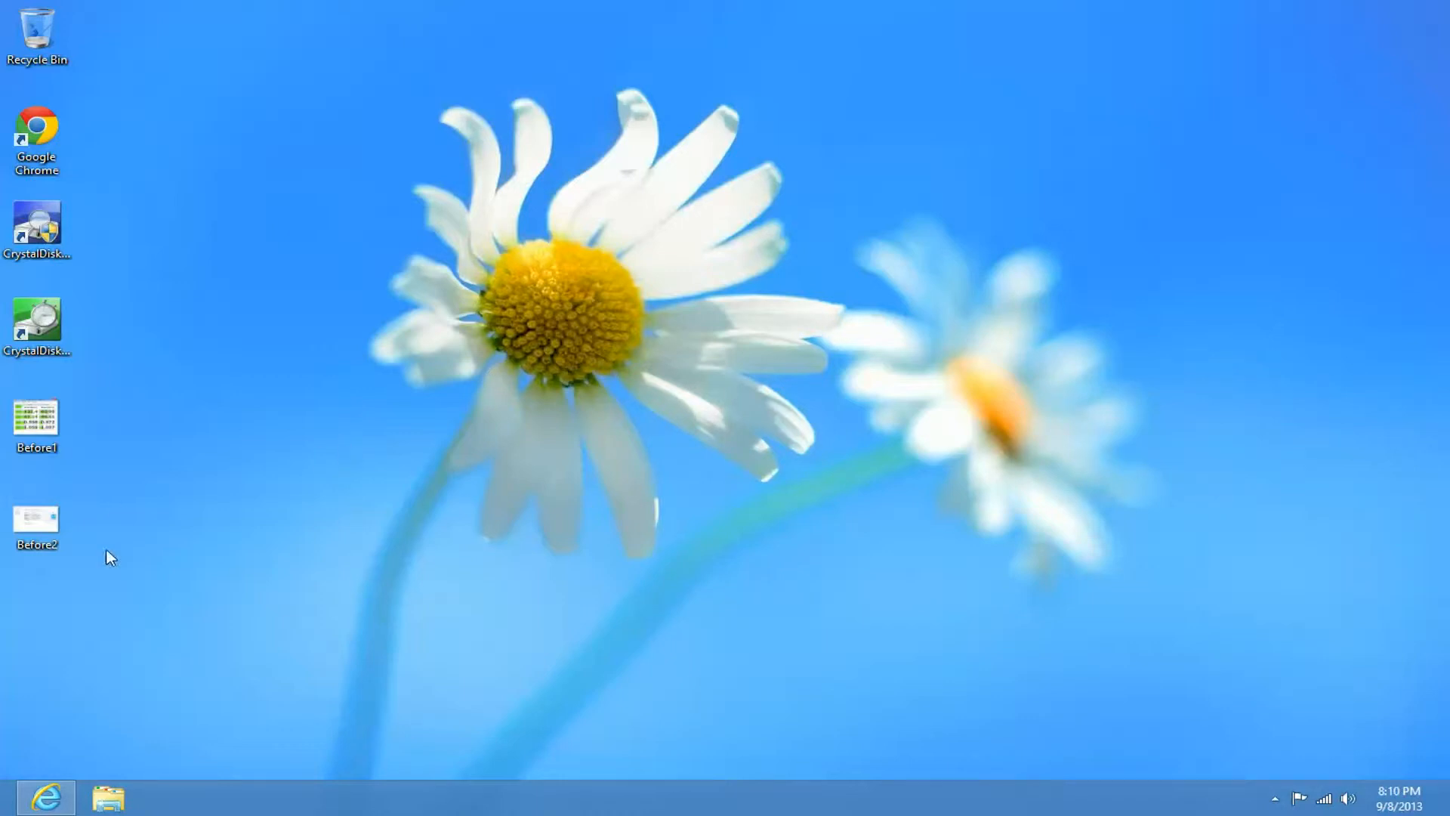
{"action": "mouse_move", "coordinate": [44, 802]}
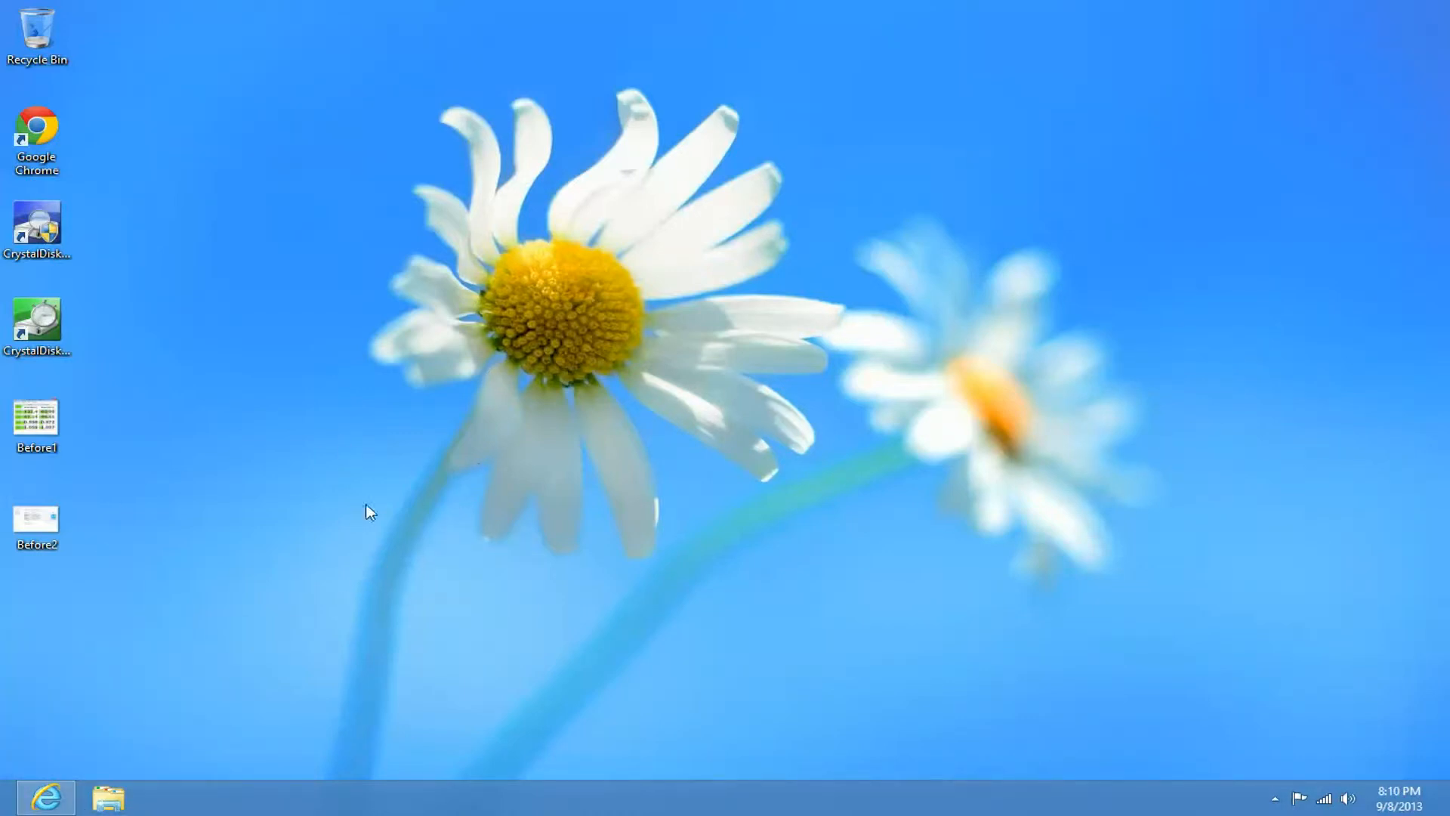
{"action": "mouse_move", "coordinate": [344, 522]}
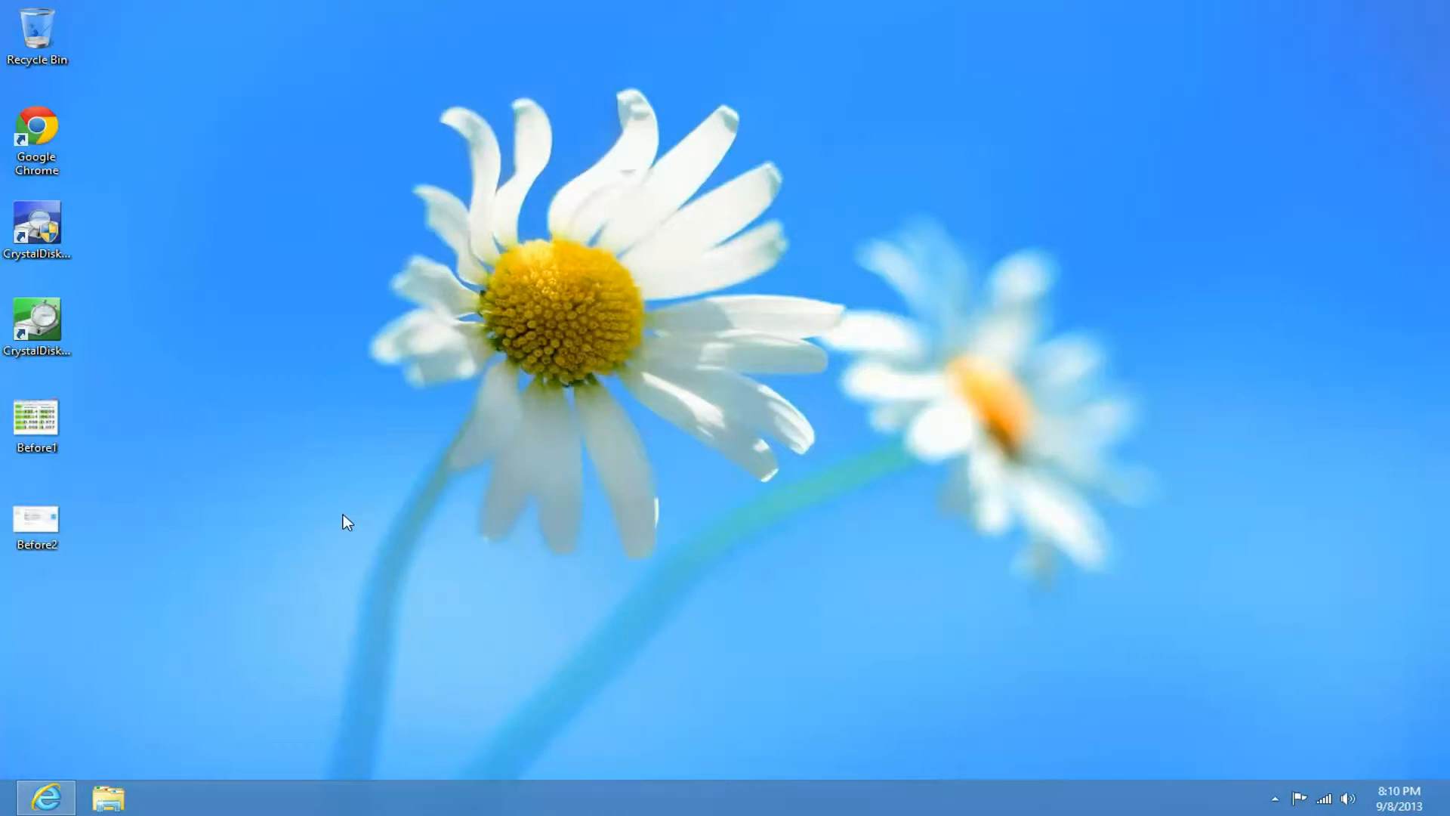
{"action": "mouse_move", "coordinate": [454, 460]}
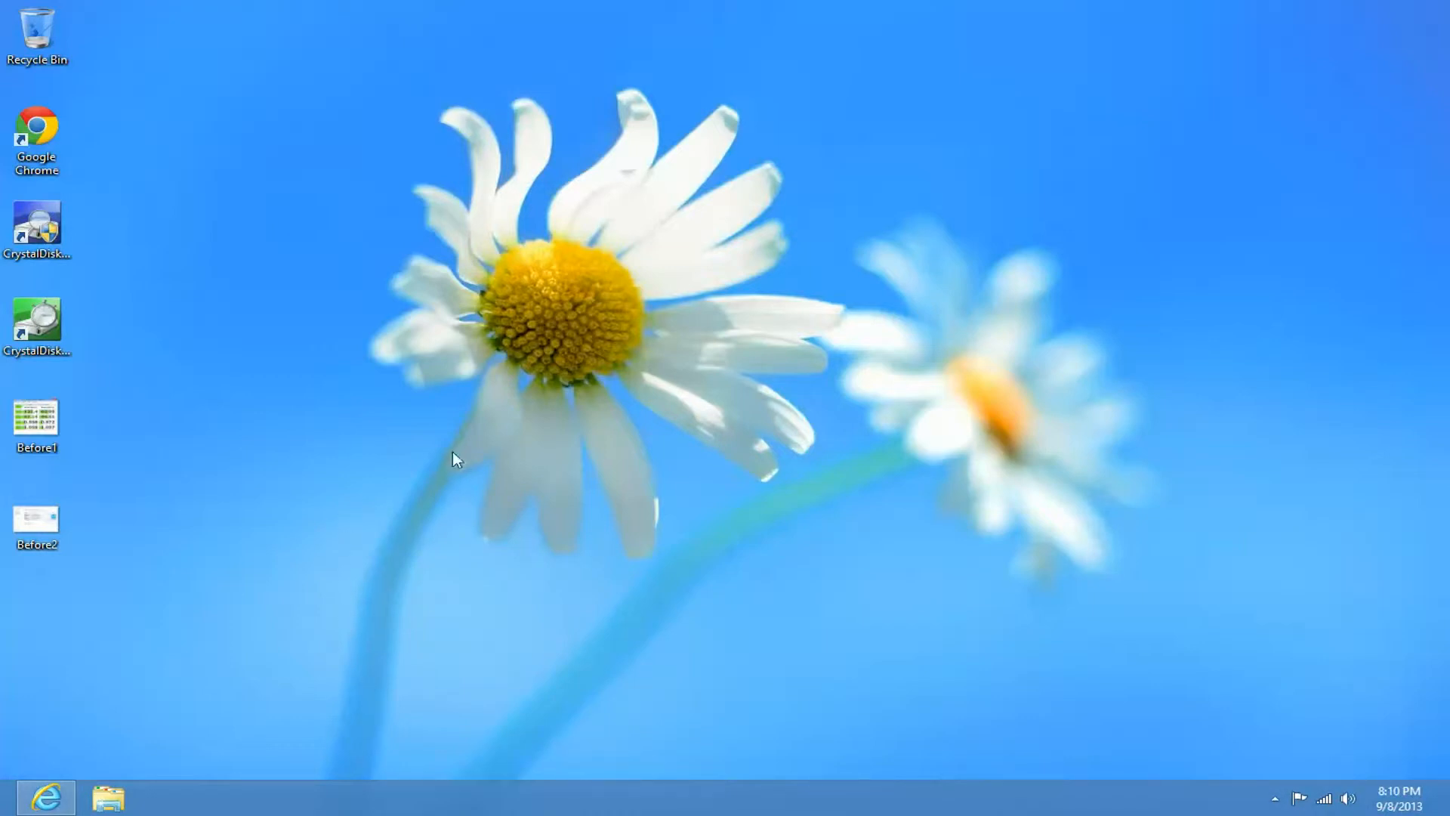
{"action": "mouse_move", "coordinate": [1248, 770]}
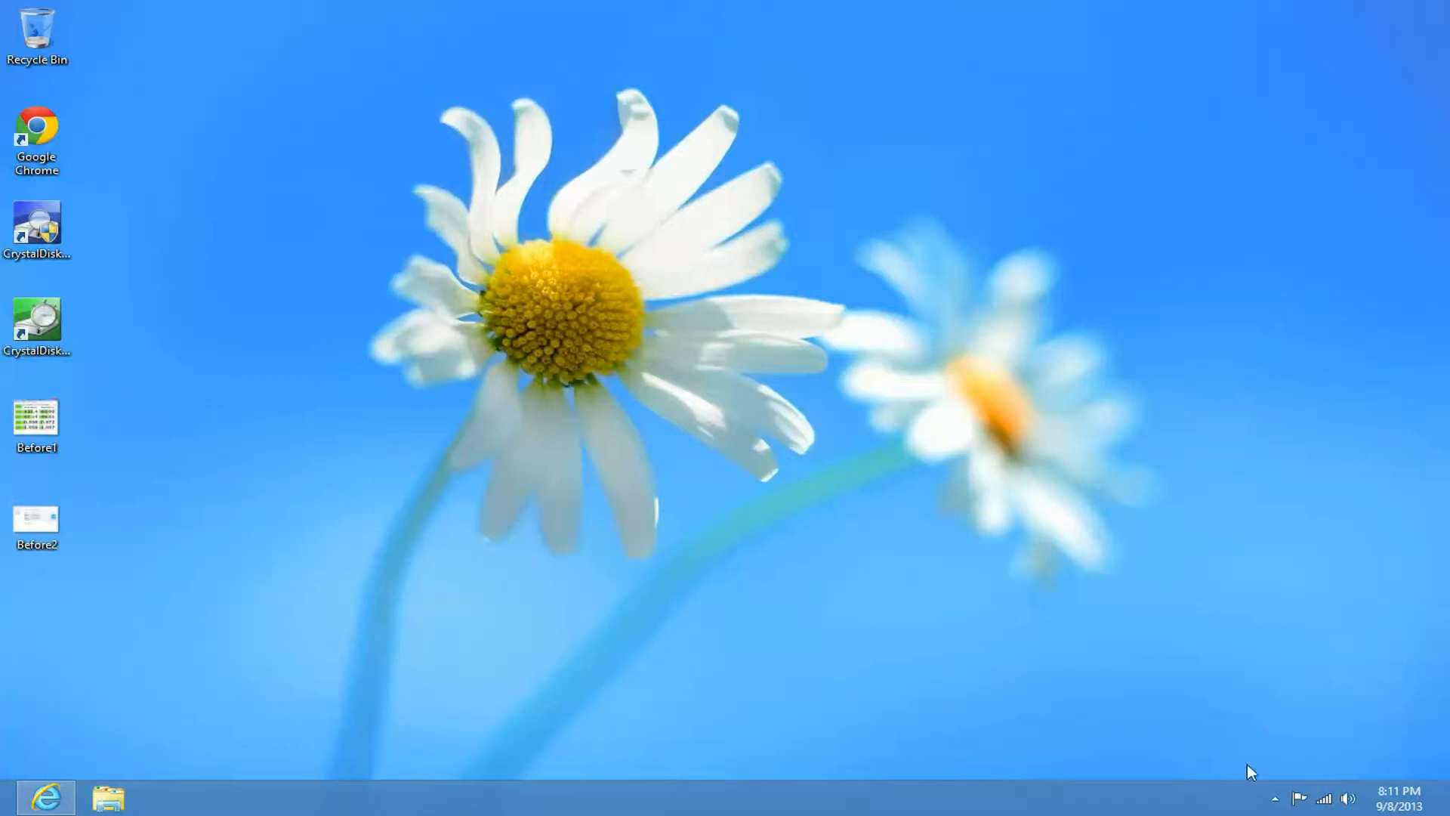
{"action": "left_click", "coordinate": [1273, 795]}
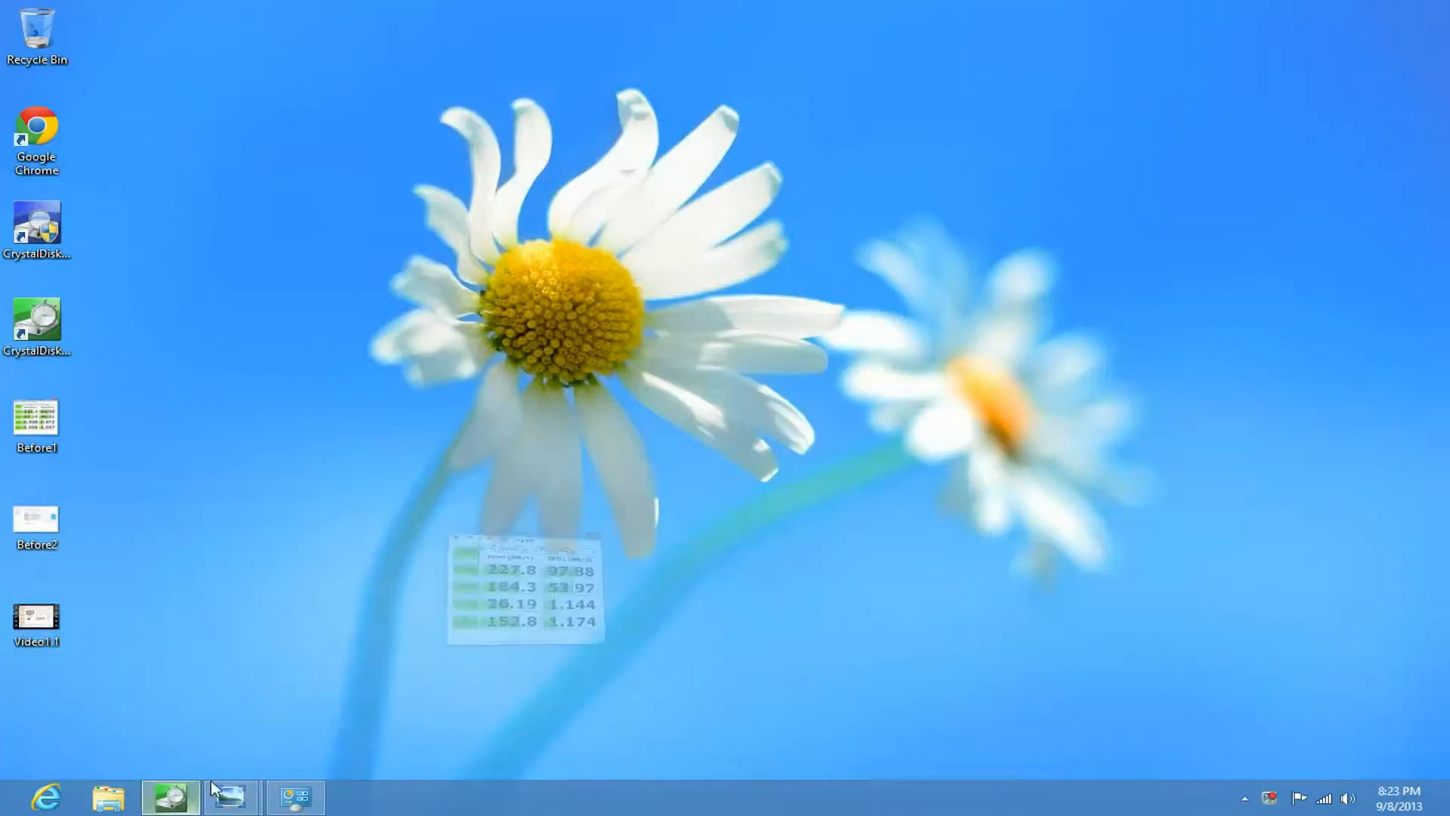
Step: Restore the CrystalDiskMark results and place them beside the Before1 screenshot
{"action": "left_click", "coordinate": [172, 794]}
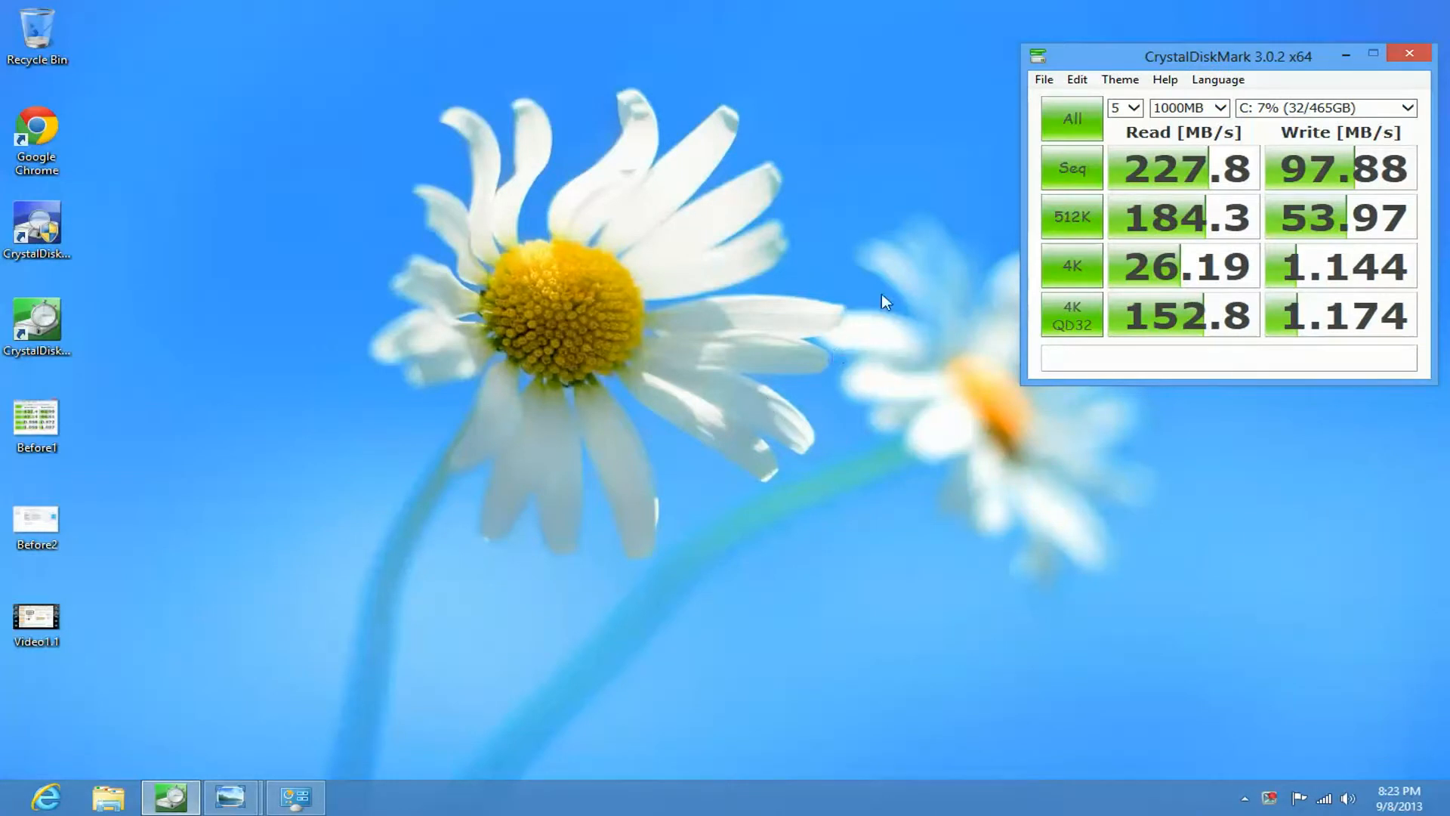
{"action": "mouse_move", "coordinate": [214, 773]}
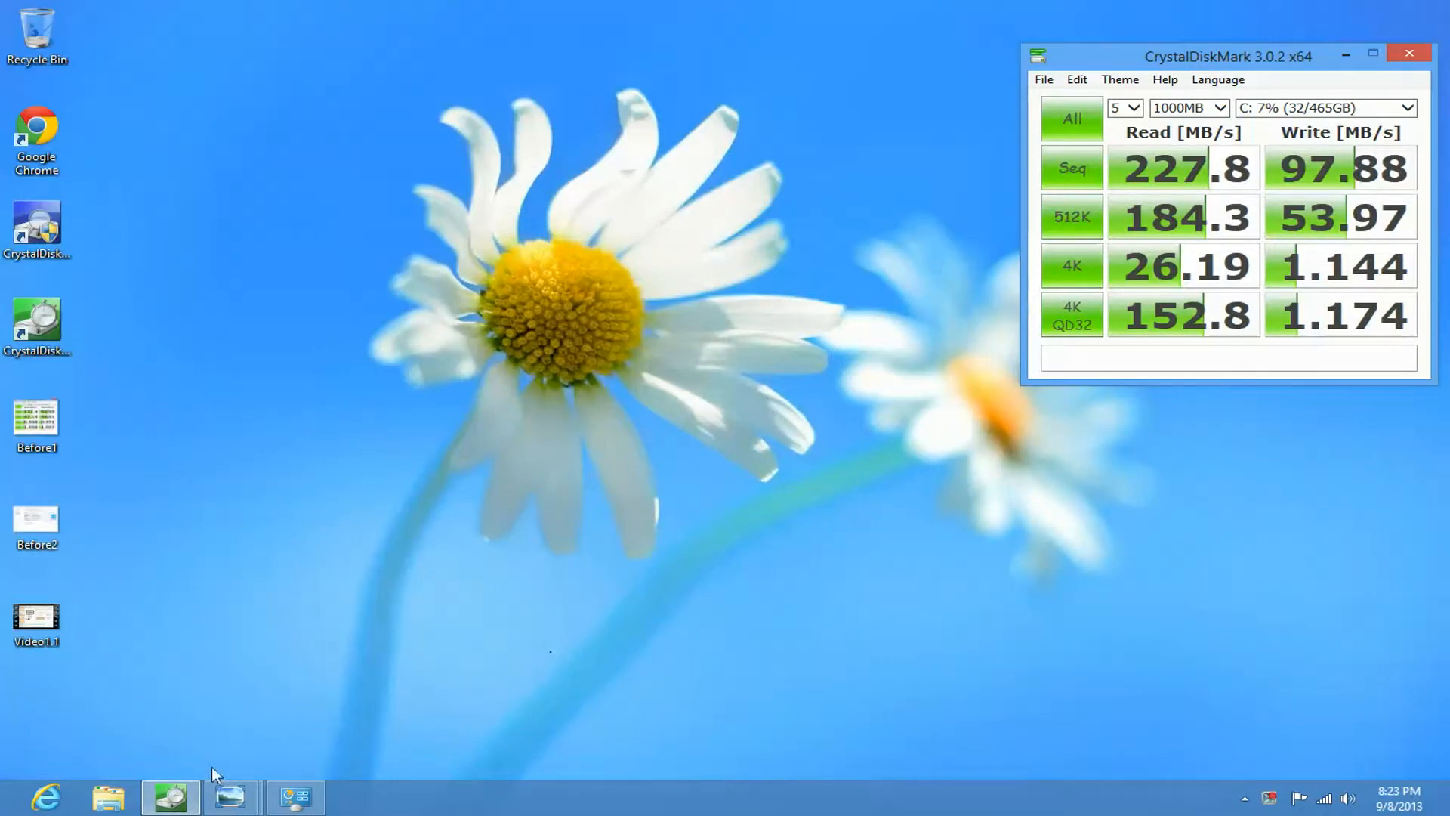
{"action": "mouse_move", "coordinate": [170, 796]}
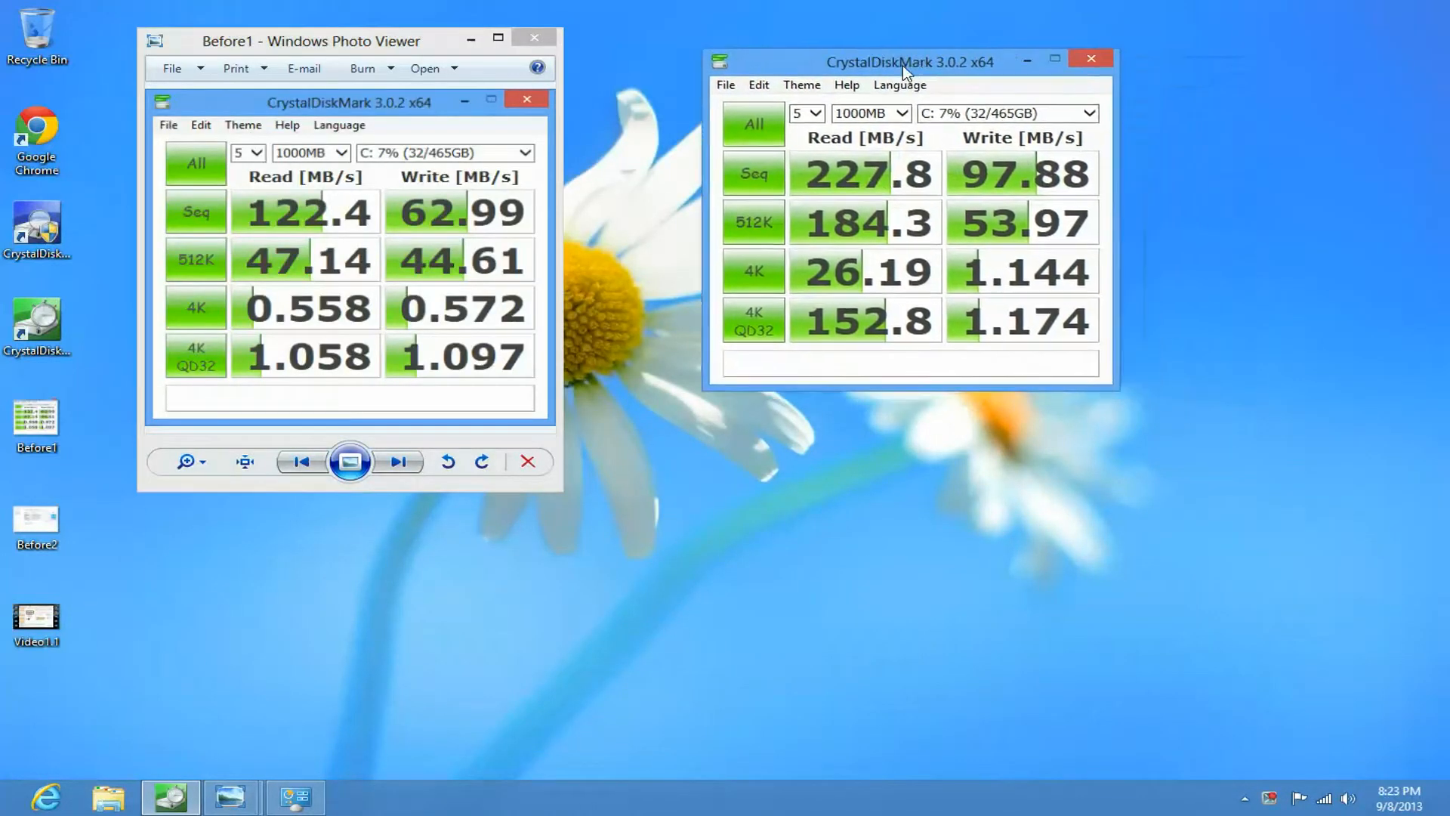
{"action": "left_click_drag", "start_coordinate": [907, 62], "coordinate": [846, 74]}
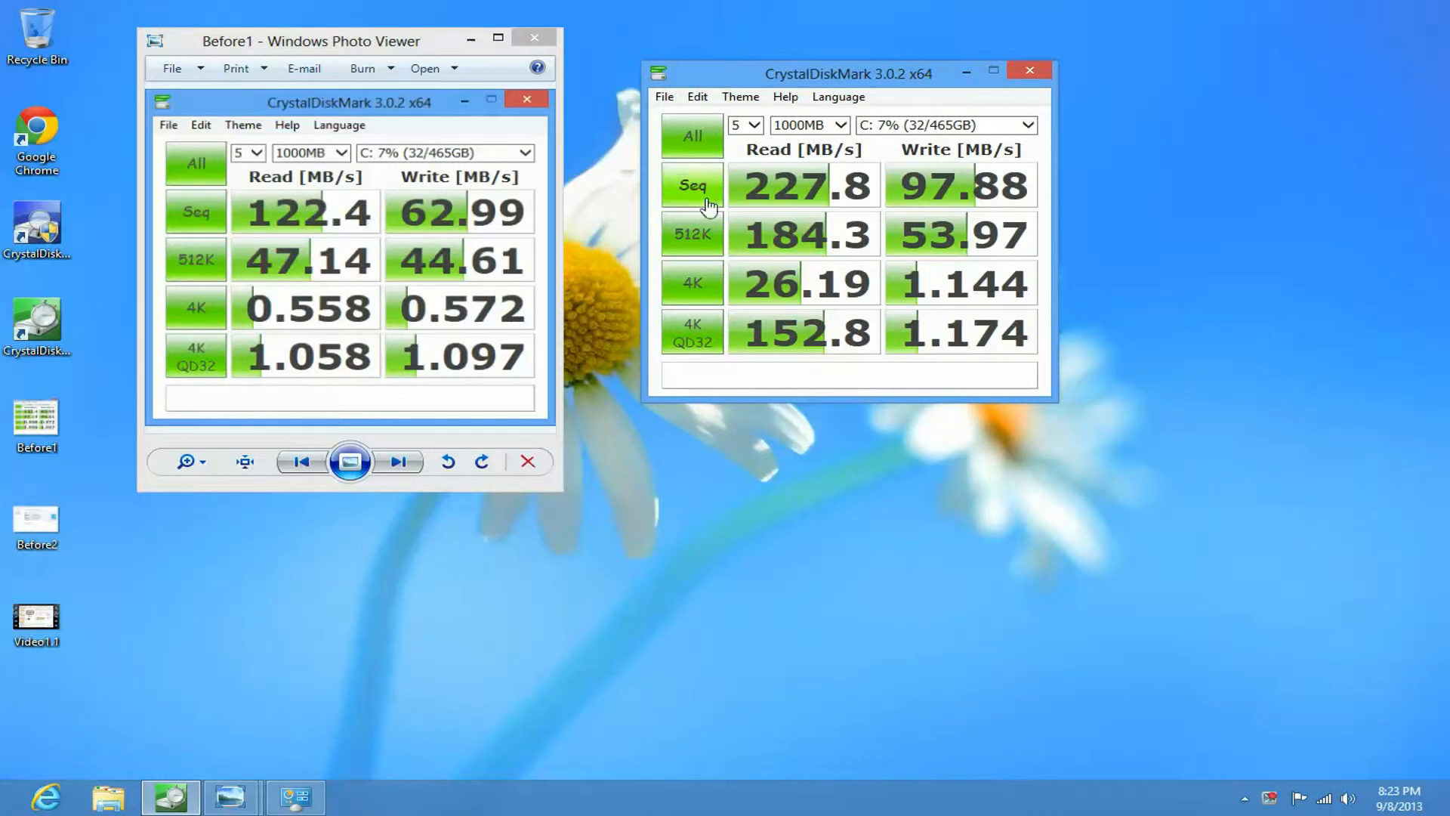
{"action": "mouse_move", "coordinate": [242, 230]}
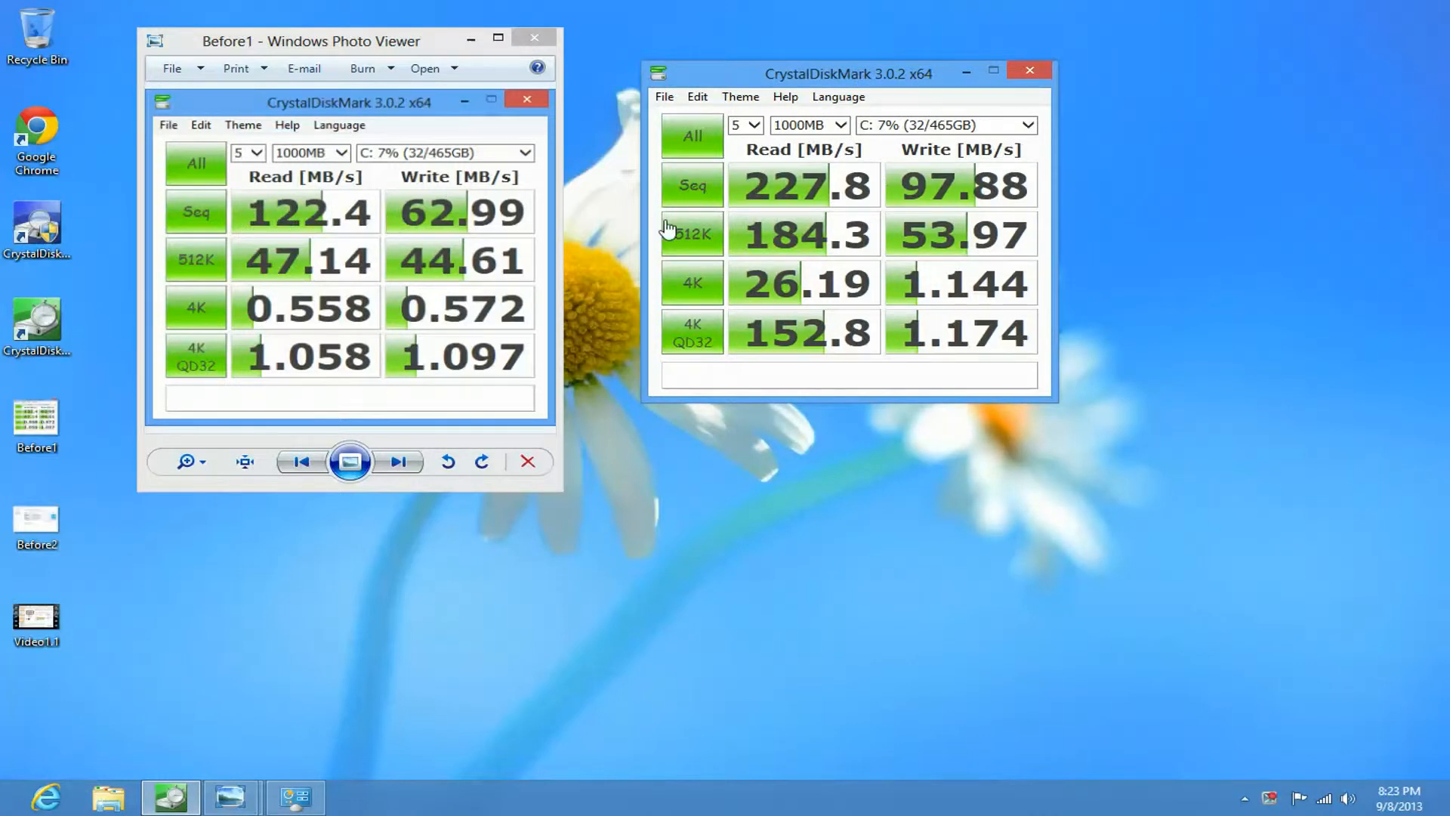
{"action": "mouse_move", "coordinate": [839, 195]}
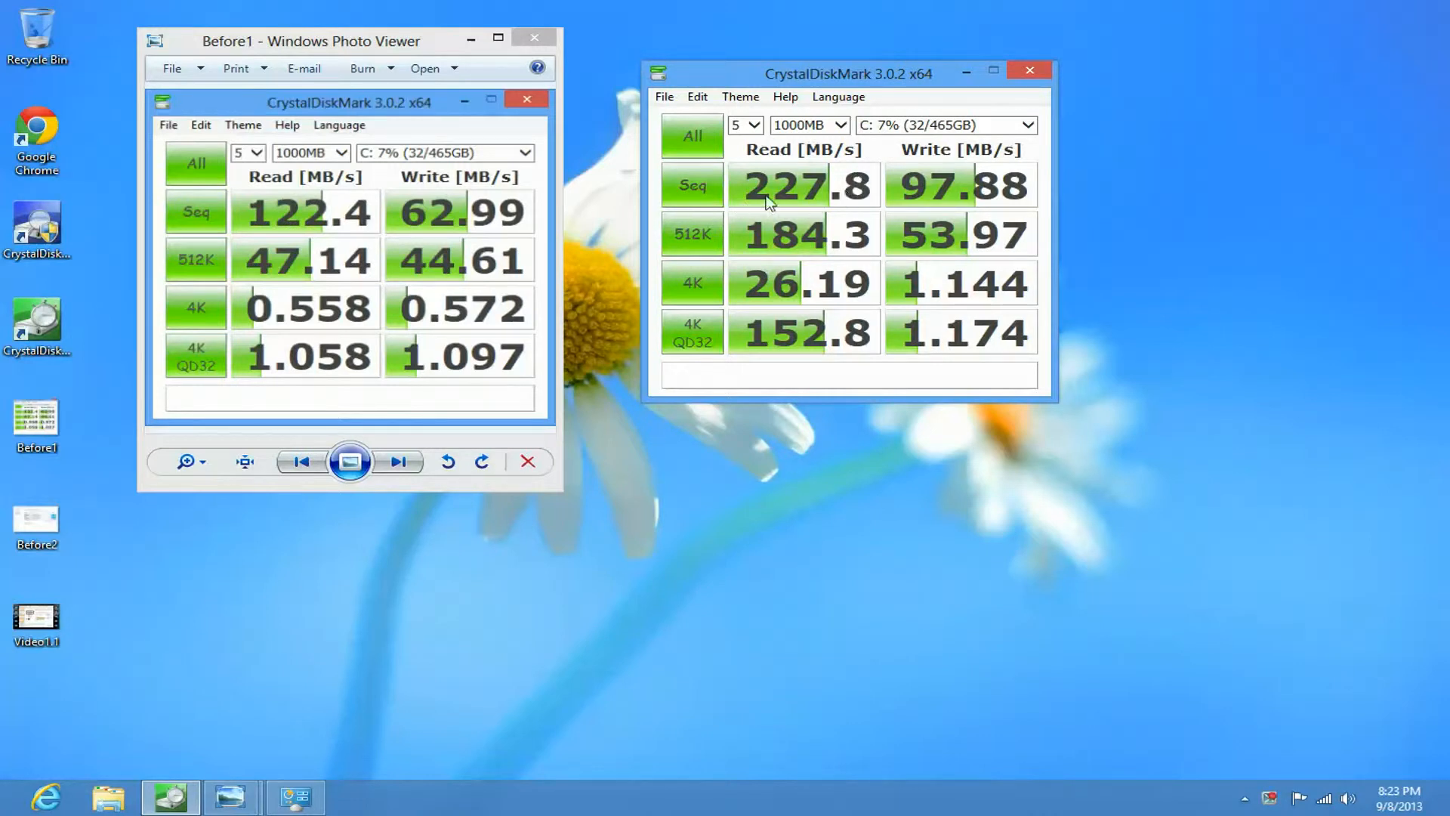
{"action": "mouse_move", "coordinate": [811, 207]}
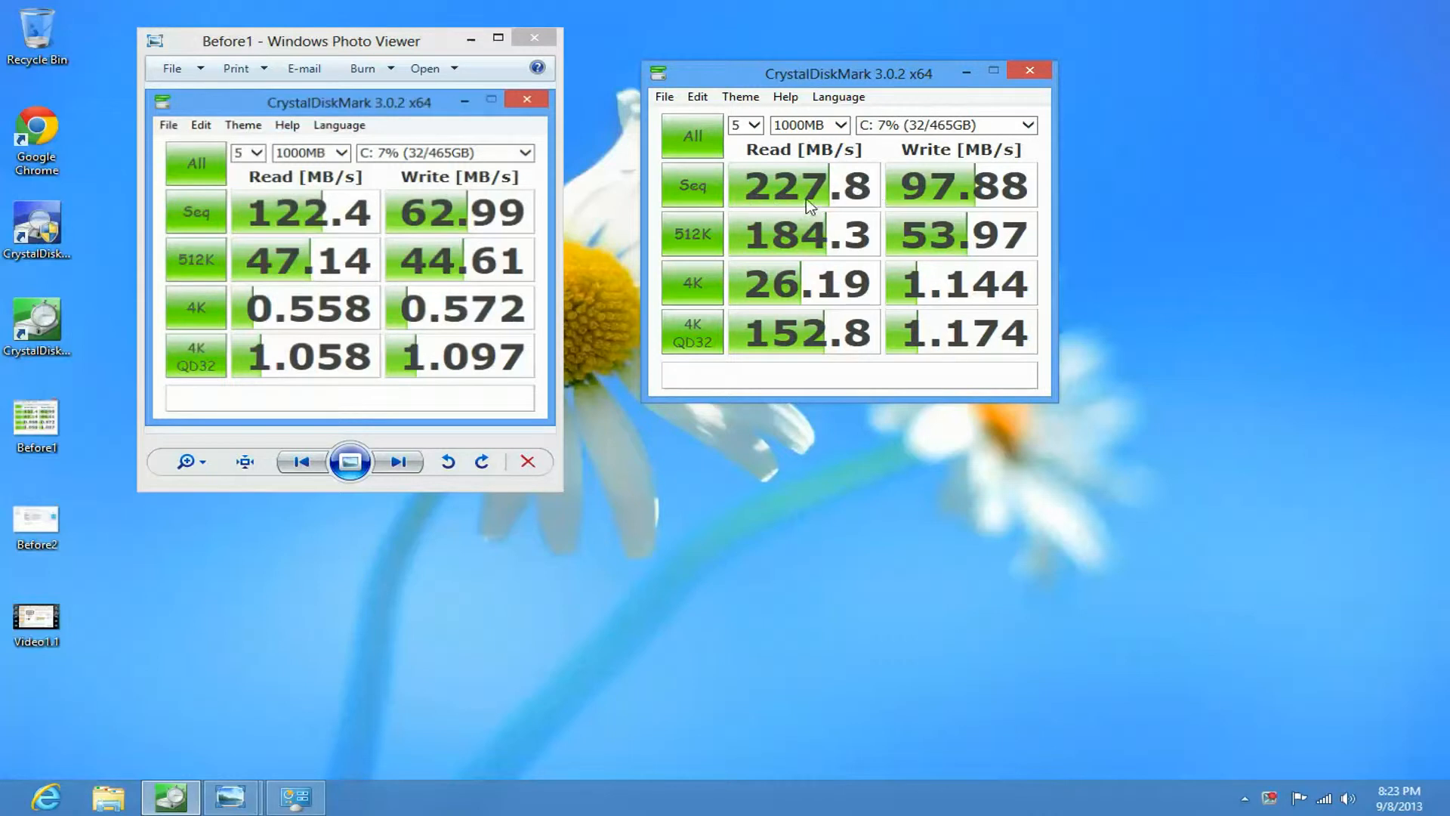
{"action": "mouse_move", "coordinate": [980, 198]}
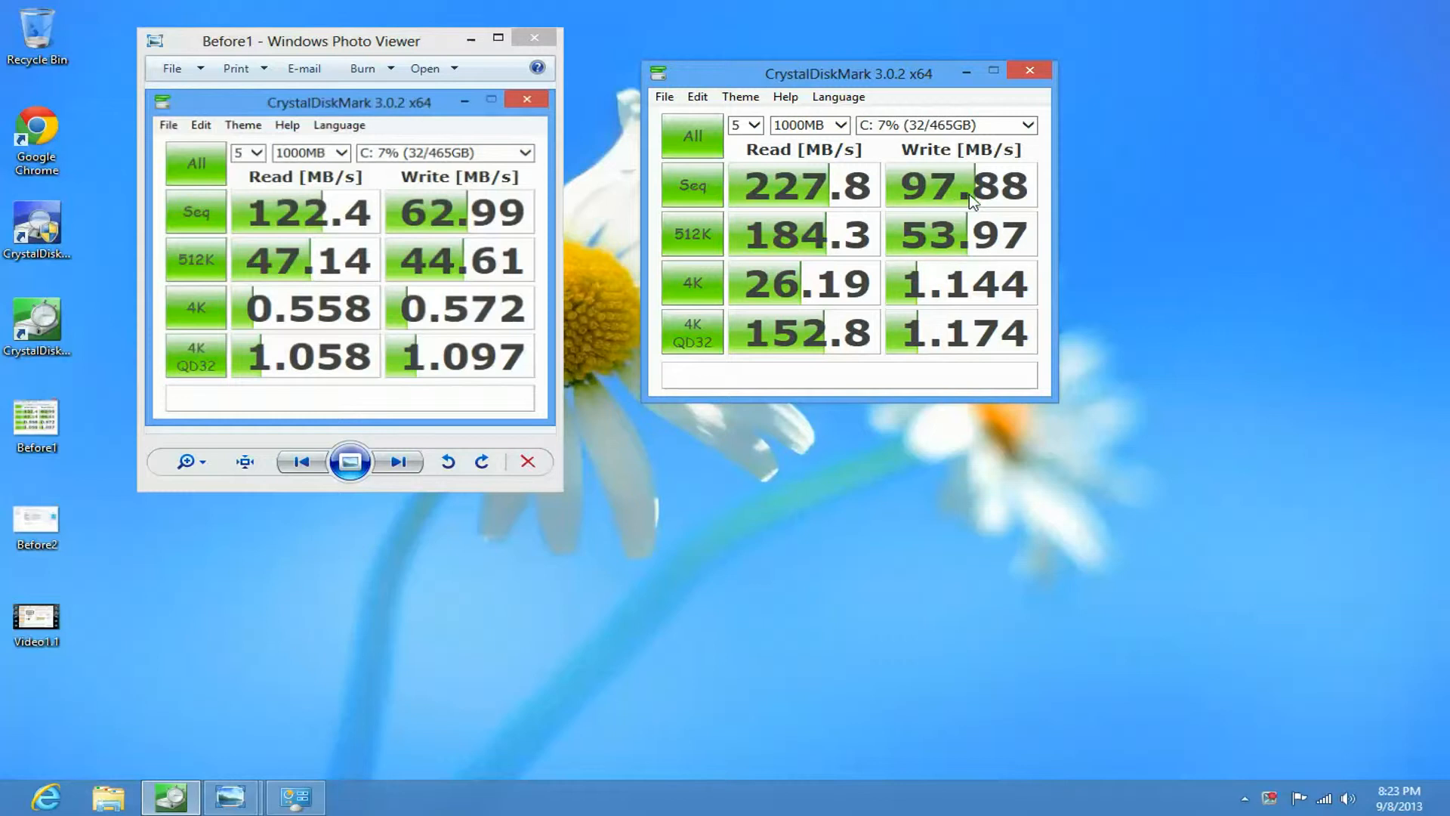
{"action": "mouse_move", "coordinate": [930, 210]}
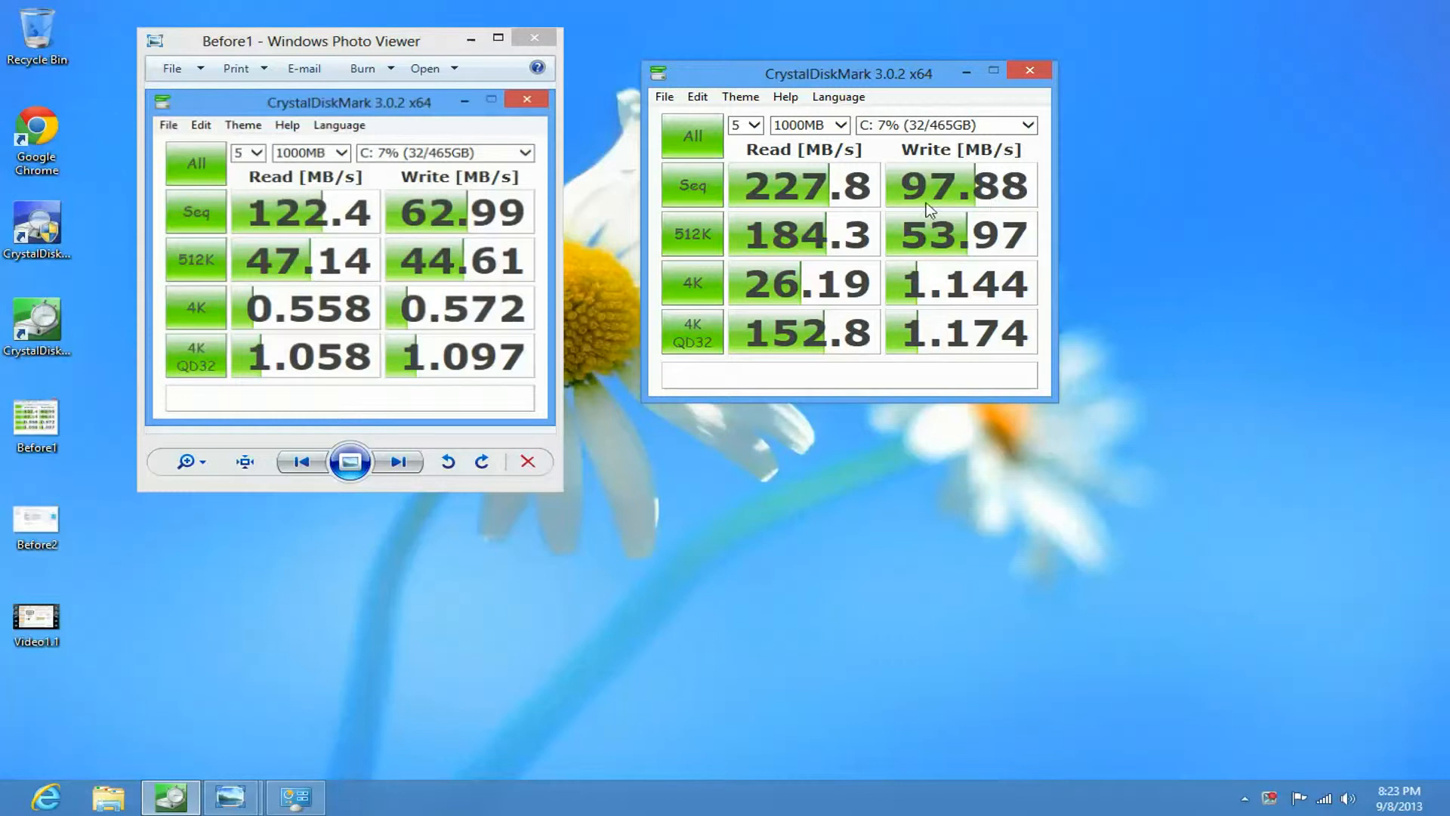
{"action": "mouse_move", "coordinate": [803, 254]}
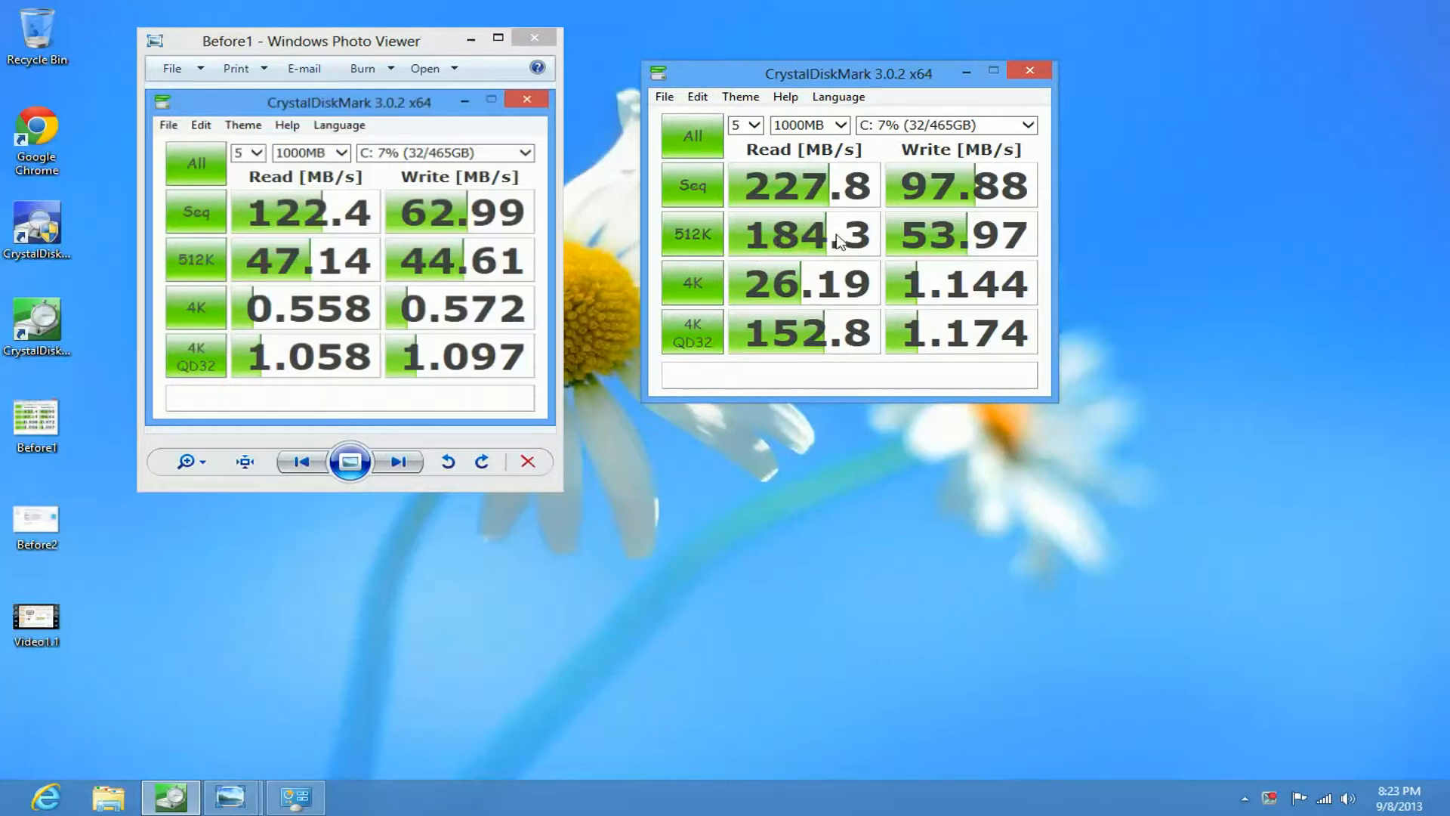
{"action": "mouse_move", "coordinate": [808, 272]}
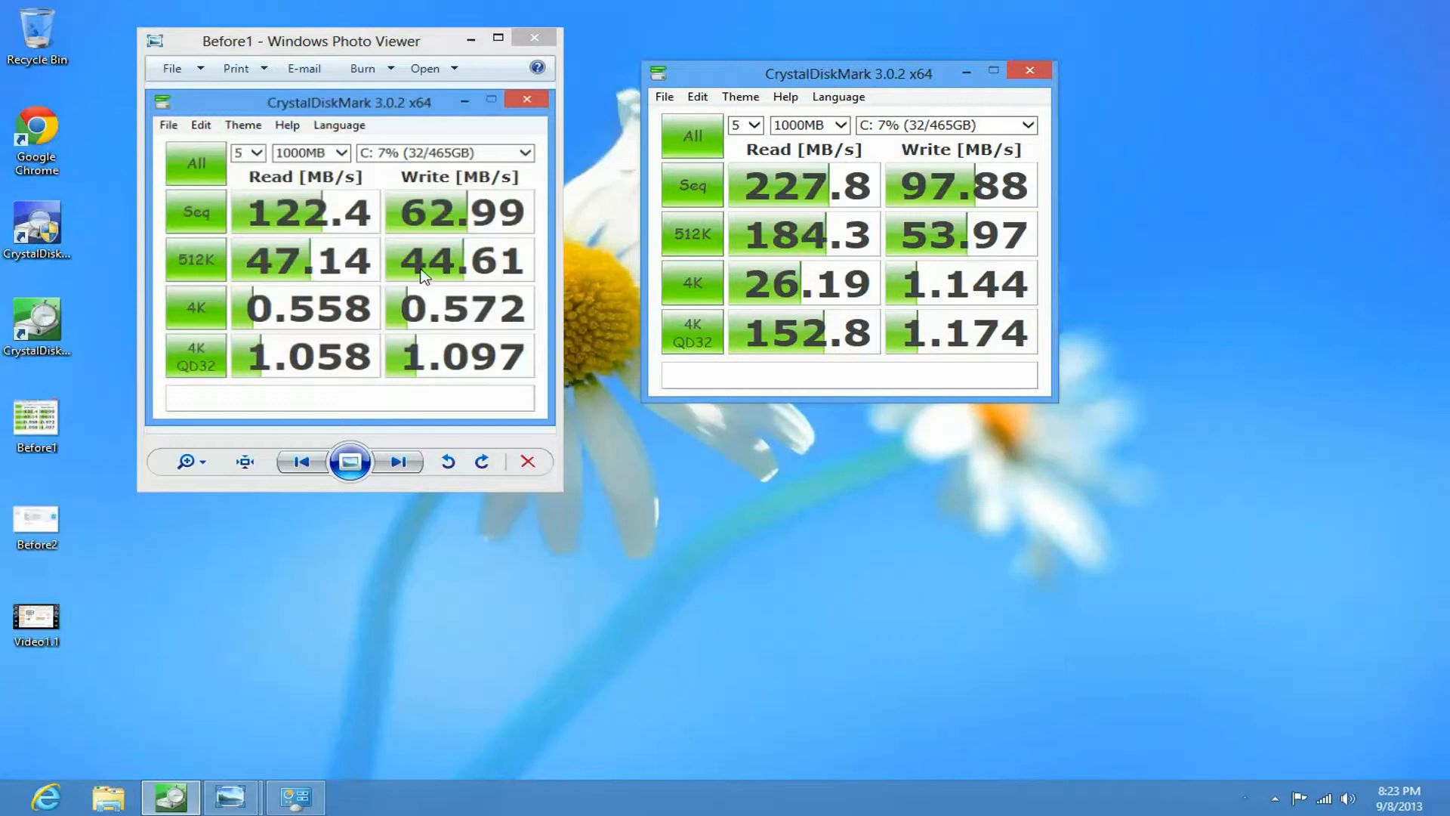
{"action": "mouse_move", "coordinate": [584, 266]}
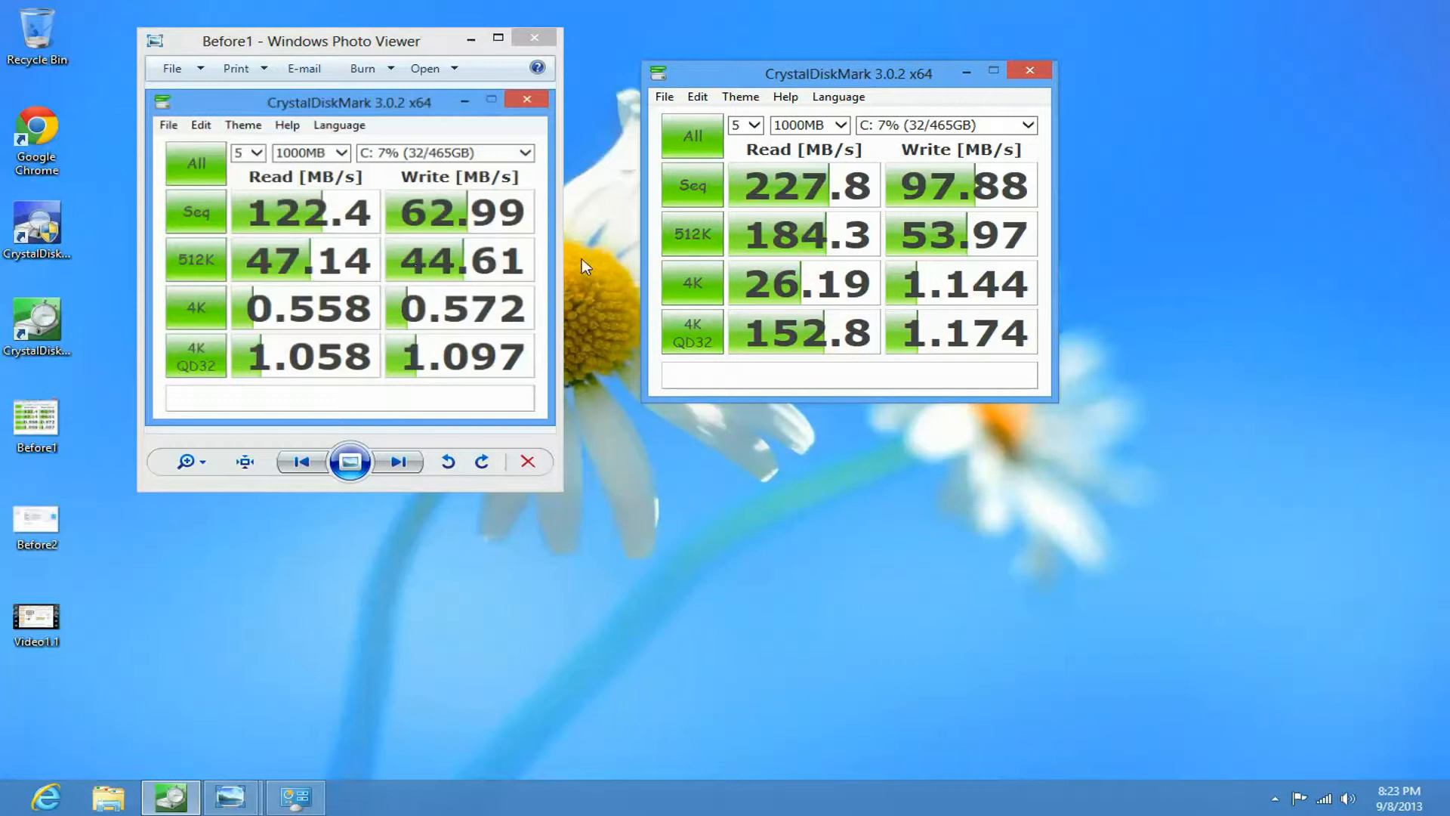
{"action": "mouse_move", "coordinate": [949, 242]}
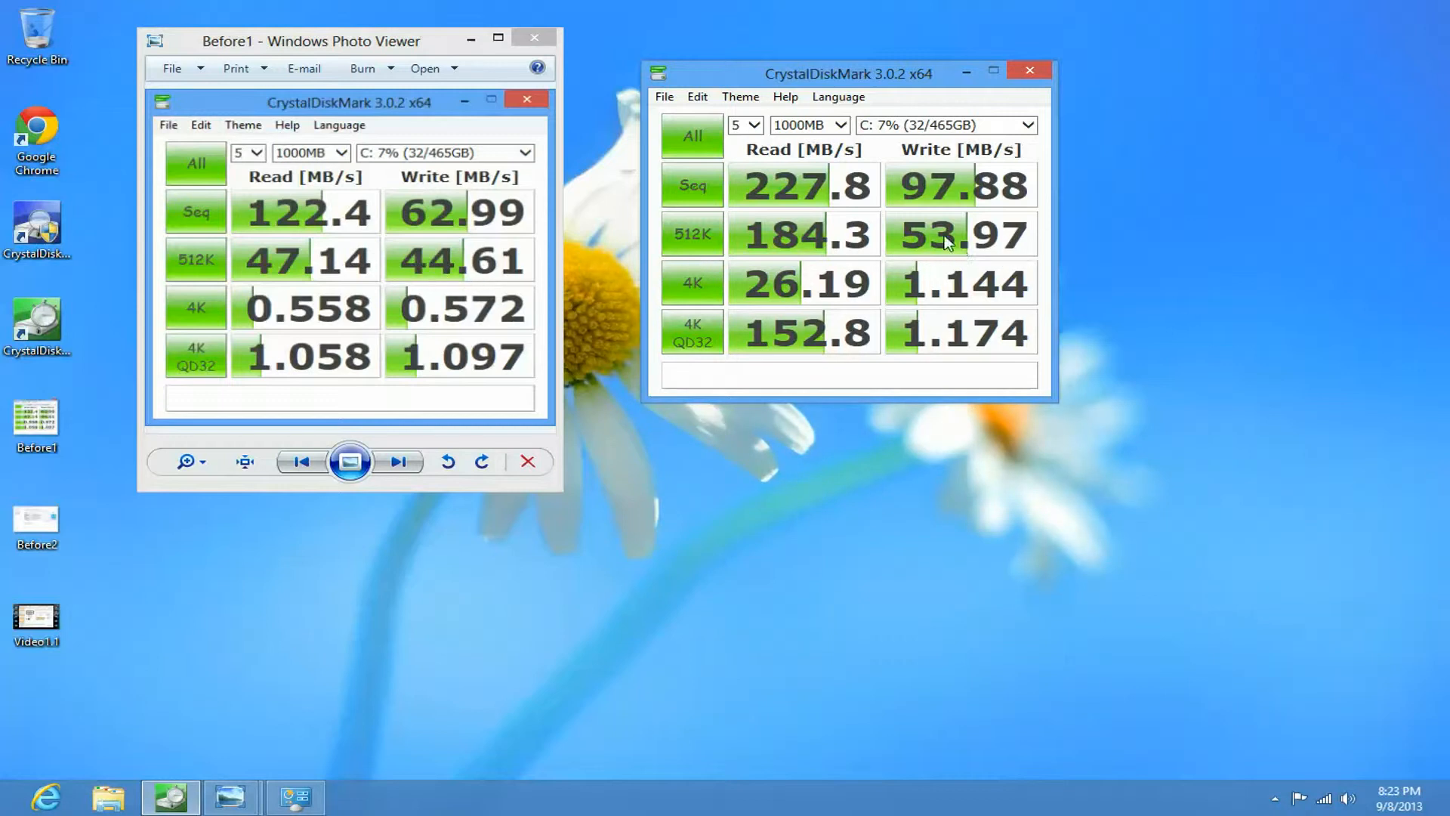
{"action": "mouse_move", "coordinate": [968, 240]}
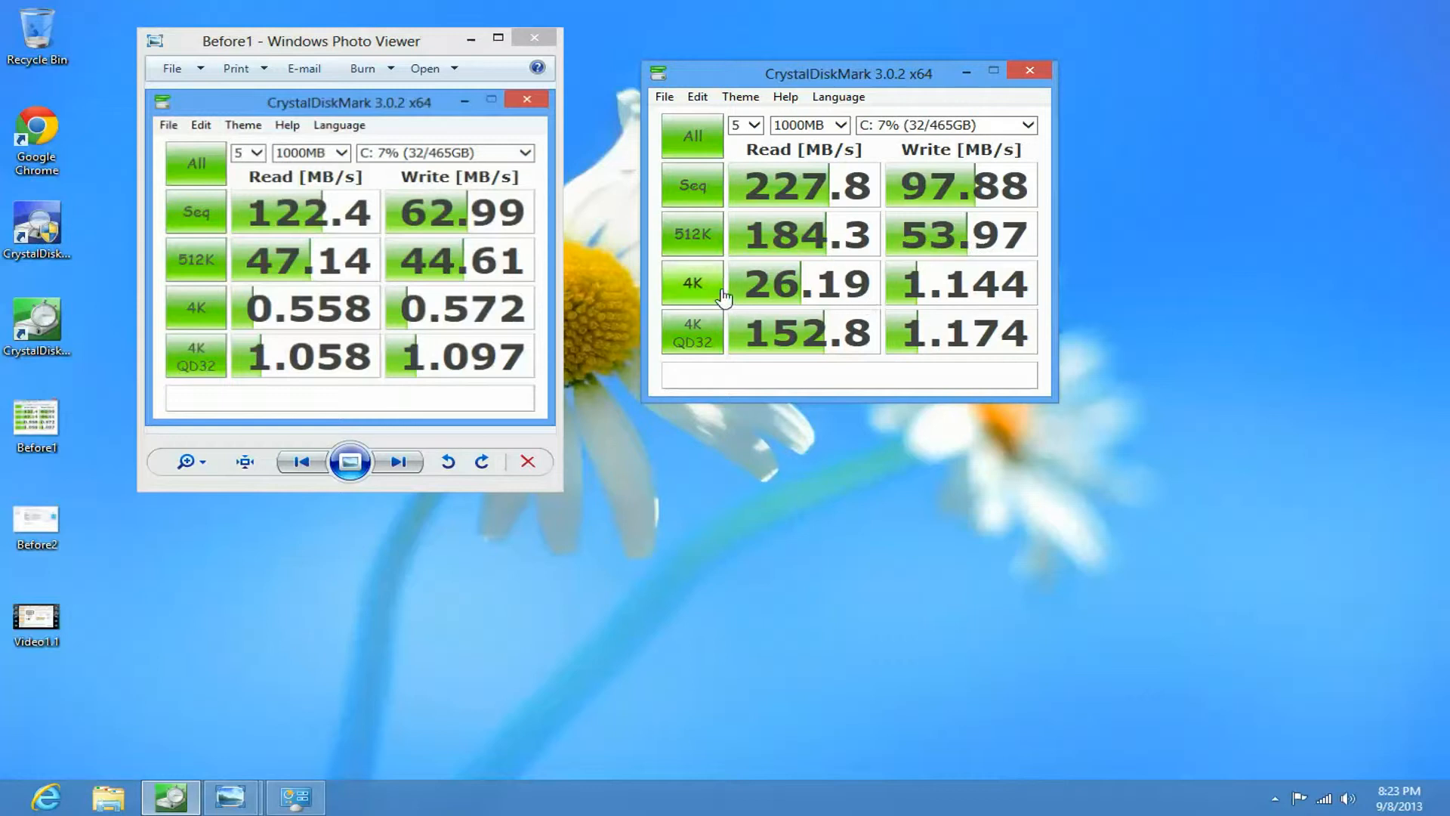
{"action": "mouse_move", "coordinate": [819, 294]}
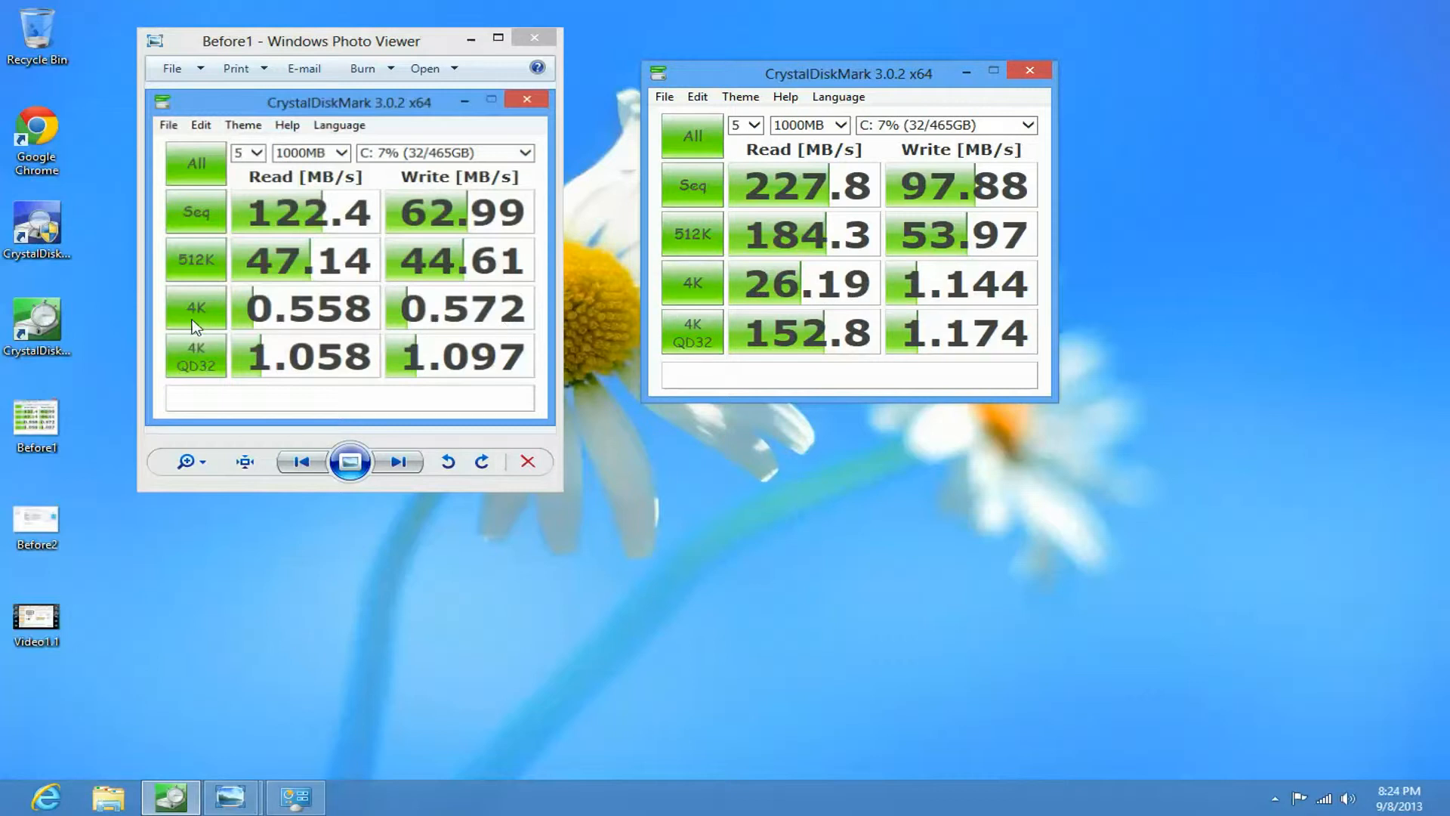
{"action": "mouse_move", "coordinate": [804, 295]}
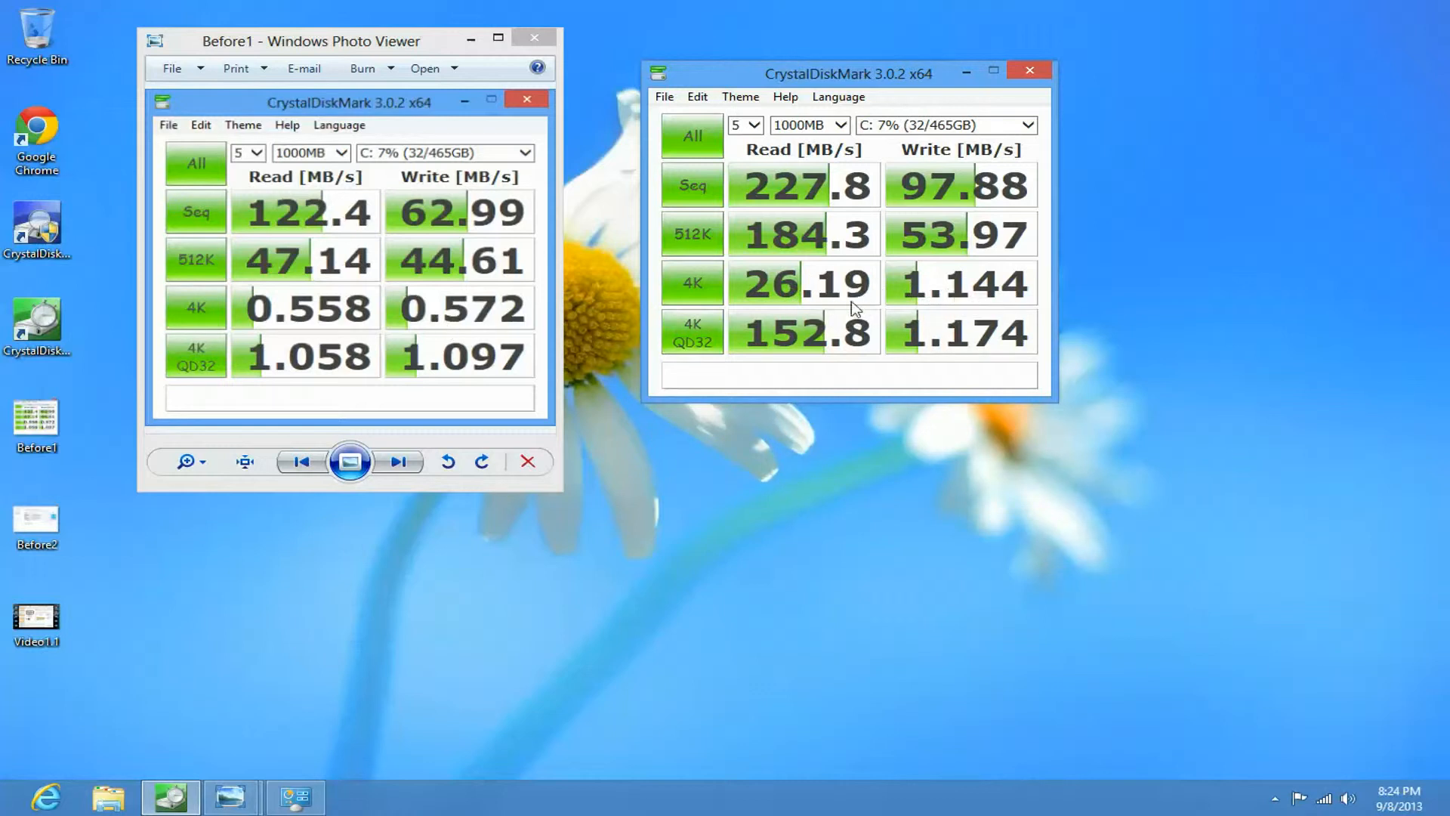
{"action": "mouse_move", "coordinate": [917, 304]}
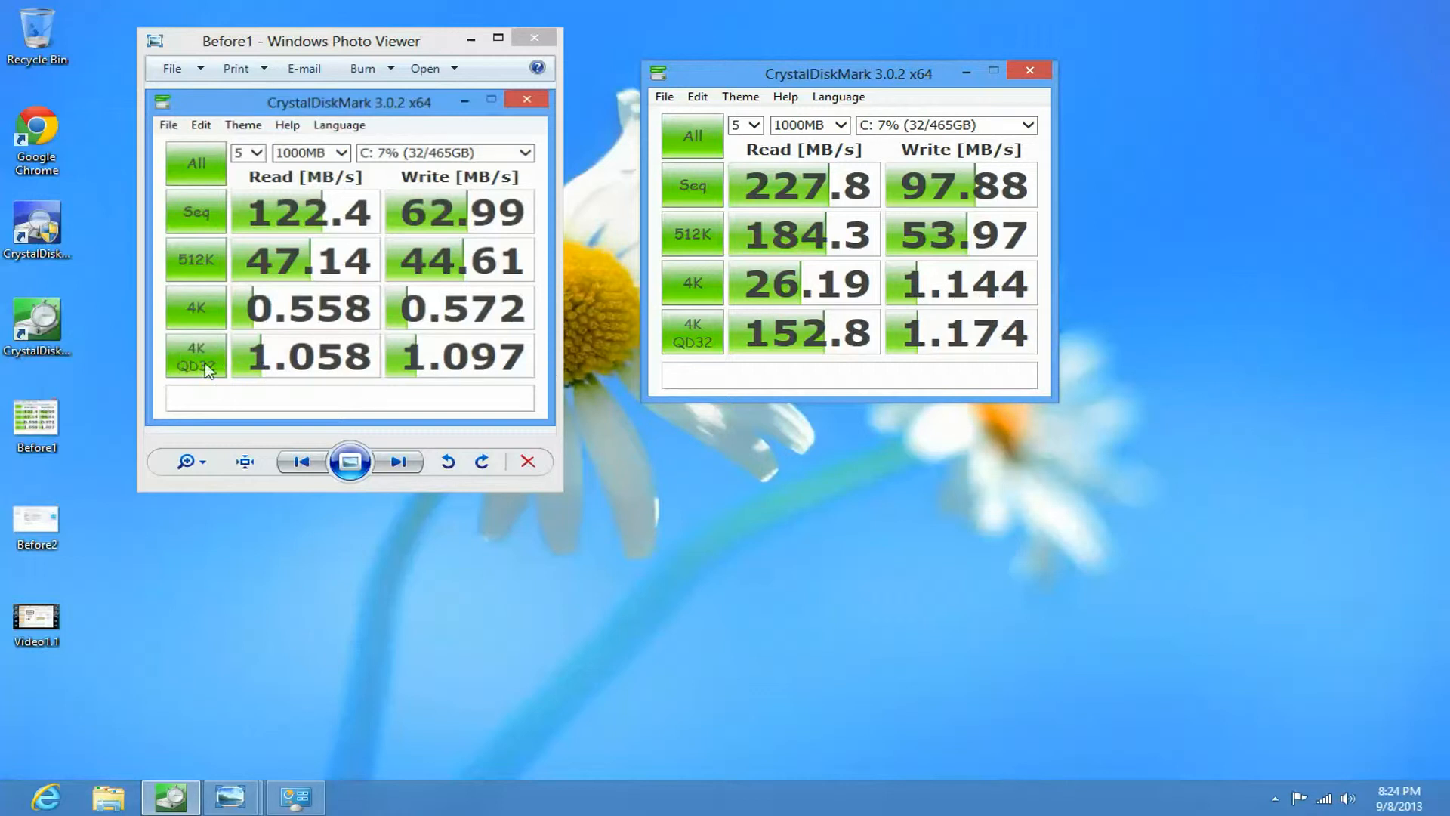
{"action": "mouse_move", "coordinate": [339, 363]}
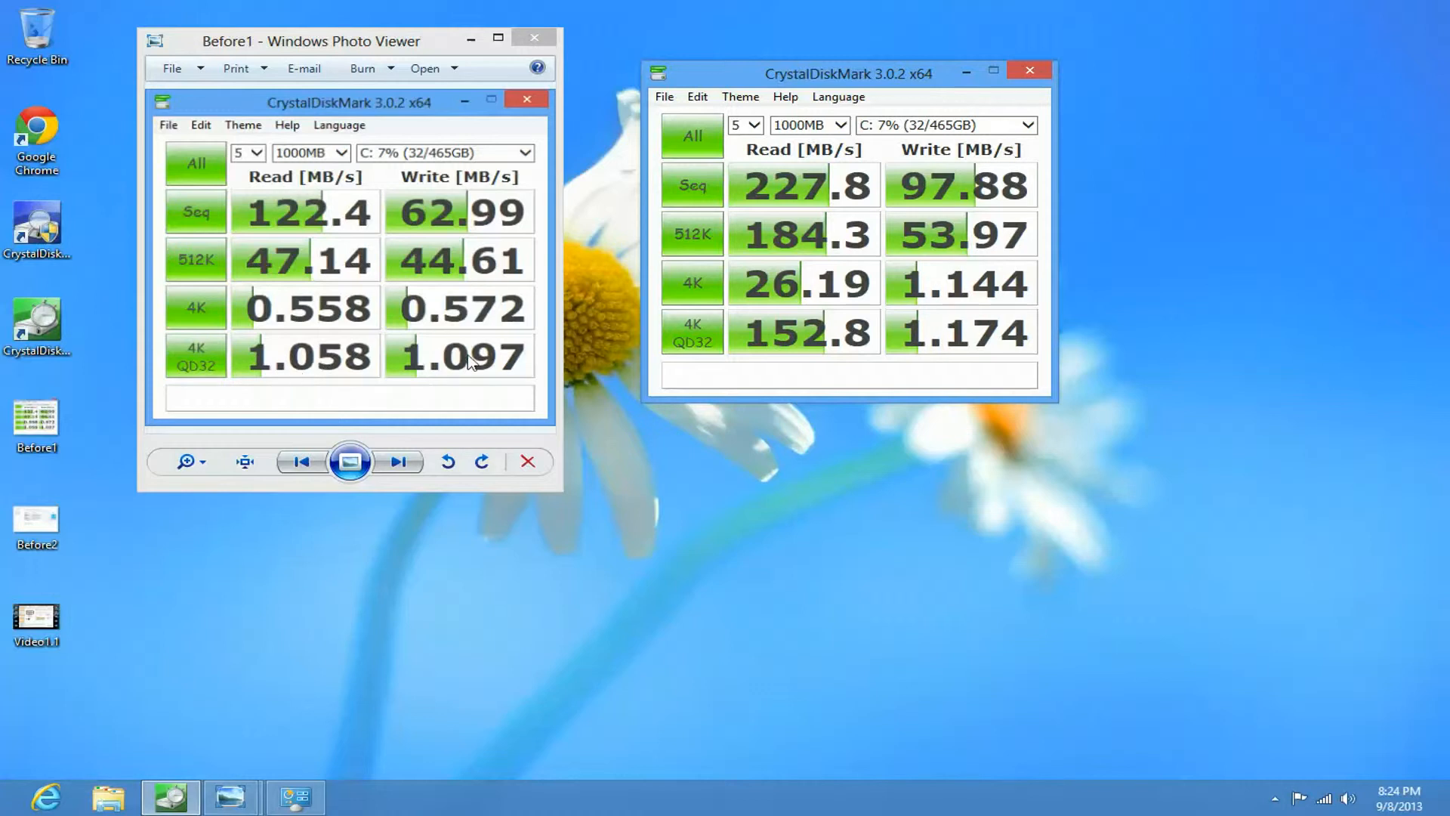
{"action": "mouse_move", "coordinate": [279, 369]}
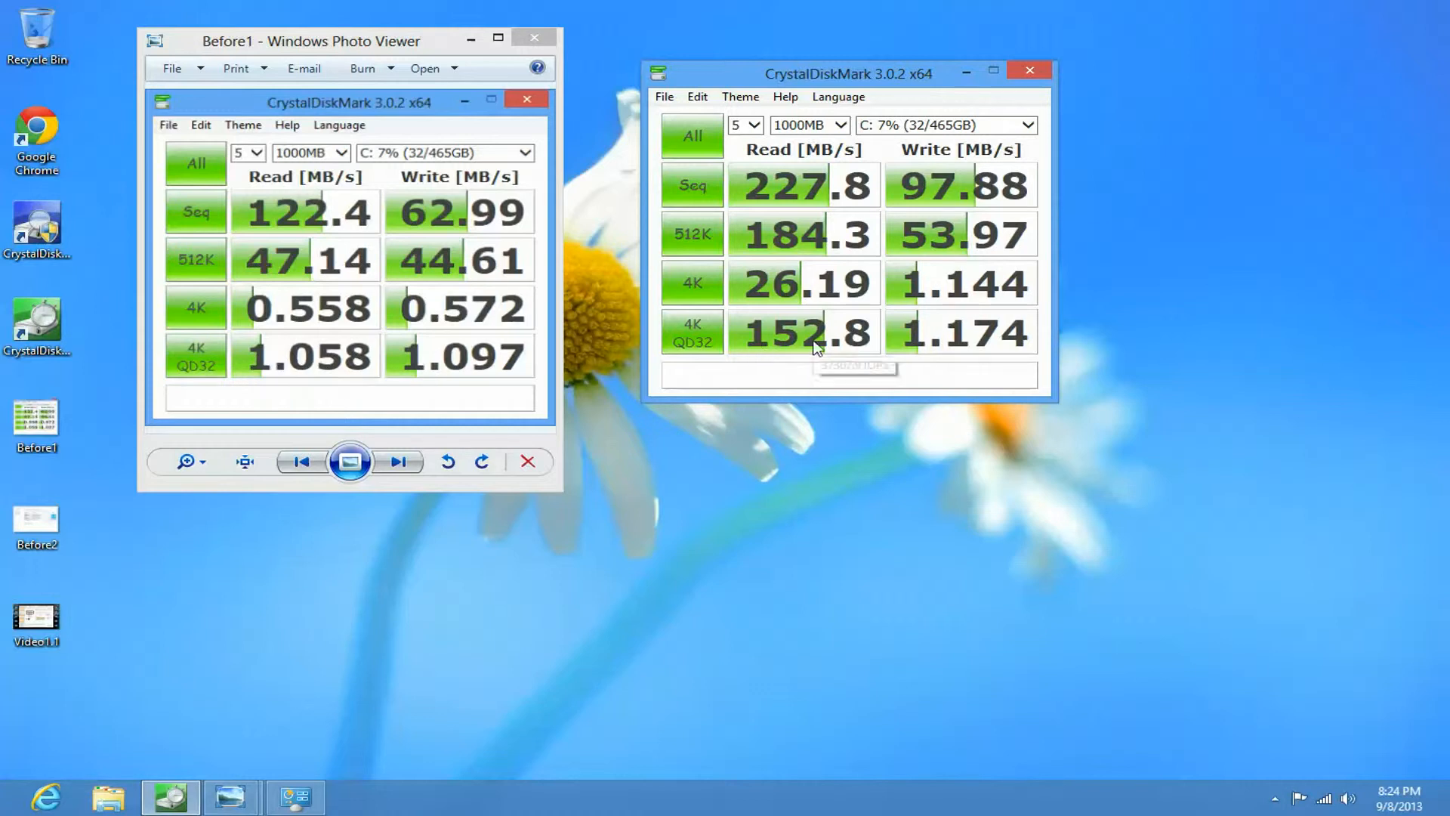
{"action": "mouse_move", "coordinate": [814, 351]}
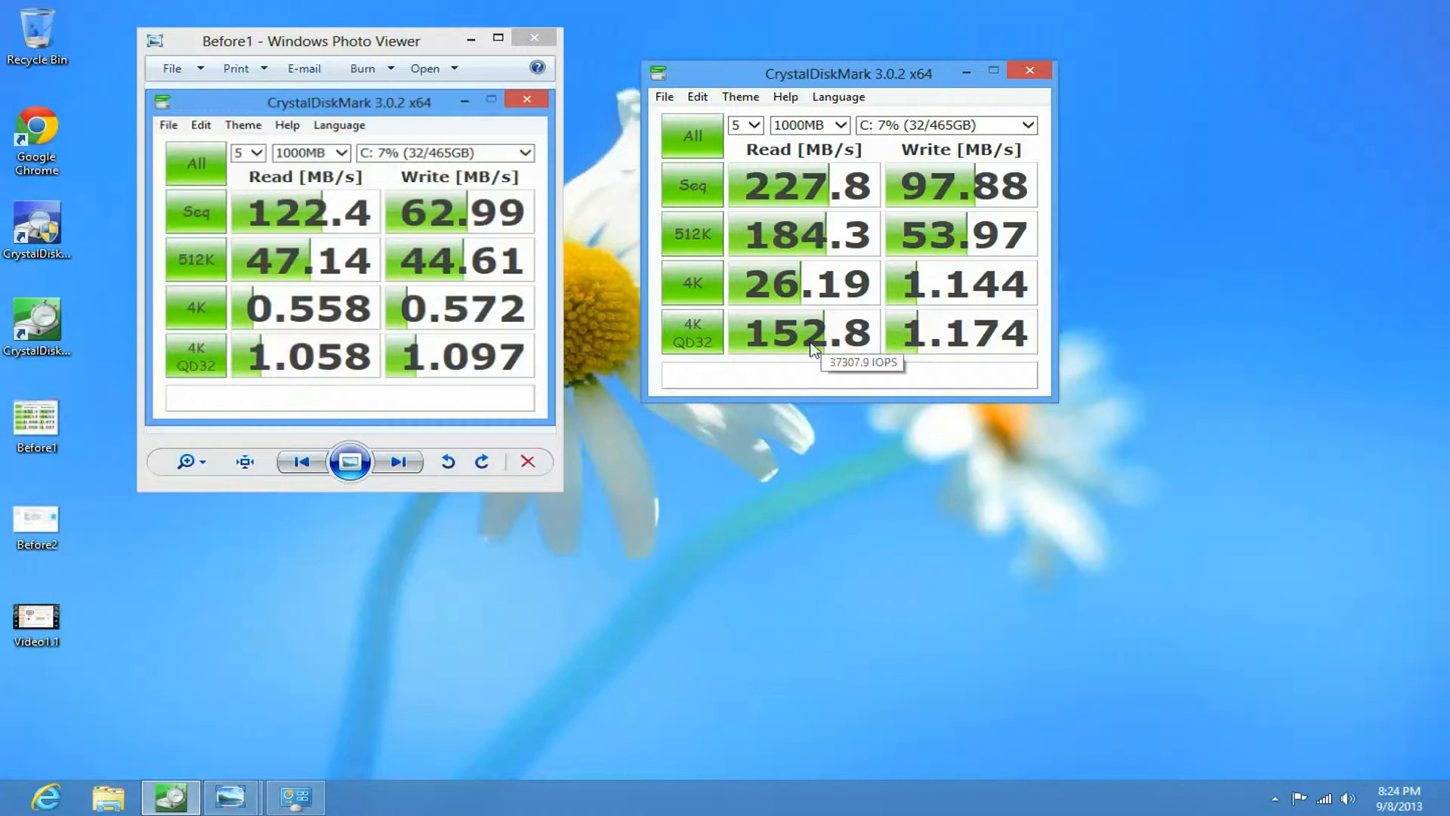
{"action": "mouse_move", "coordinate": [968, 344]}
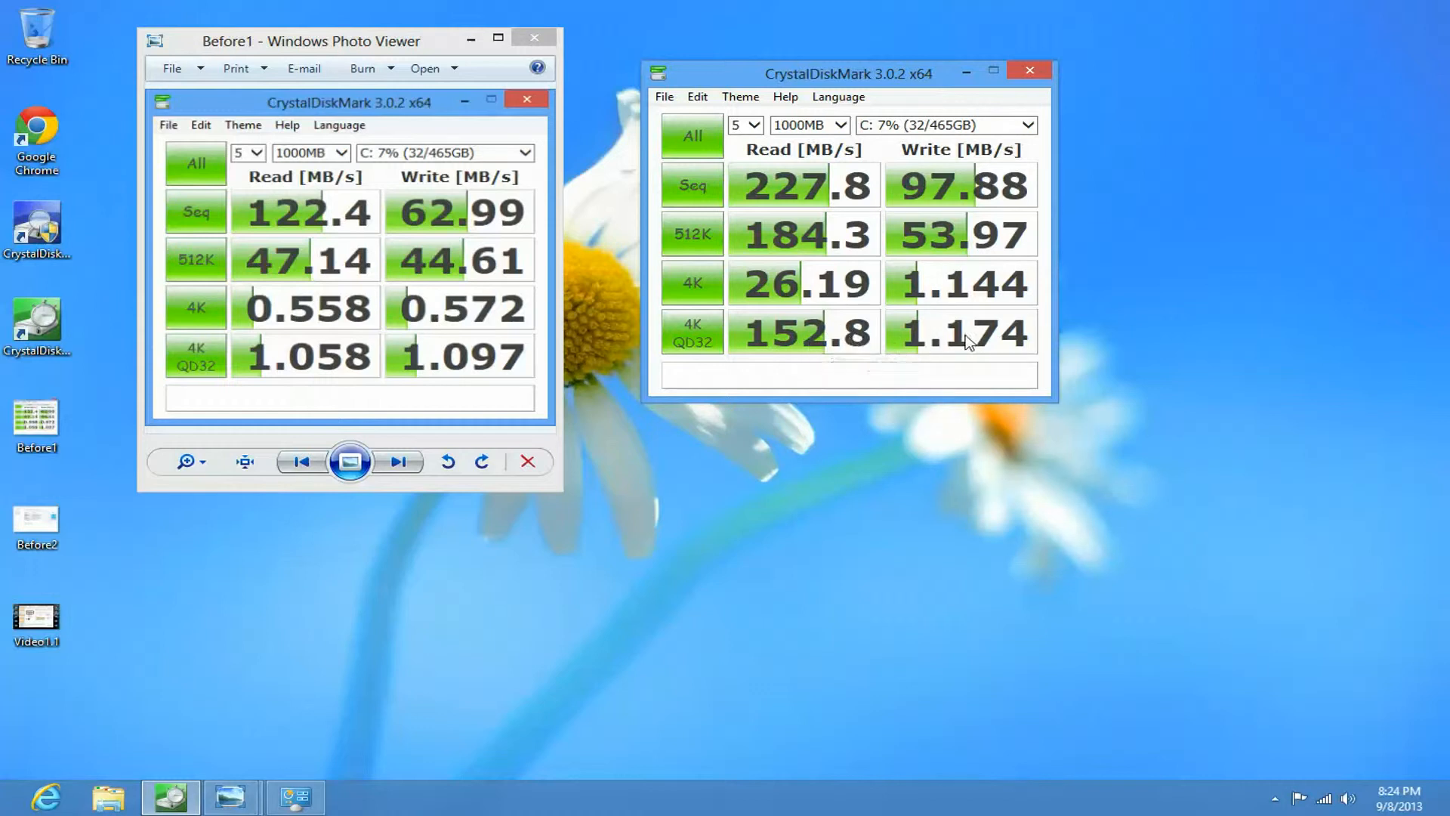
{"action": "mouse_move", "coordinate": [1004, 343]}
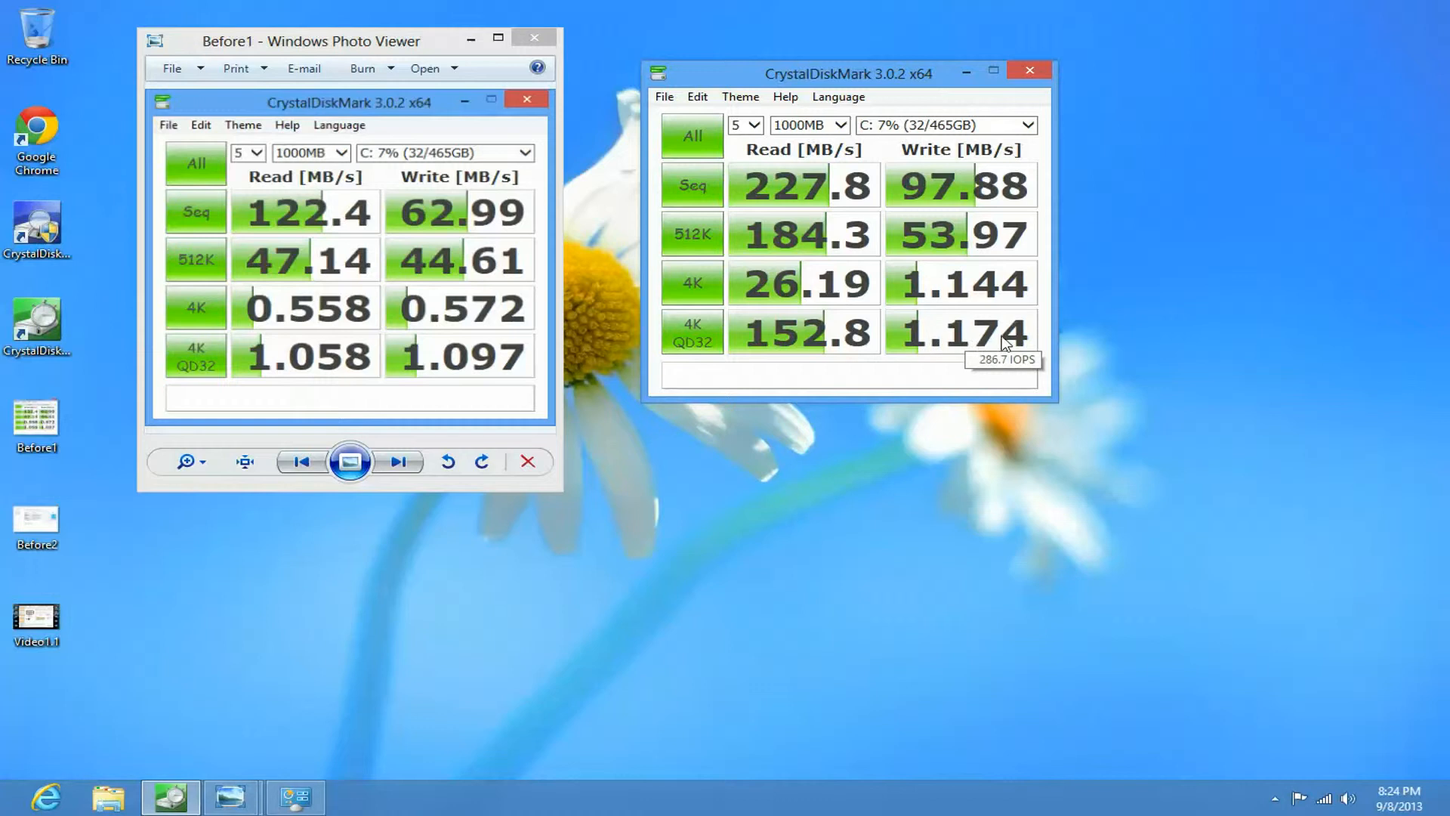
{"action": "mouse_move", "coordinate": [449, 379]}
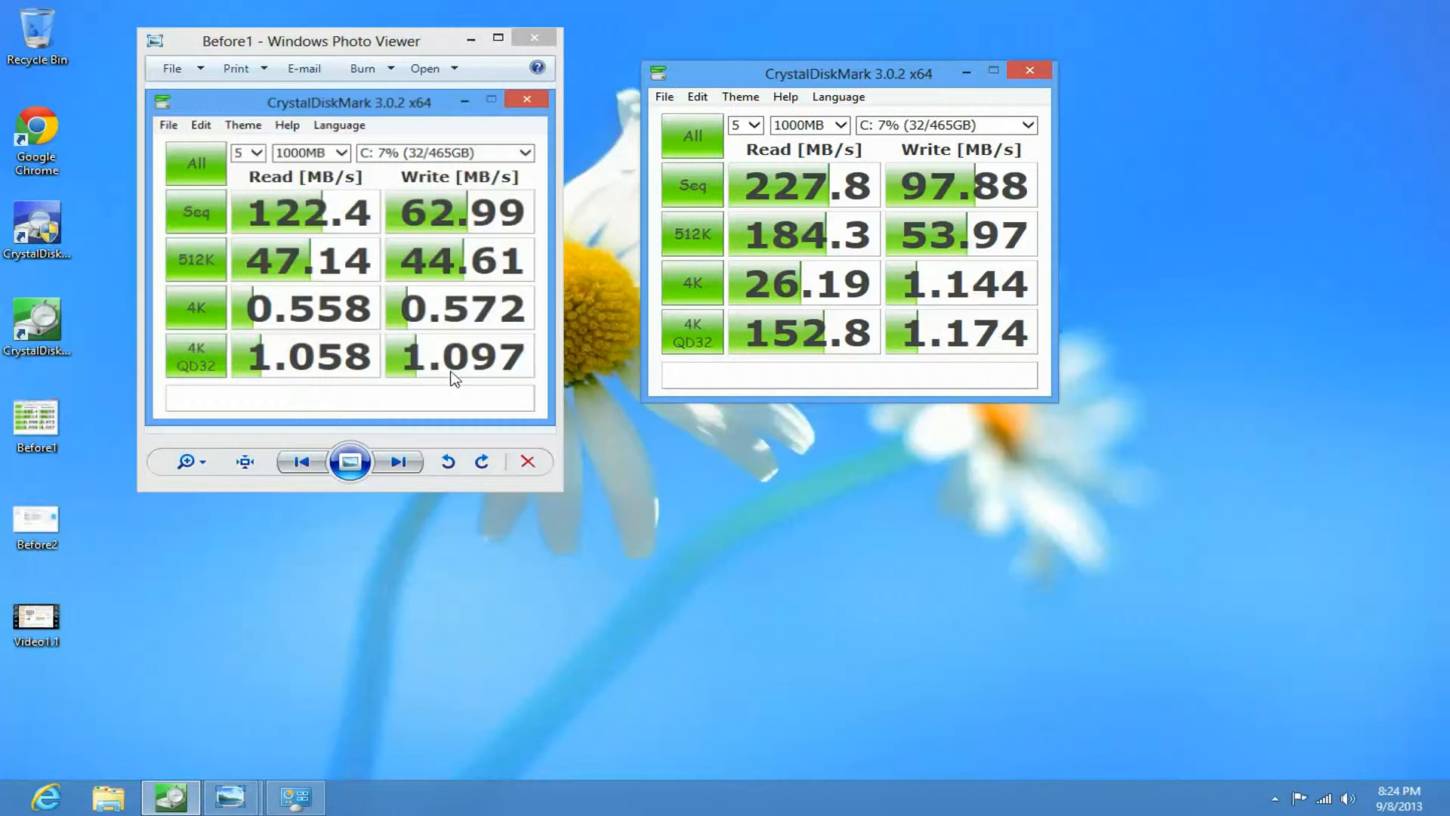
{"action": "mouse_move", "coordinate": [964, 367]}
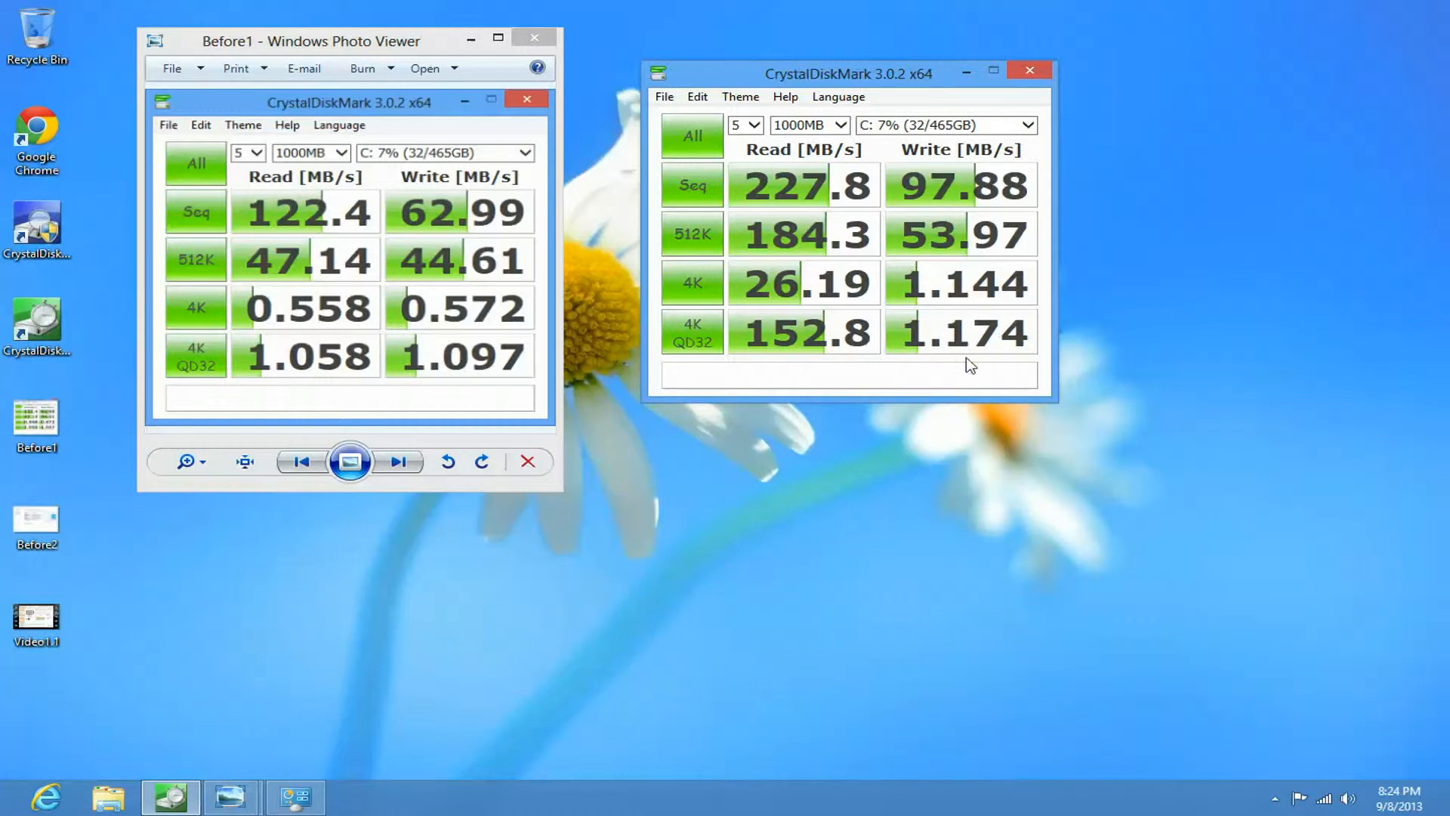
{"action": "mouse_move", "coordinate": [1054, 366]}
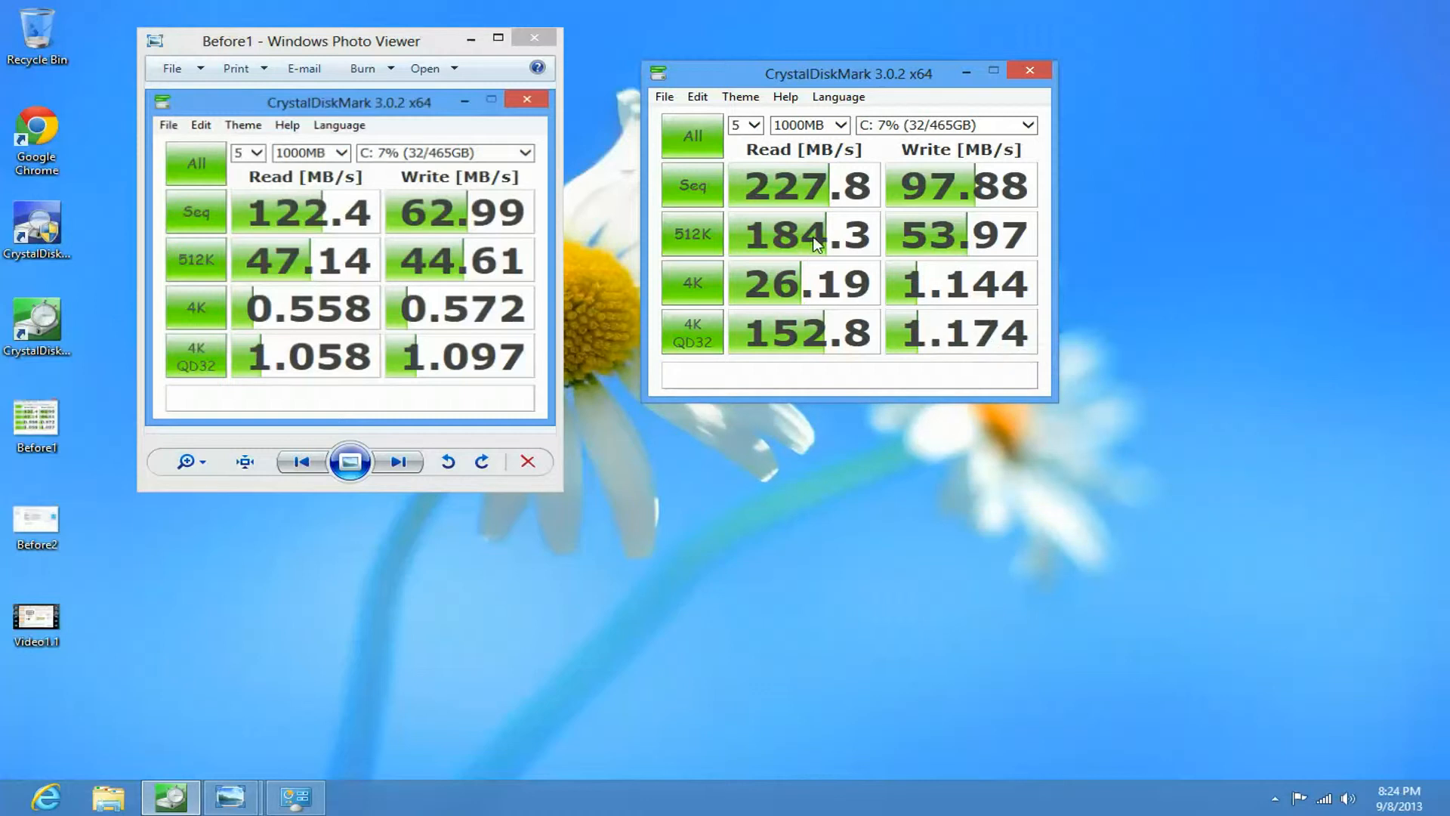
{"action": "mouse_move", "coordinate": [807, 292]}
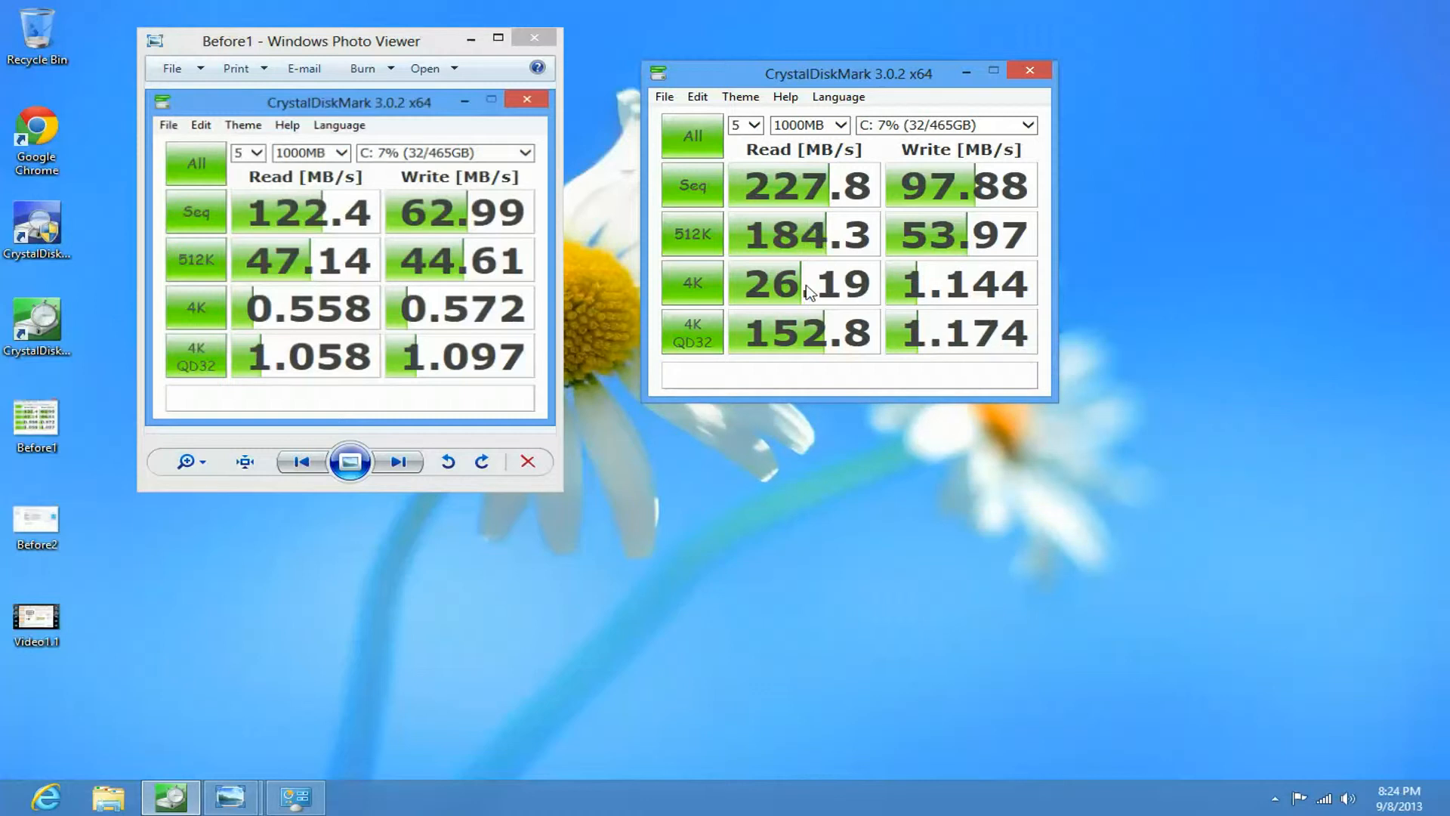
{"action": "mouse_move", "coordinate": [970, 291]}
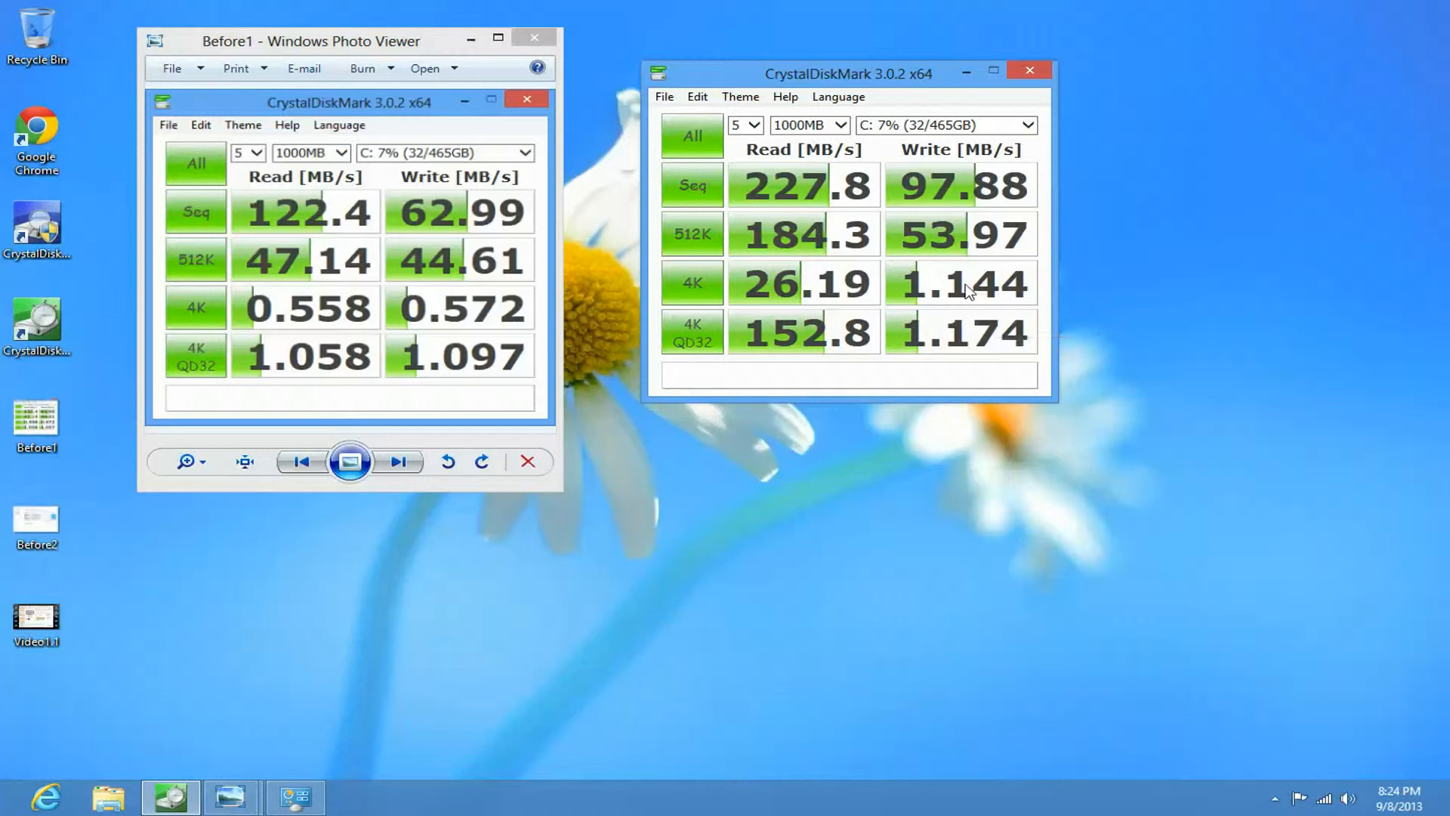
{"action": "mouse_move", "coordinate": [961, 332]}
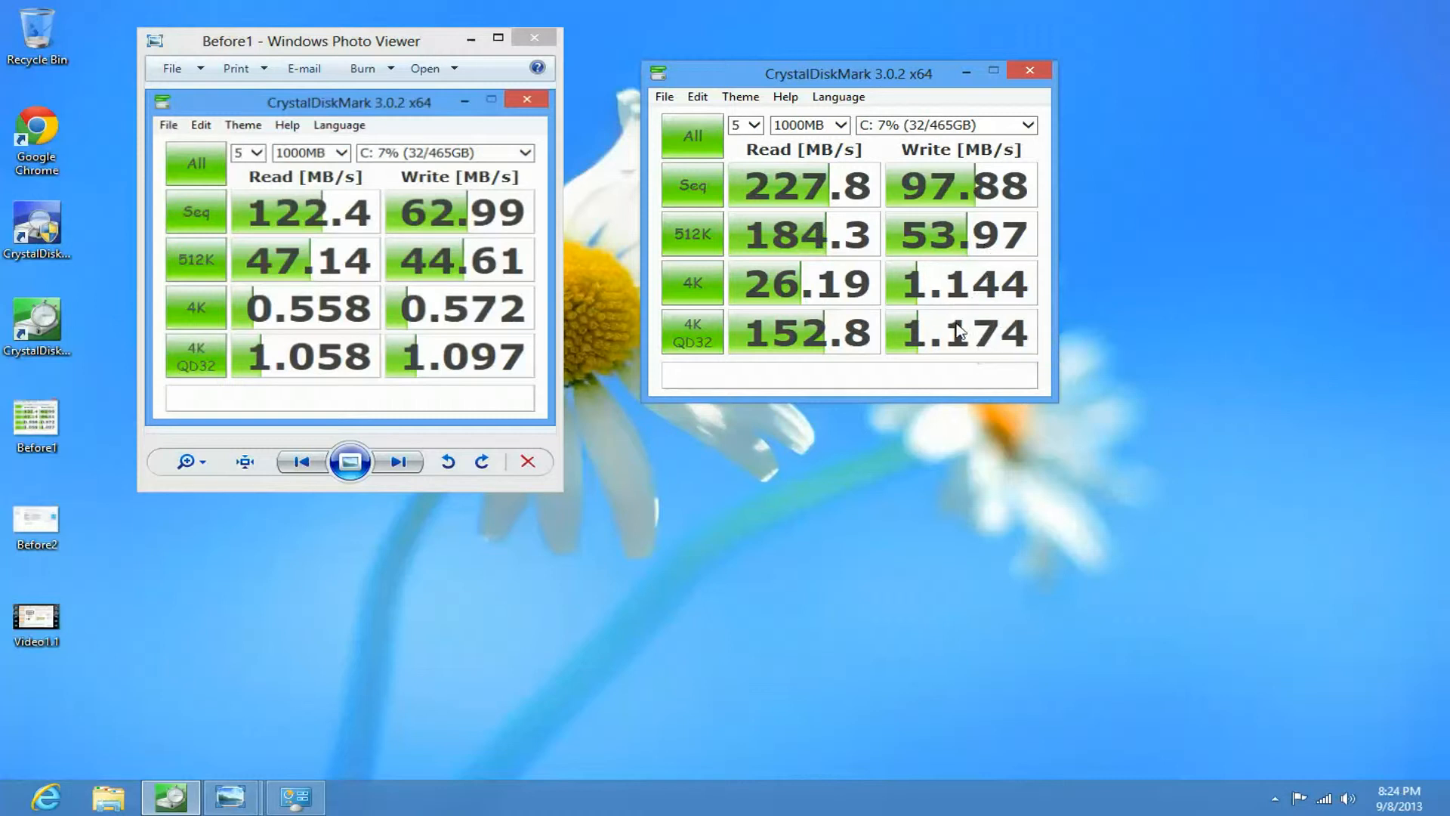
{"action": "mouse_move", "coordinate": [262, 642]}
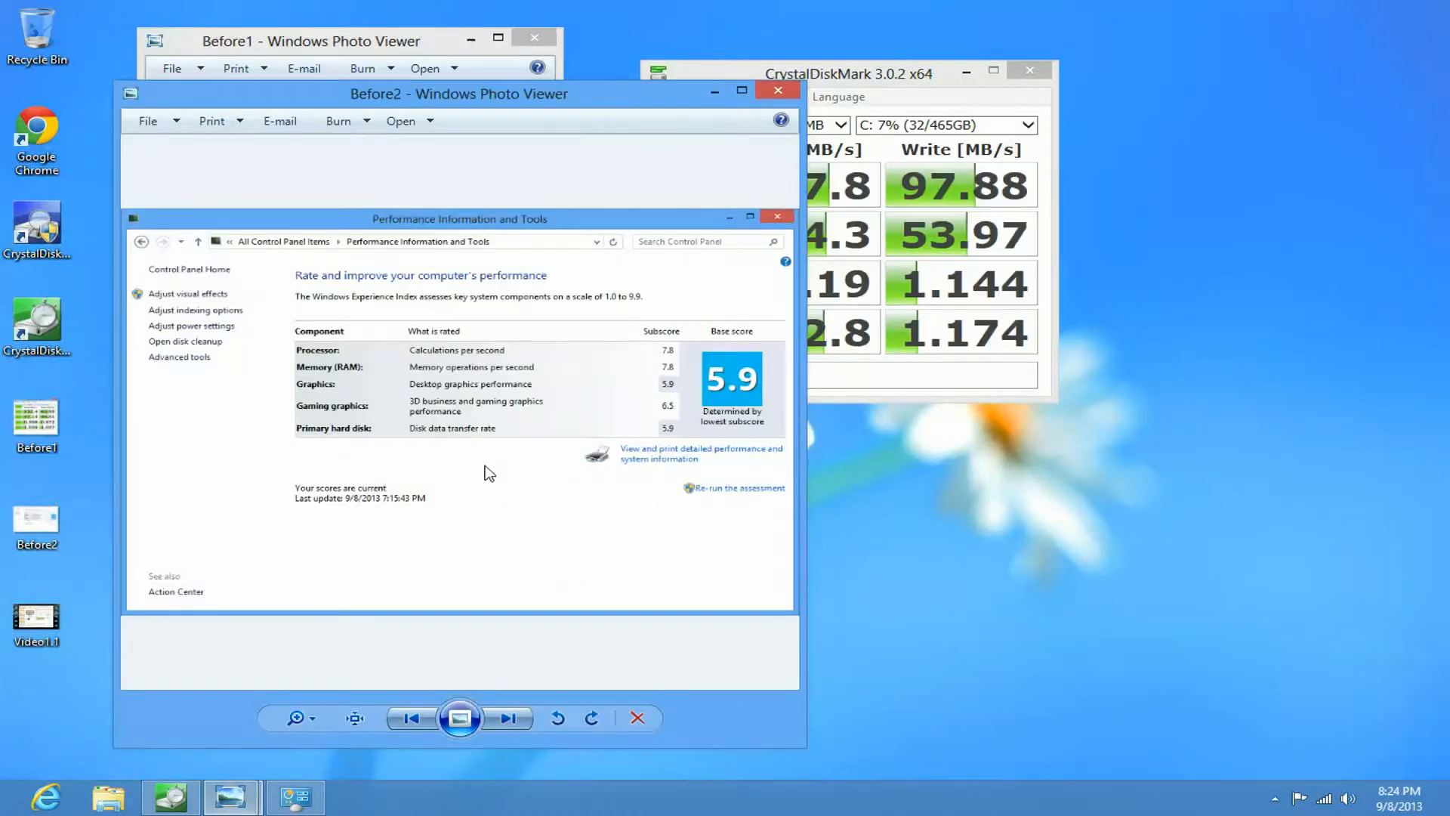
{"action": "mouse_move", "coordinate": [767, 693]}
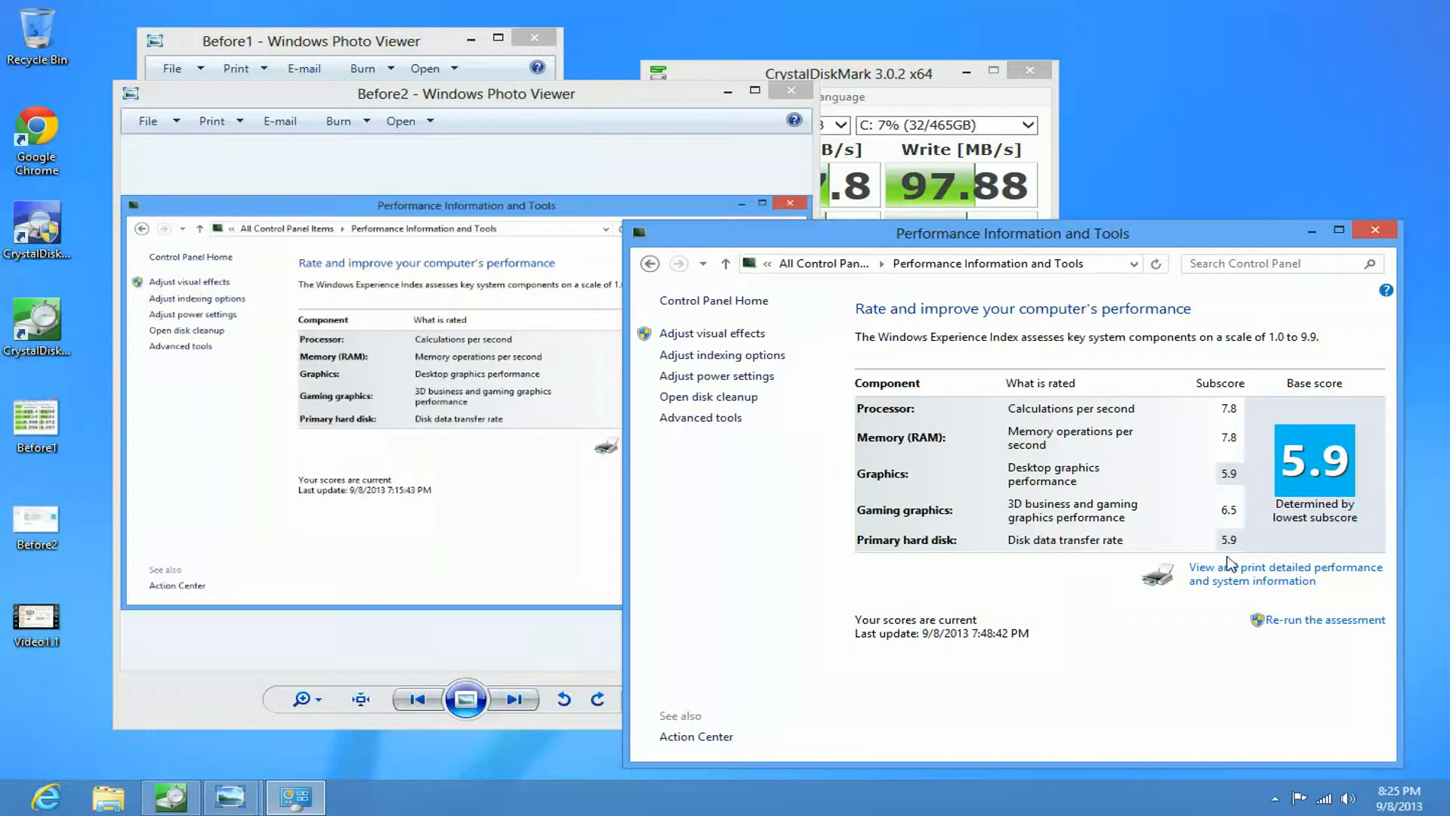
{"action": "mouse_move", "coordinate": [1374, 307]}
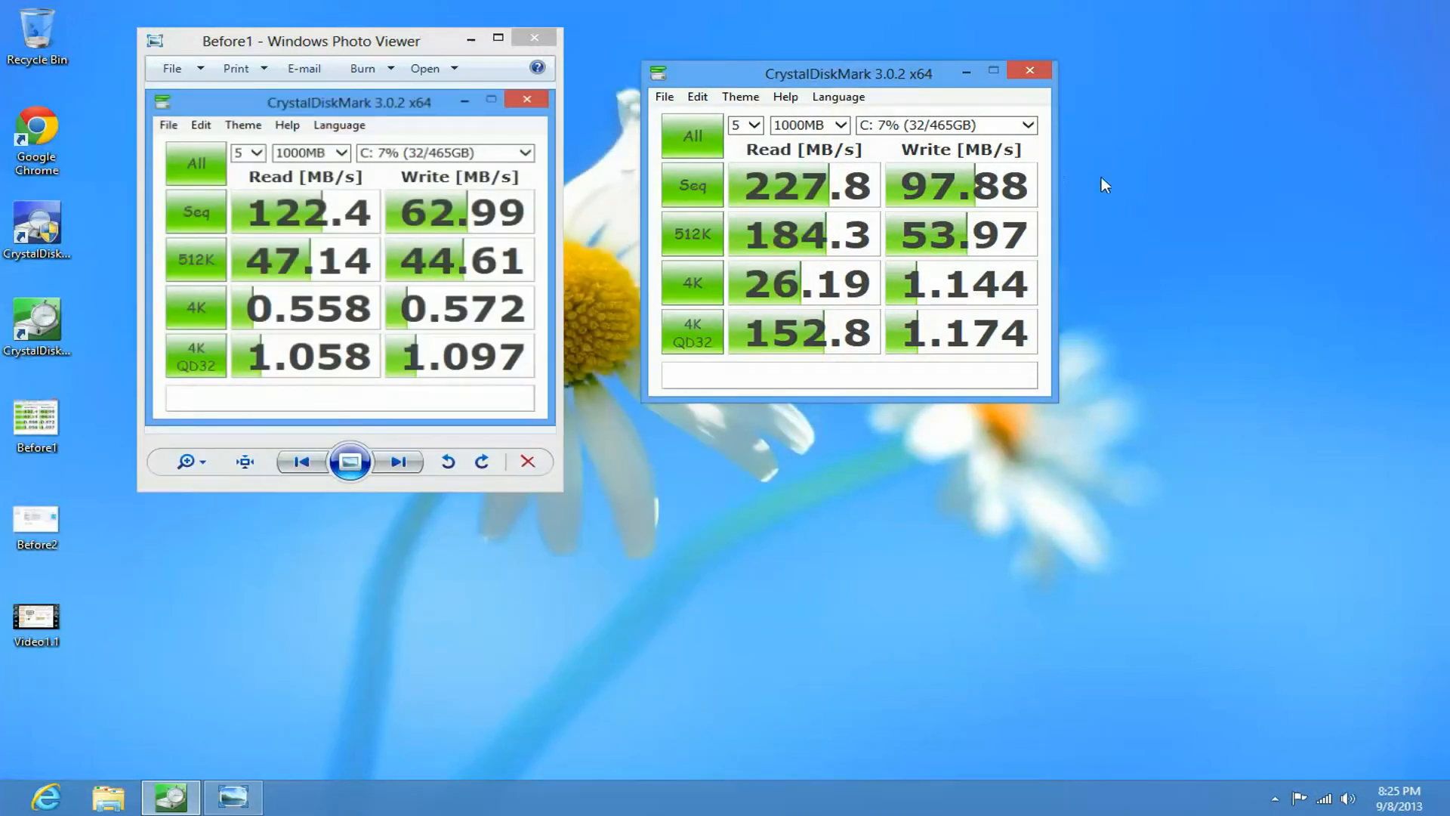
{"action": "mouse_move", "coordinate": [453, 310]}
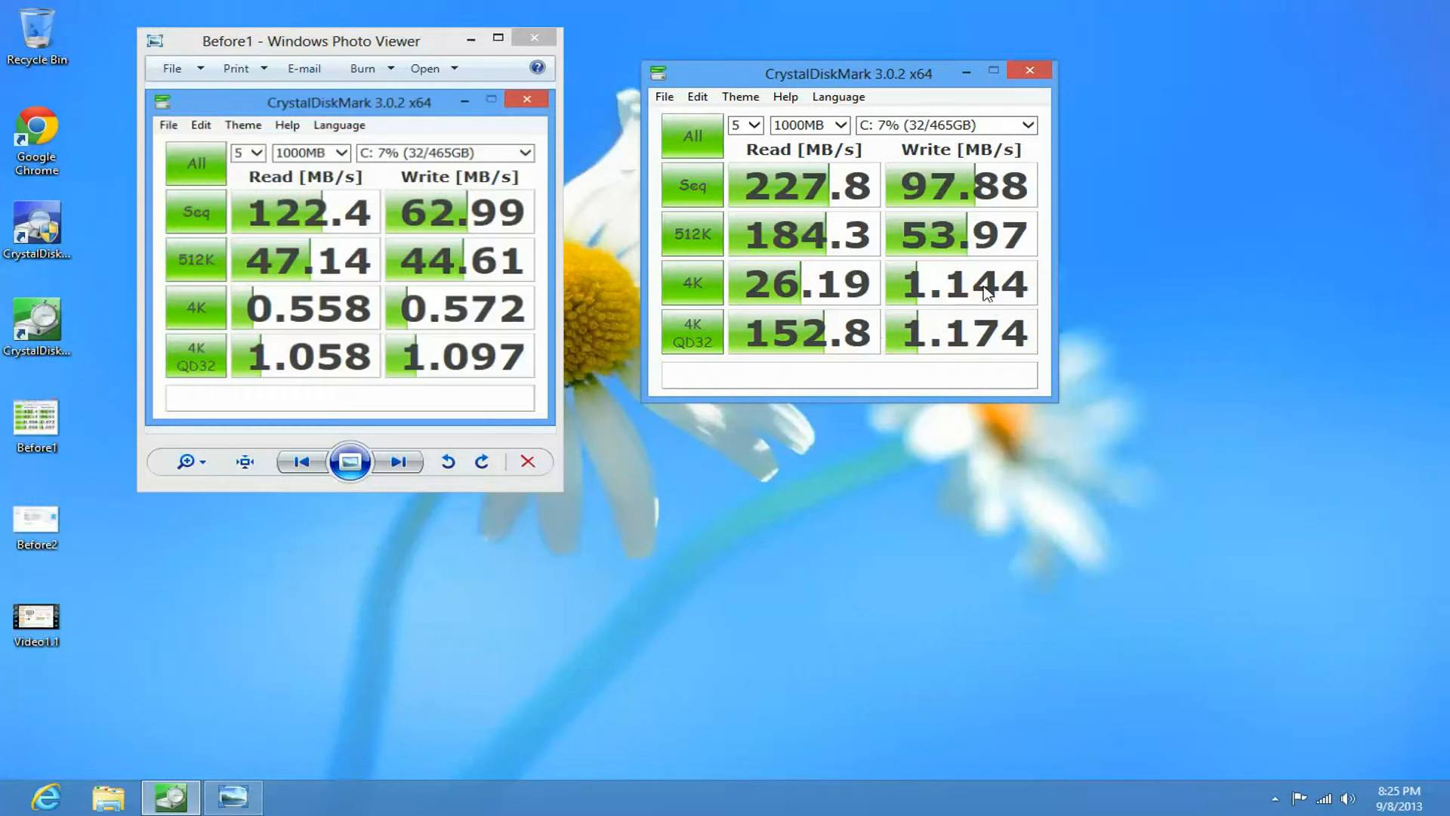
{"action": "mouse_move", "coordinate": [447, 82]}
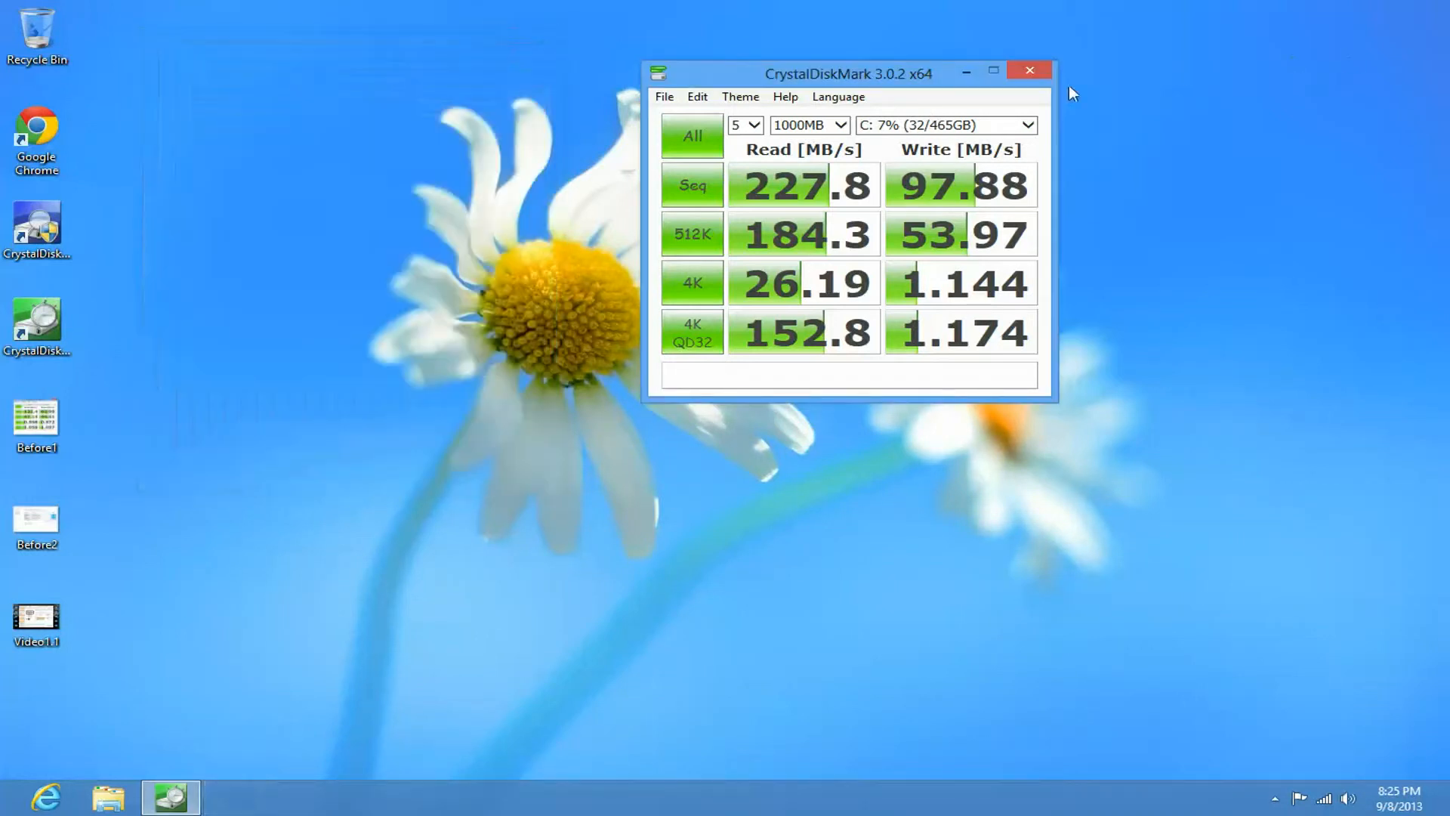
Step: Close the CrystalDiskMark benchmark results window
{"action": "left_click", "coordinate": [1028, 70]}
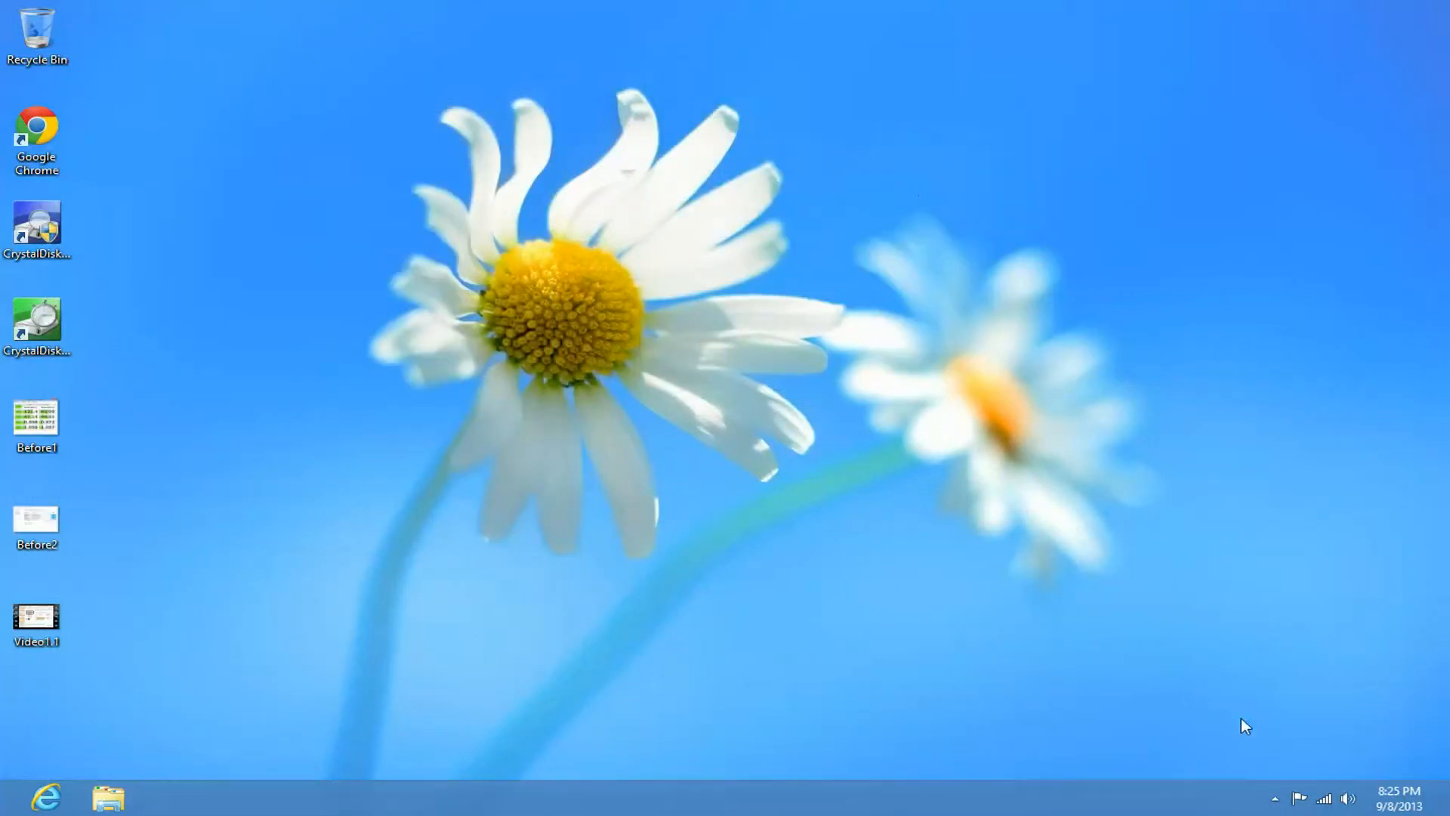
{"action": "mouse_move", "coordinate": [1227, 754]}
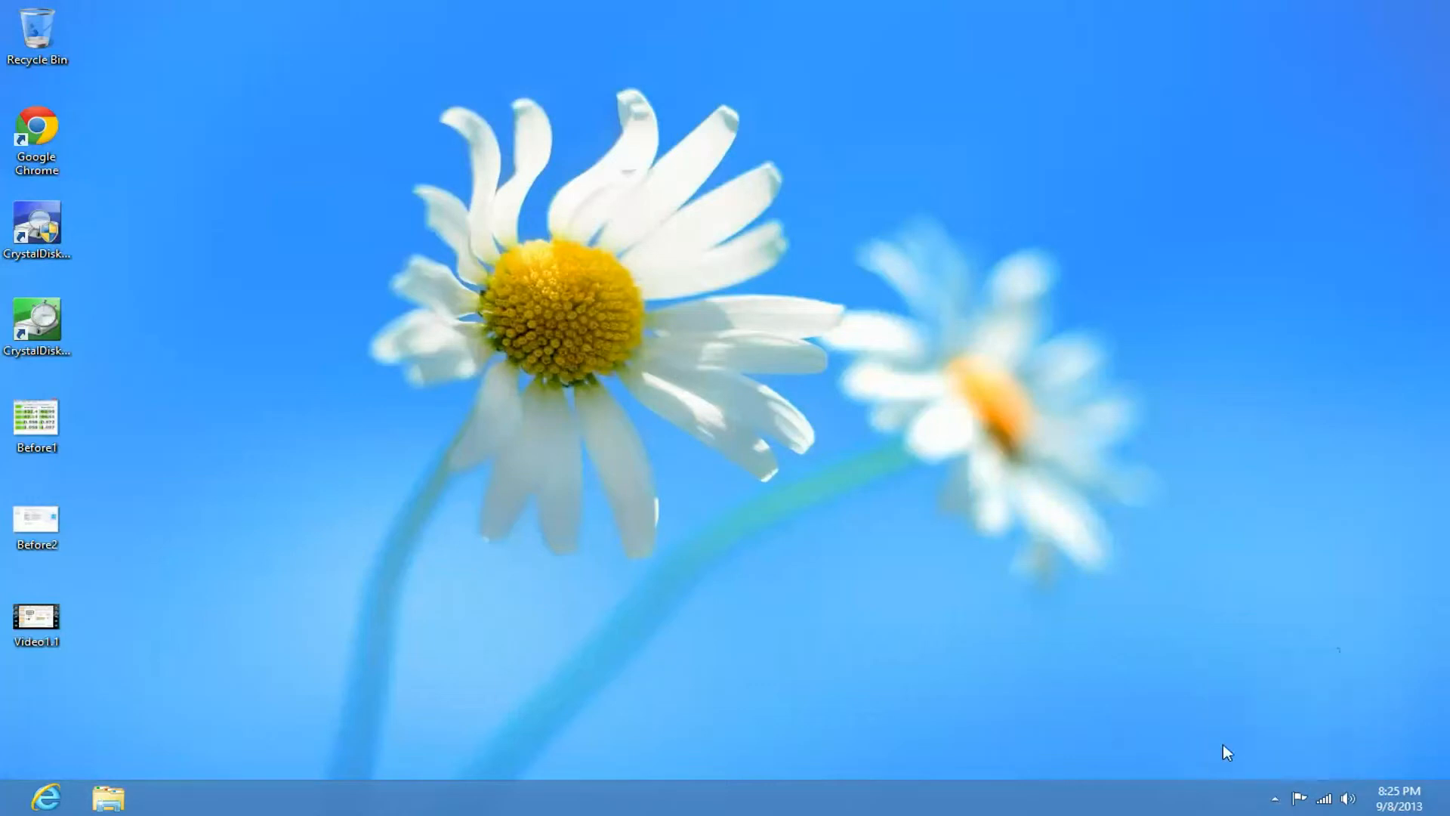
{"action": "mouse_move", "coordinate": [1149, 723]}
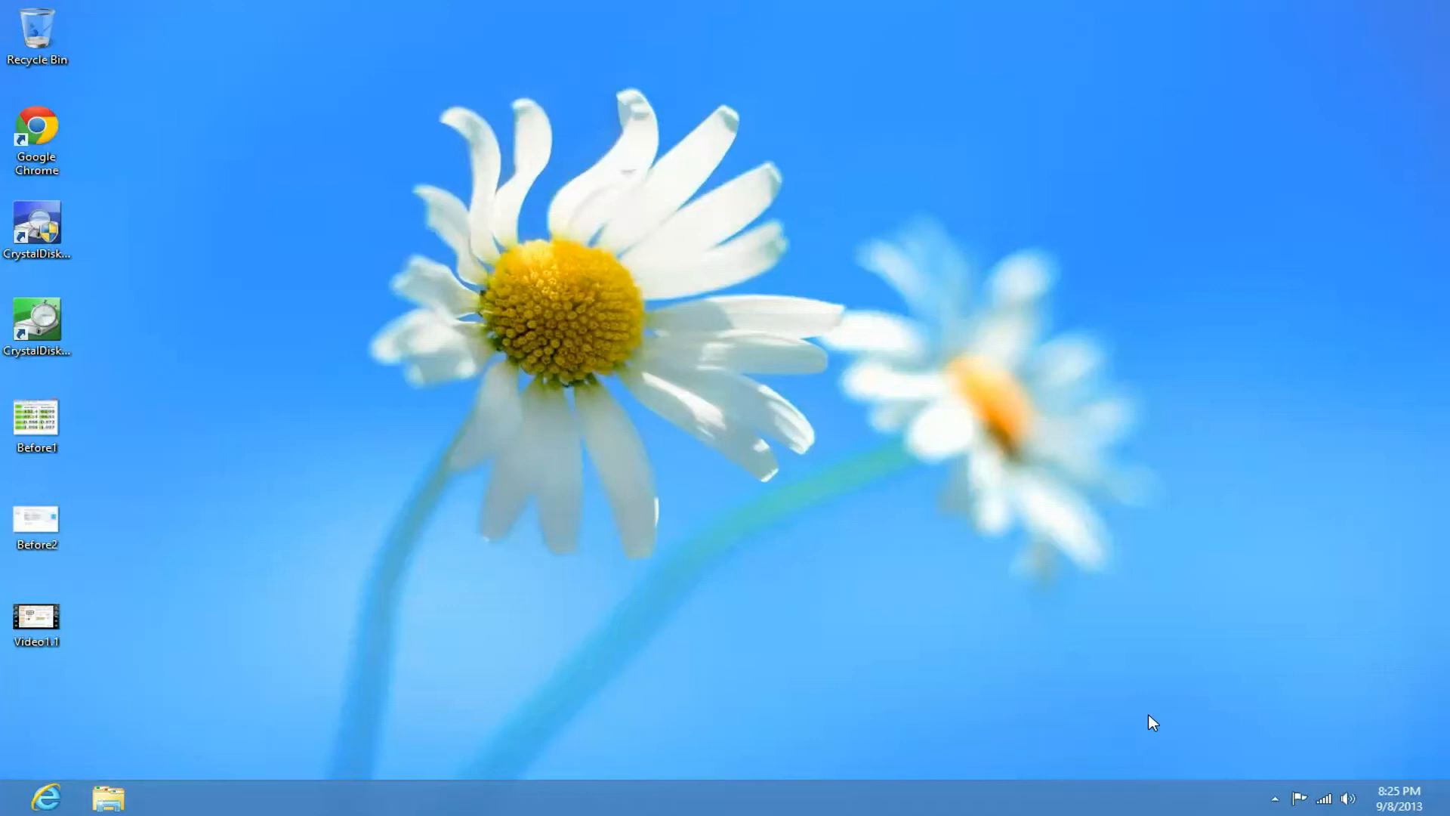
{"action": "mouse_move", "coordinate": [772, 605]}
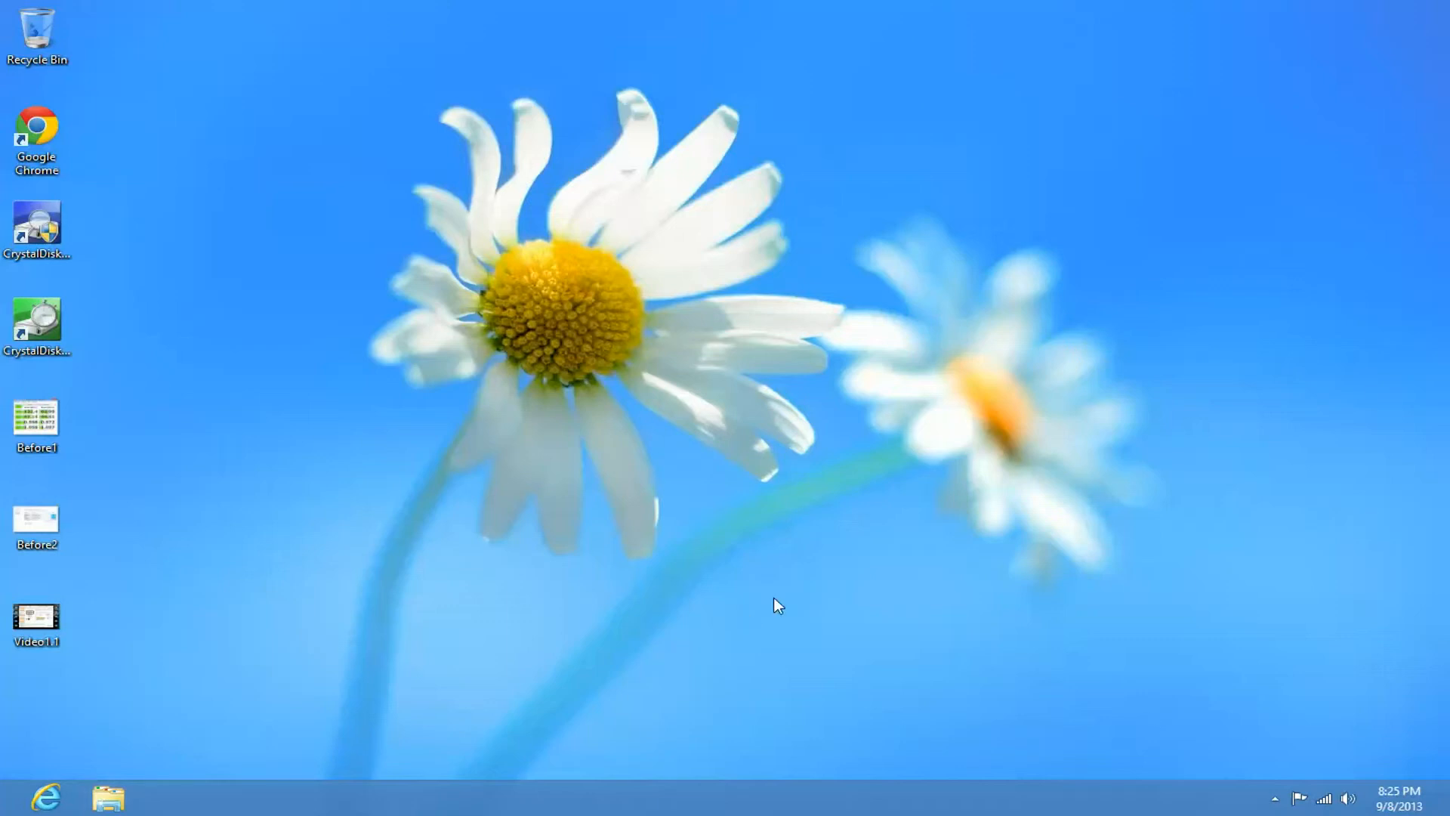
{"action": "mouse_move", "coordinate": [214, 744]}
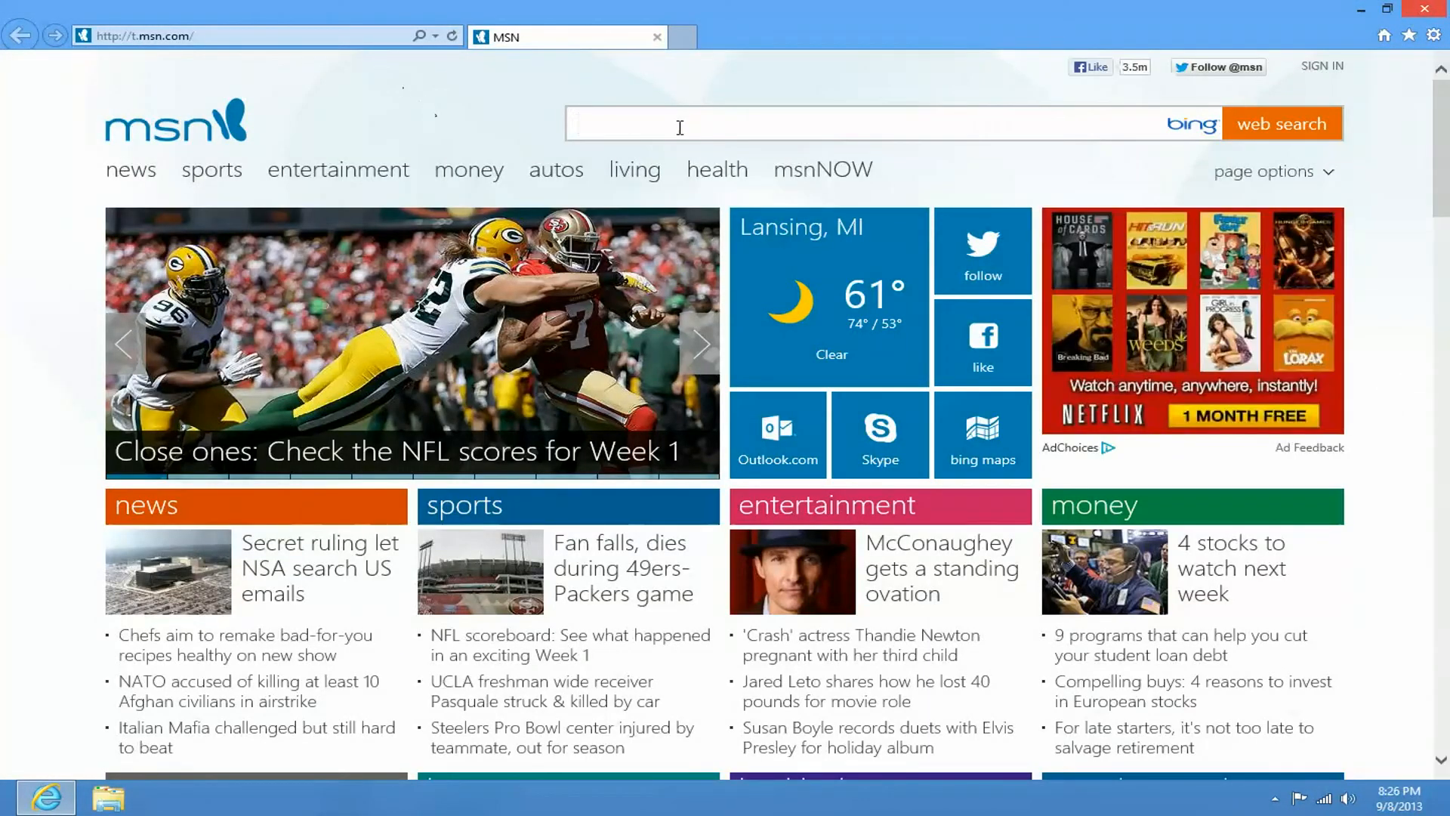
Step: Enter 'mydigitaldiscount' into the Bing search box
{"action": "type", "text": "mydigitald"}
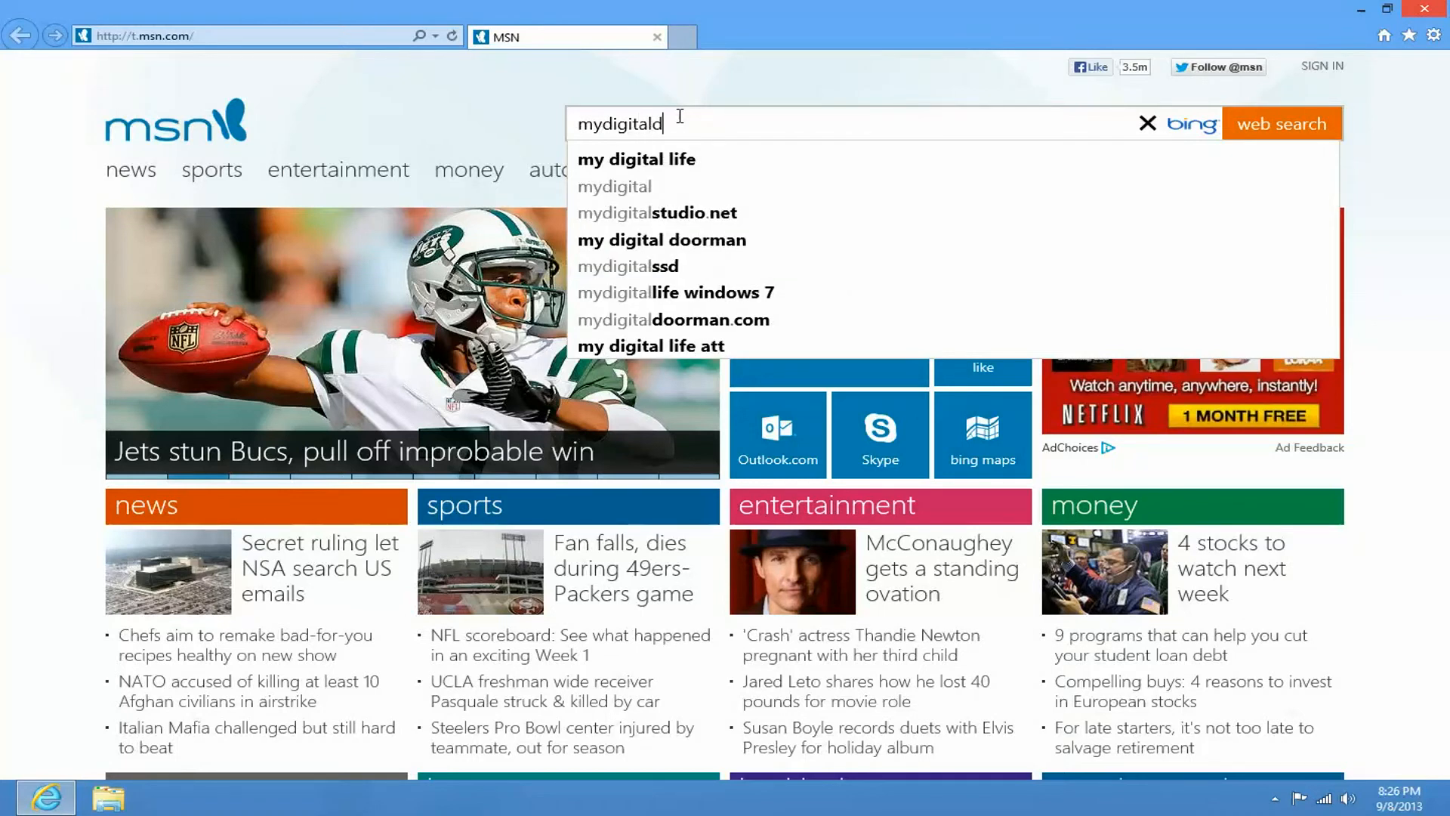
{"action": "type", "text": "iscoun"}
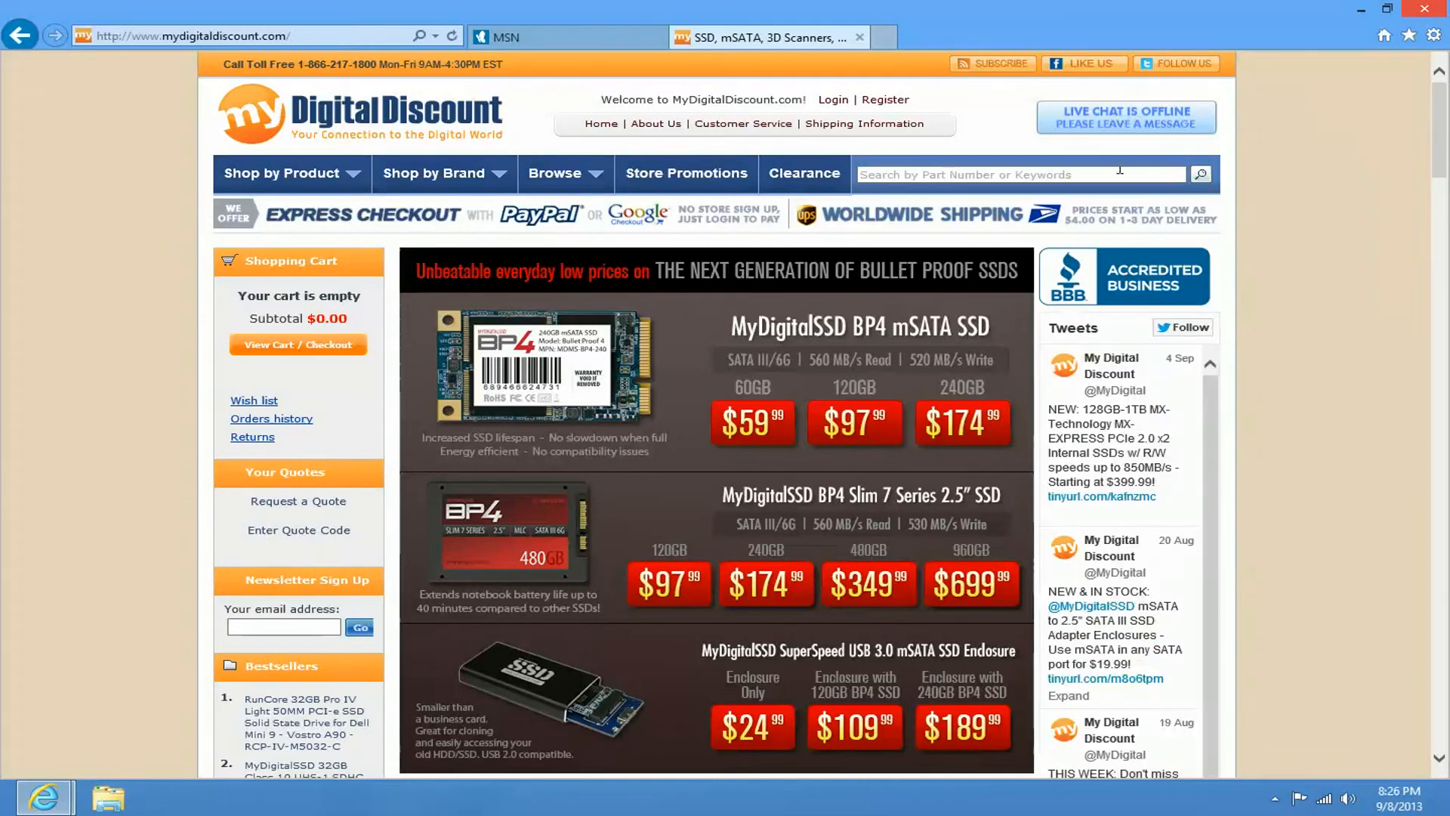
Step: Search the store for 'super cache' and view page 2 of the results
{"action": "left_click", "coordinate": [1020, 174]}
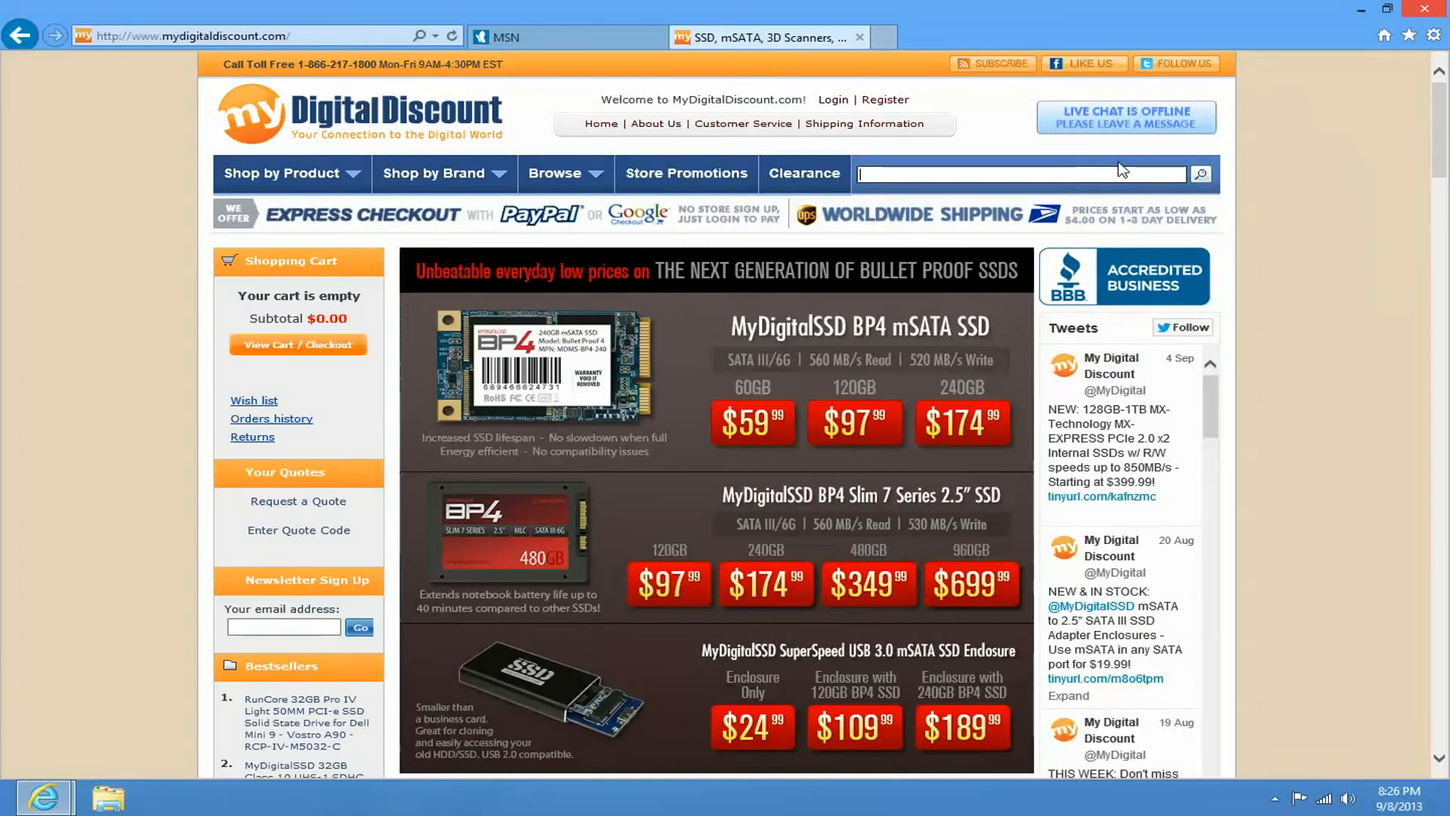
{"action": "type", "text": "super cache"}
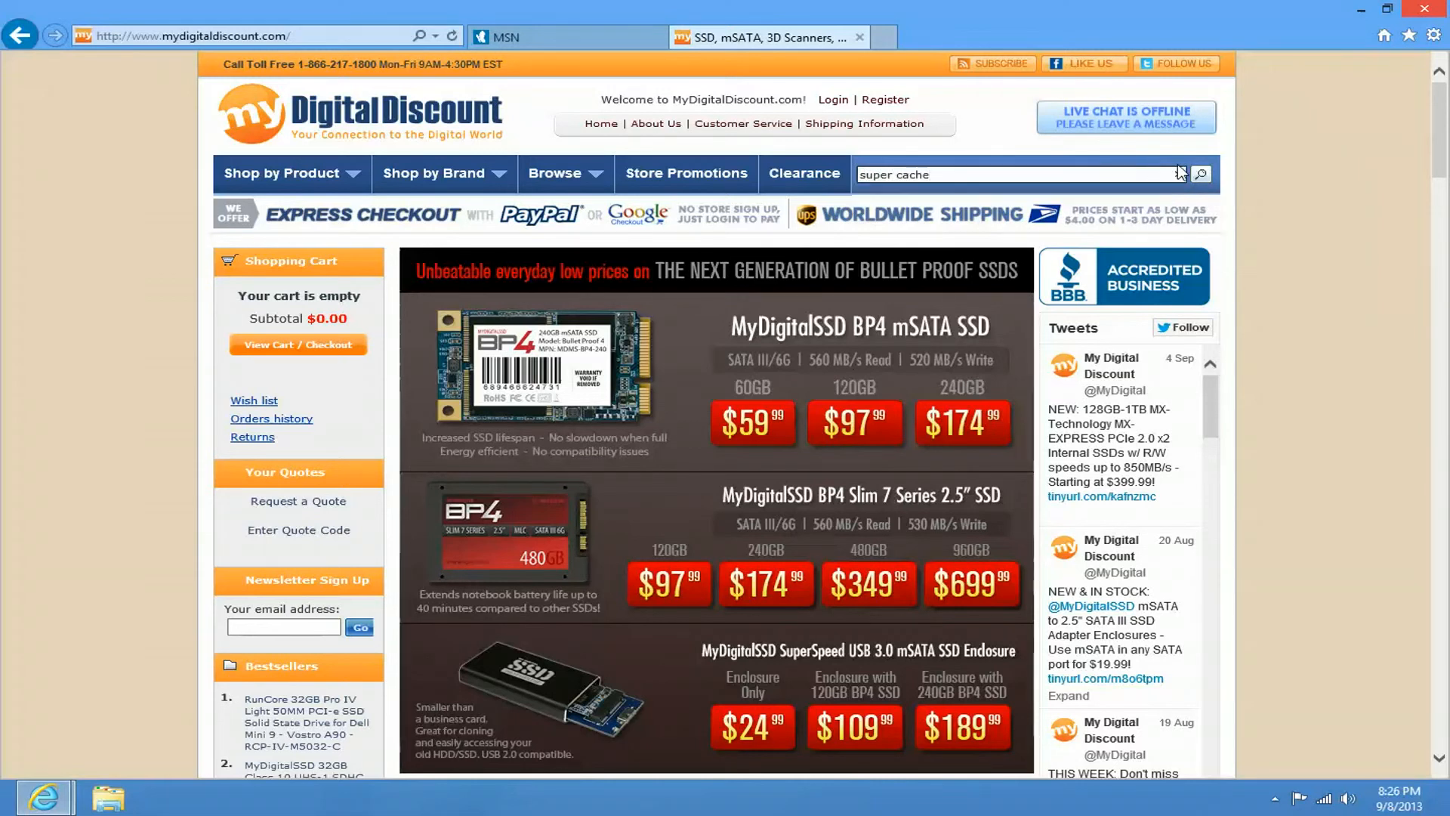
{"action": "left_click", "coordinate": [1201, 173]}
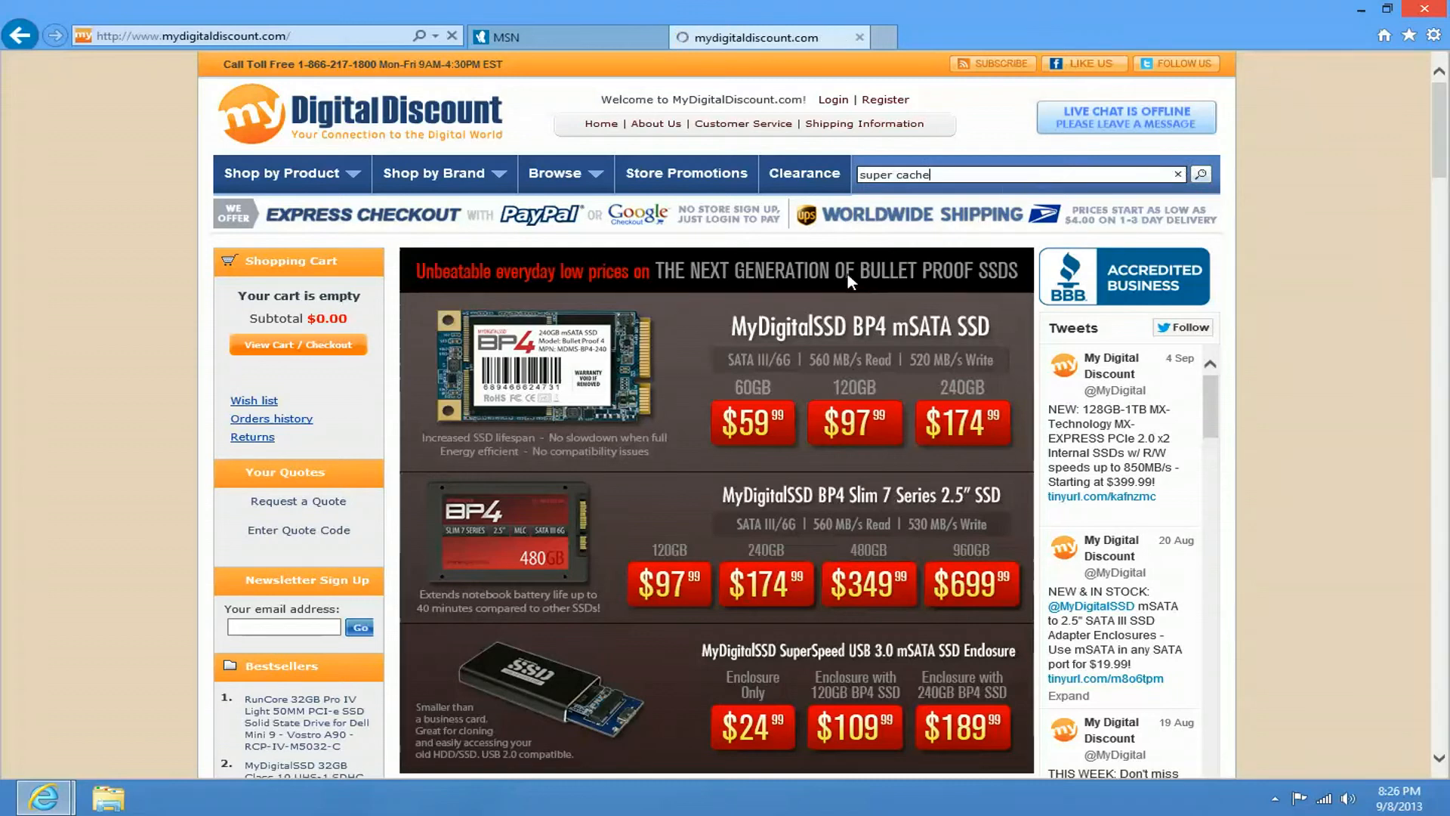
{"action": "left_click", "coordinate": [1201, 174]}
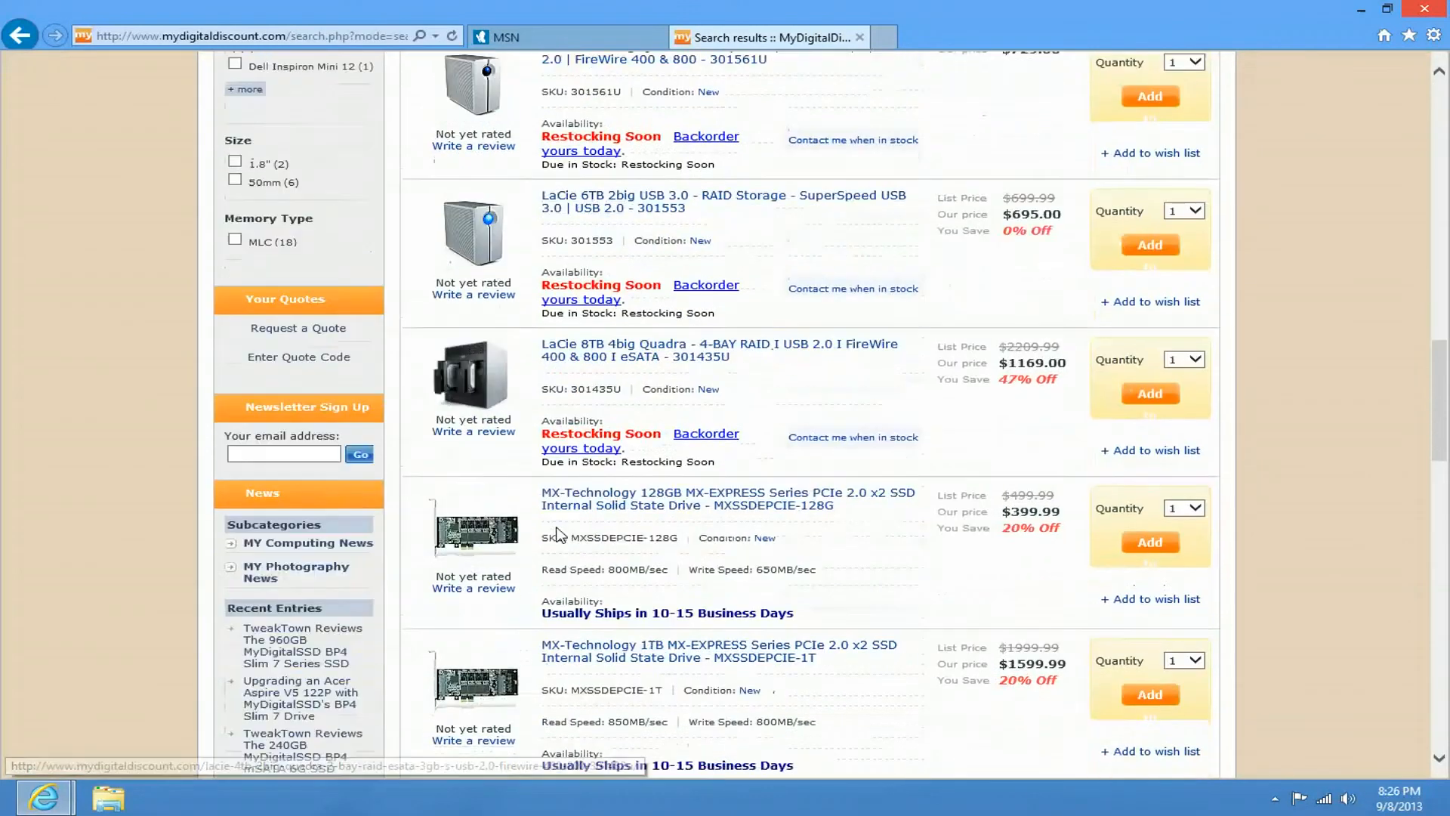
{"action": "scroll", "scroll_direction": "down", "scroll_amount": 3}
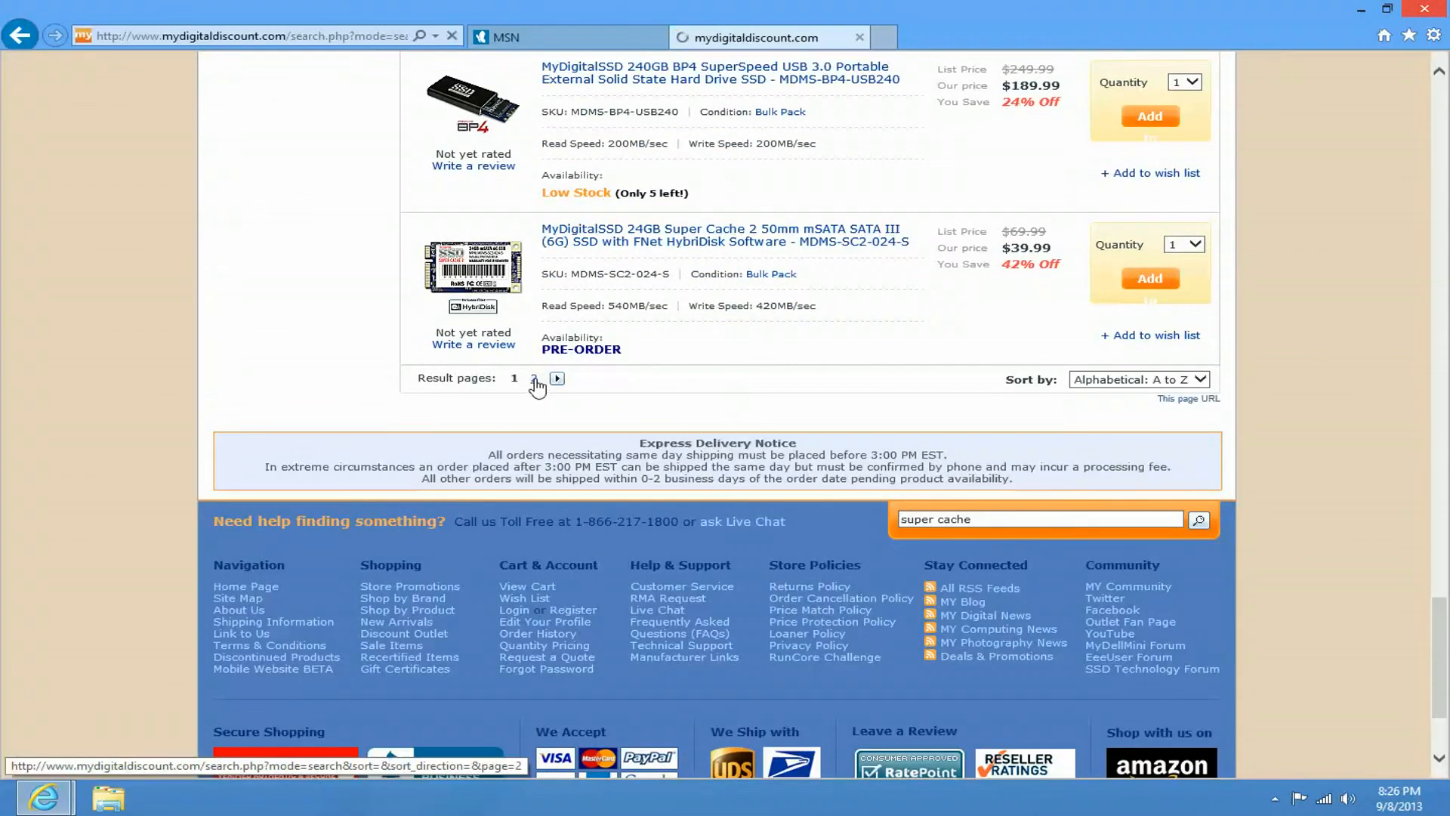
{"action": "left_click", "coordinate": [535, 379]}
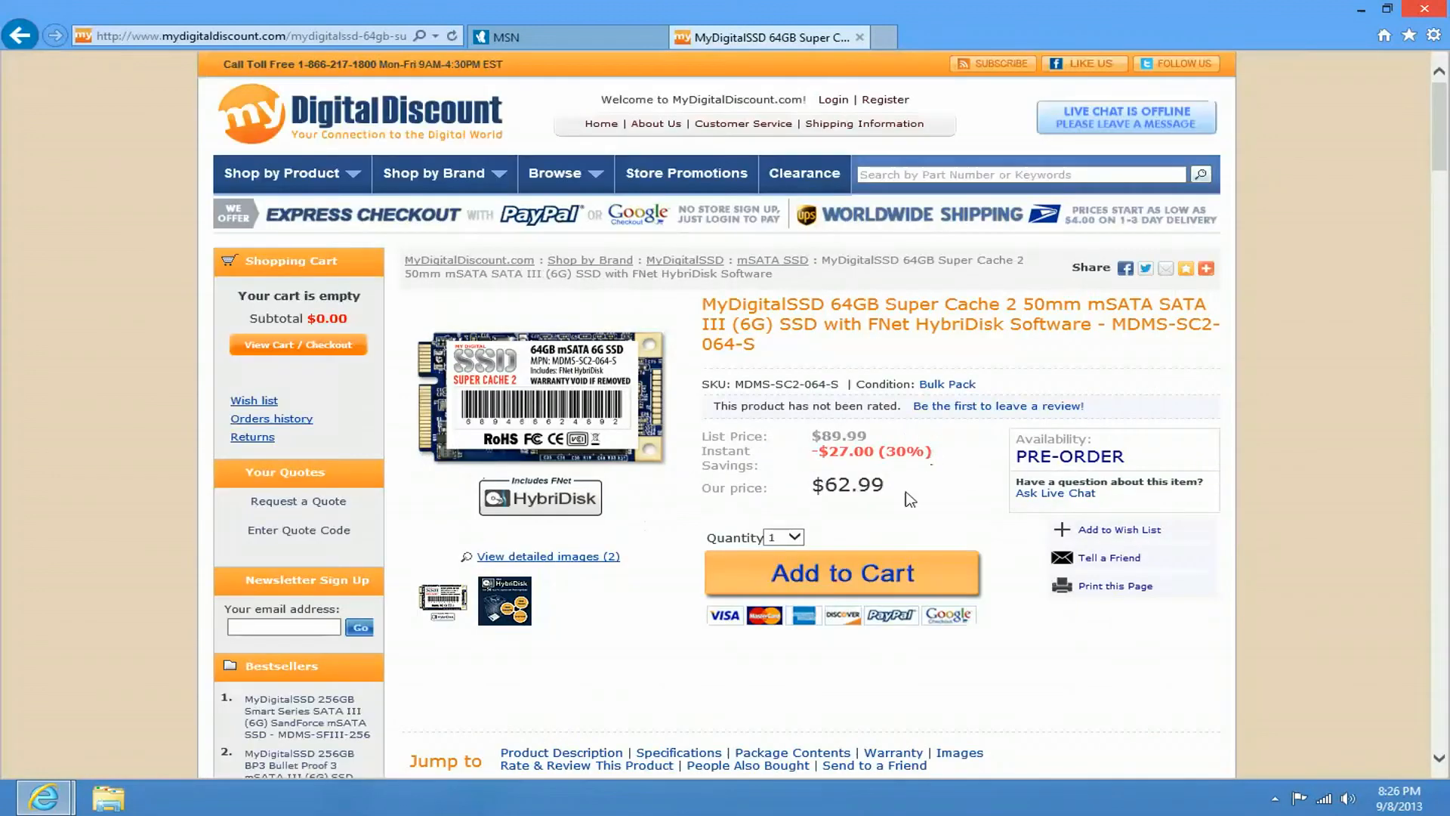
{"action": "mouse_move", "coordinate": [913, 491]}
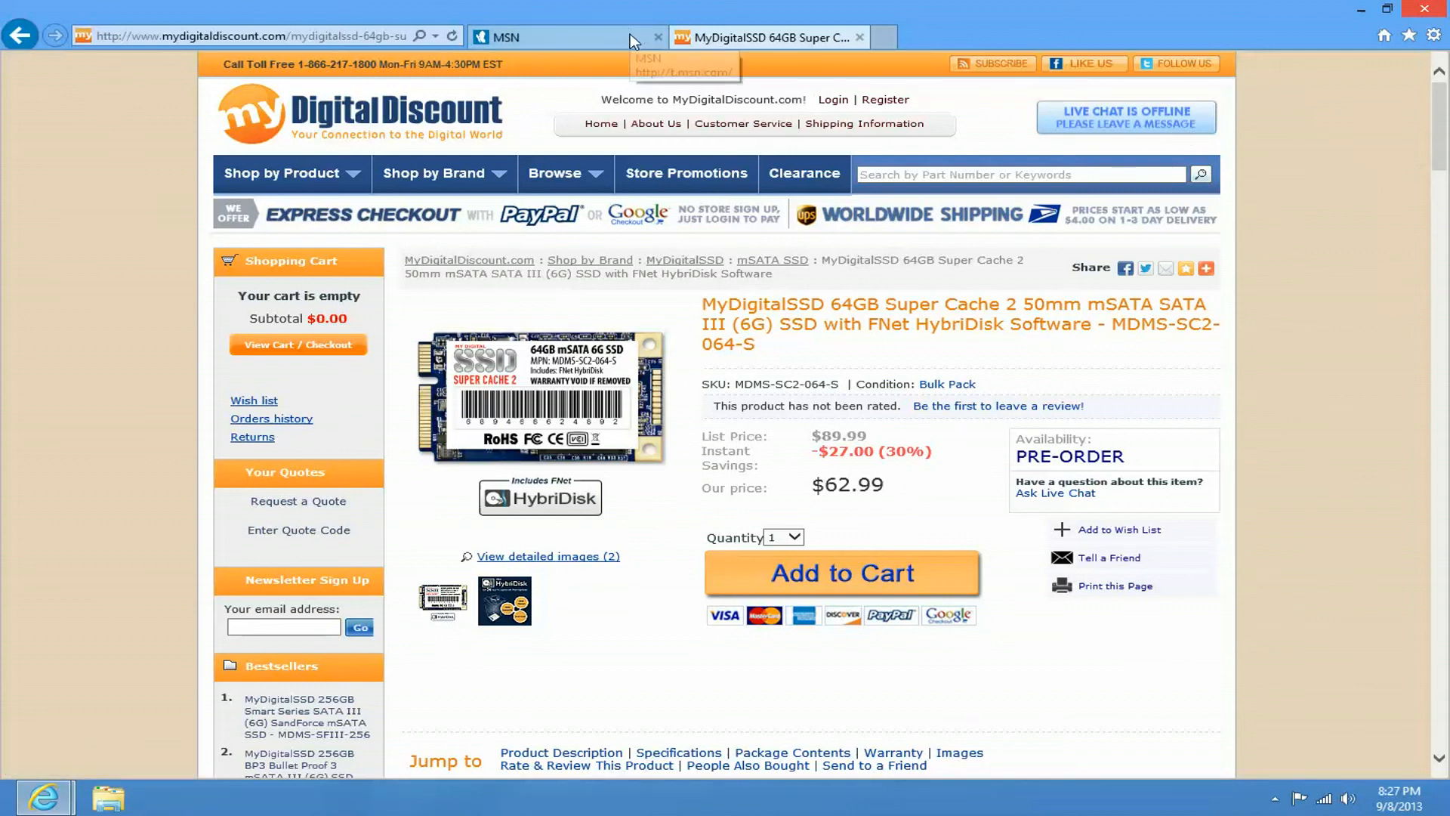
Step: Close the MyDigitalDiscount.com product page and reveal the hidden notification area icons
{"action": "left_click", "coordinate": [546, 36]}
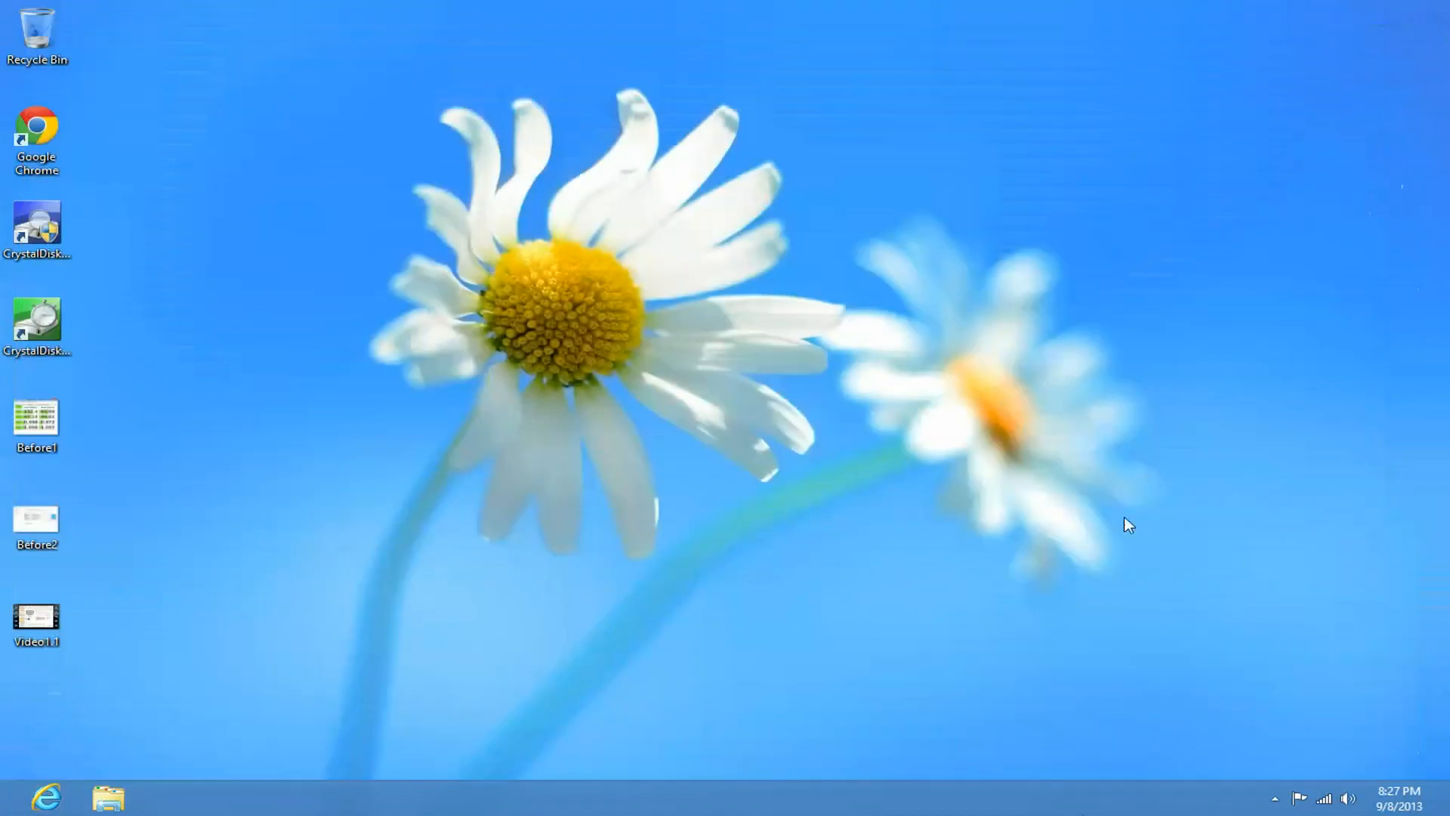
{"action": "left_click", "coordinate": [1276, 794]}
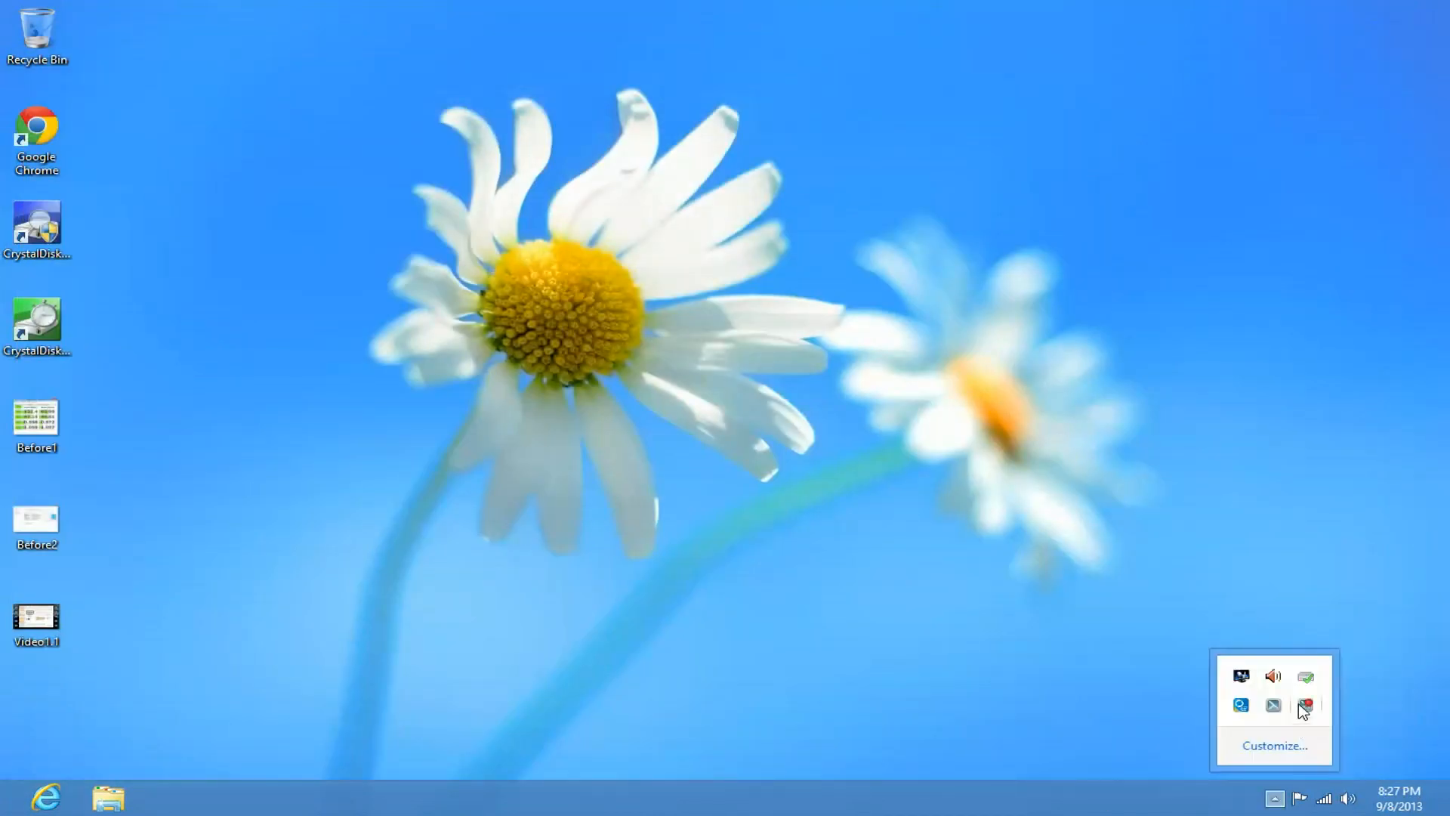